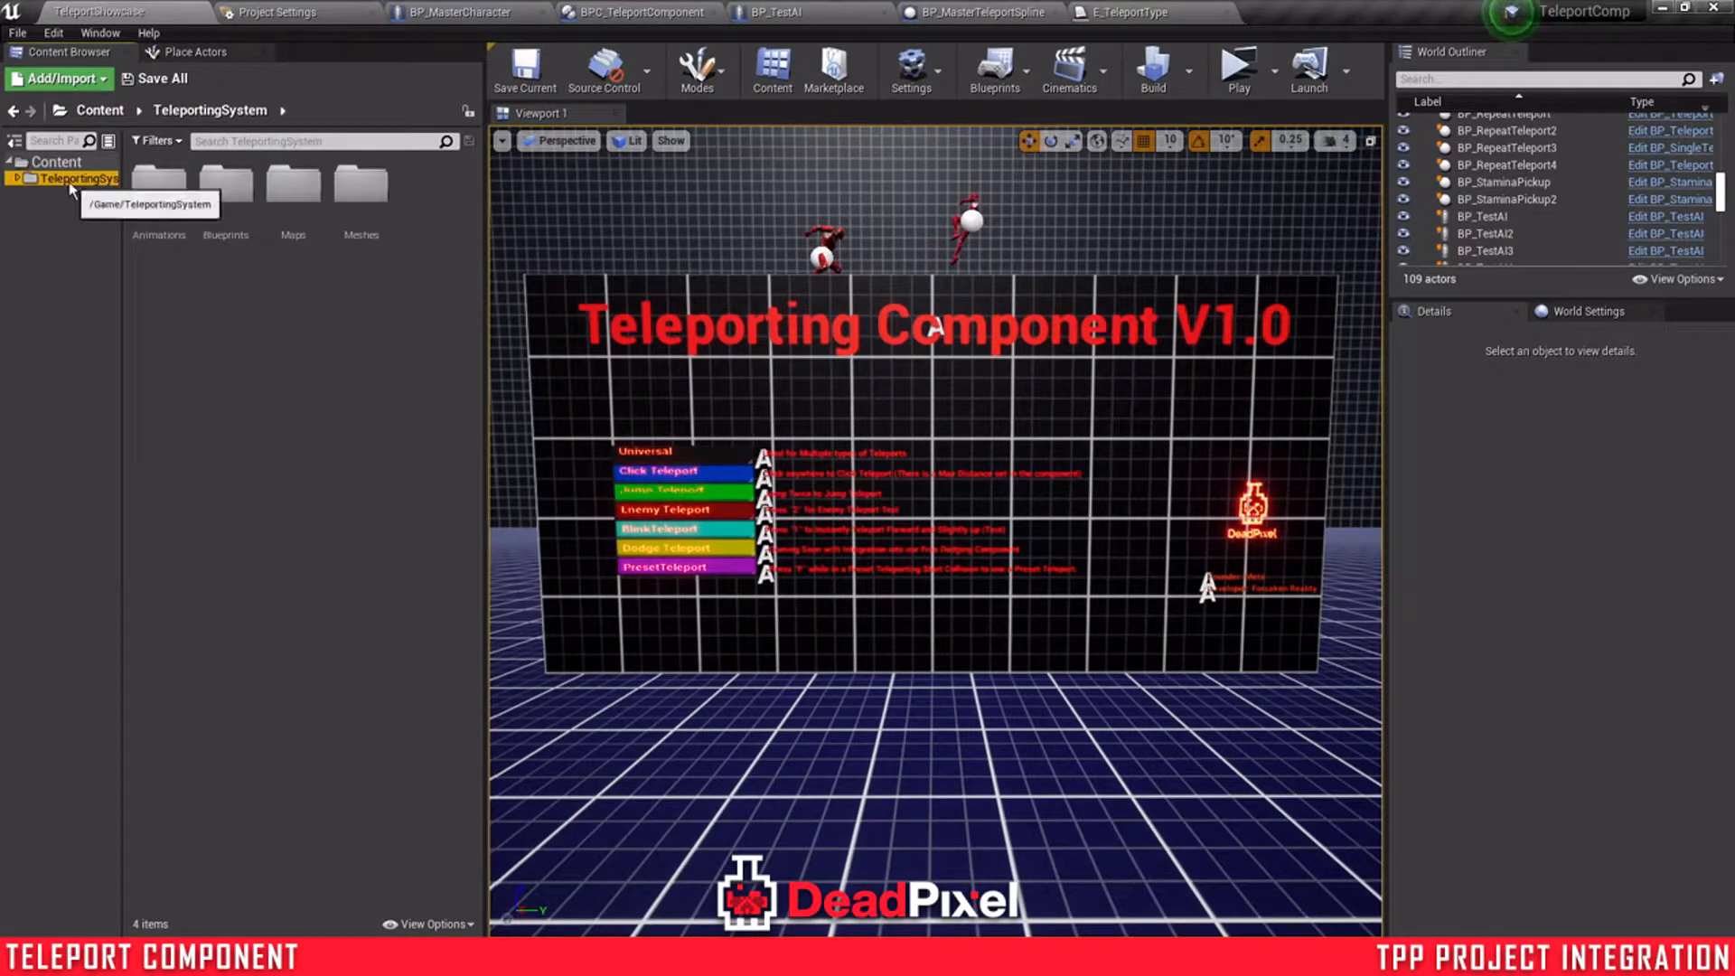
# - Migrate the TeleportingSystem folder, confirming its asset report, into the target project's Content folder
pyautogui.rightClick(63, 179)
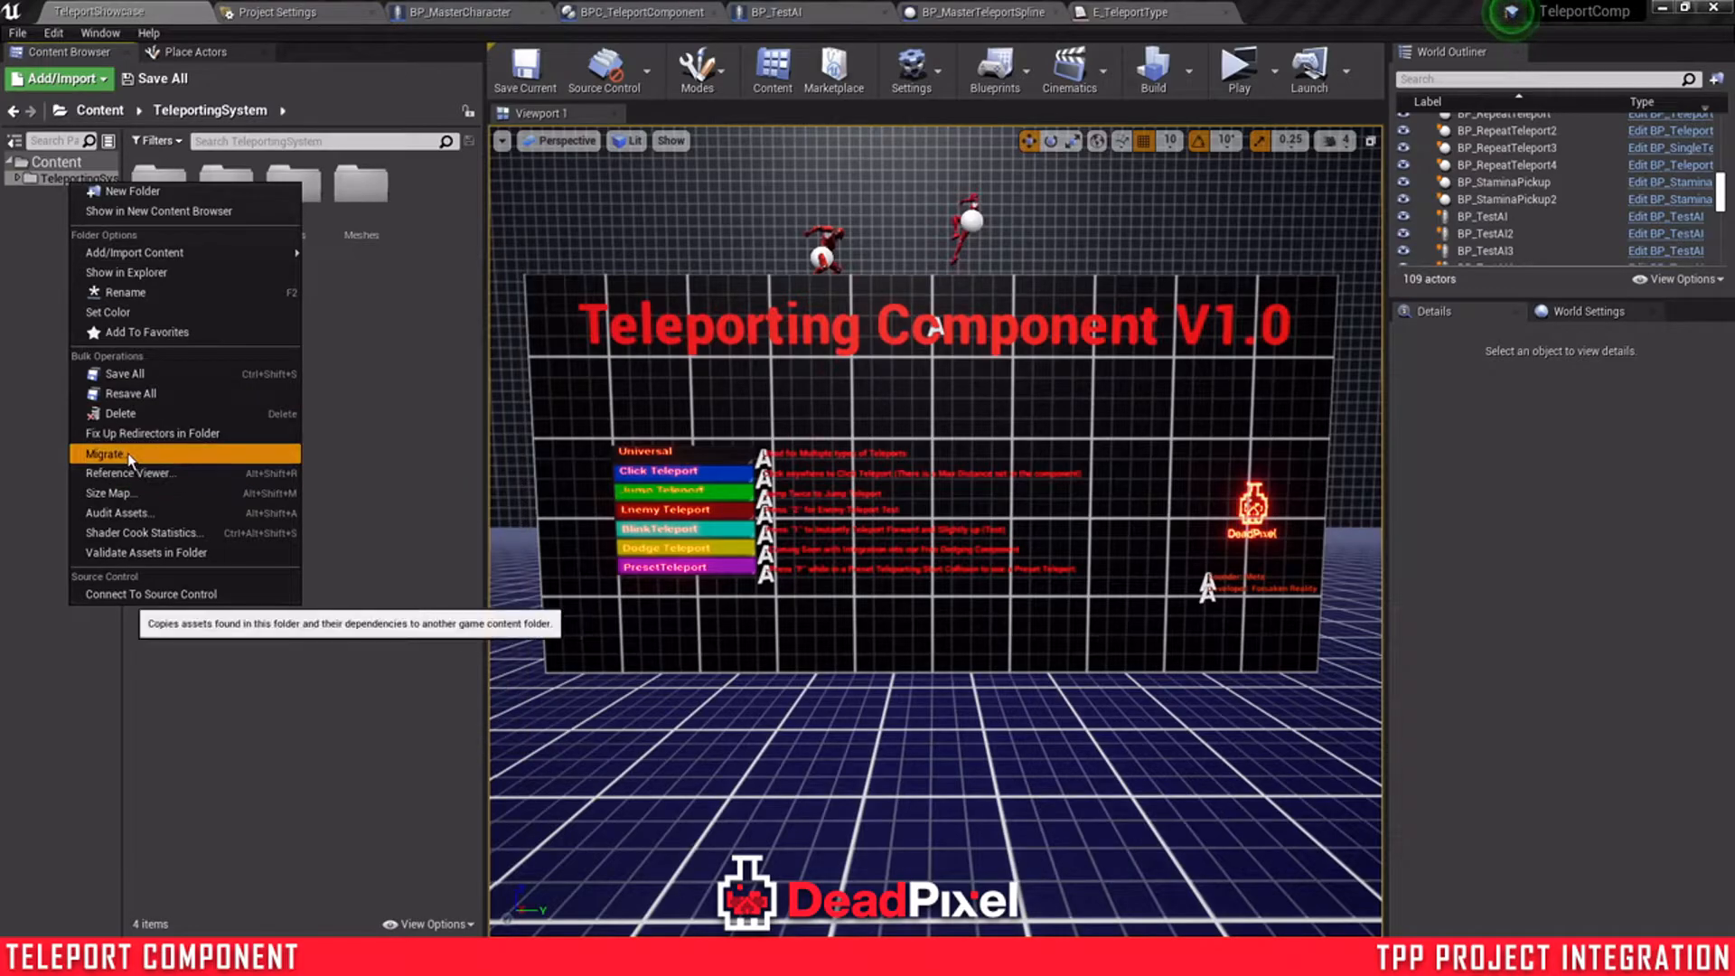
pyautogui.click(105, 454)
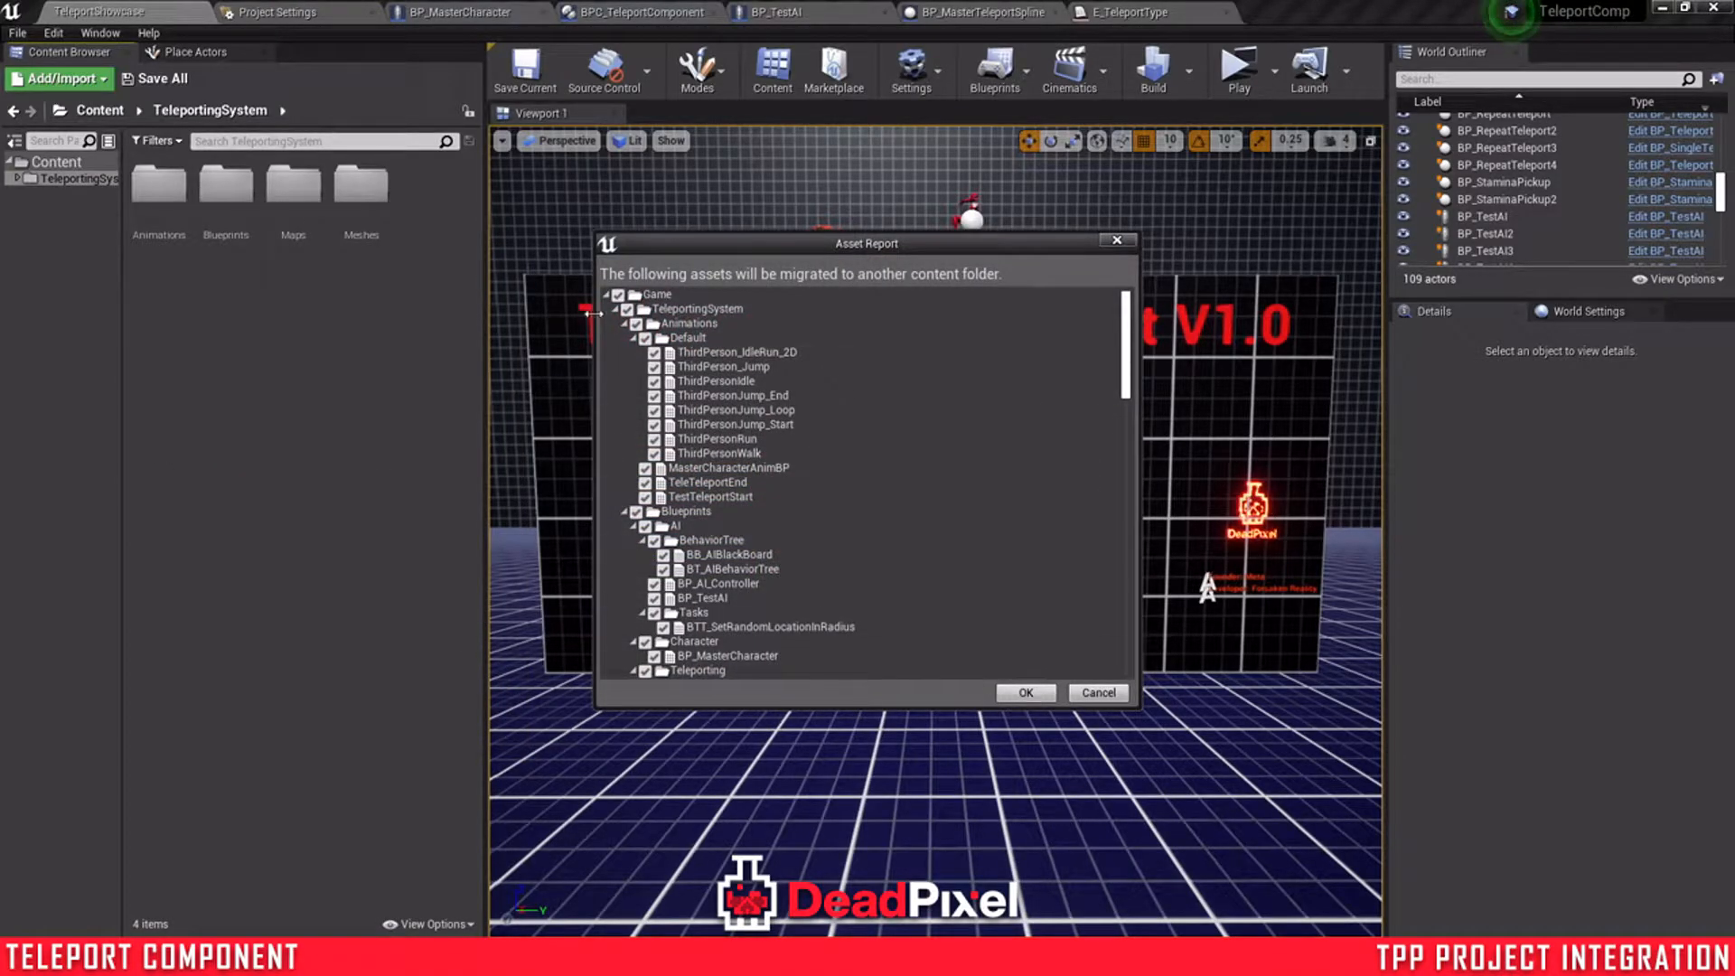
pyautogui.click(1023, 692)
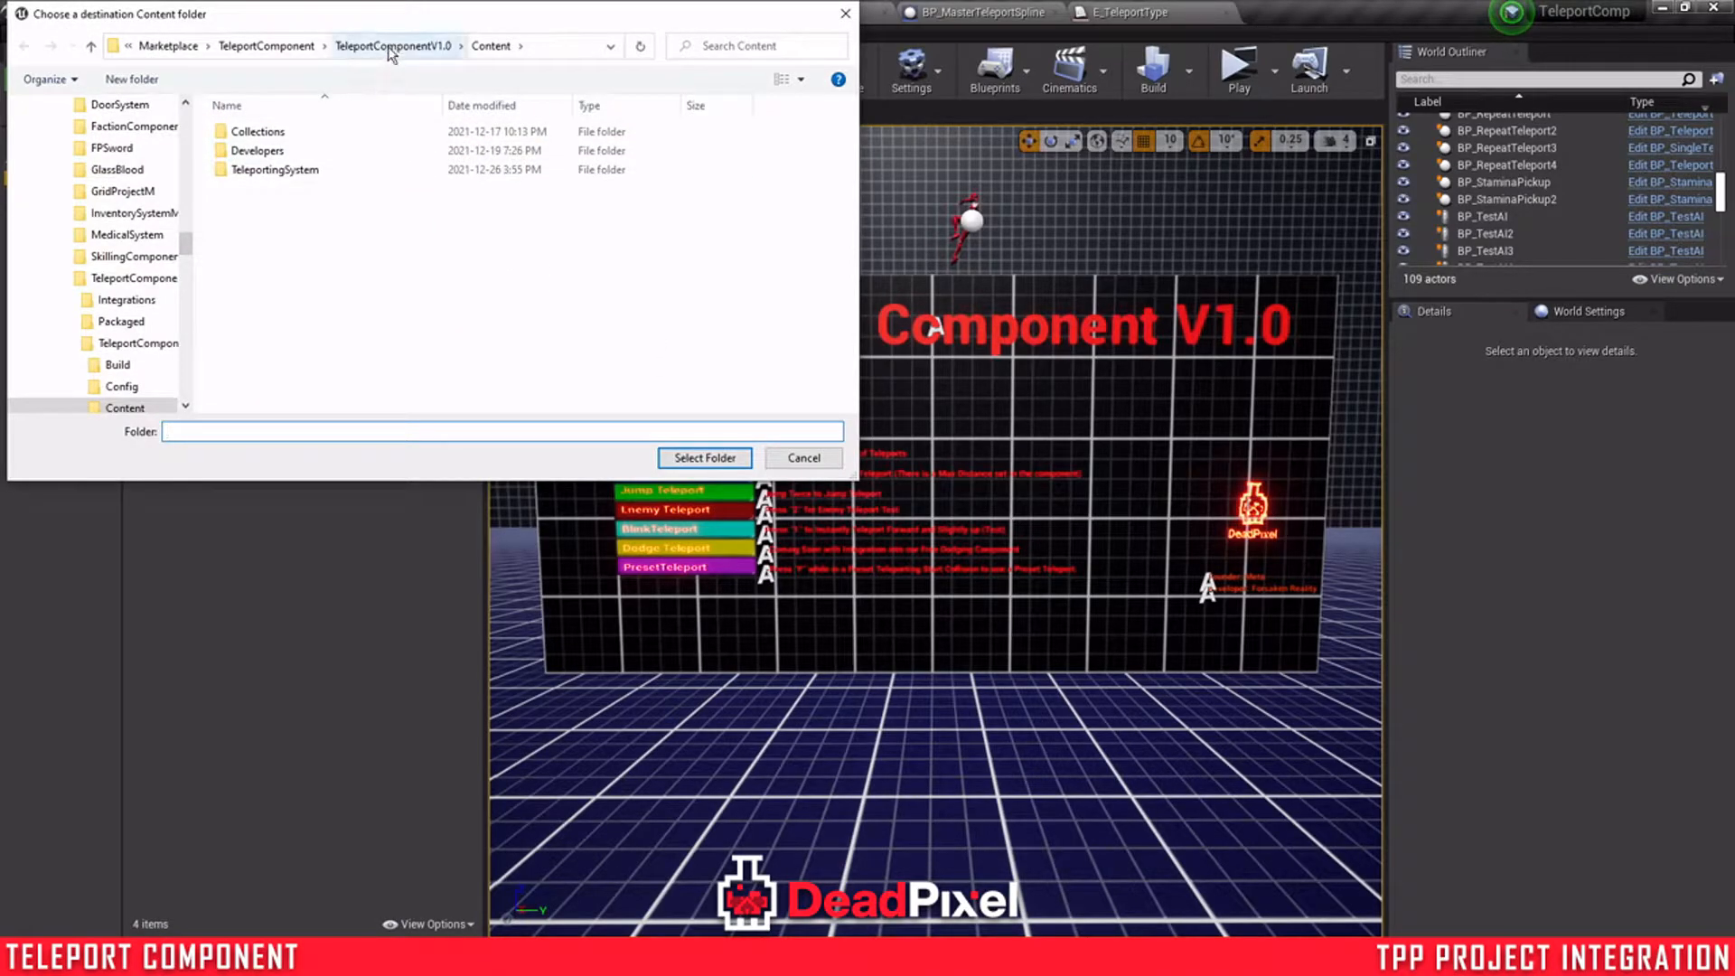
pyautogui.click(255, 150)
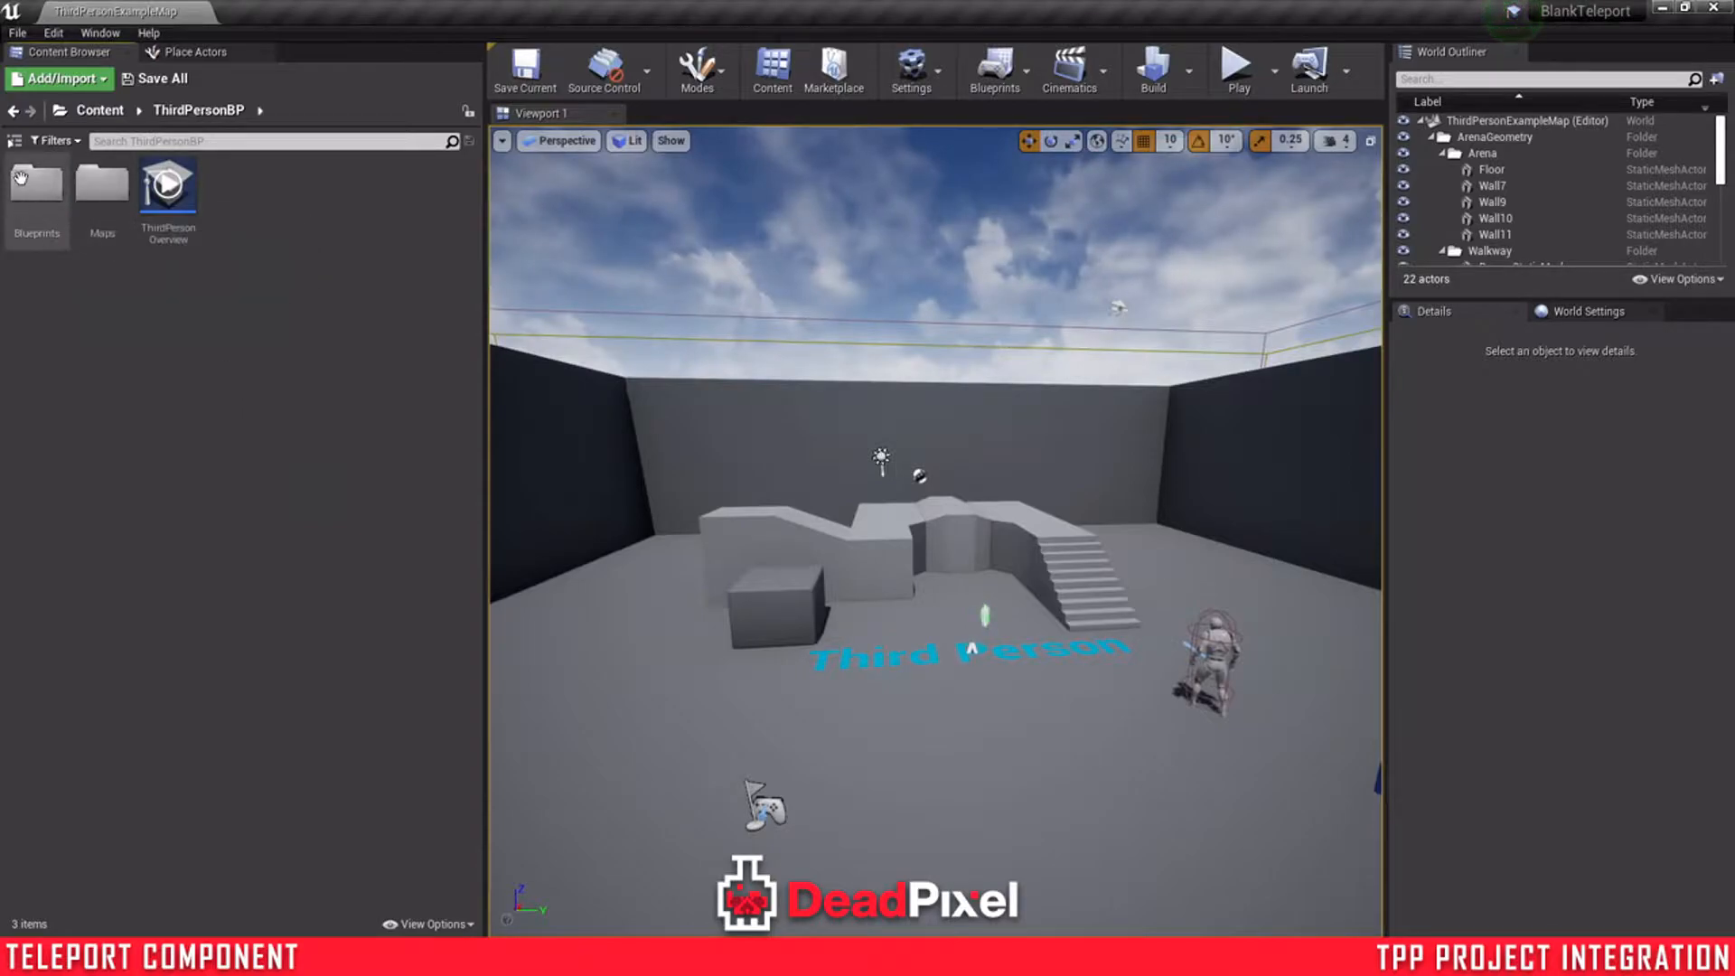
# - Show the Content root with the migrated TeleportingSystem folder beside the default folders
pyautogui.click(100, 110)
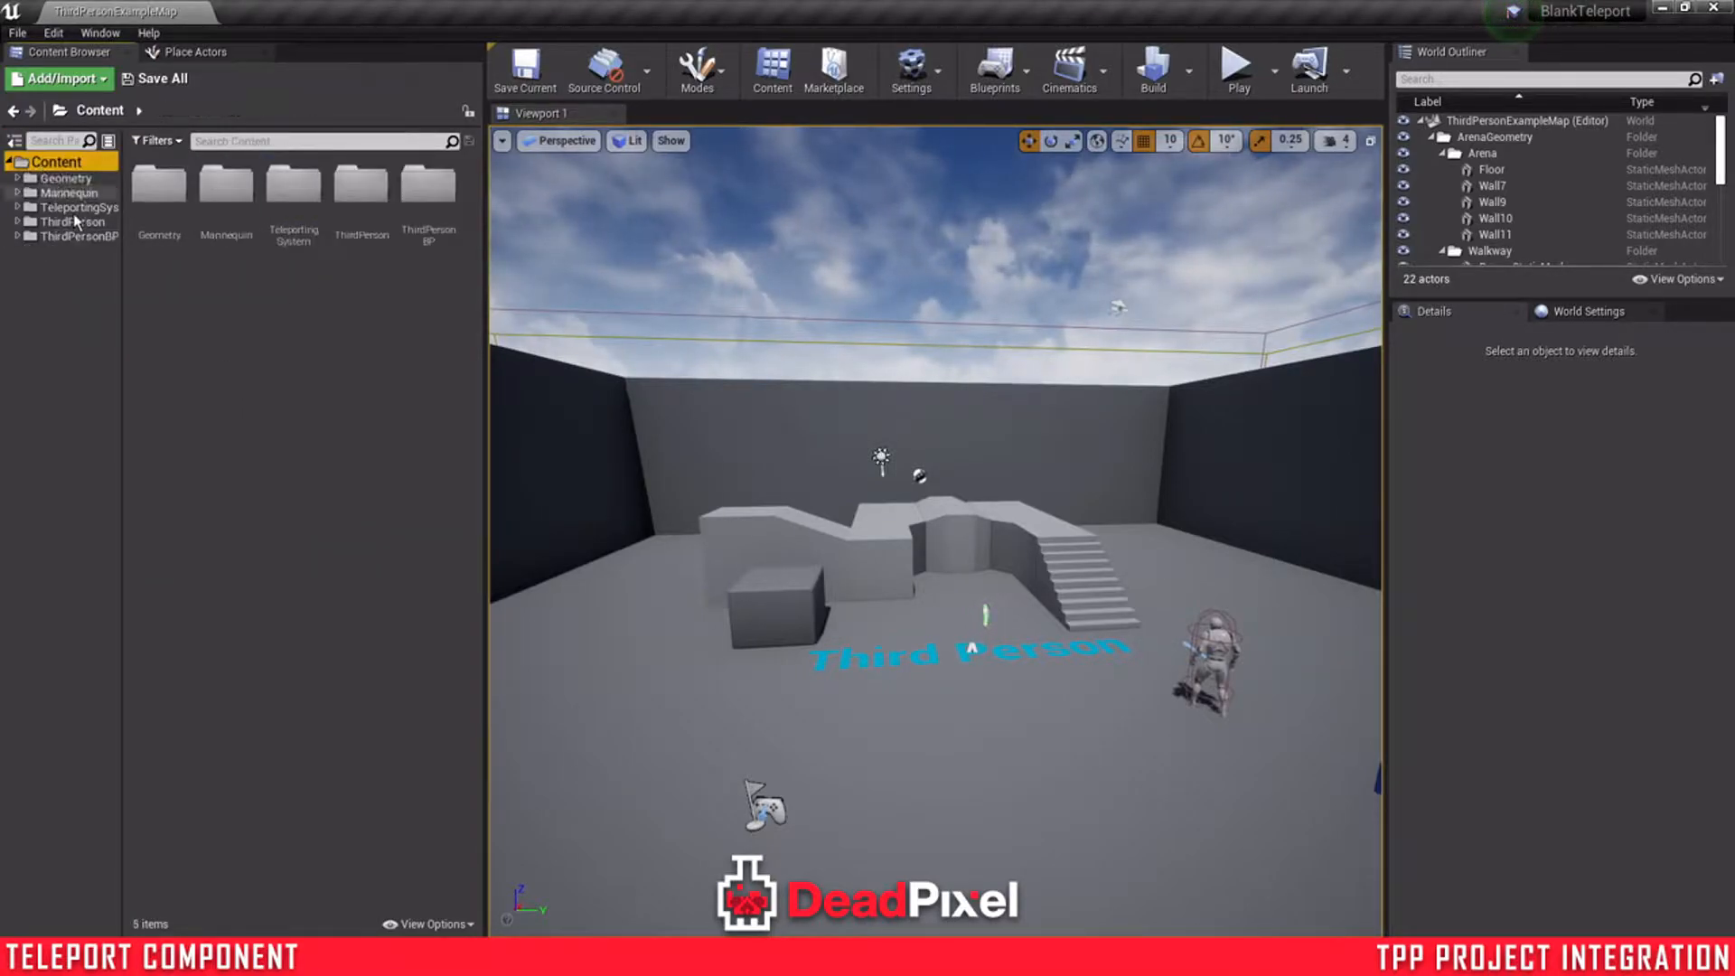
pyautogui.moveTo(293, 199)
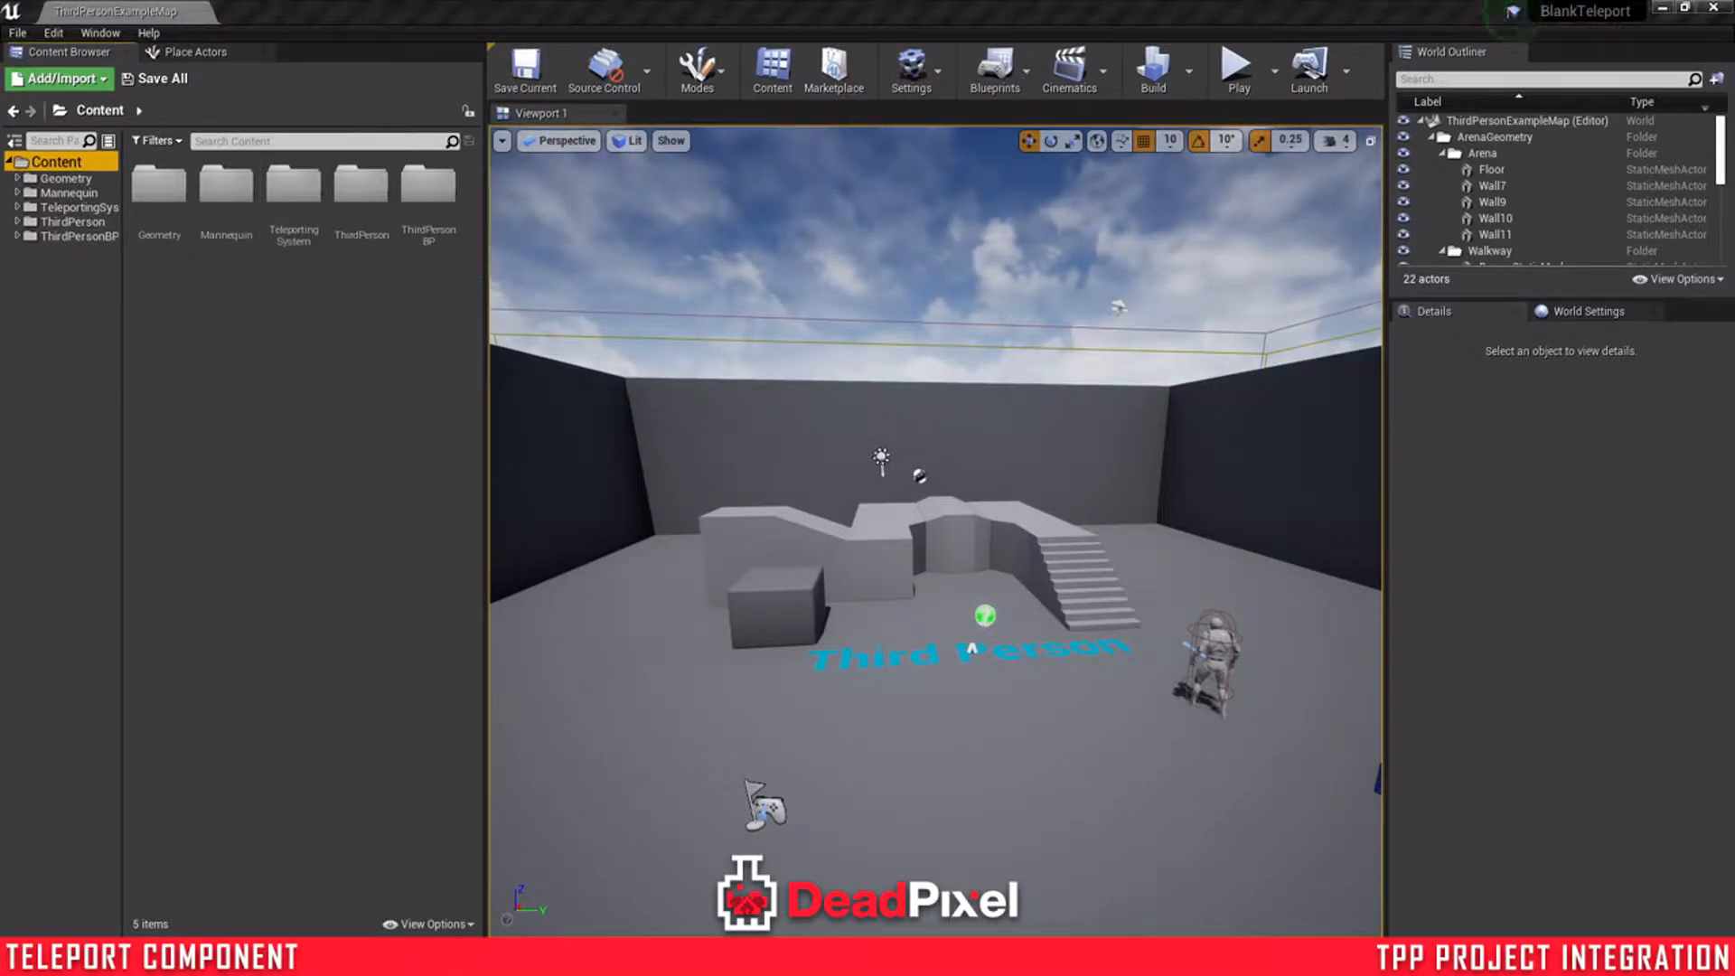
pyautogui.moveTo(38, 78)
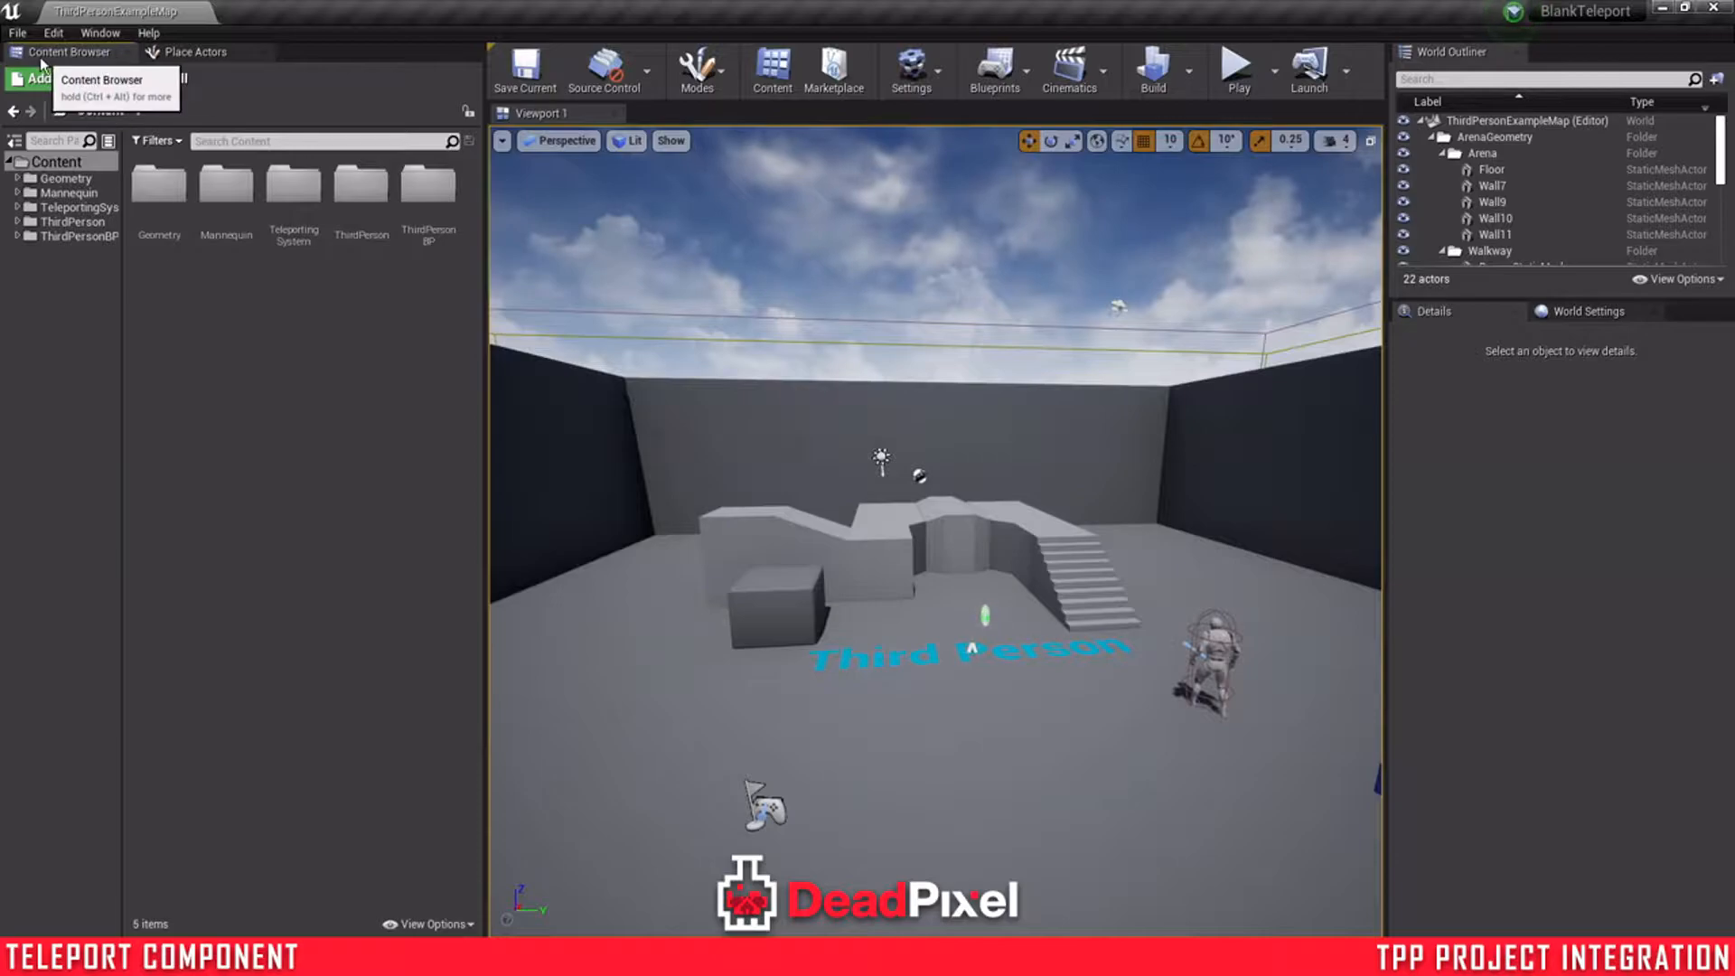
# - In Project Settings > Collision, add a Teleport trace channel with Block default response
pyautogui.click(16, 32)
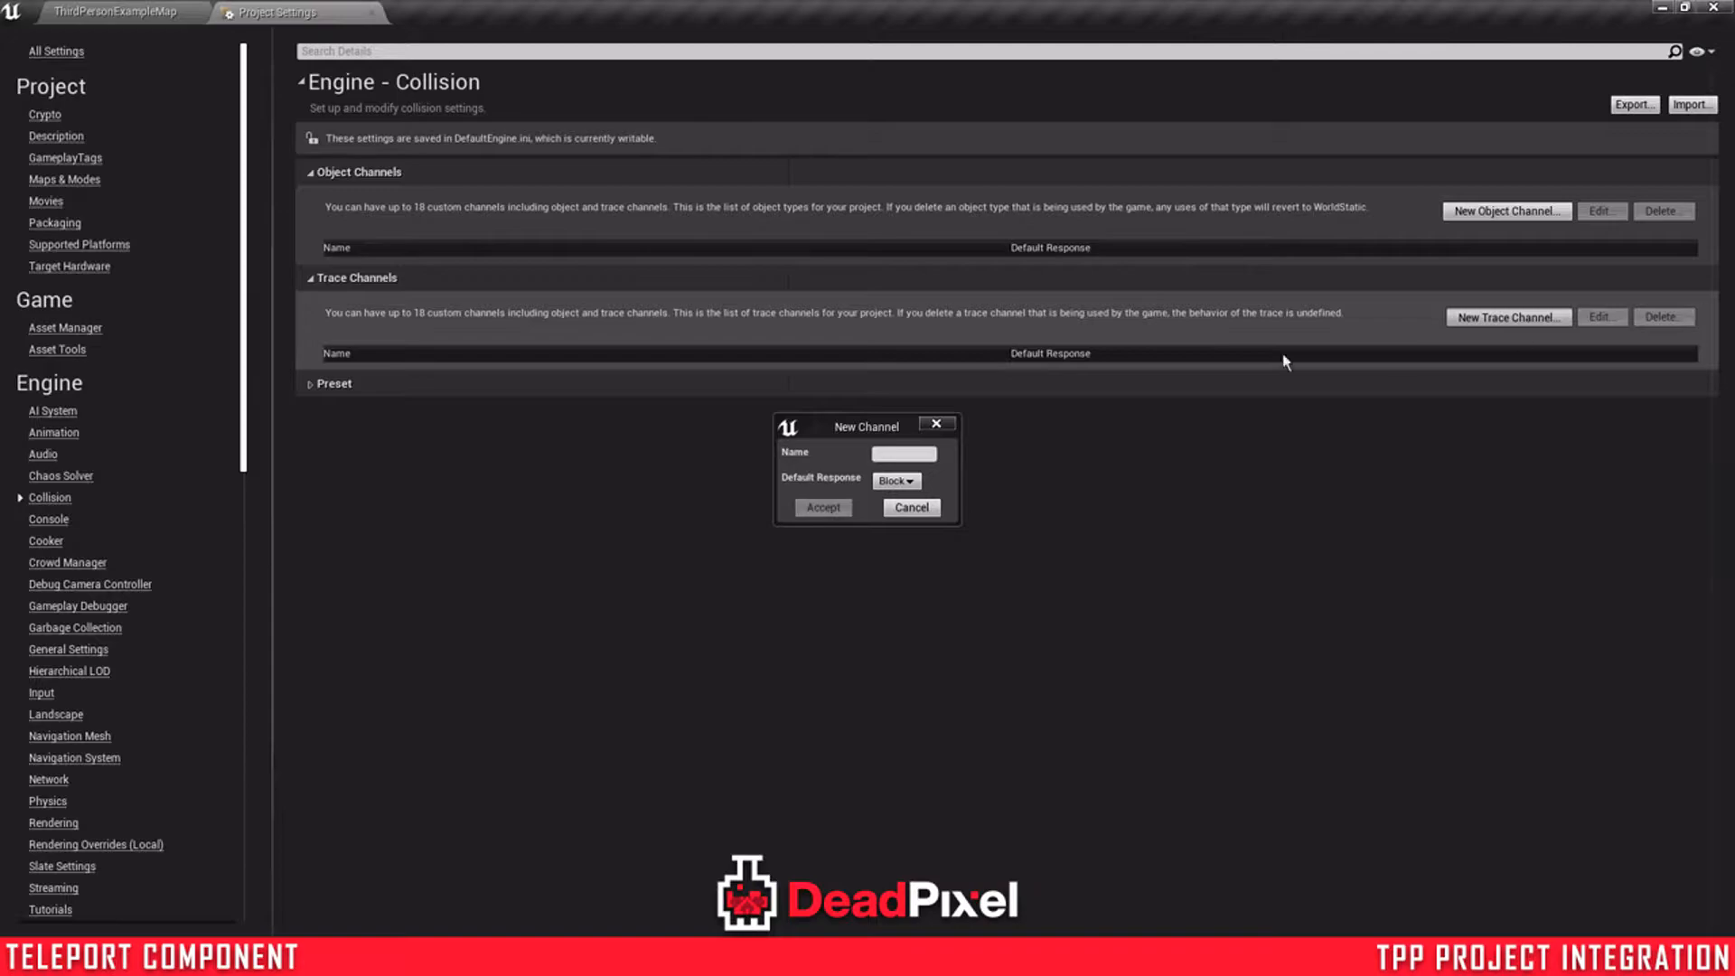
pyautogui.write('Teleport')
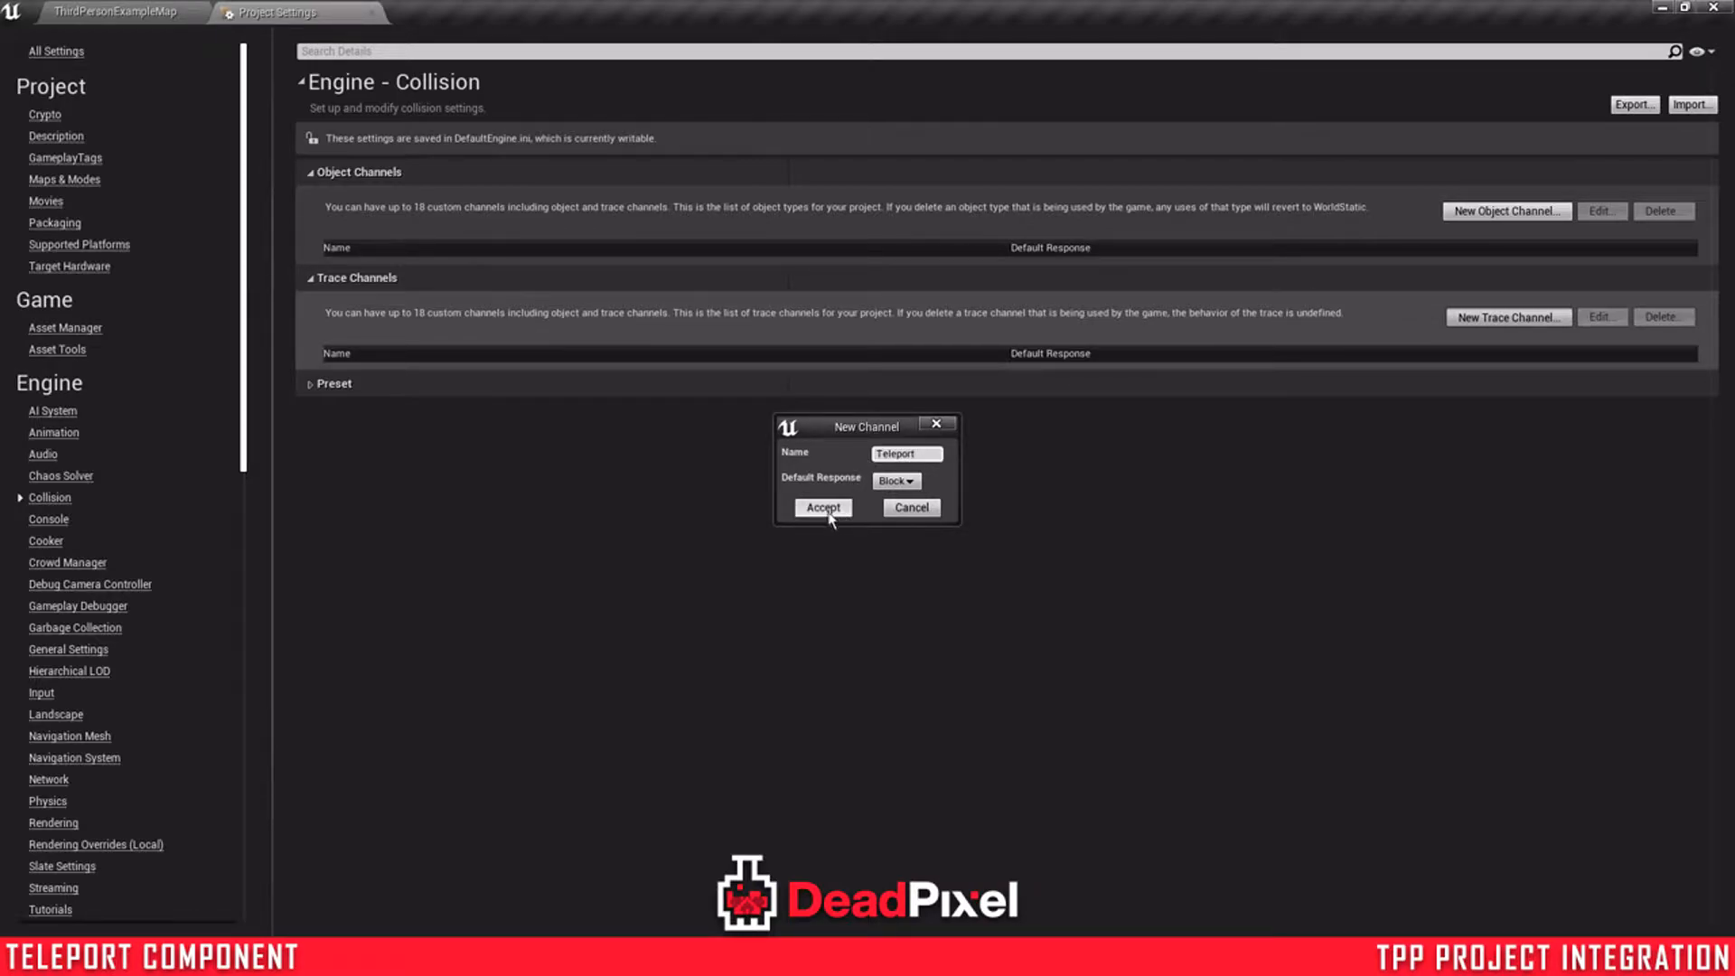
pyautogui.click(822, 507)
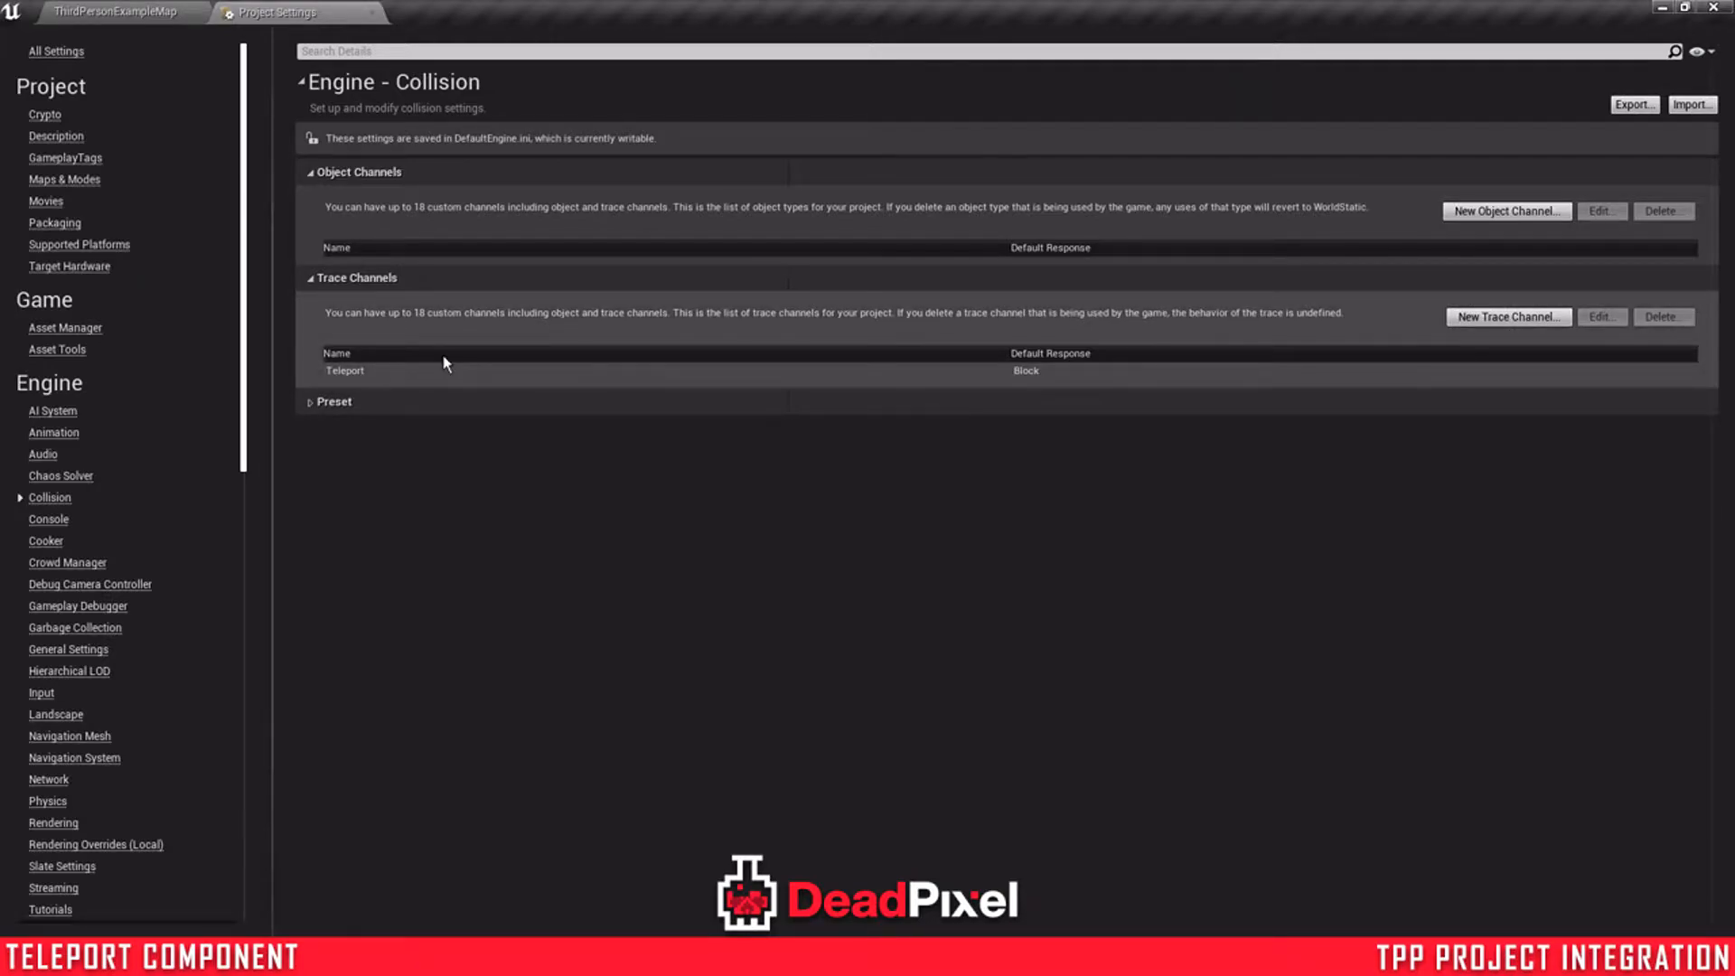
pyautogui.moveTo(139, 22)
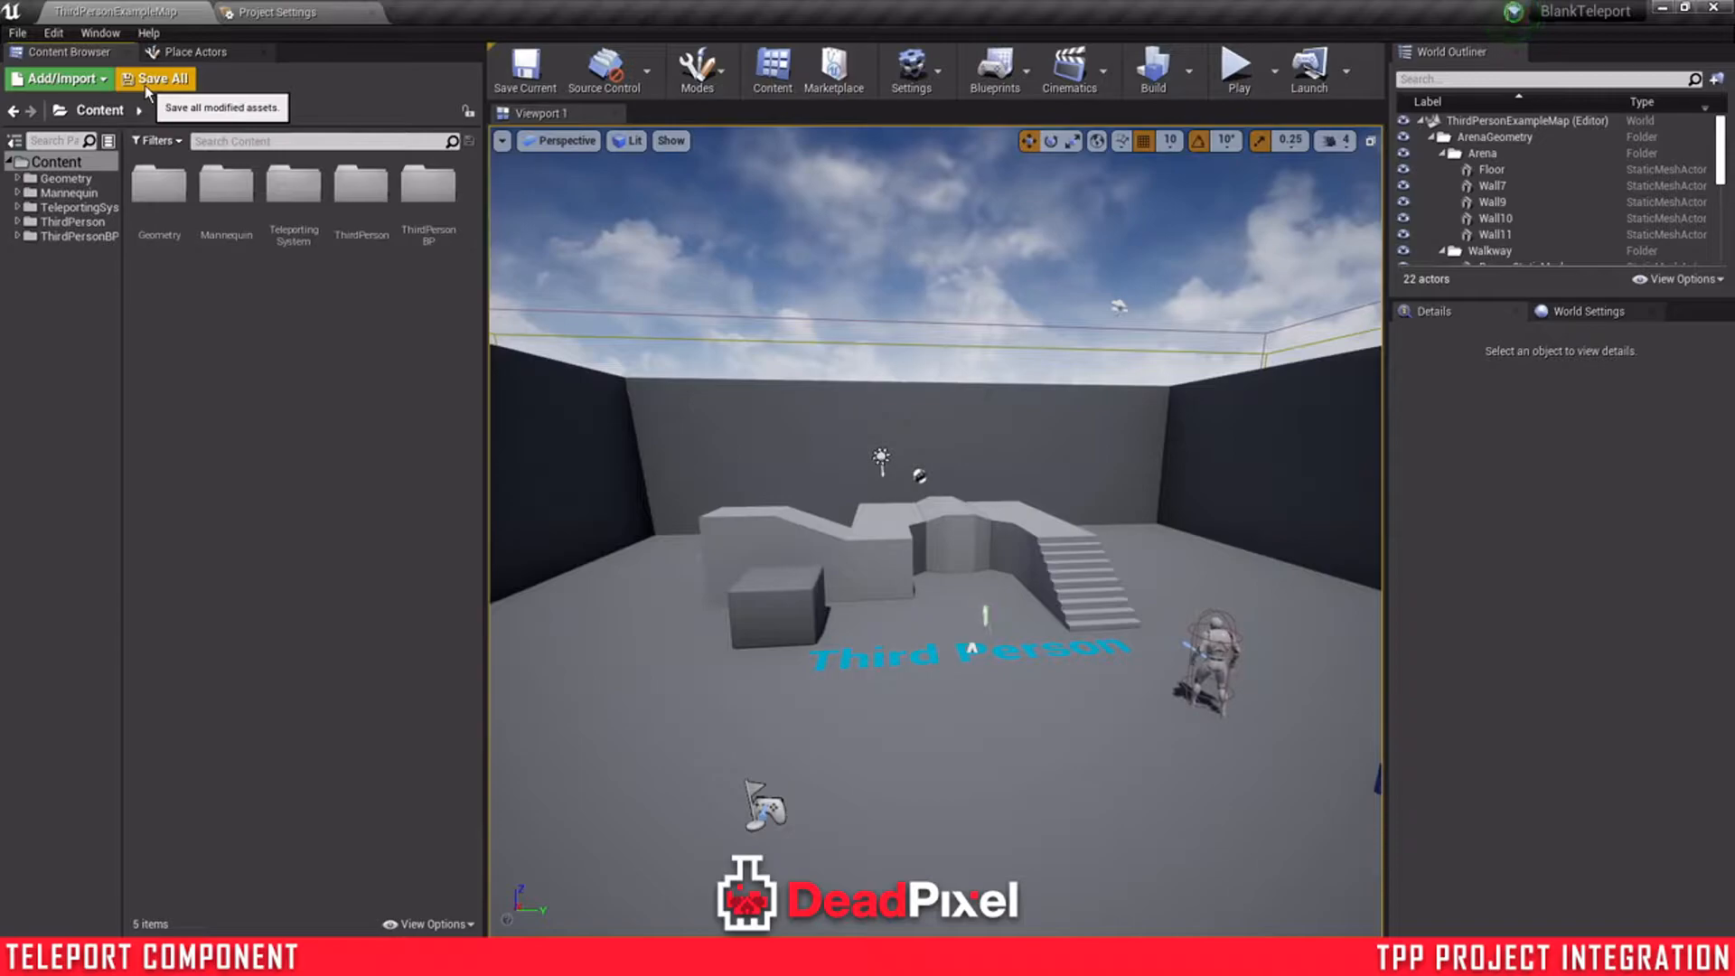
pyautogui.moveTo(193, 293)
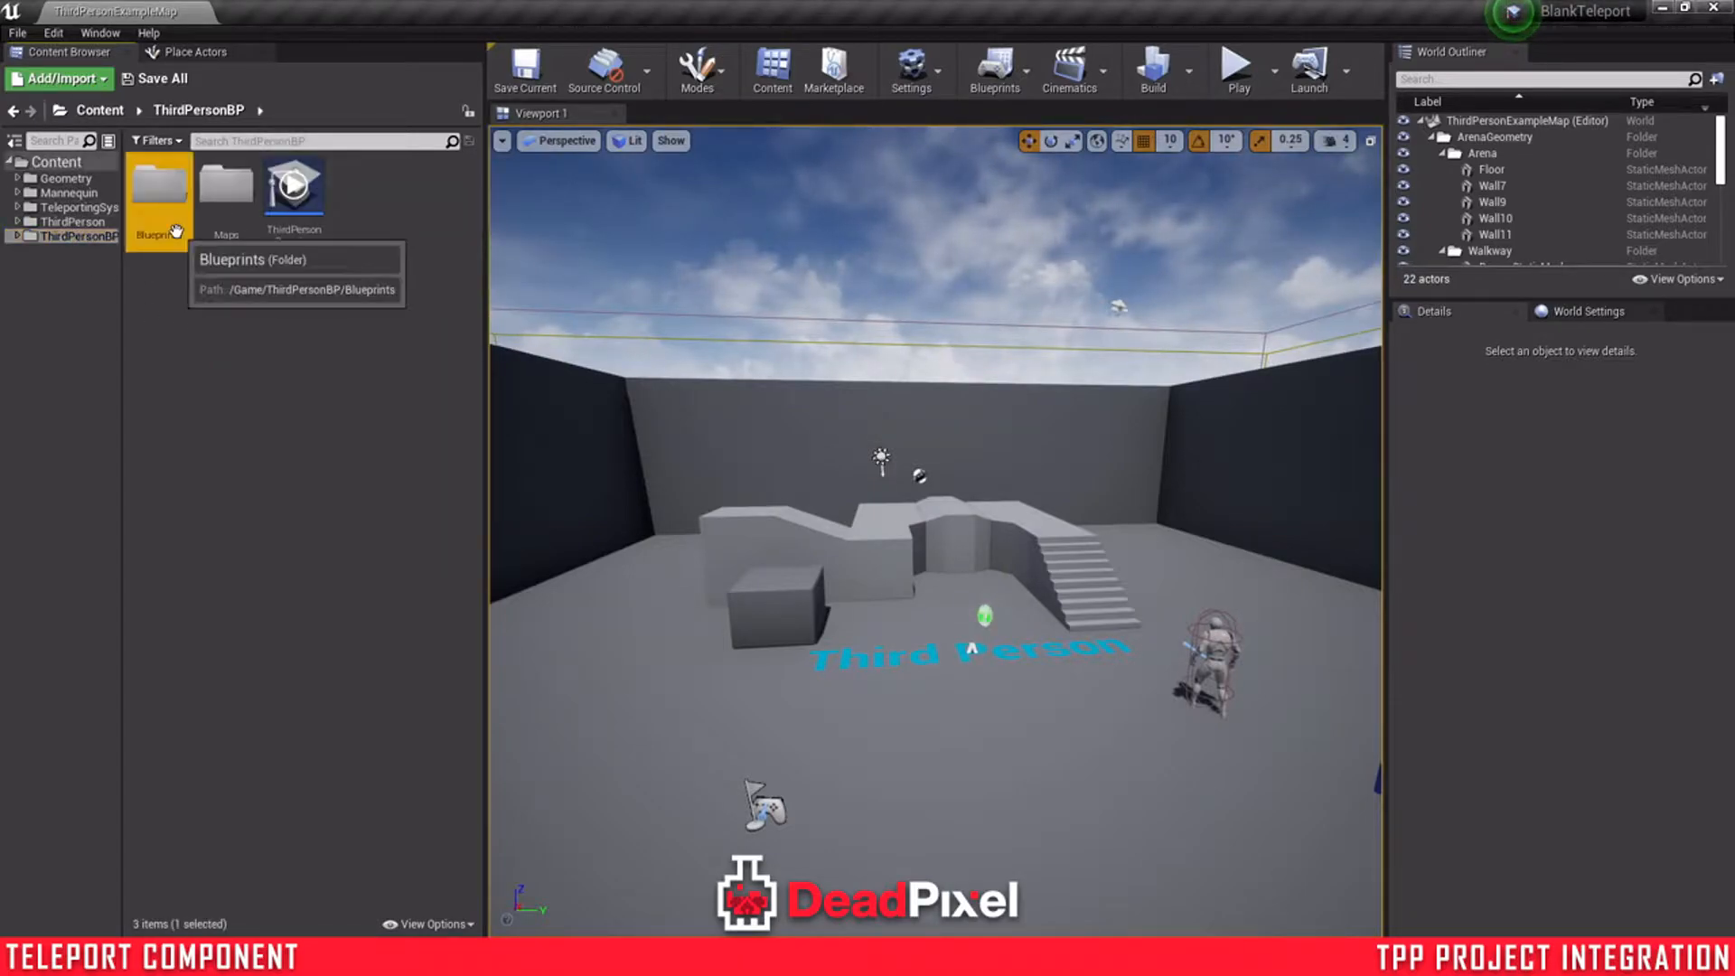
# - Open ThirdPersonCharacter from ThirdPersonBP/Blueprints and BP_MasterCharacter from TeleportingSystem/Blueprints/Character
pyautogui.doubleClick(159, 188)
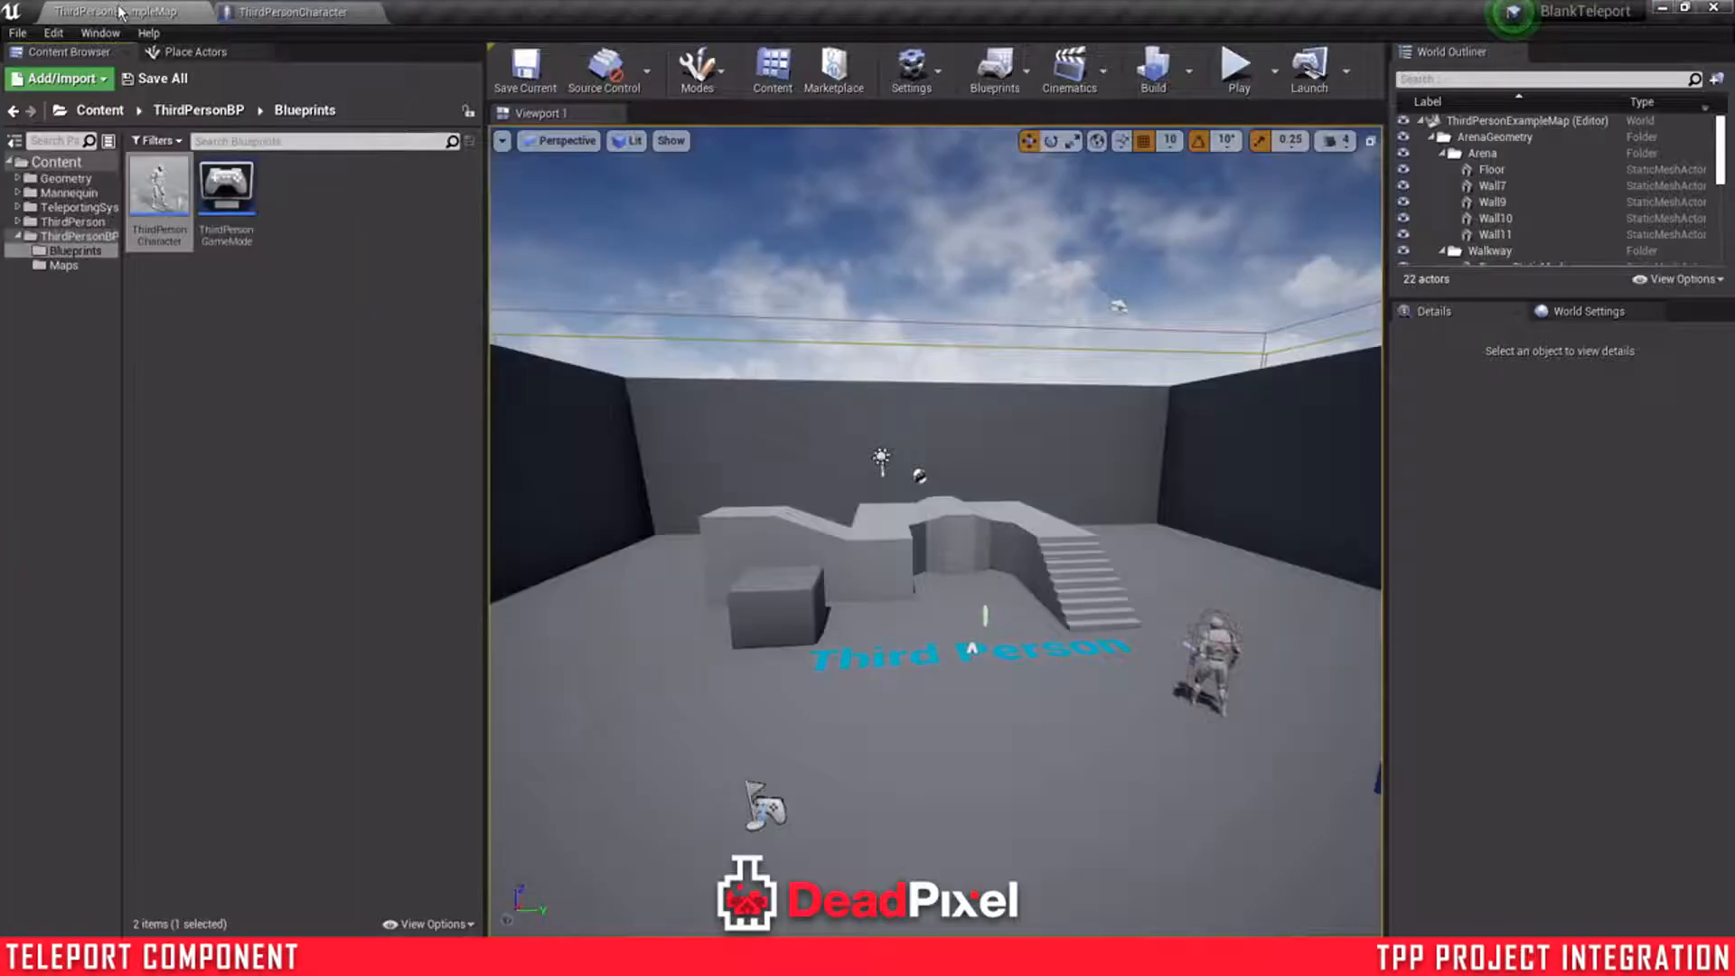
pyautogui.click(72, 206)
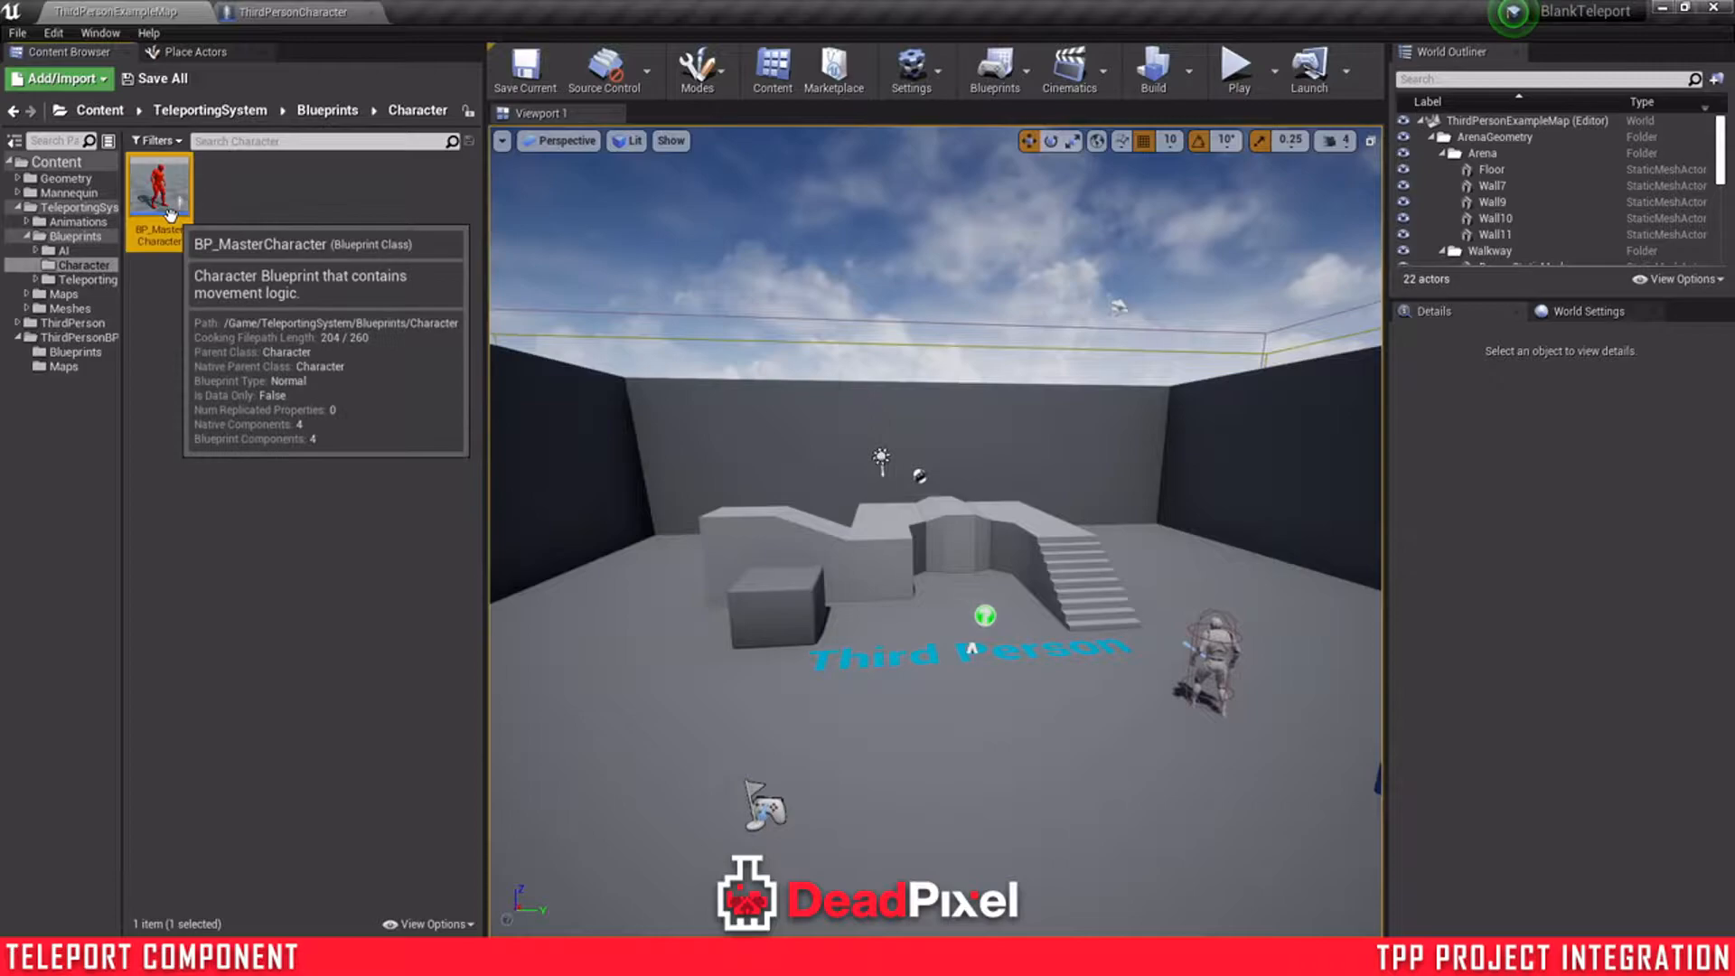
pyautogui.click(464, 11)
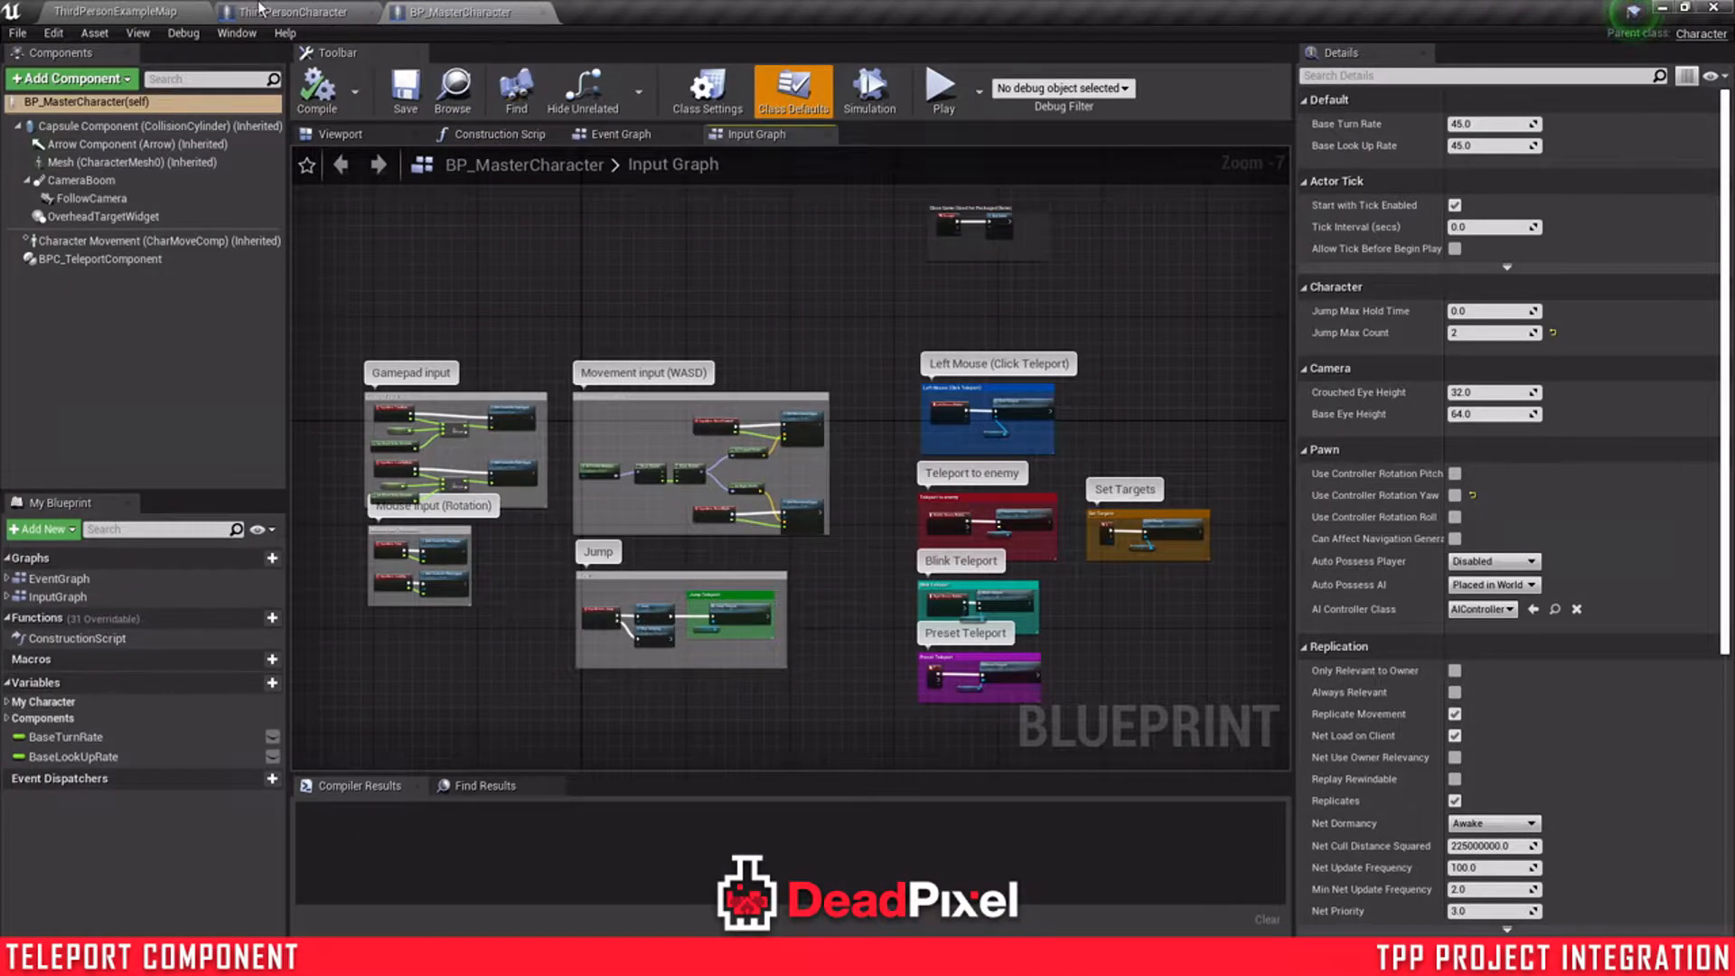
# - Add BPC_TeleportComponent to ThirdPersonCharacter and select the master character's teleport input node groups
pyautogui.click(295, 12)
pyautogui.write('telep')
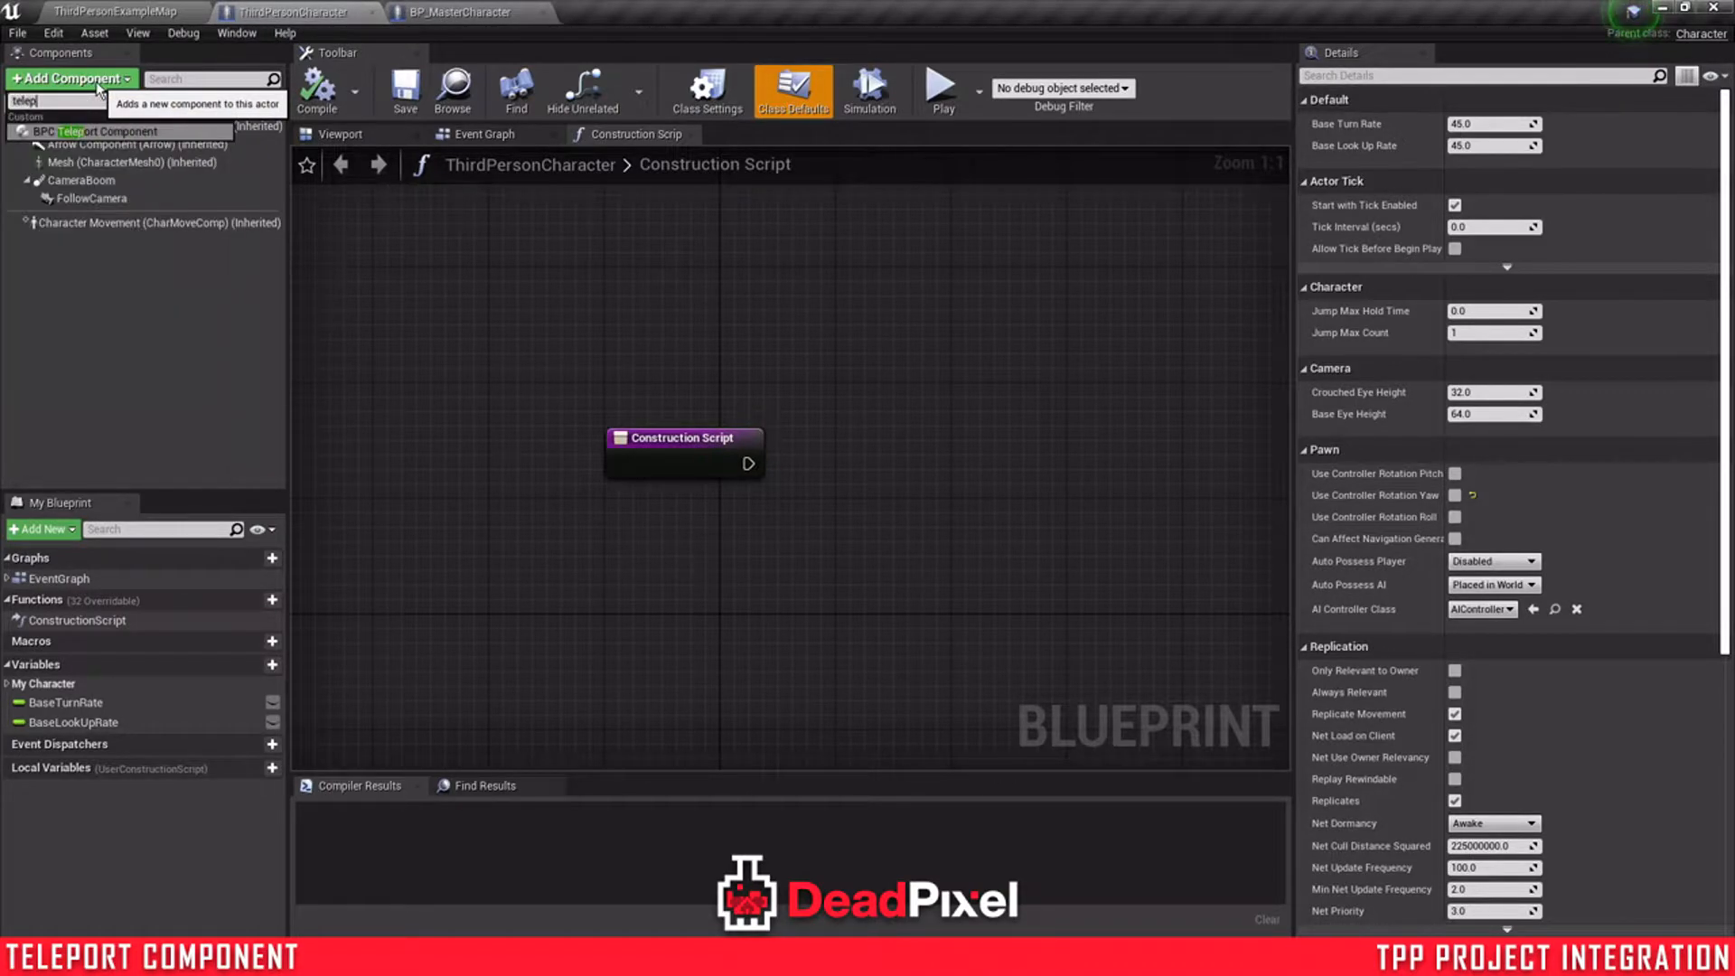
pyautogui.click(94, 130)
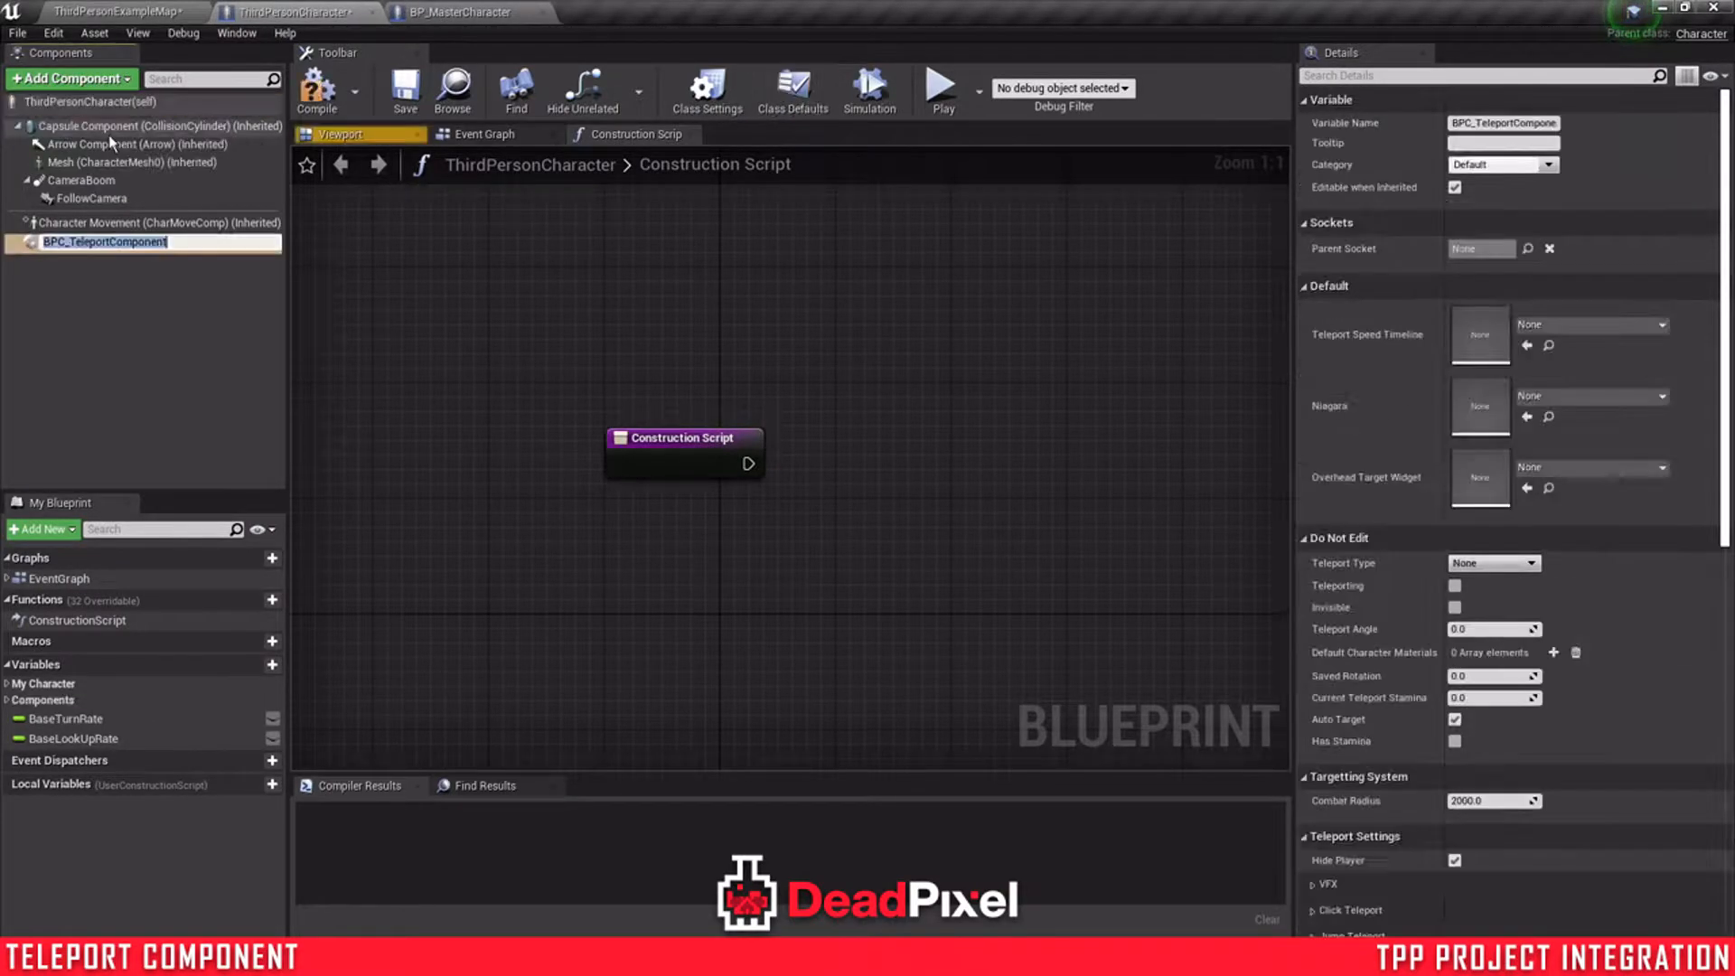
pyautogui.click(454, 13)
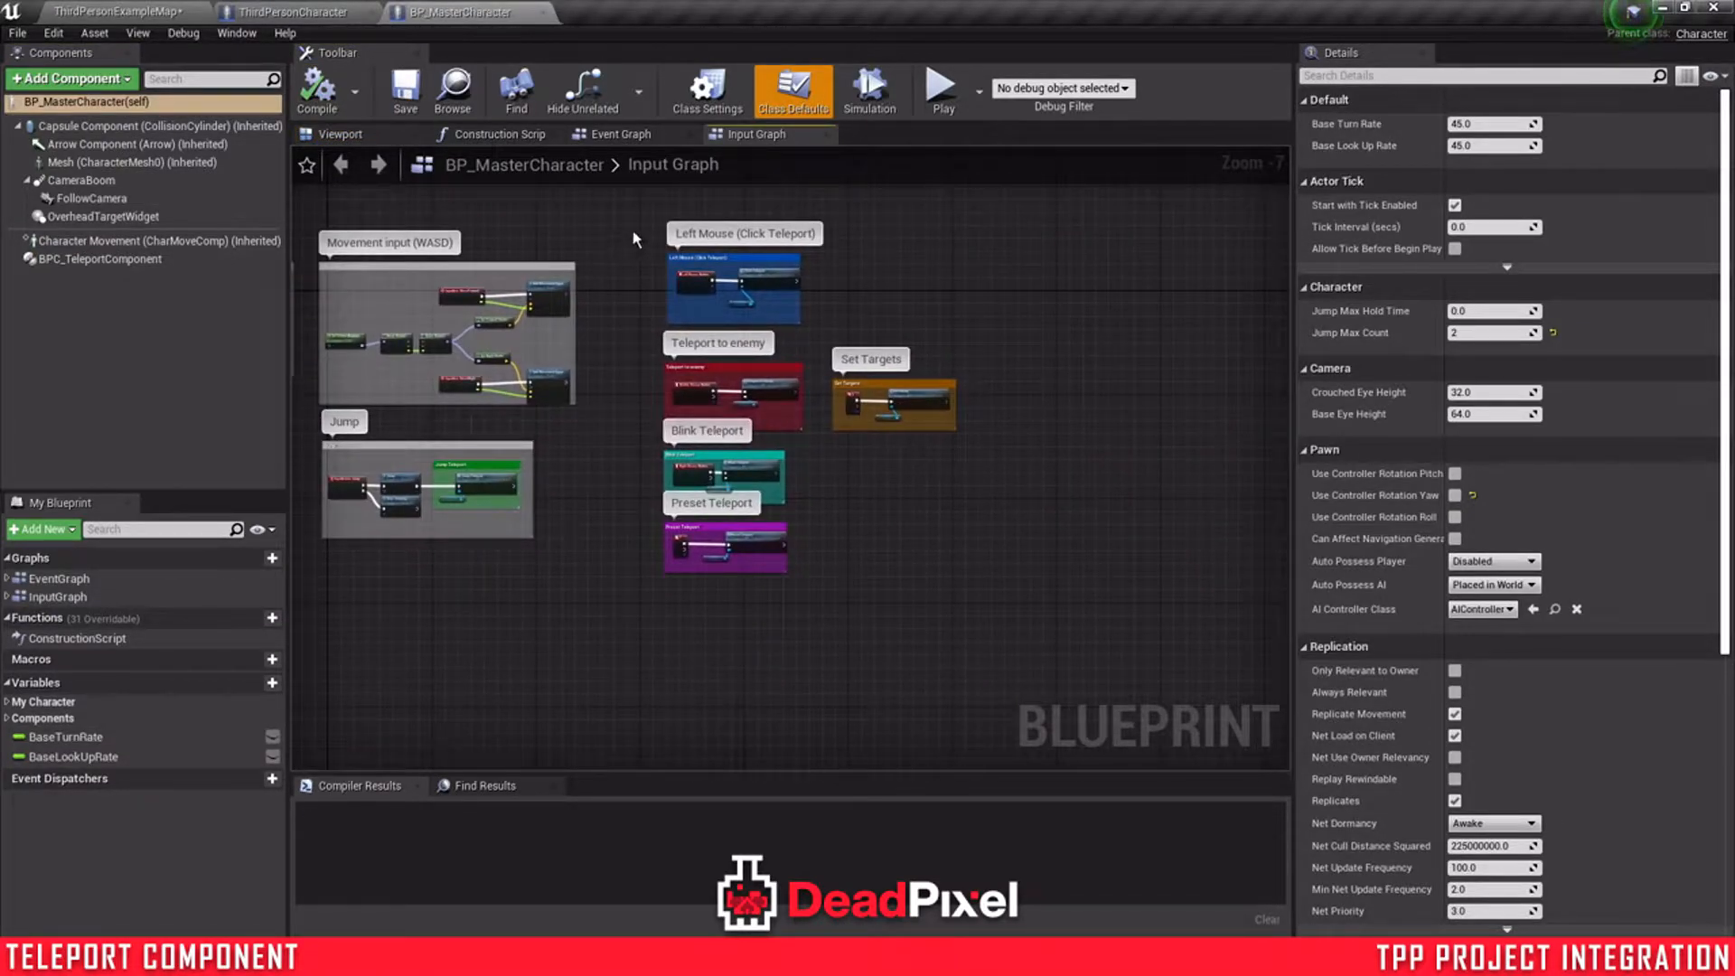
pyautogui.moveTo(635, 233); pyautogui.dragTo(1016, 614)
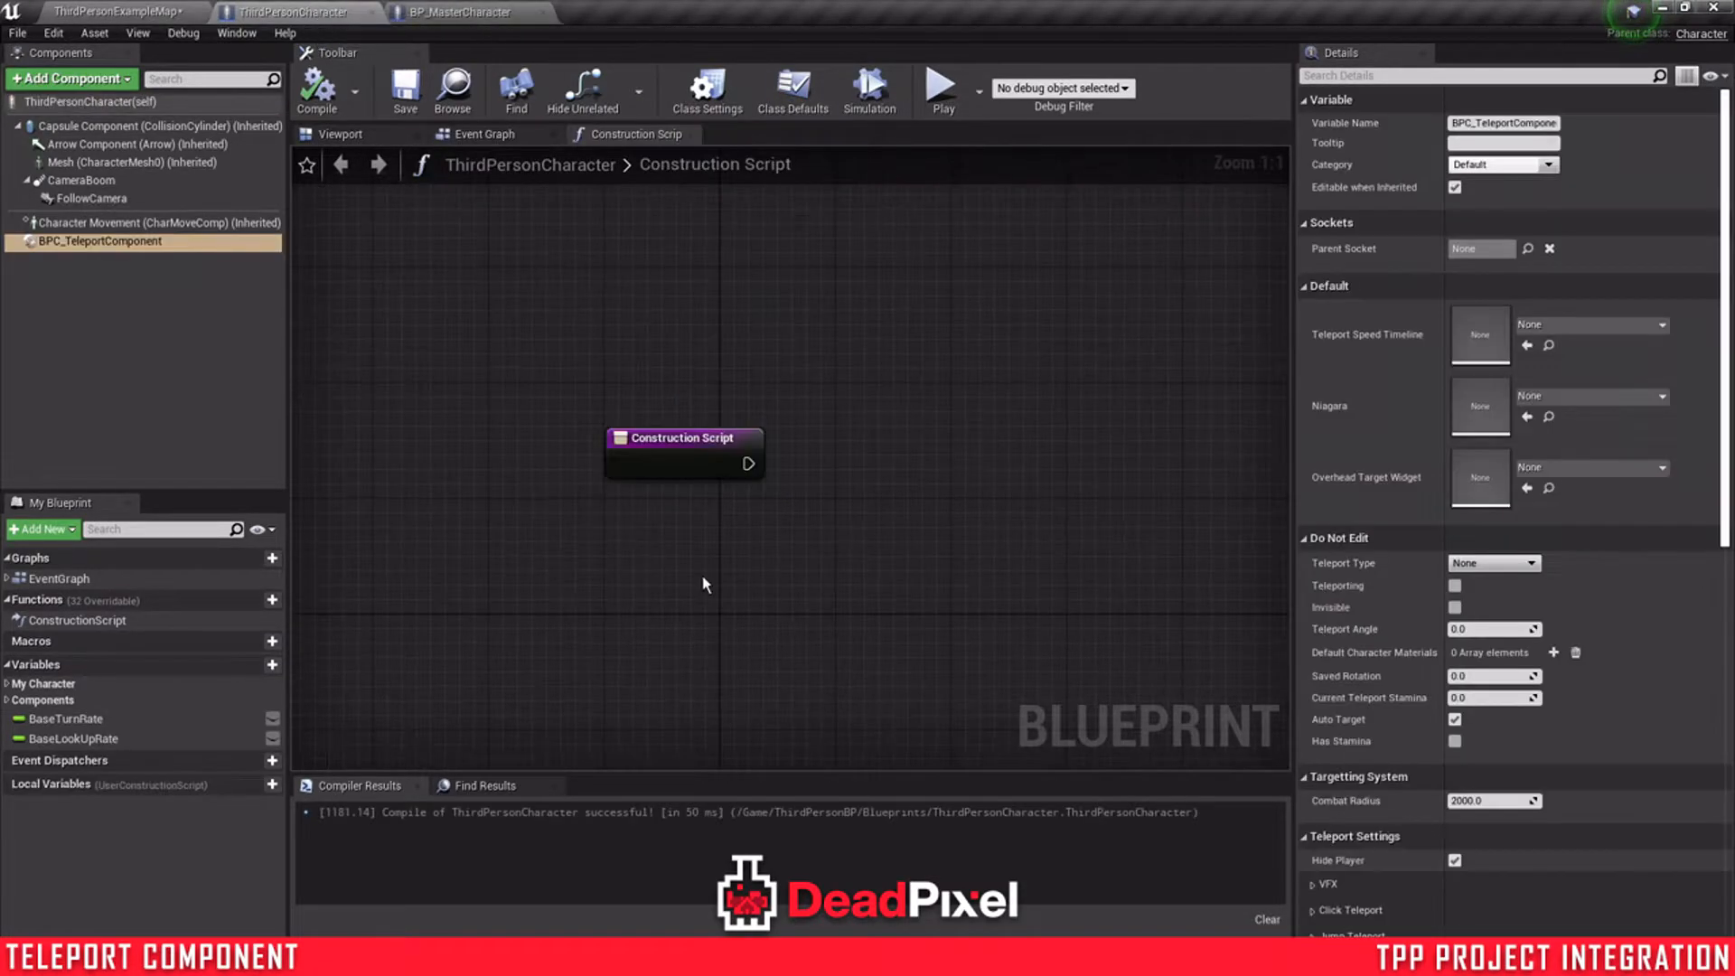
# - Paste the teleport groups and Jump Teleport nodes into ThirdPersonCharacter's Event Graph, compile, and return to the level
pyautogui.click(485, 134)
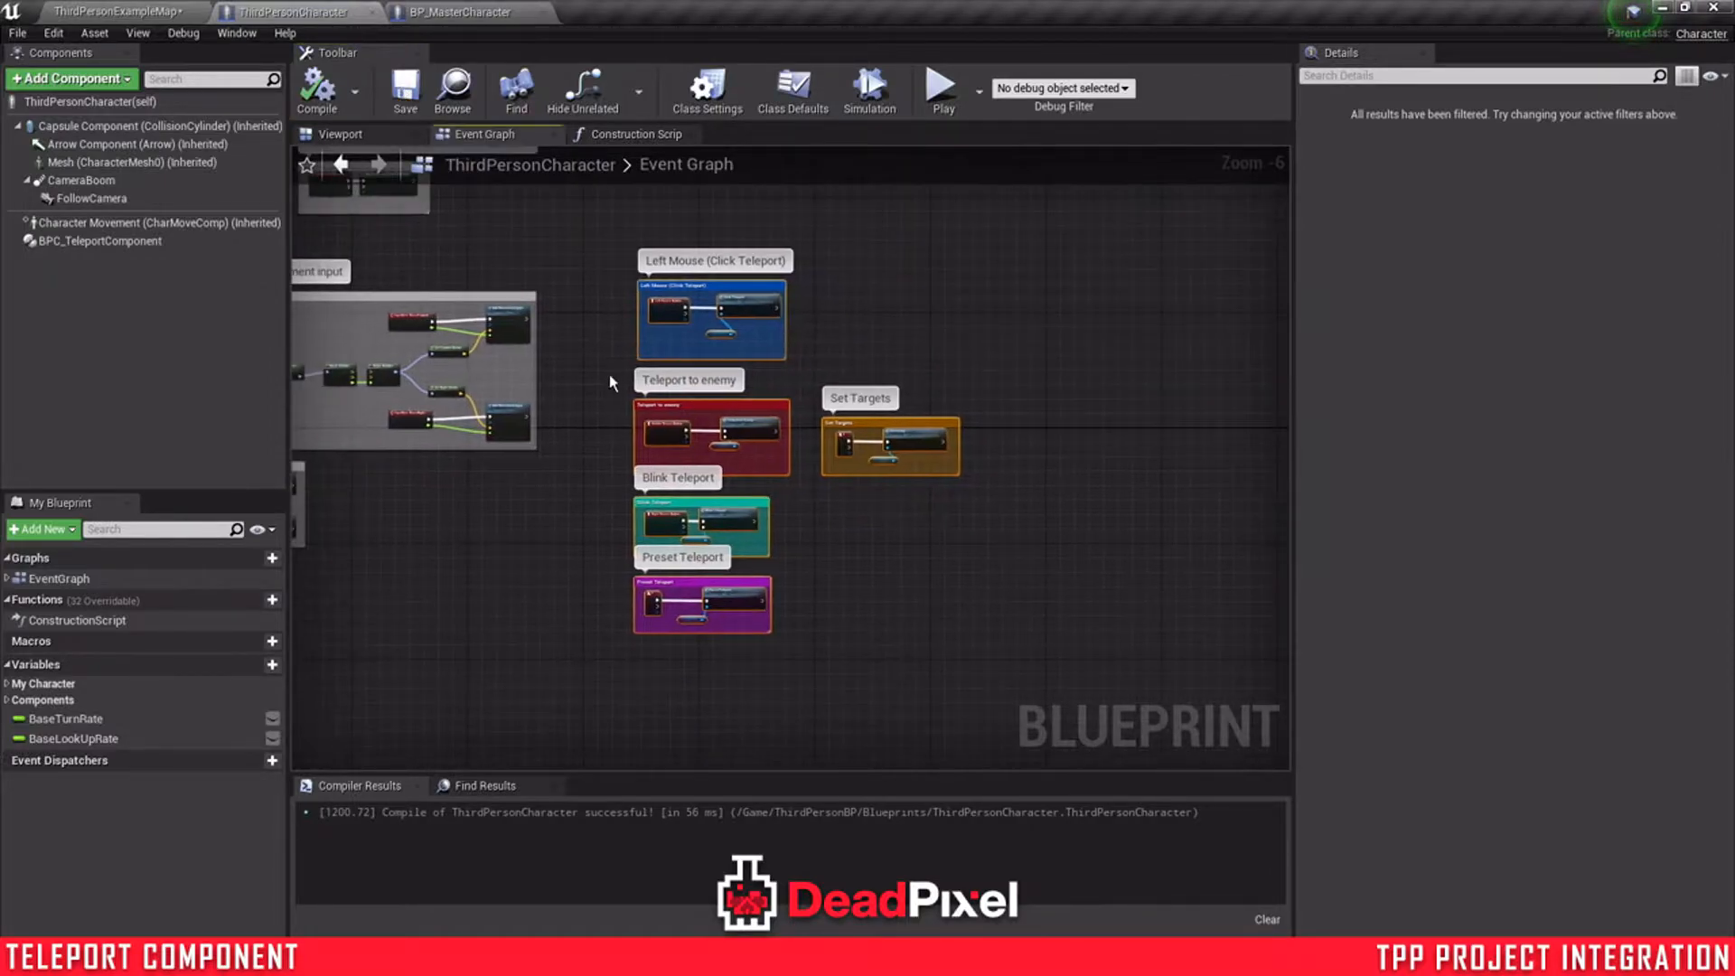
pyautogui.moveTo(99, 241)
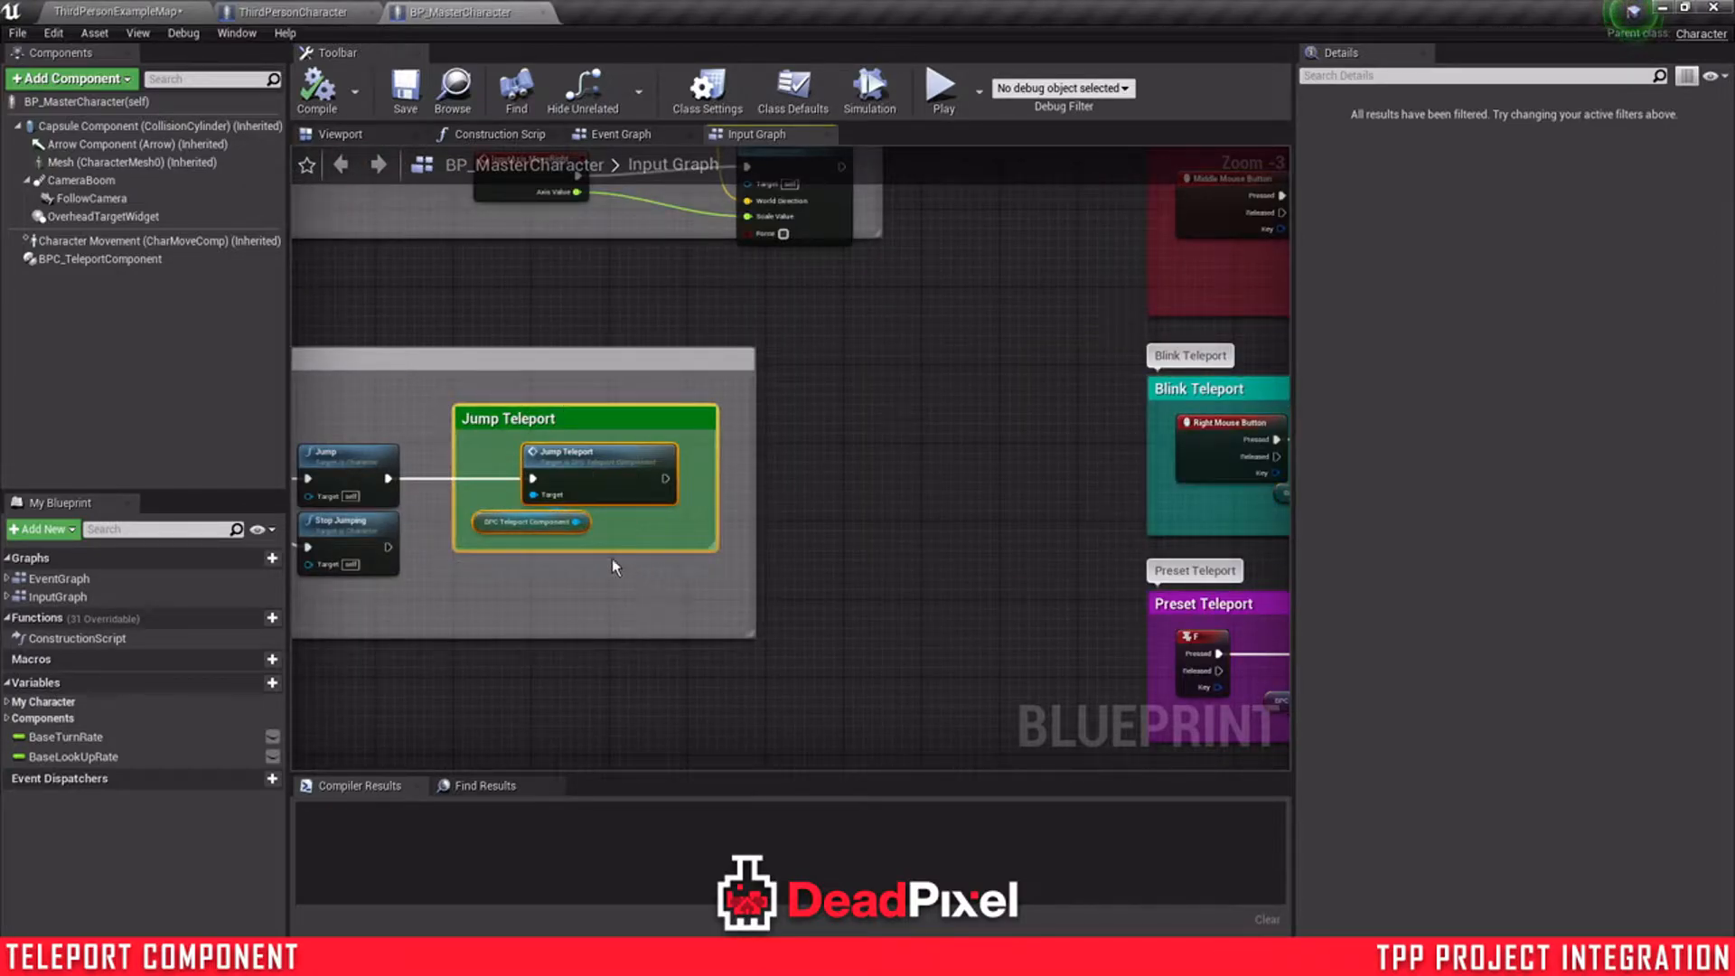
pyautogui.click(291, 13)
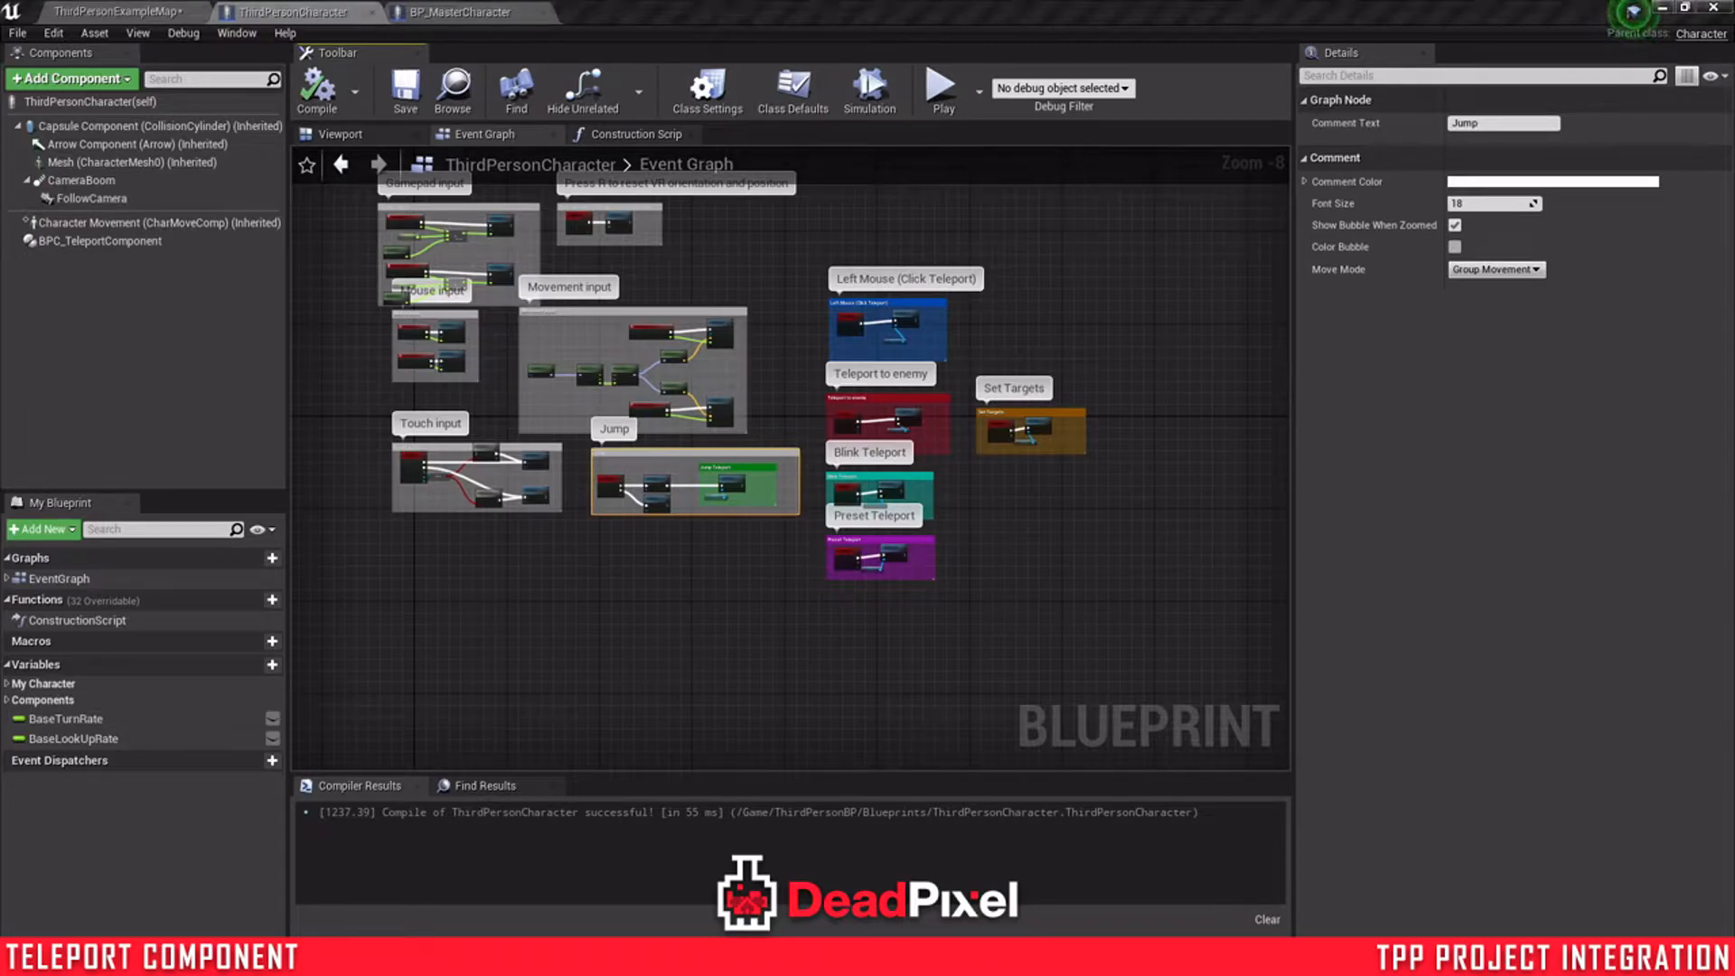
pyautogui.click(116, 12)
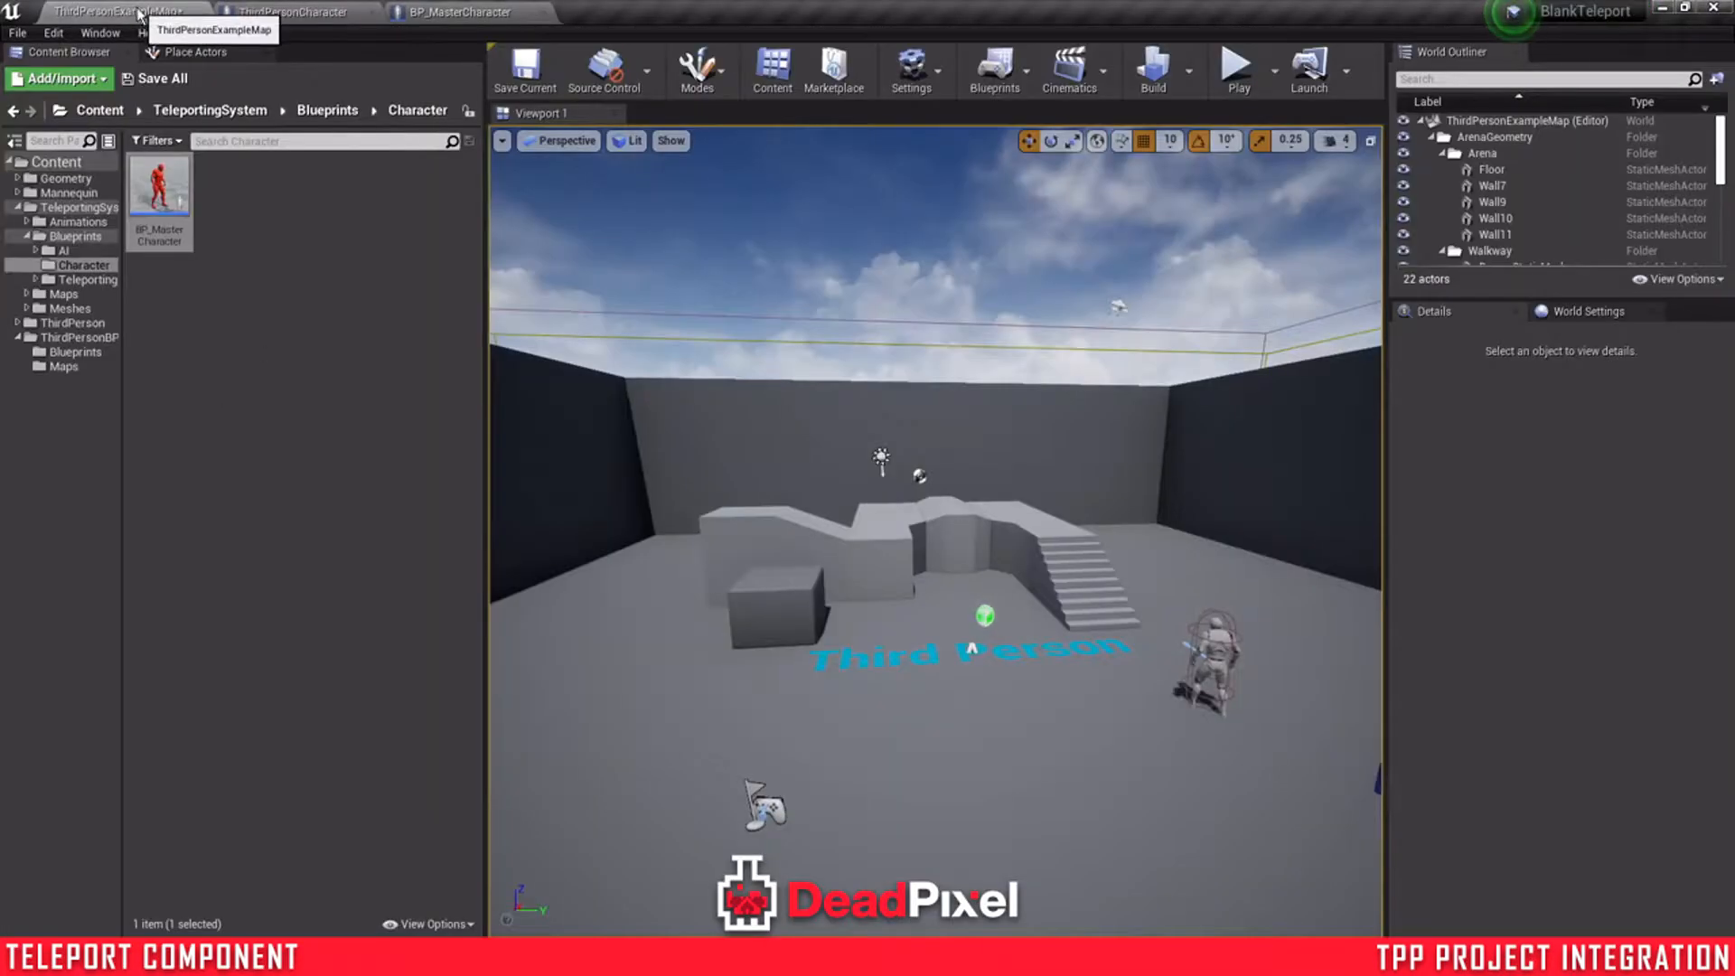
pyautogui.click(161, 78)
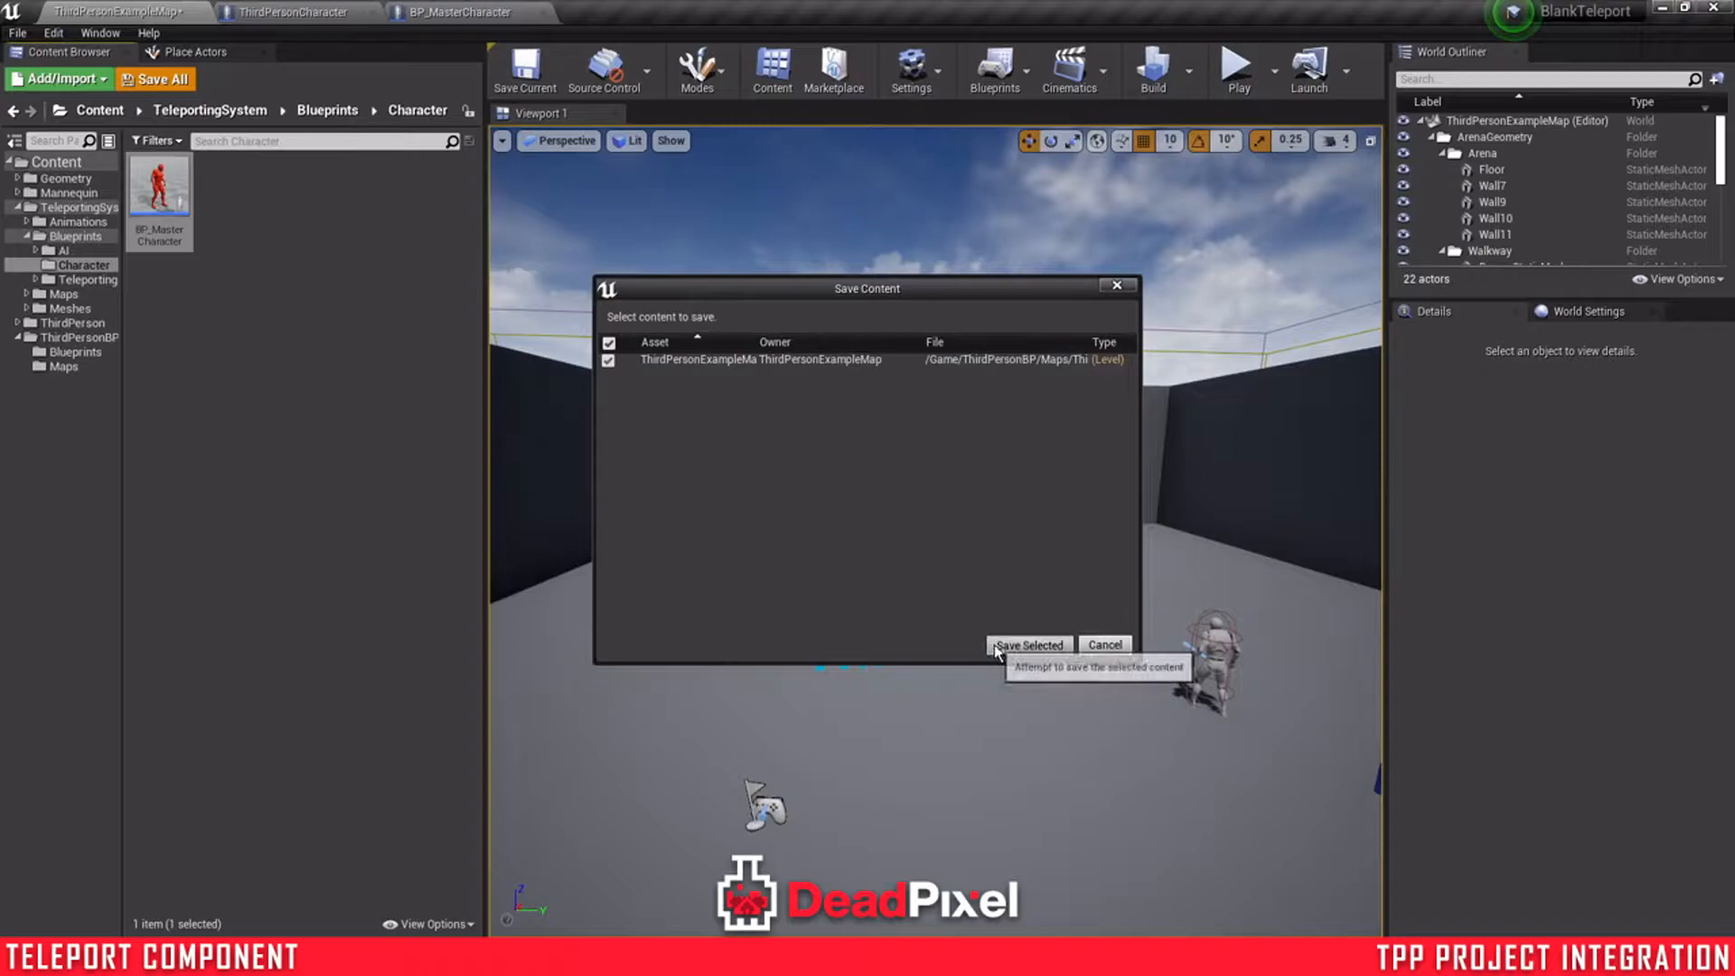
pyautogui.click(1027, 645)
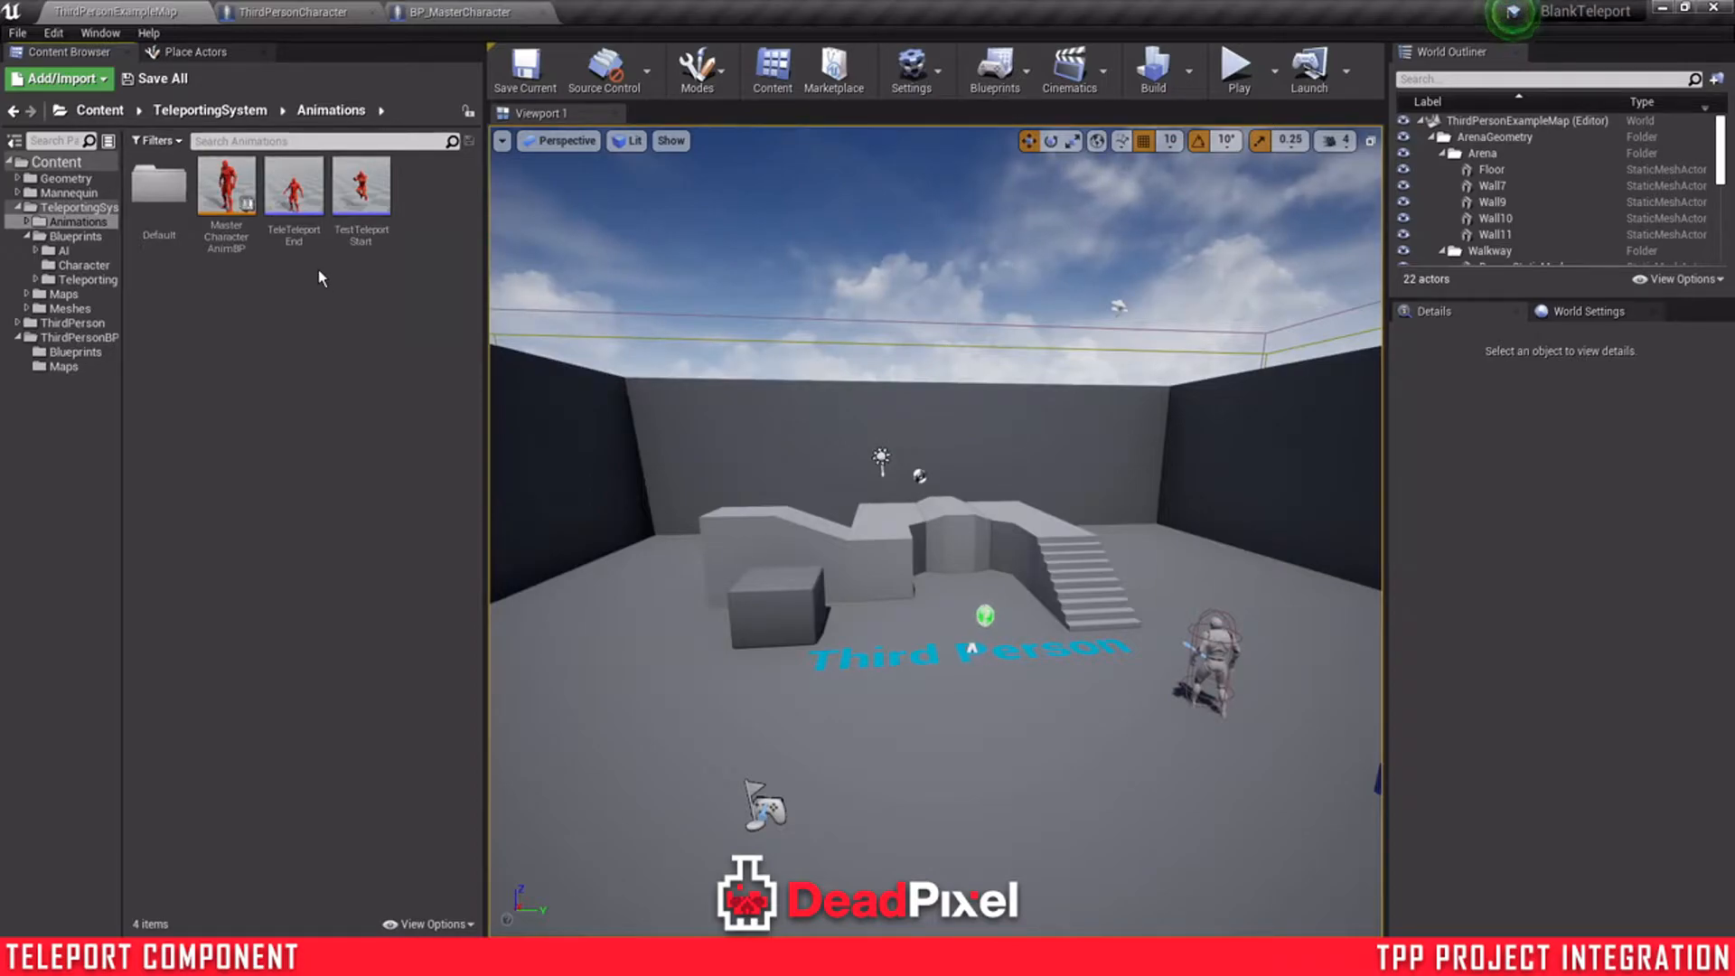
pyautogui.moveTo(292, 188)
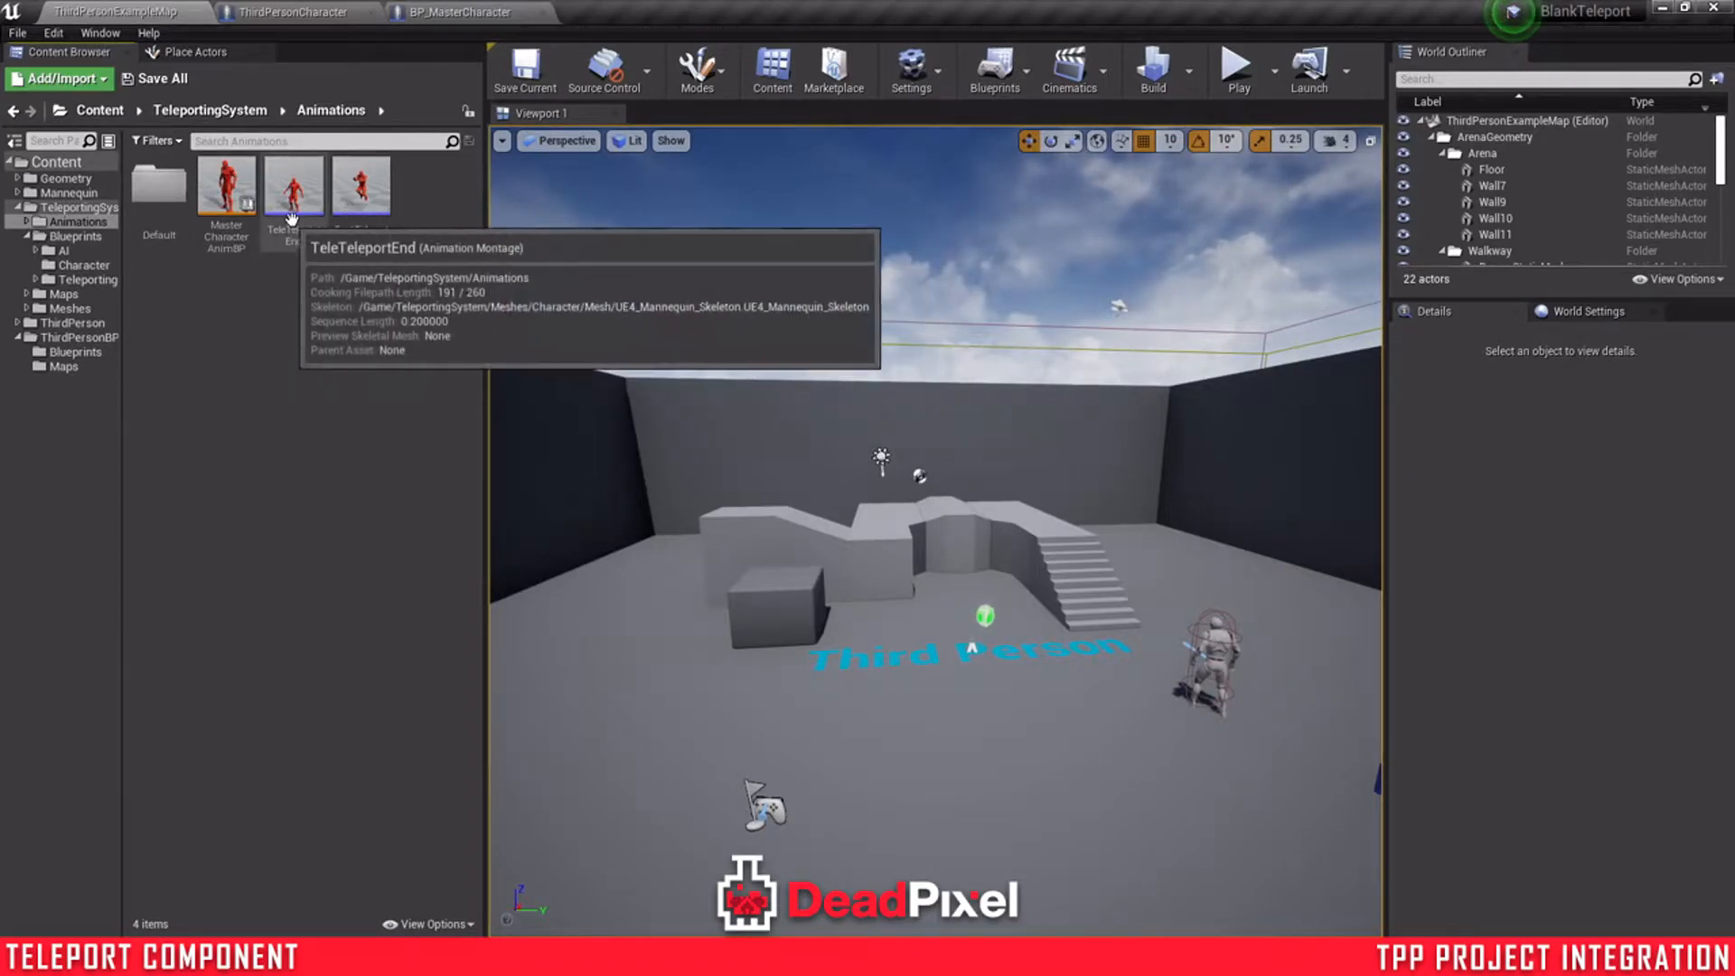
pyautogui.moveTo(322, 318)
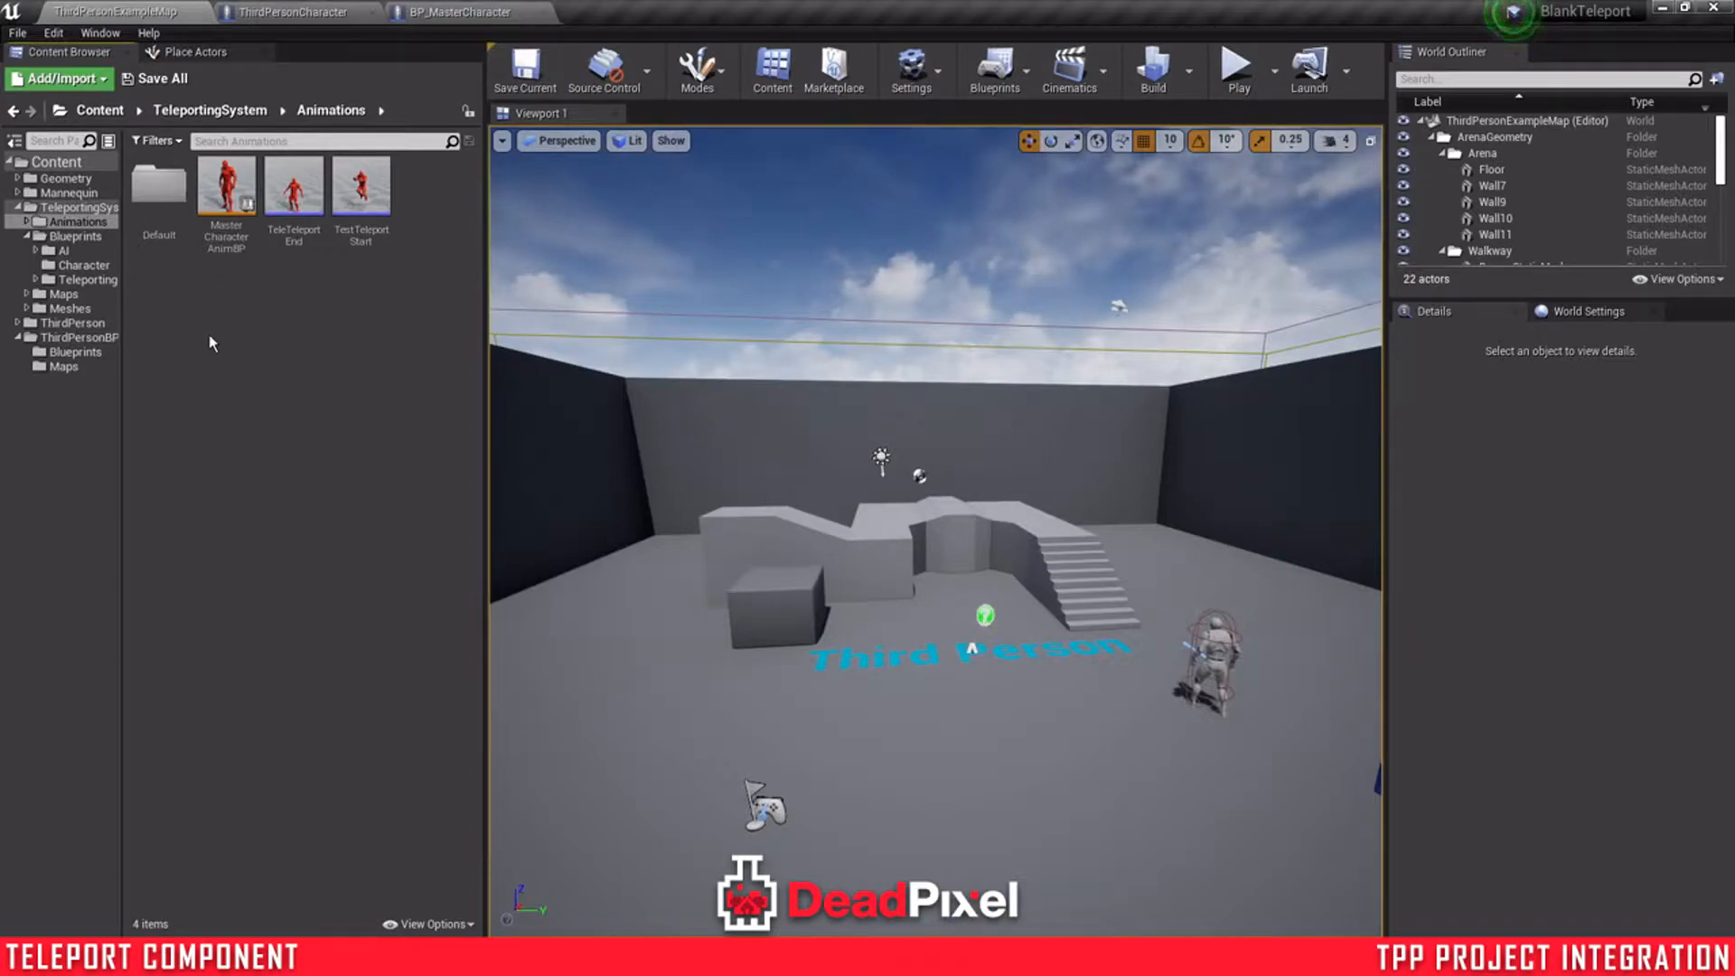
pyautogui.moveTo(87, 278)
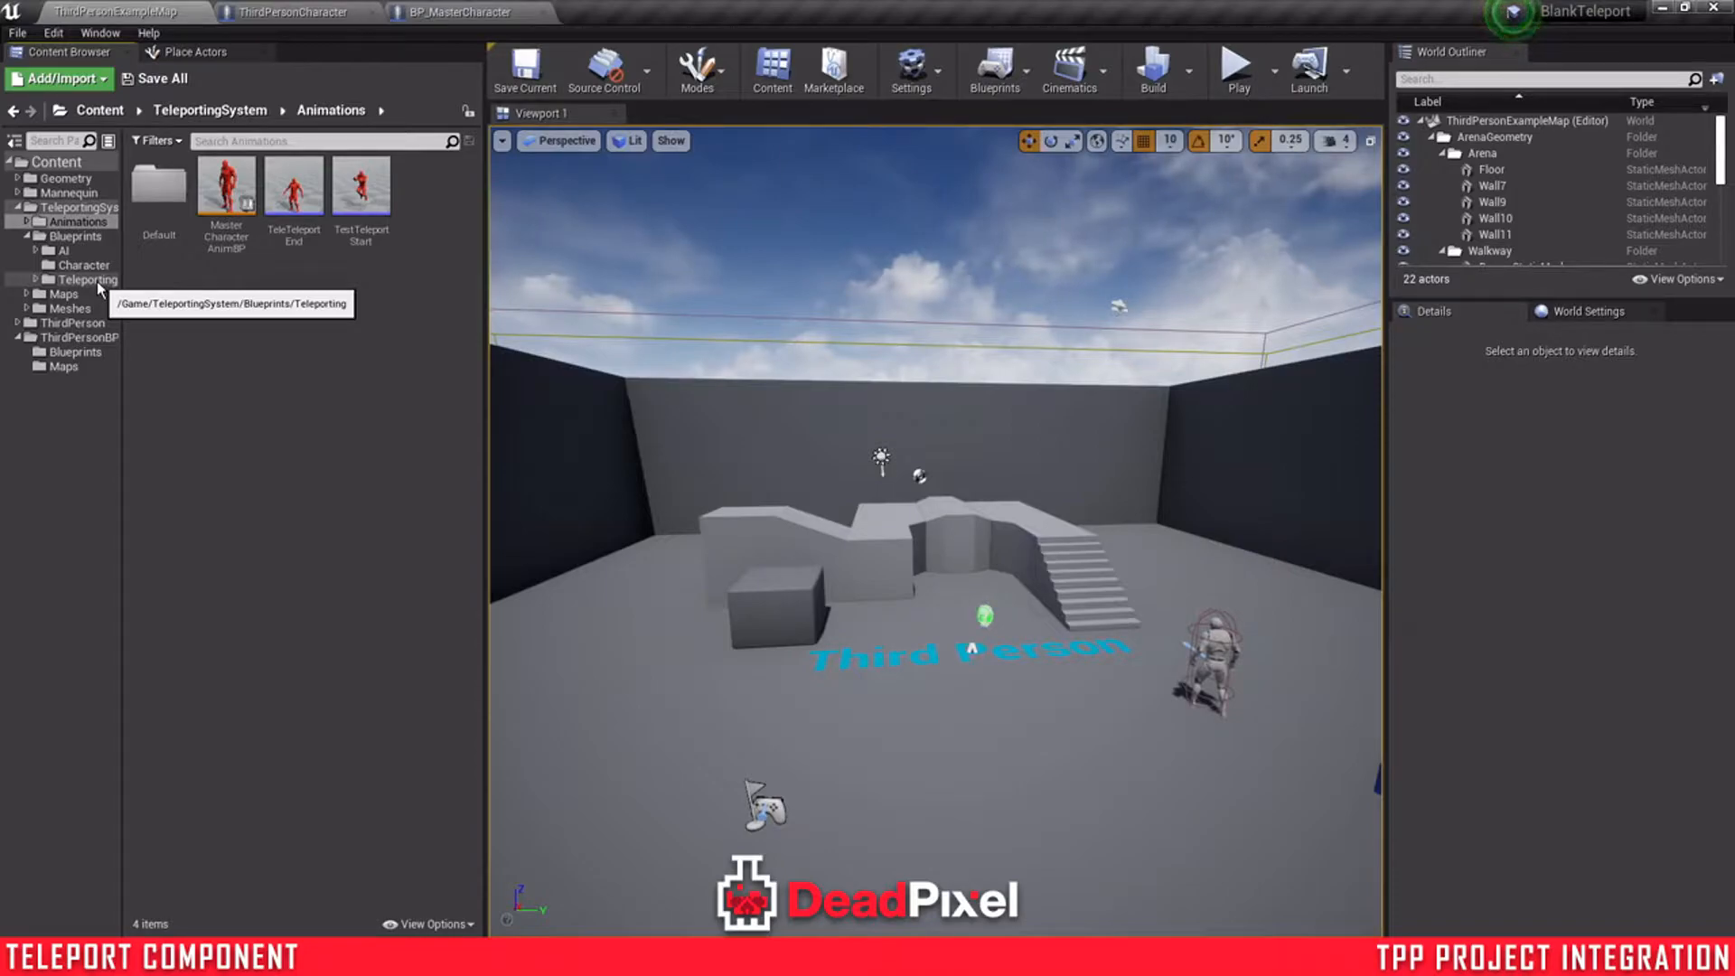
pyautogui.moveTo(291, 272)
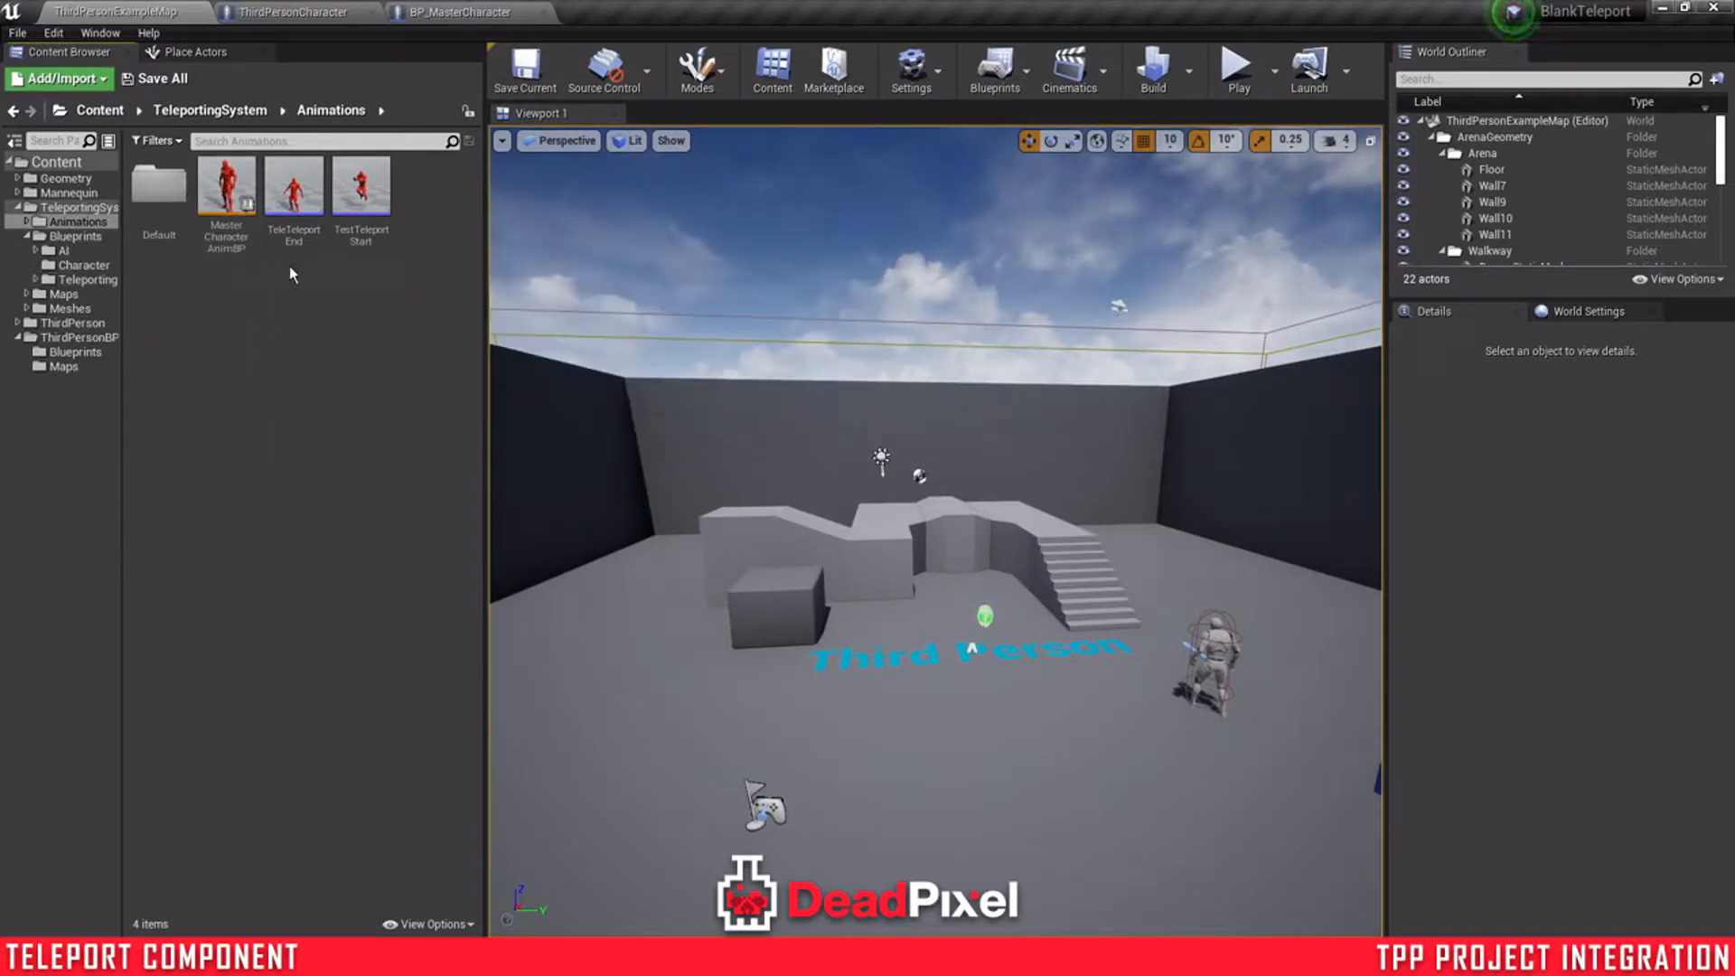
pyautogui.moveTo(160, 193)
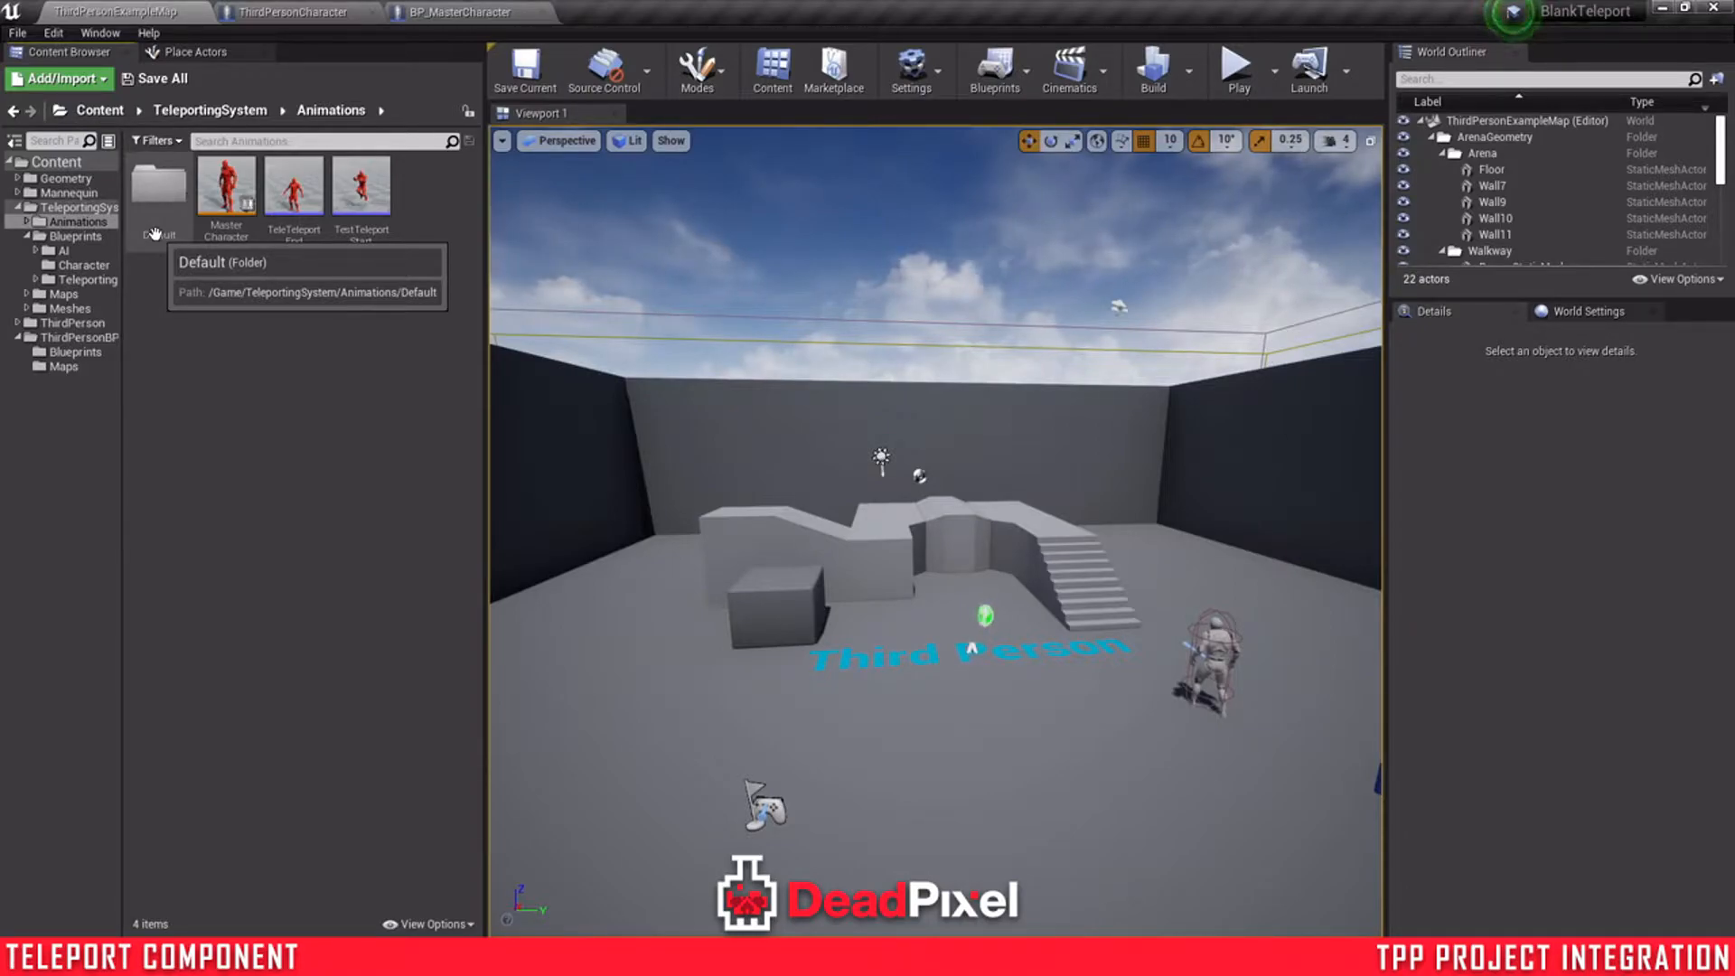
pyautogui.doubleClick(159, 188)
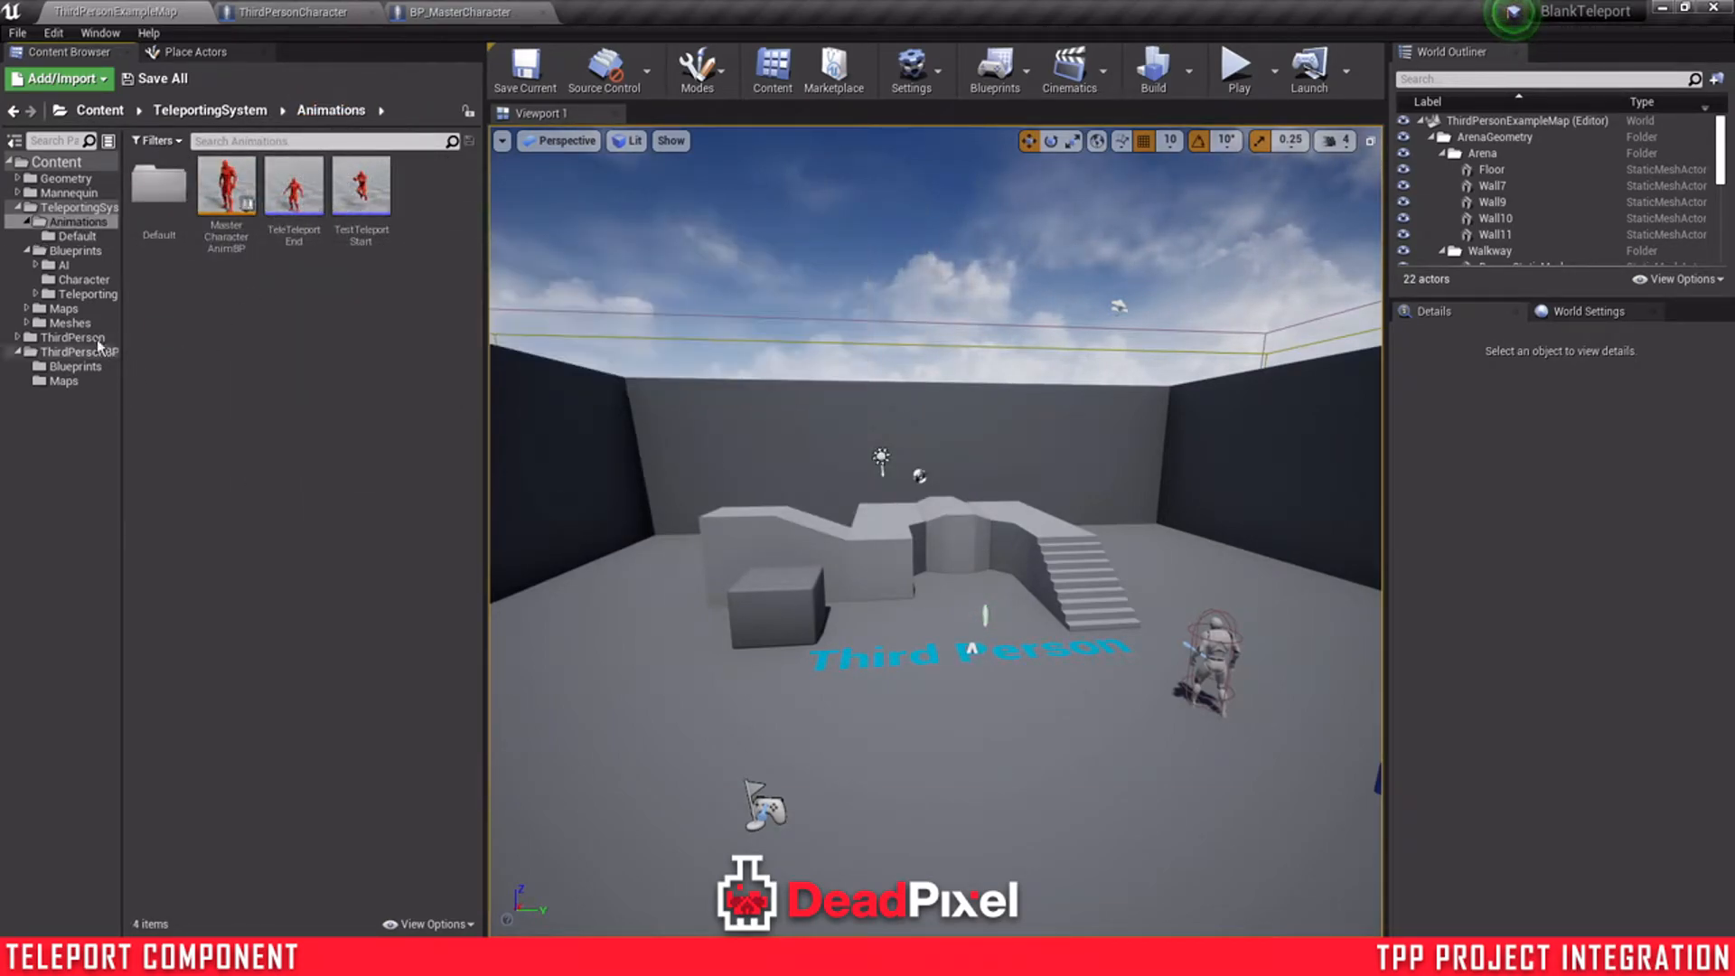
pyautogui.moveTo(87, 293)
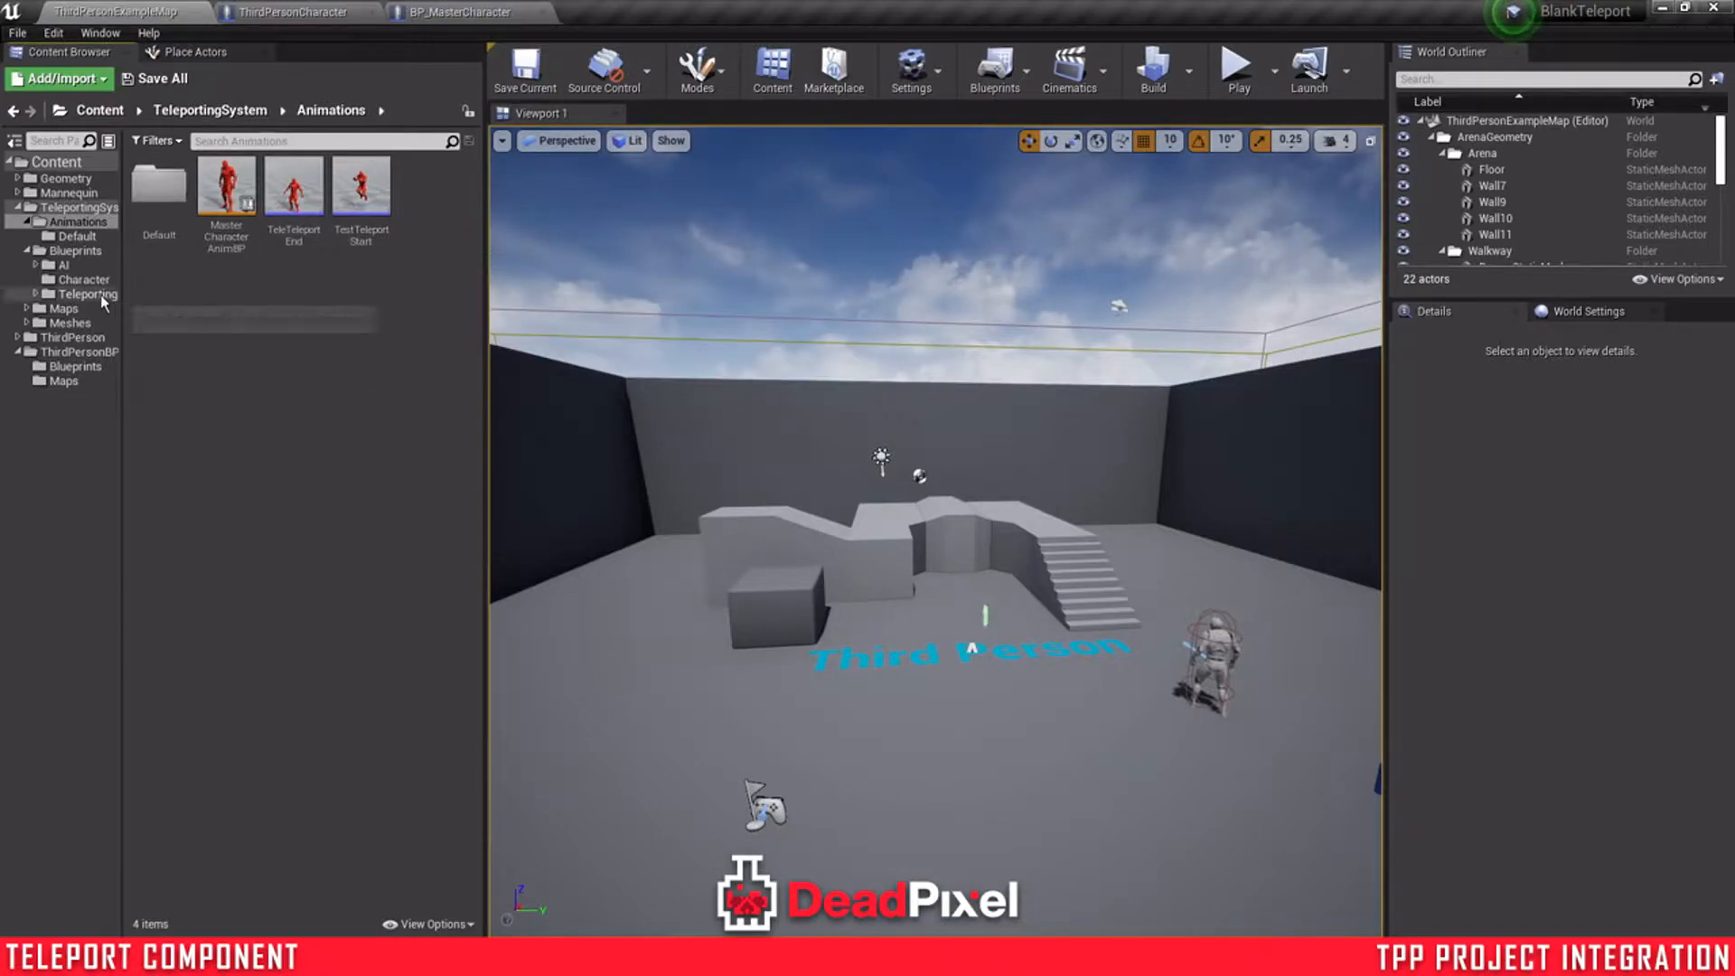
pyautogui.moveTo(88, 294)
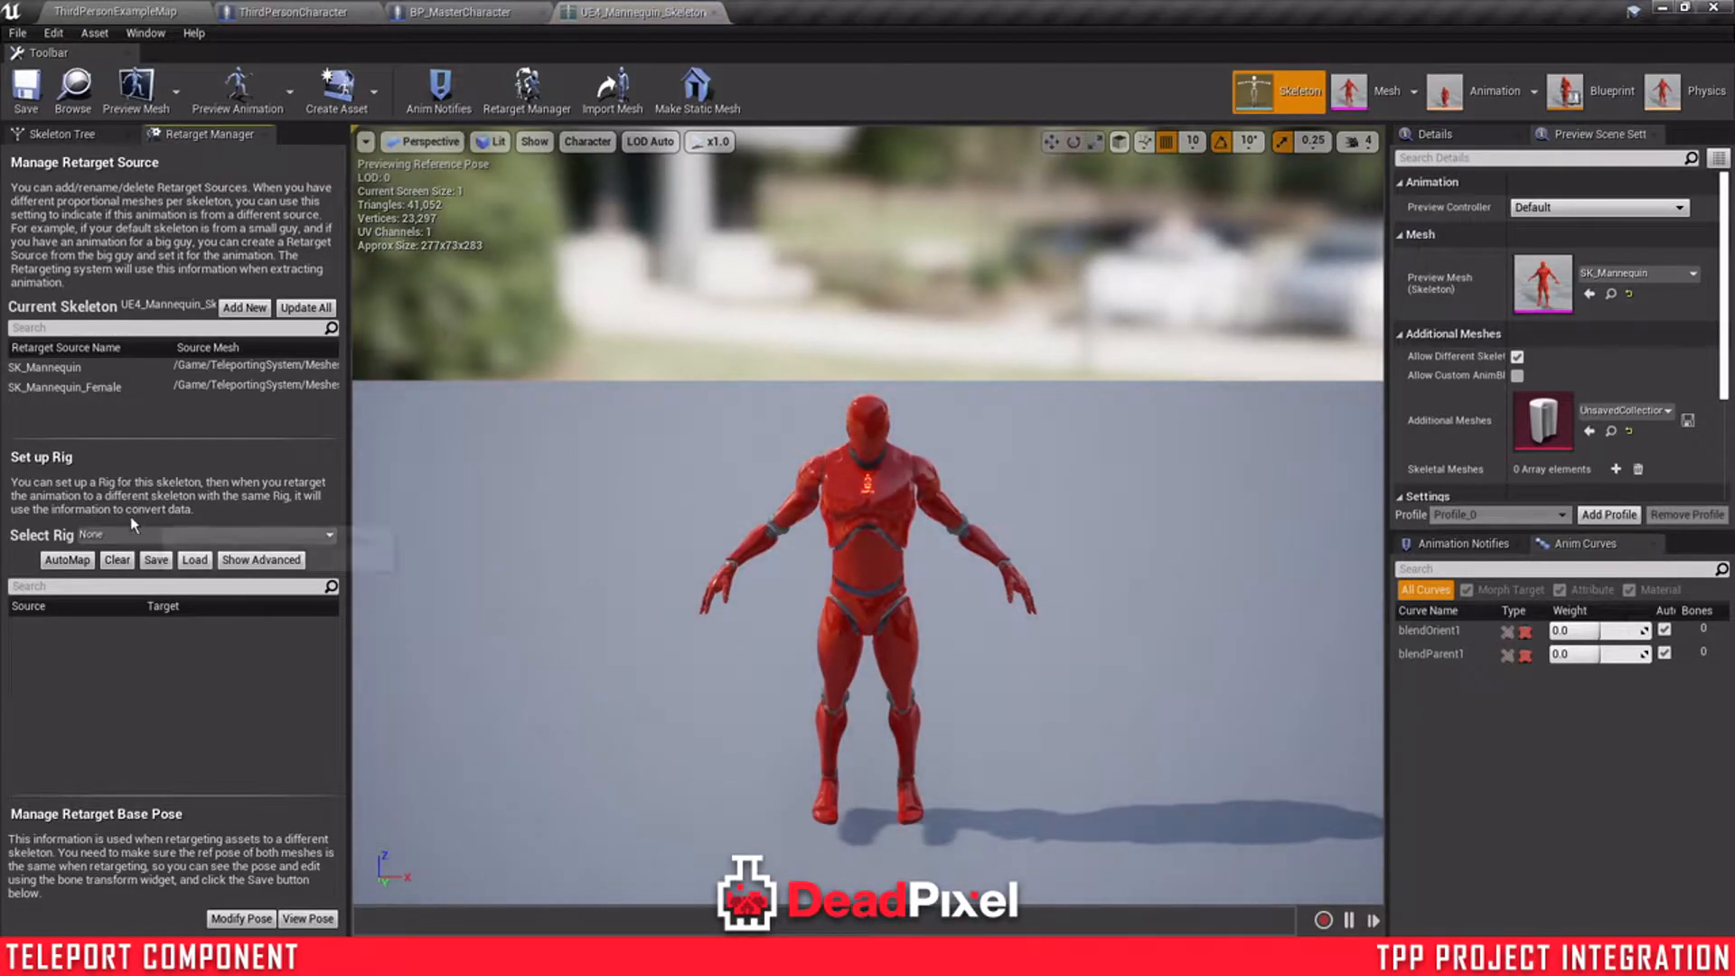
# - Assign the Humanoid rig to the teleporting system's mannequin skeleton and browse toward the project mannequin
pyautogui.click(205, 535)
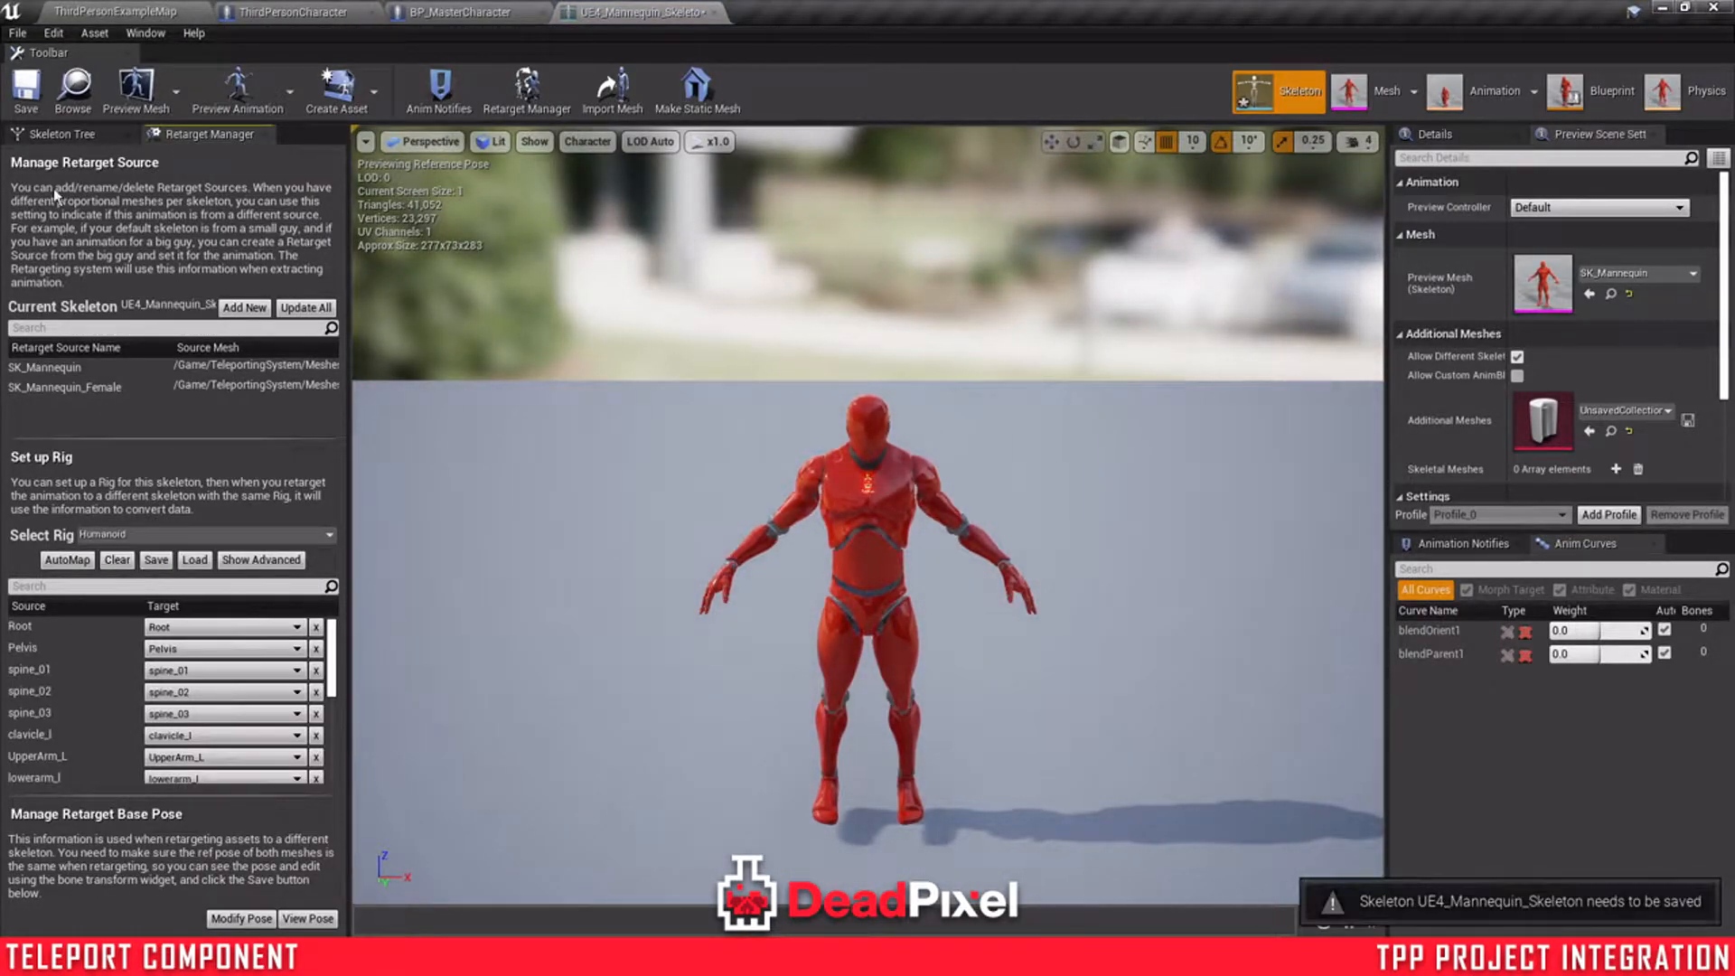
pyautogui.click(116, 13)
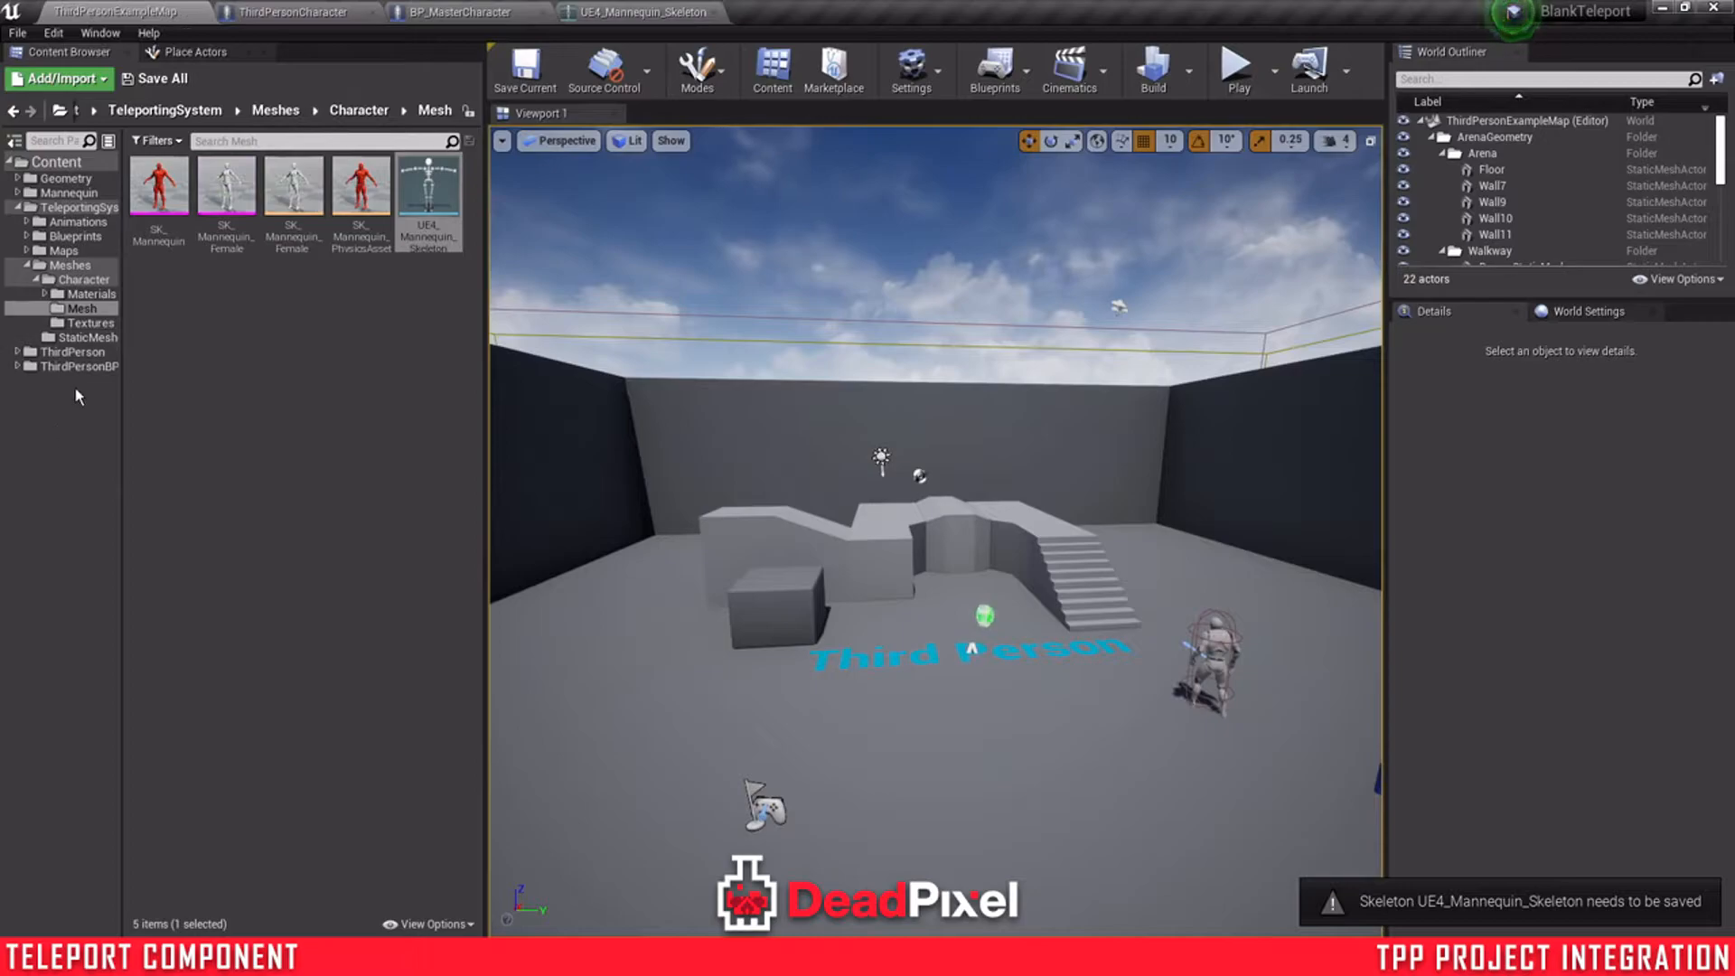
pyautogui.click(80, 367)
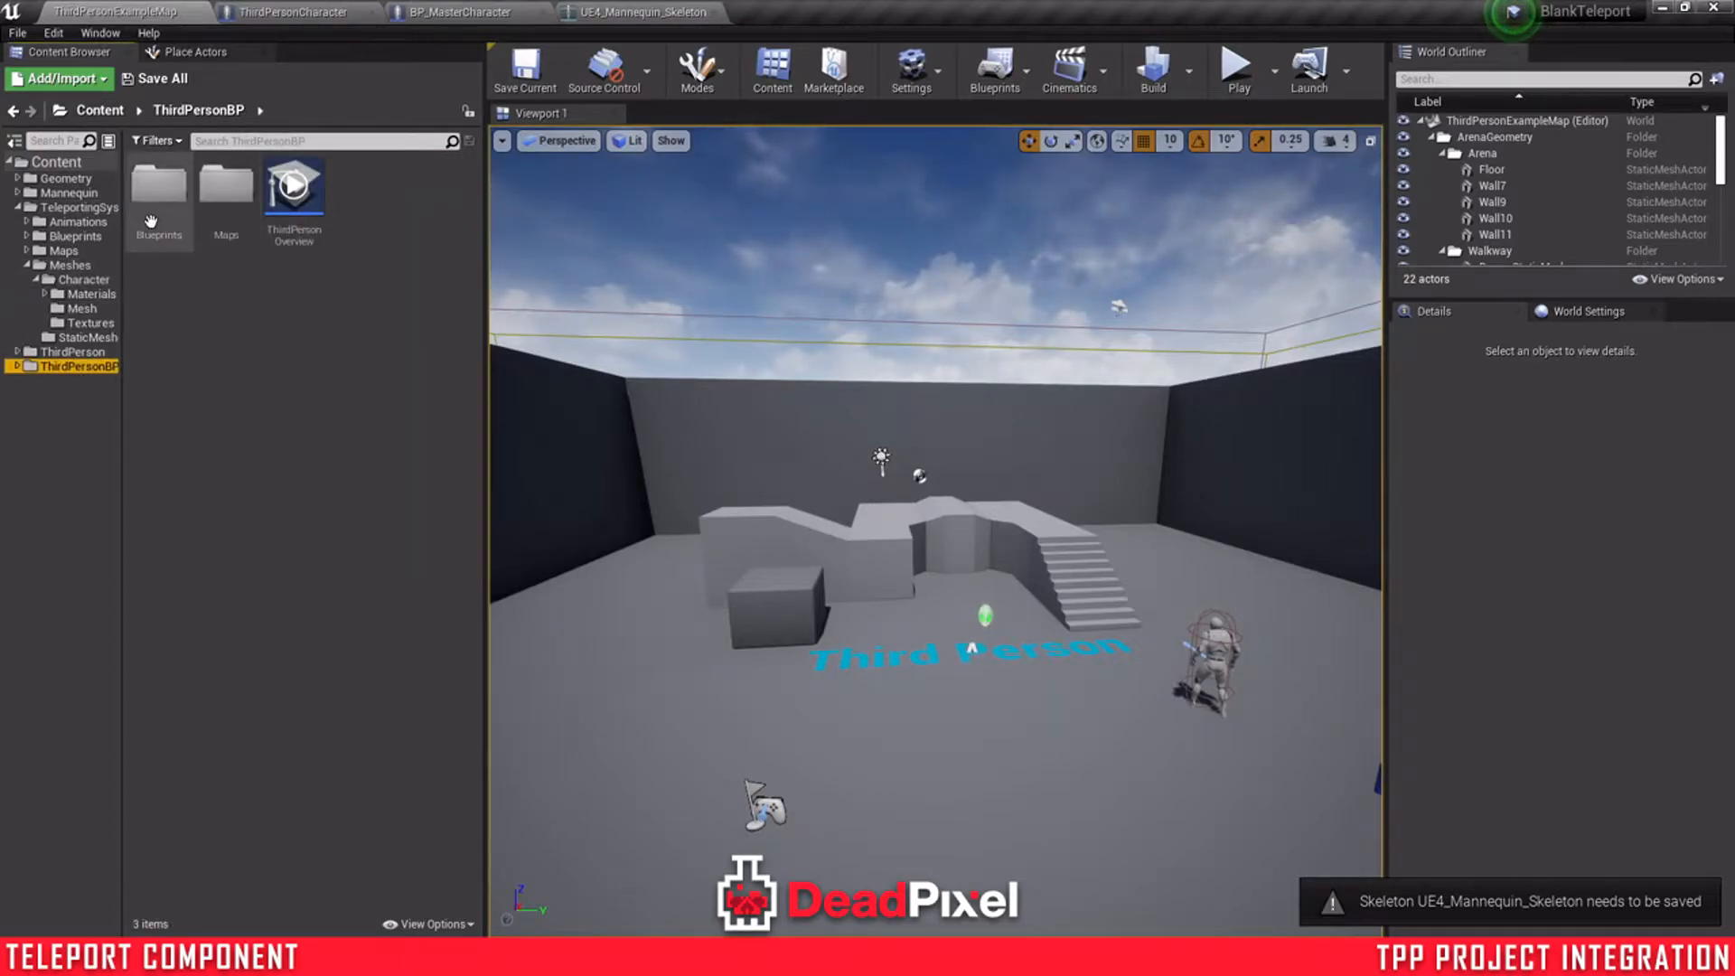
pyautogui.click(76, 351)
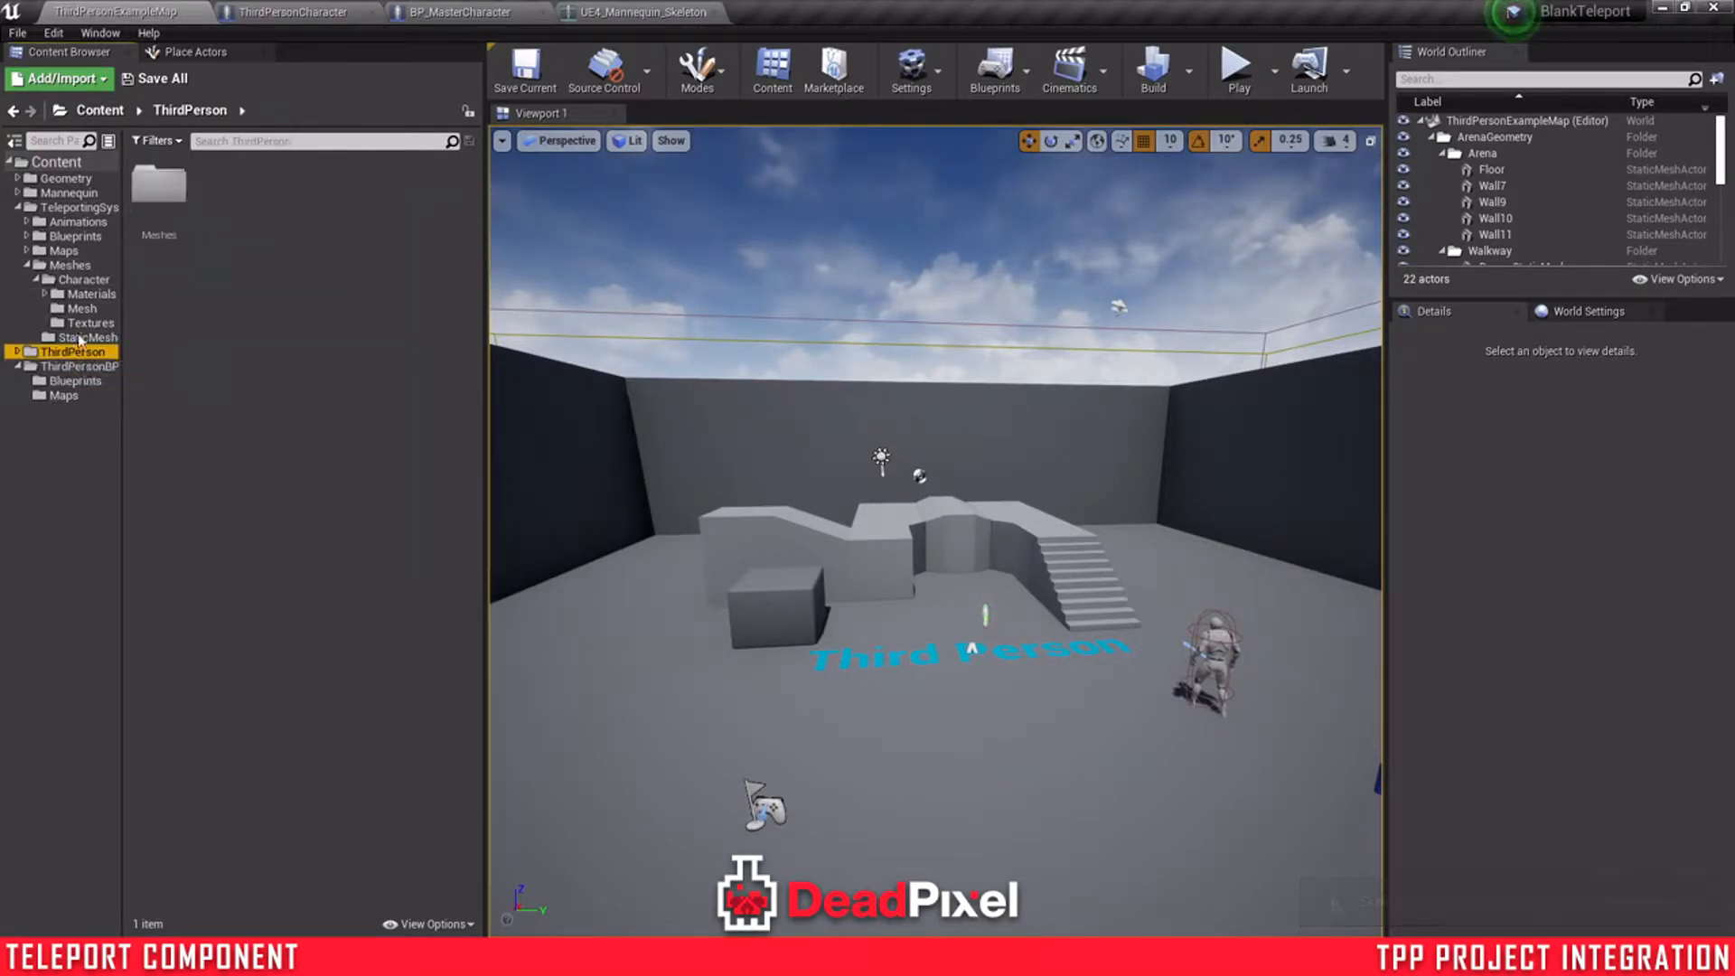
# - Assign the Humanoid rig to the project mannequin skeleton, then return to TeleportingSystem/Animations
pyautogui.click(71, 266)
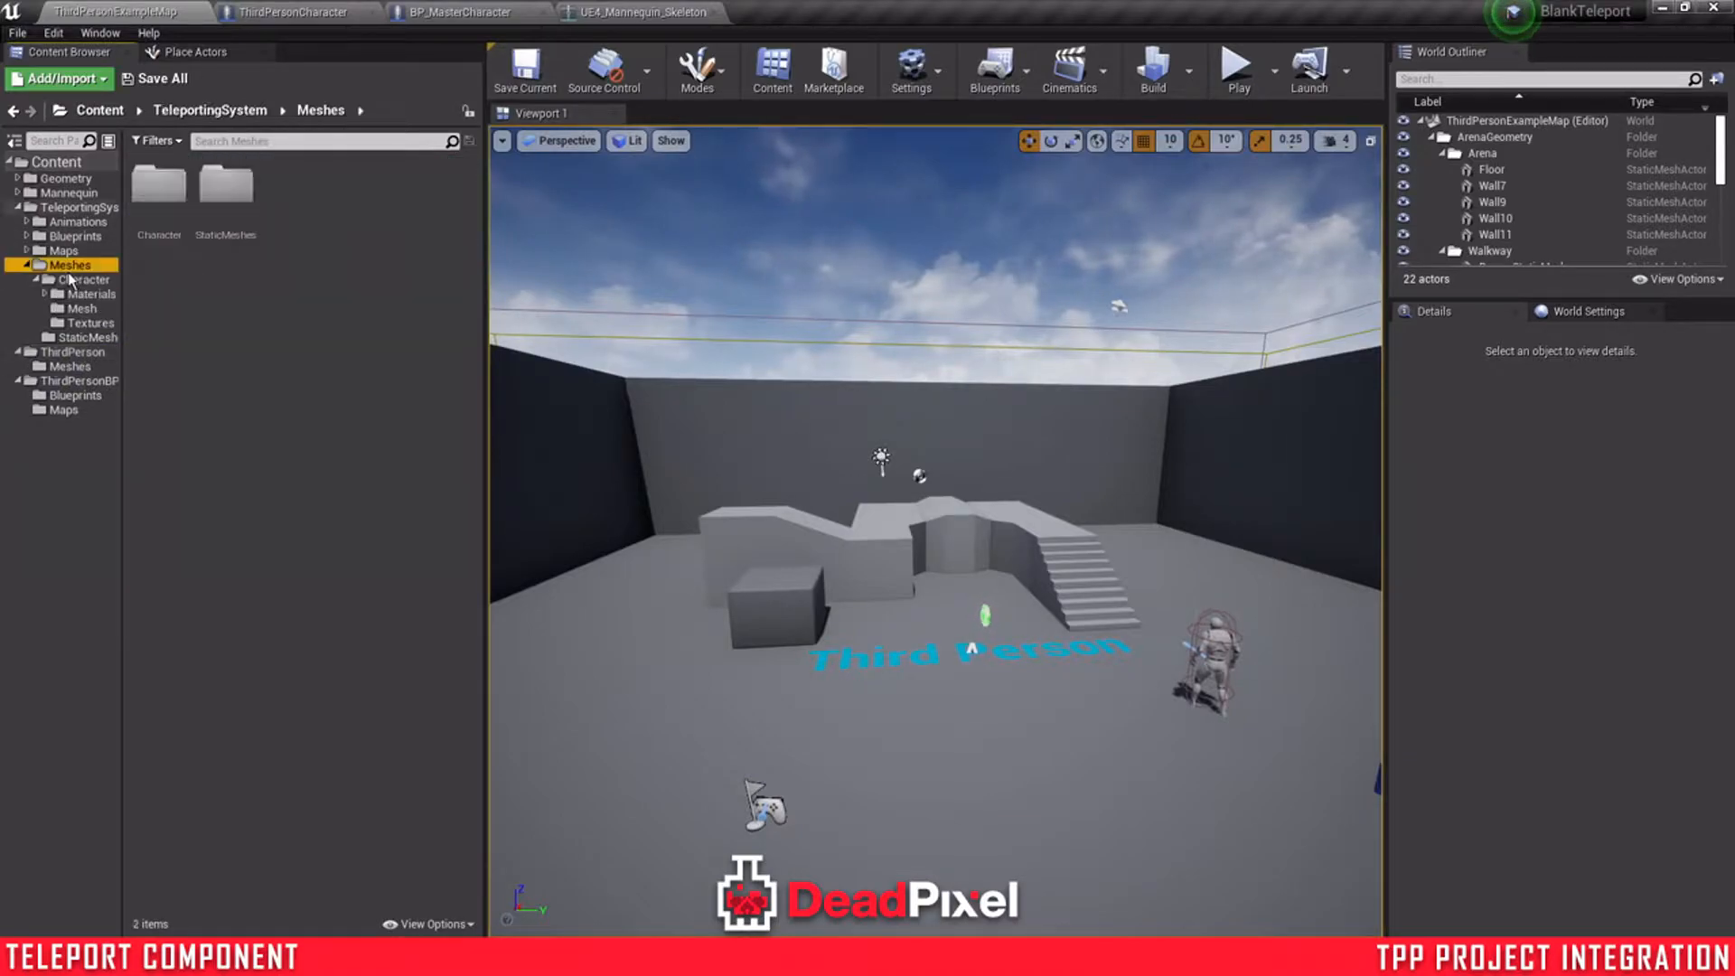
pyautogui.moveTo(71, 193)
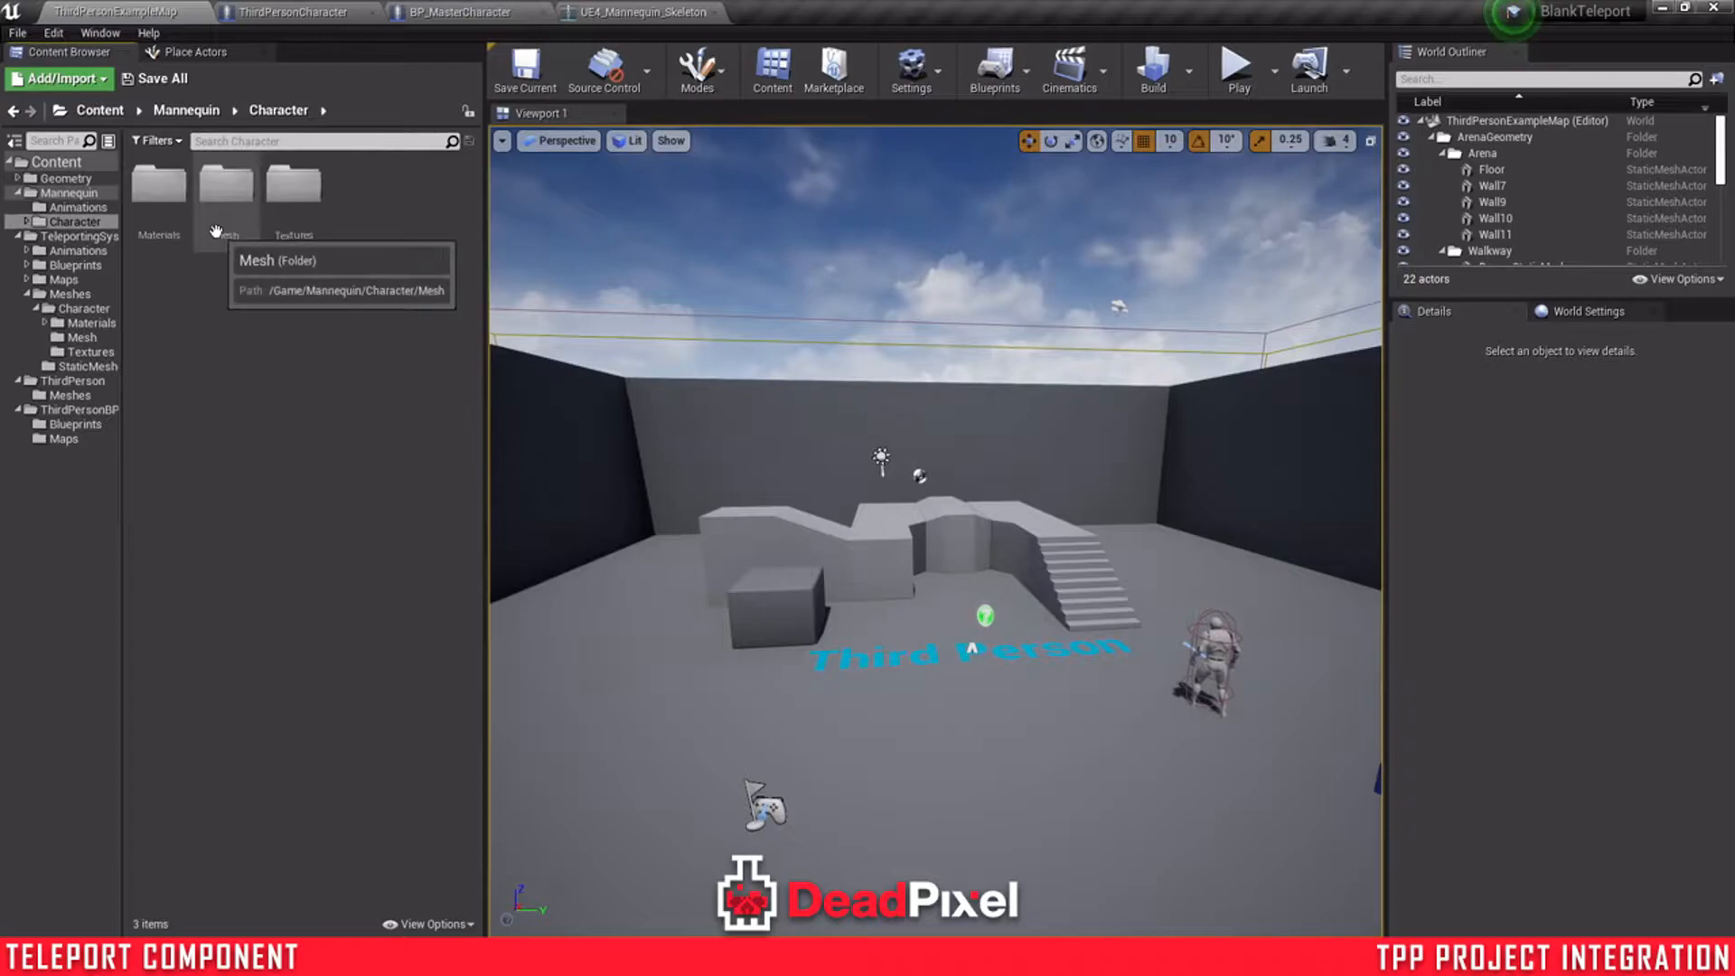
pyautogui.click(808, 13)
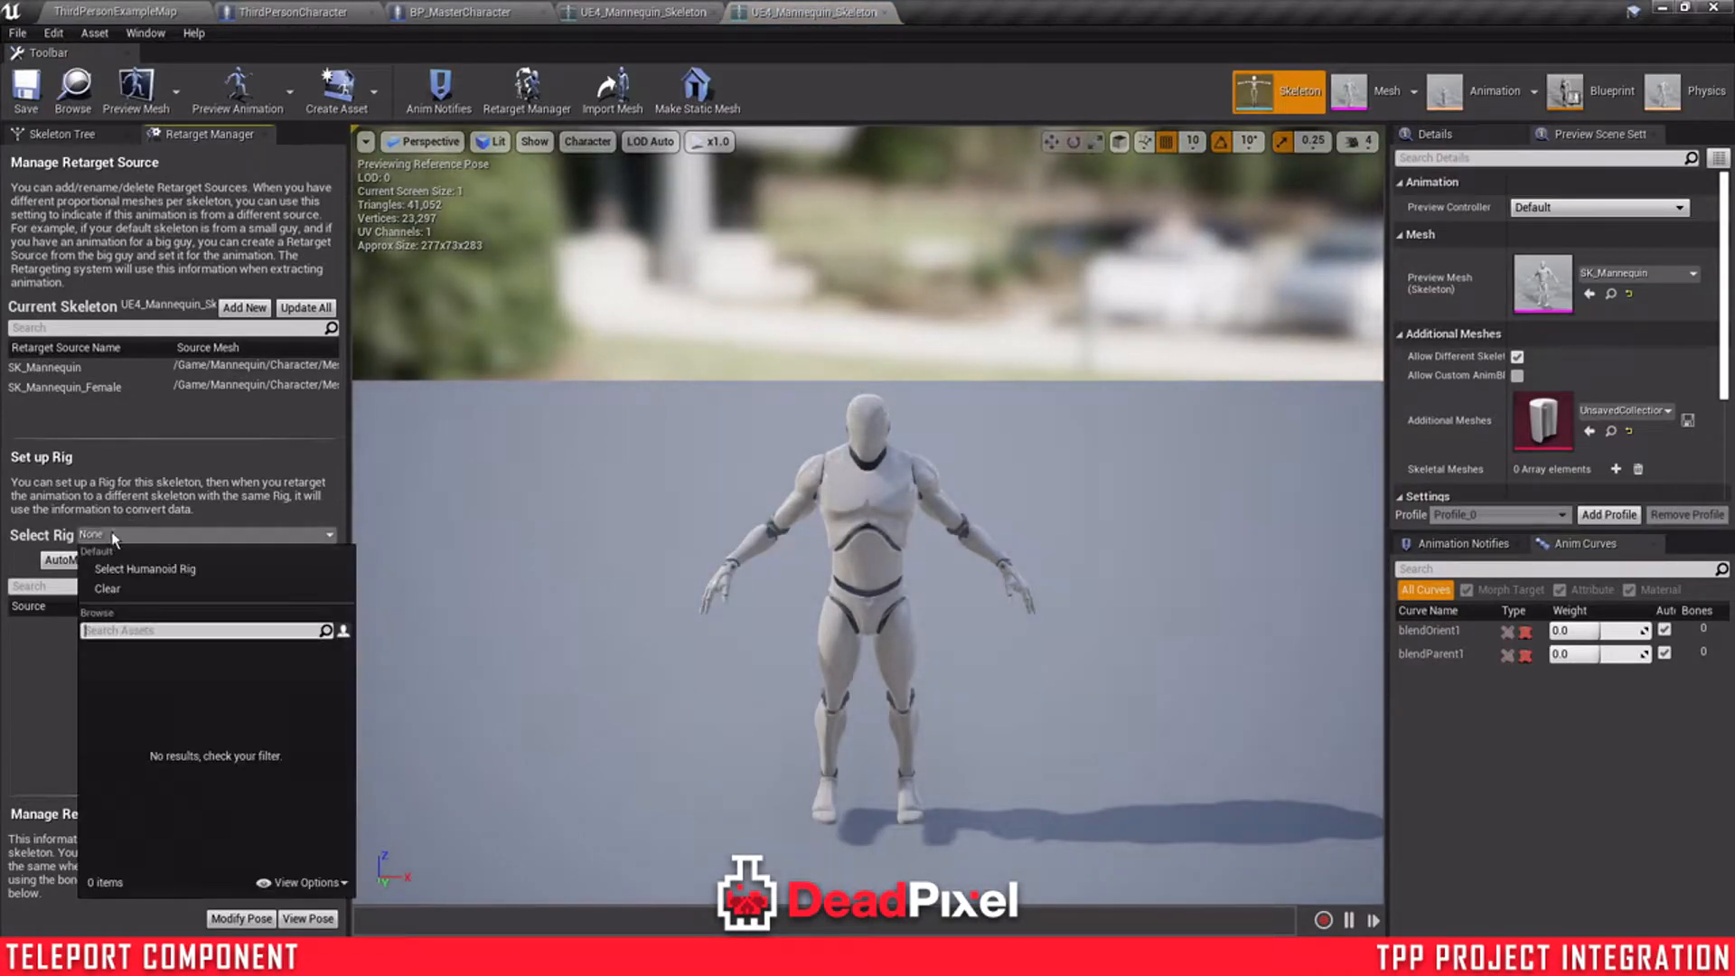
pyautogui.click(144, 567)
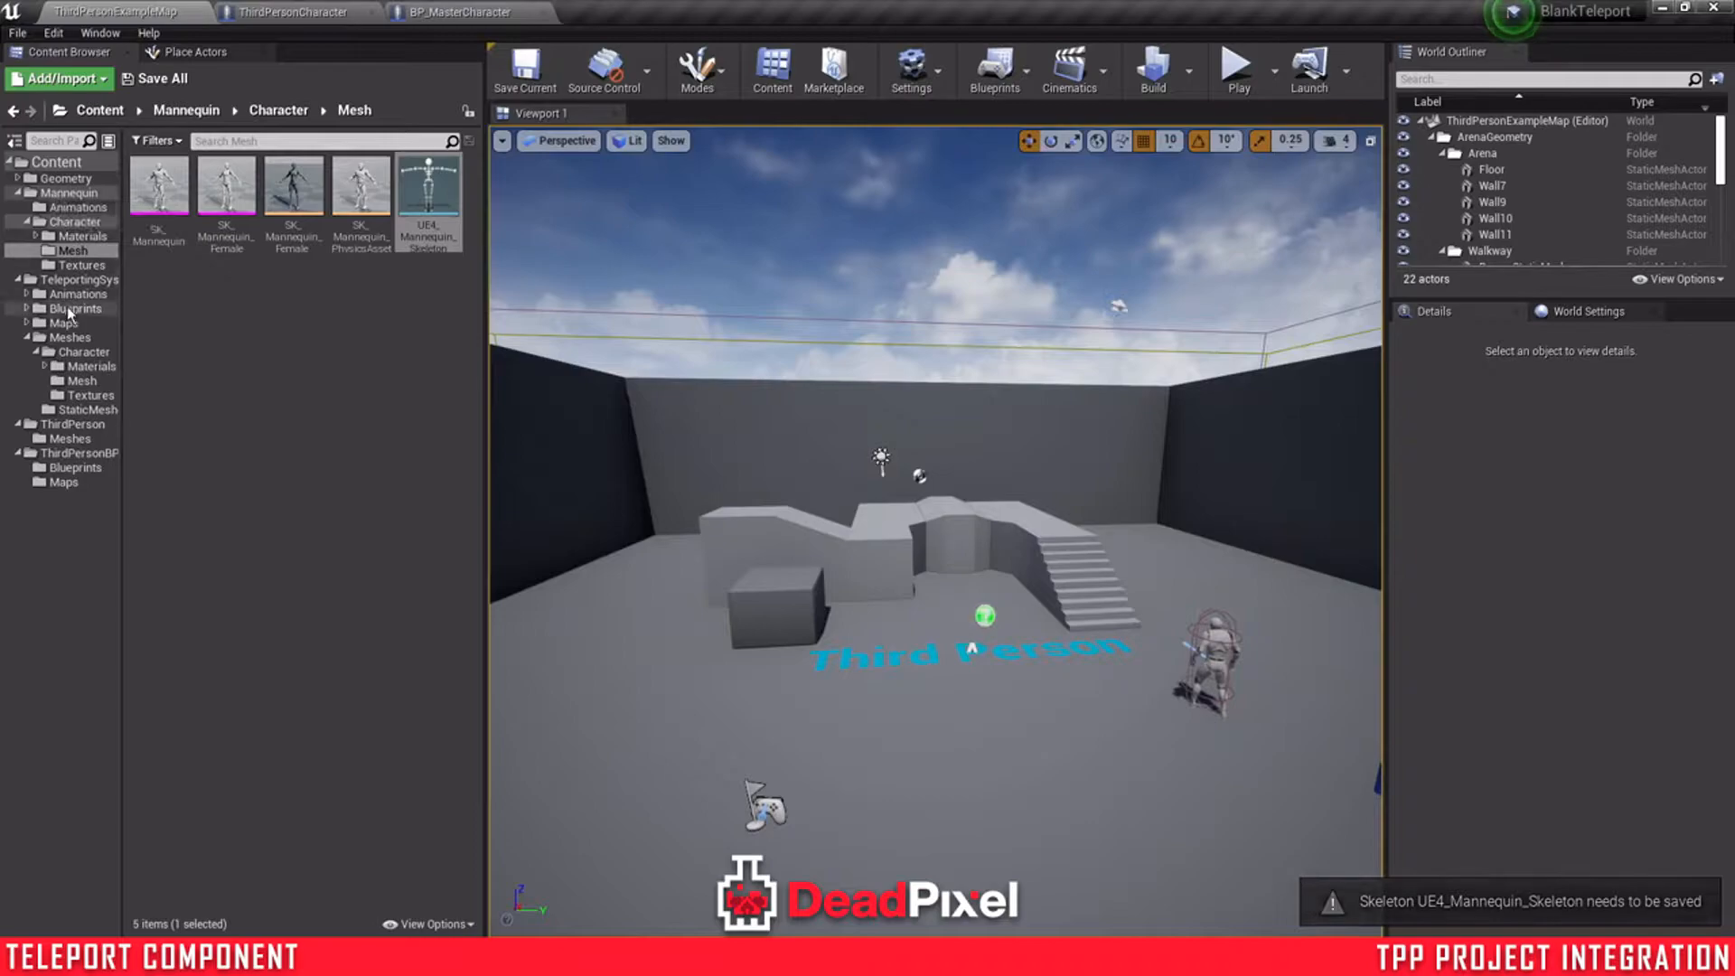
pyautogui.click(76, 294)
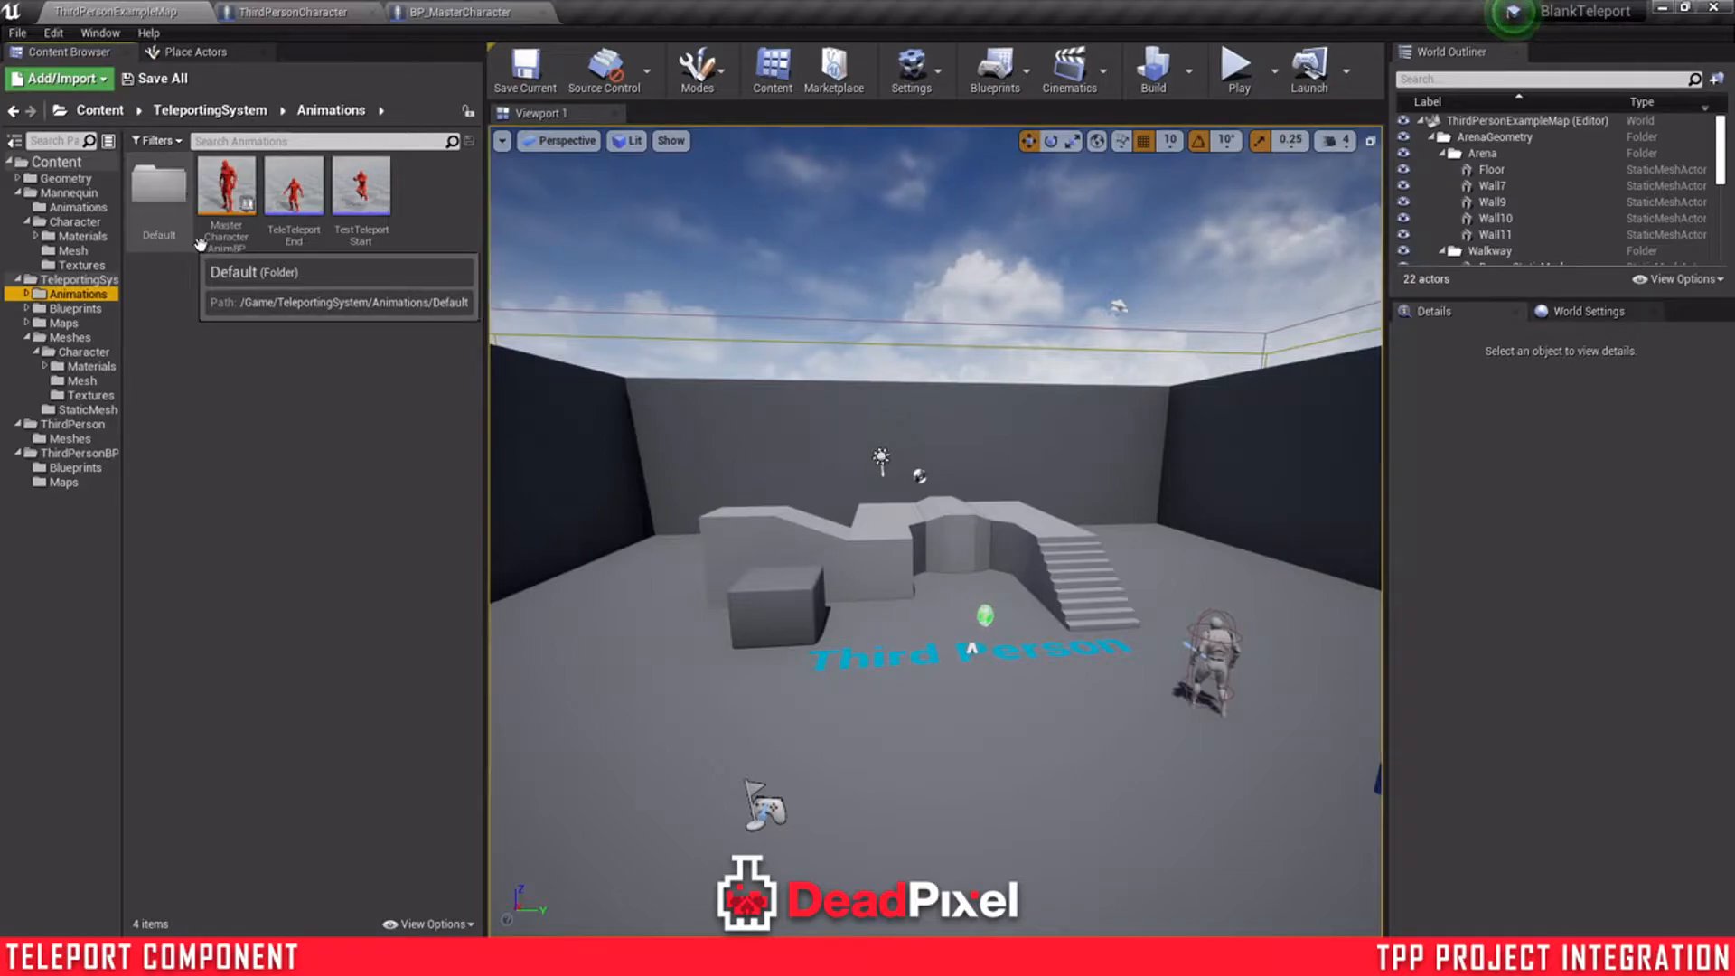
# - Duplicate and retarget both teleport montages to the project mannequin skeleton
pyautogui.rightClick(293, 188)
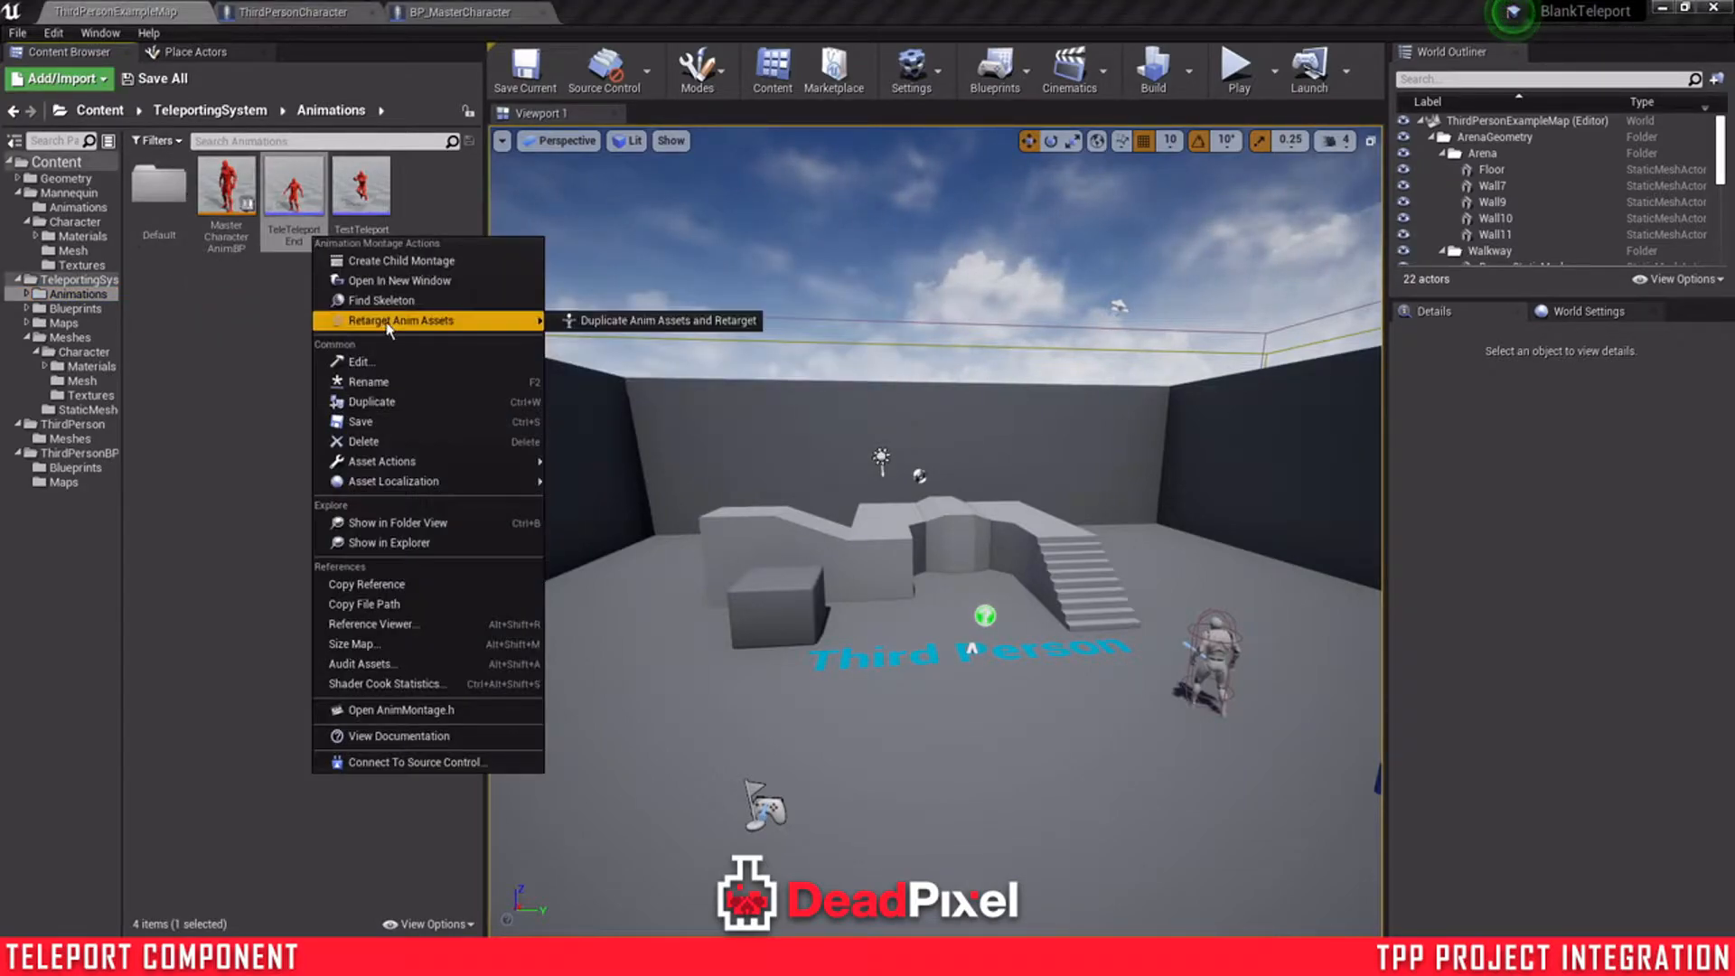
pyautogui.moveTo(221, 313)
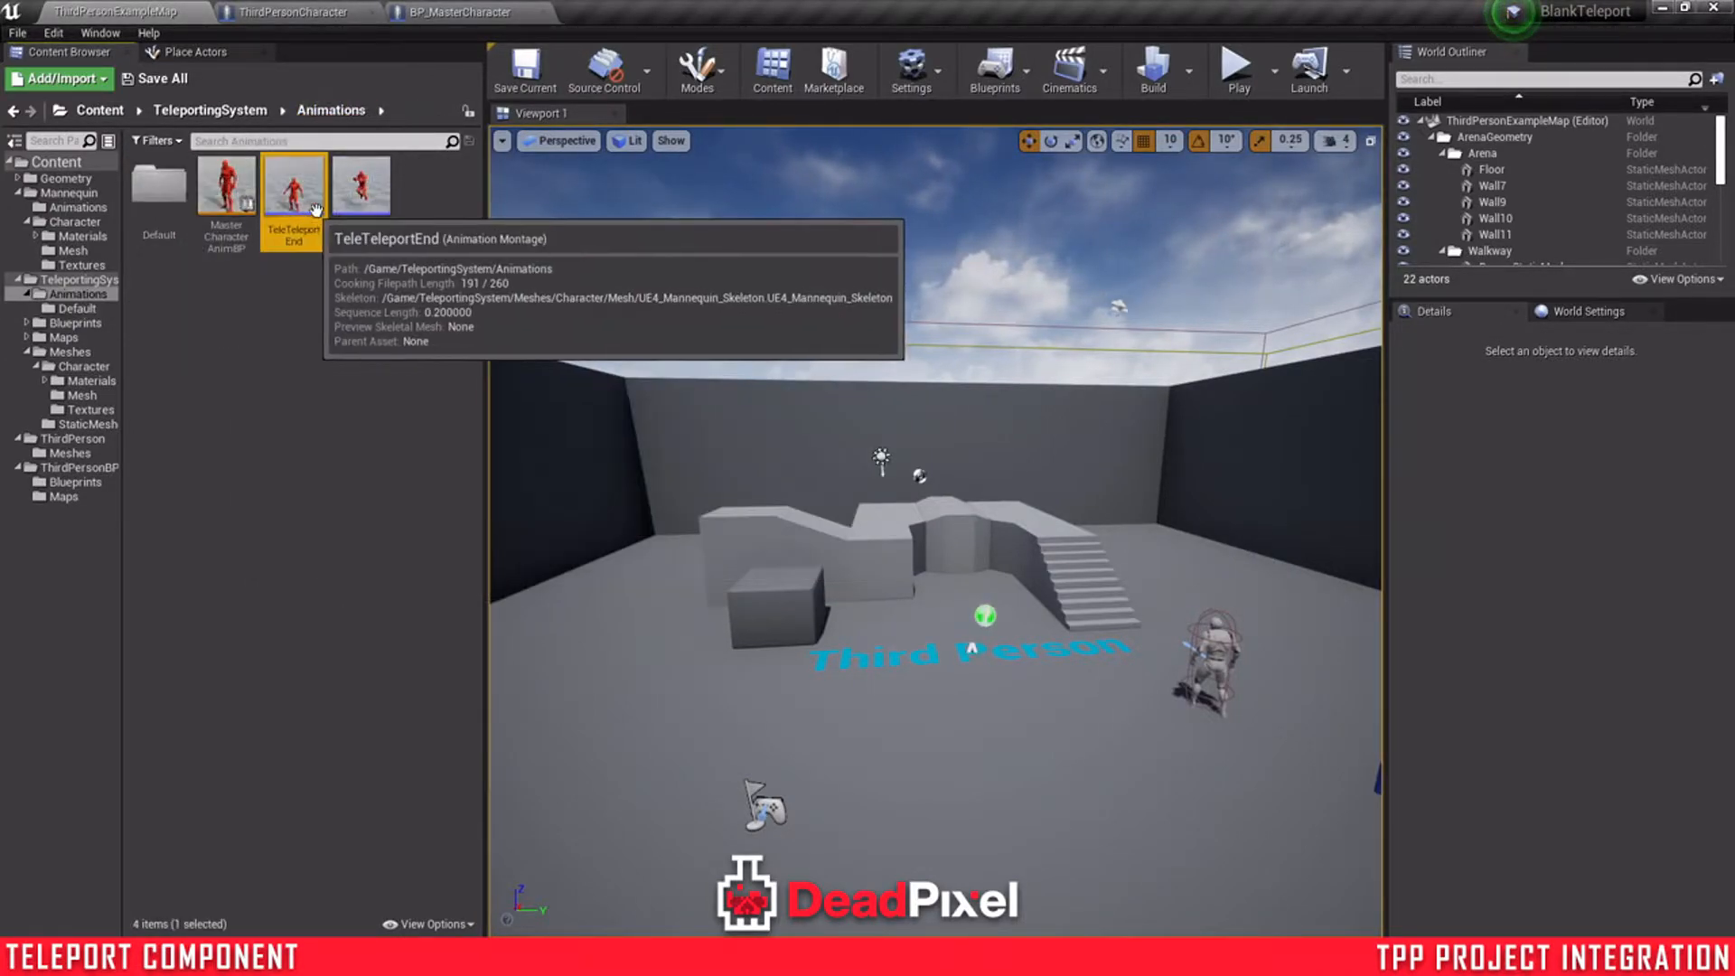
pyautogui.rightClick(360, 188)
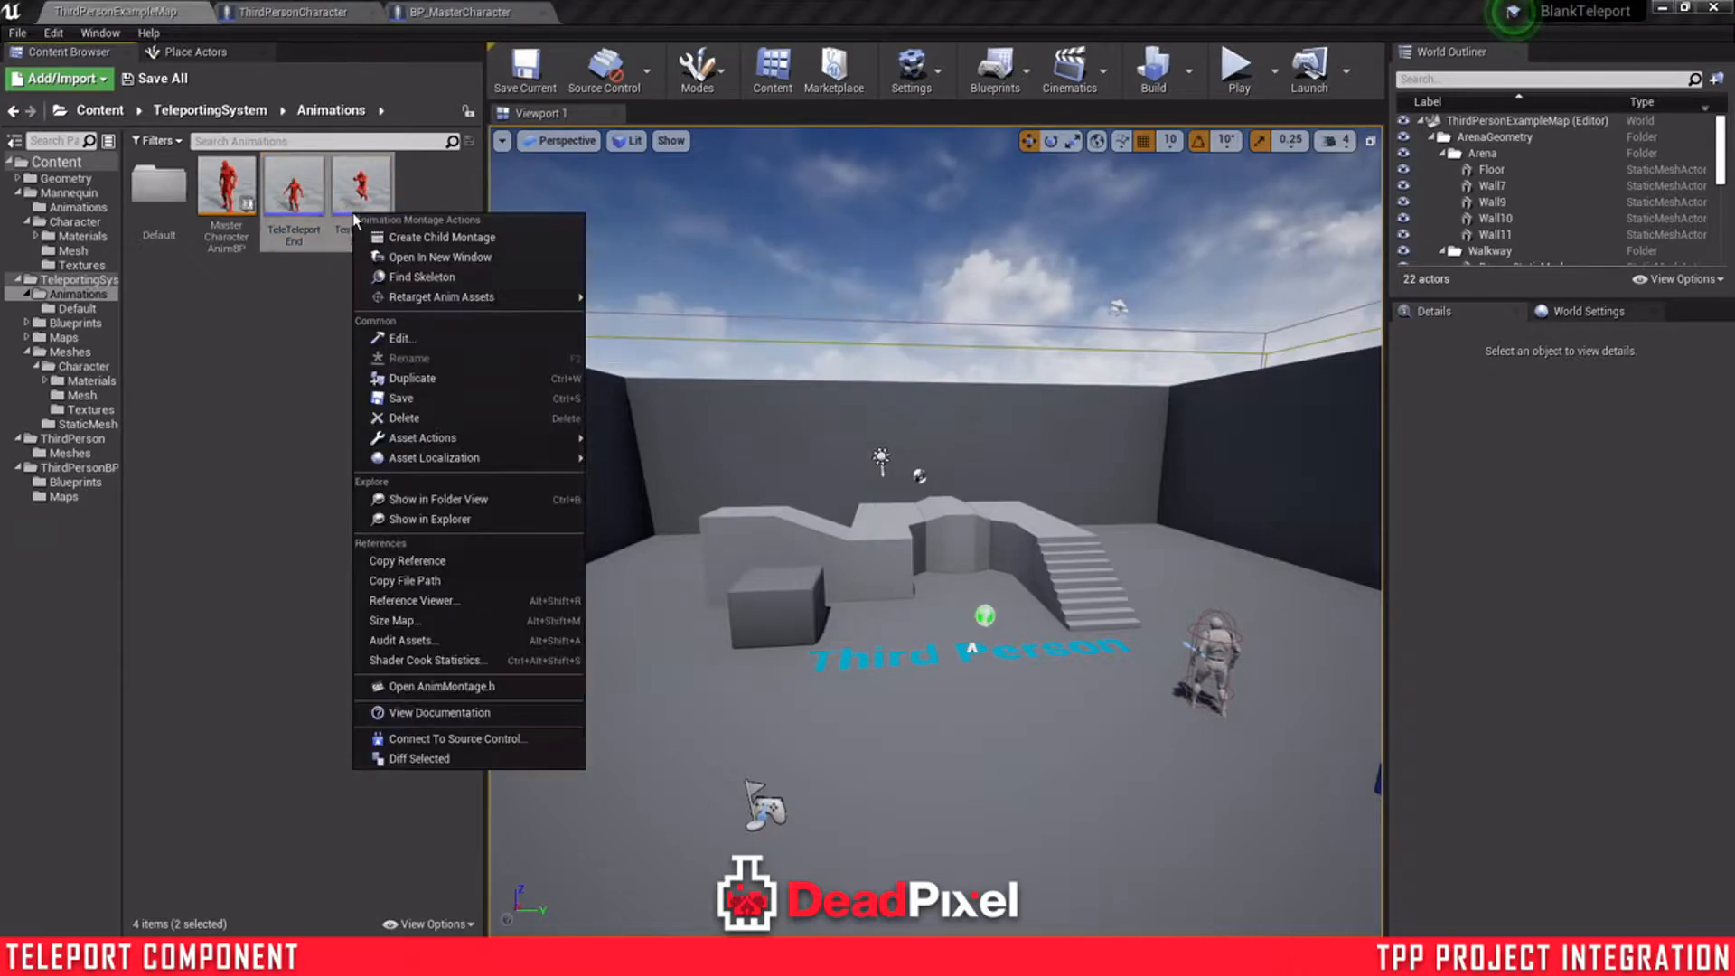
pyautogui.click(441, 297)
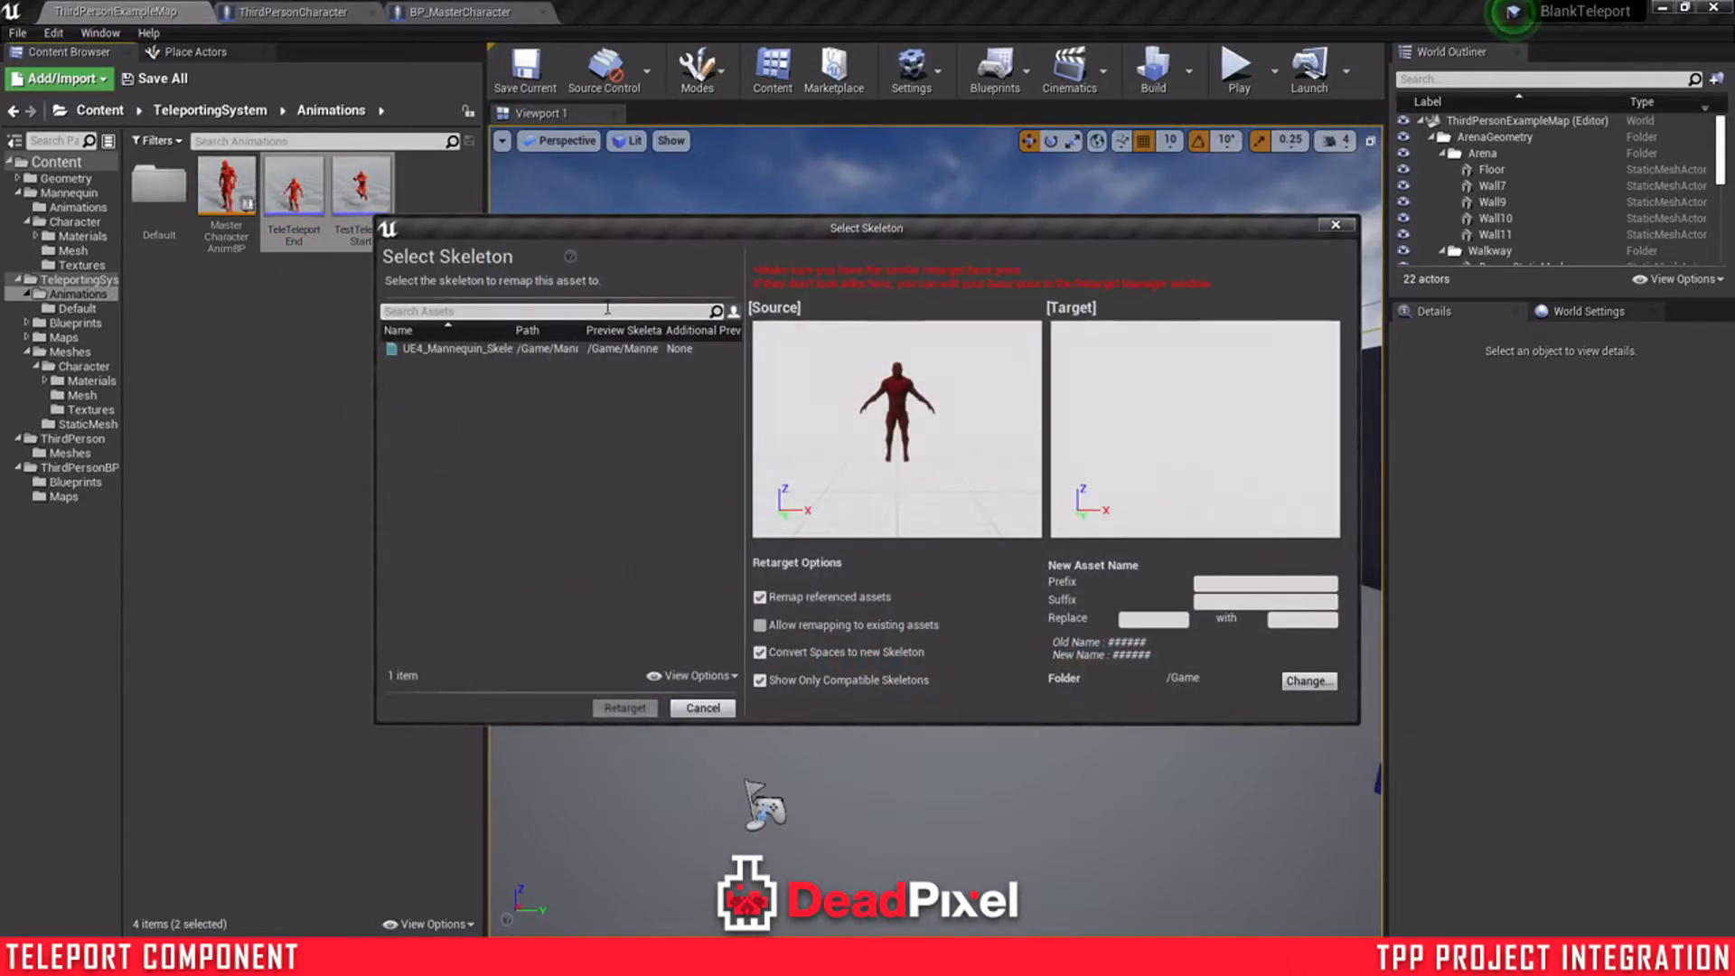
pyautogui.click(509, 347)
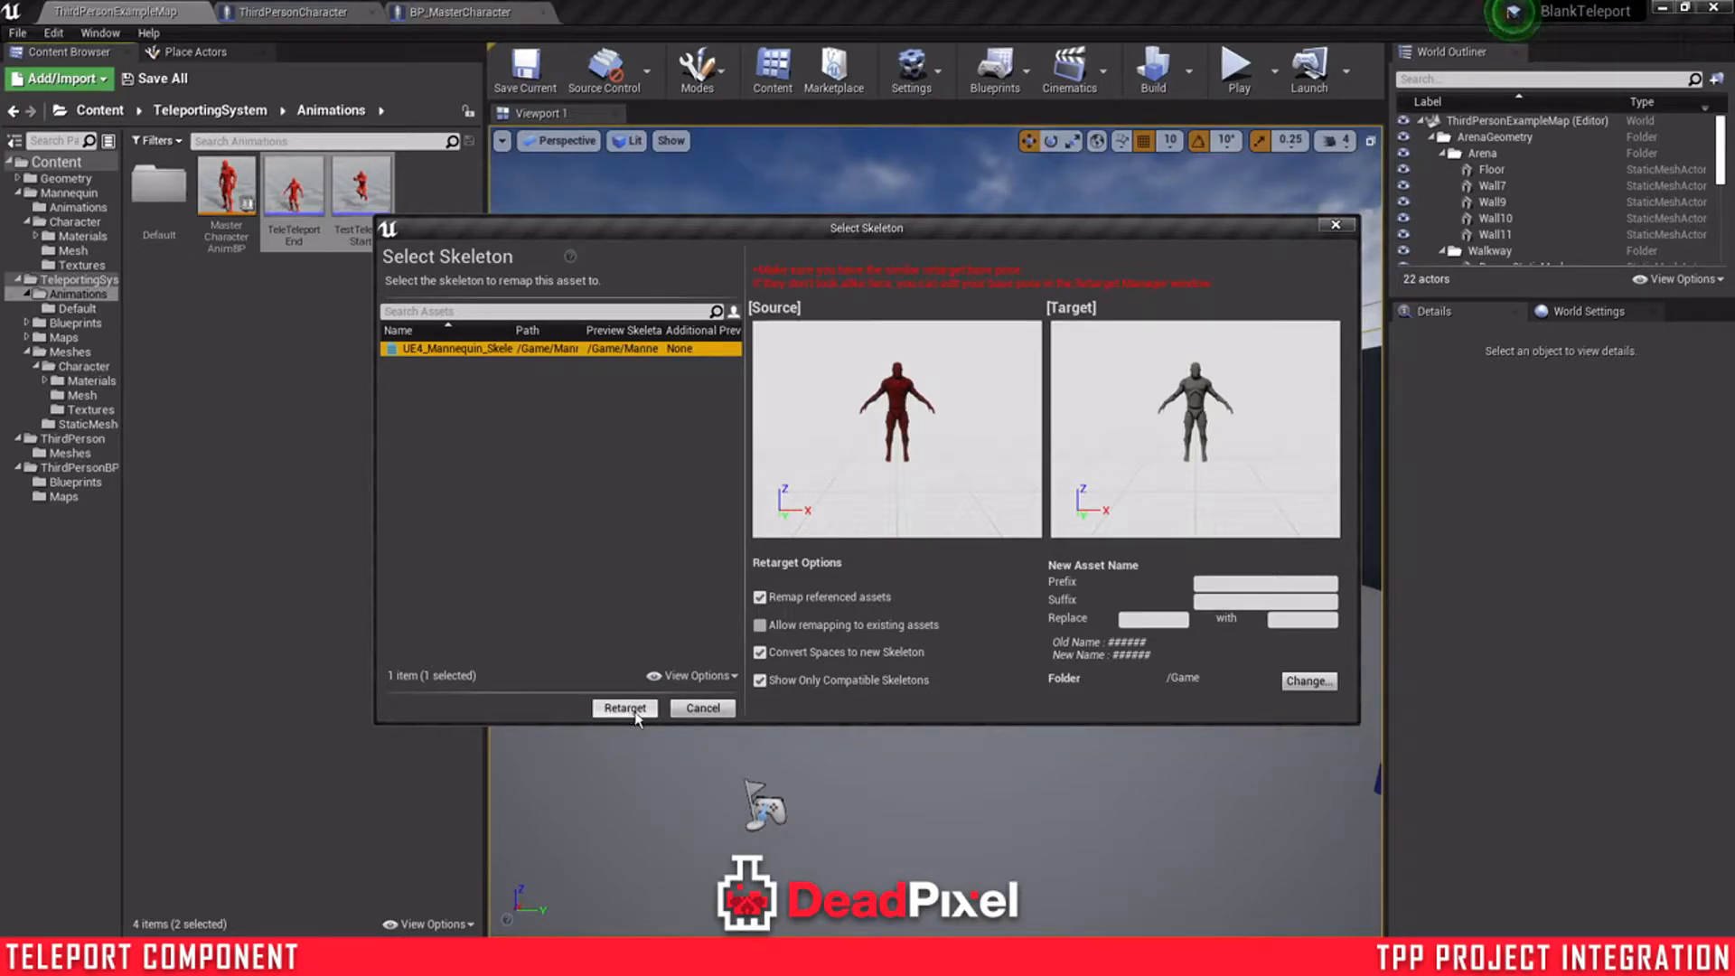
# - Send the retargeted copies to Mannequin/Animations with a TP_ prefix and create them
pyautogui.click(624, 706)
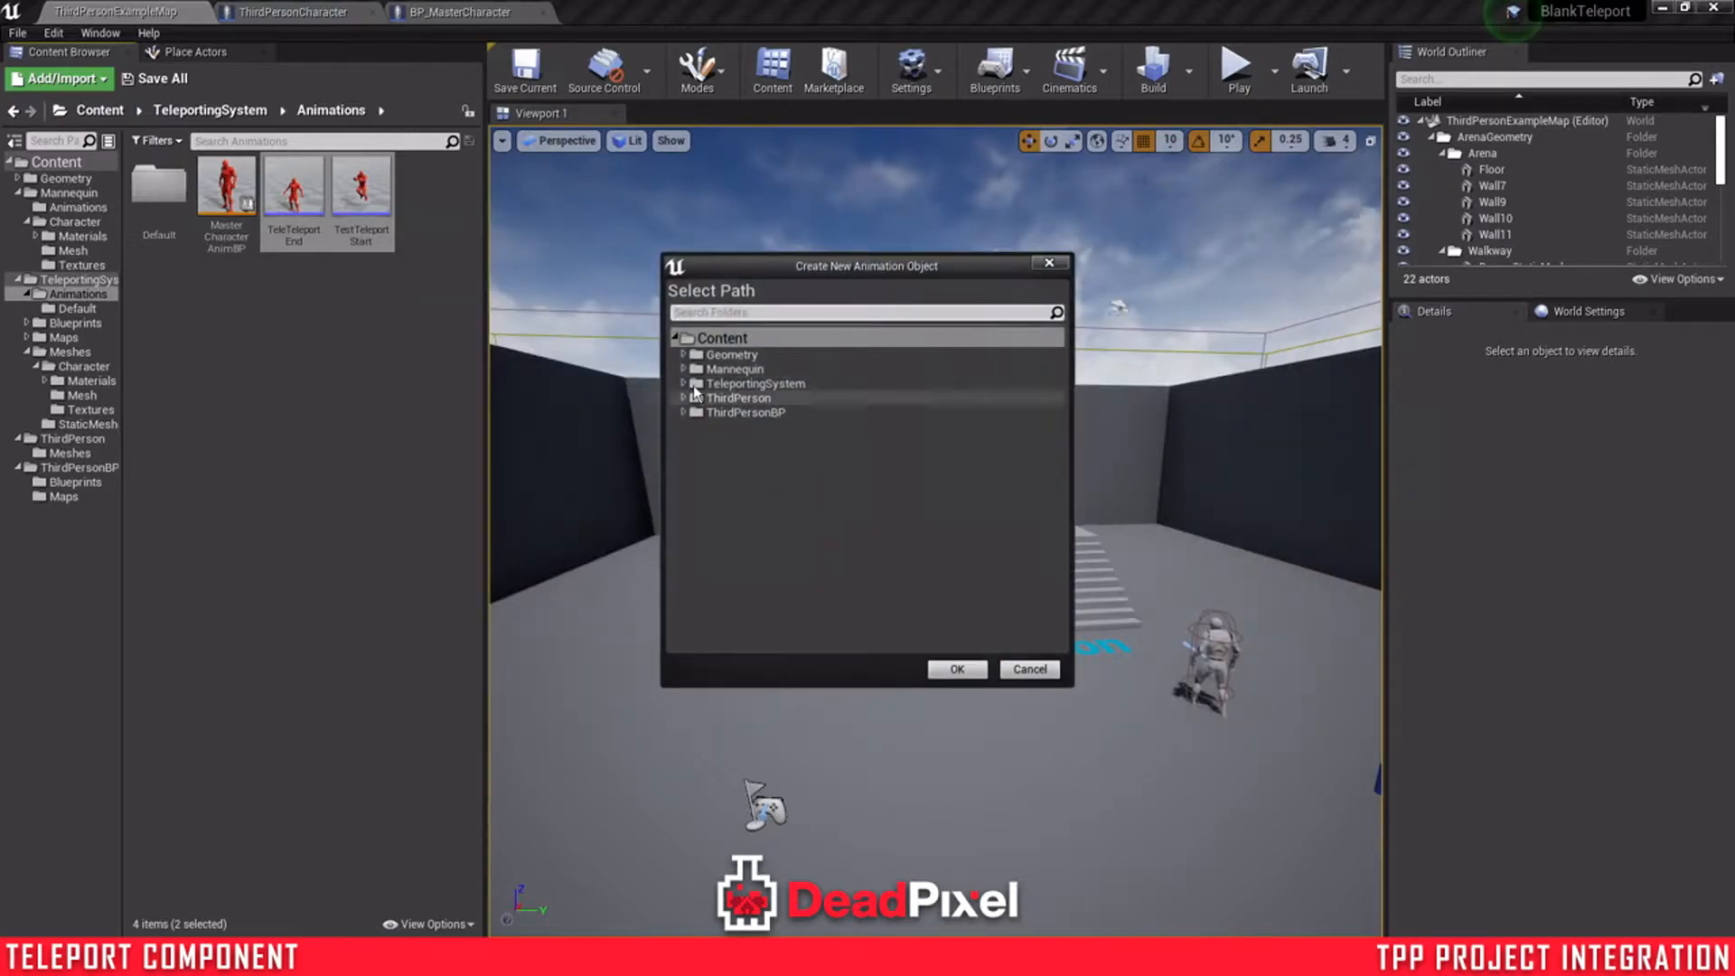
pyautogui.click(694, 369)
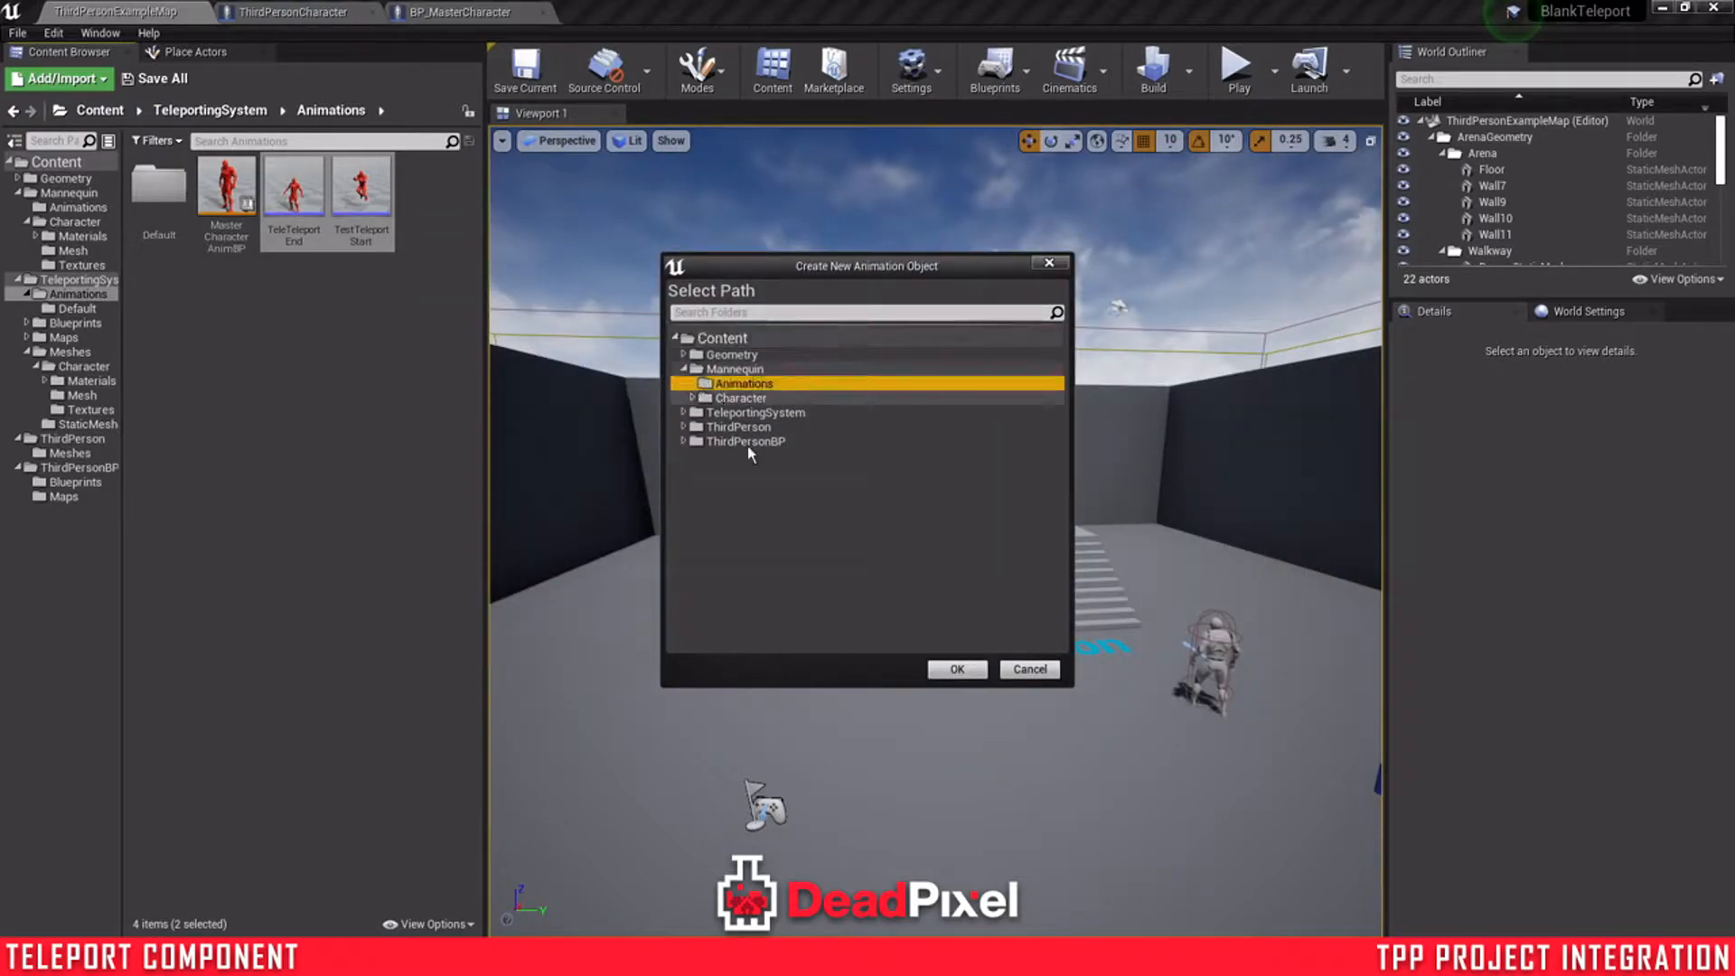
pyautogui.click(954, 669)
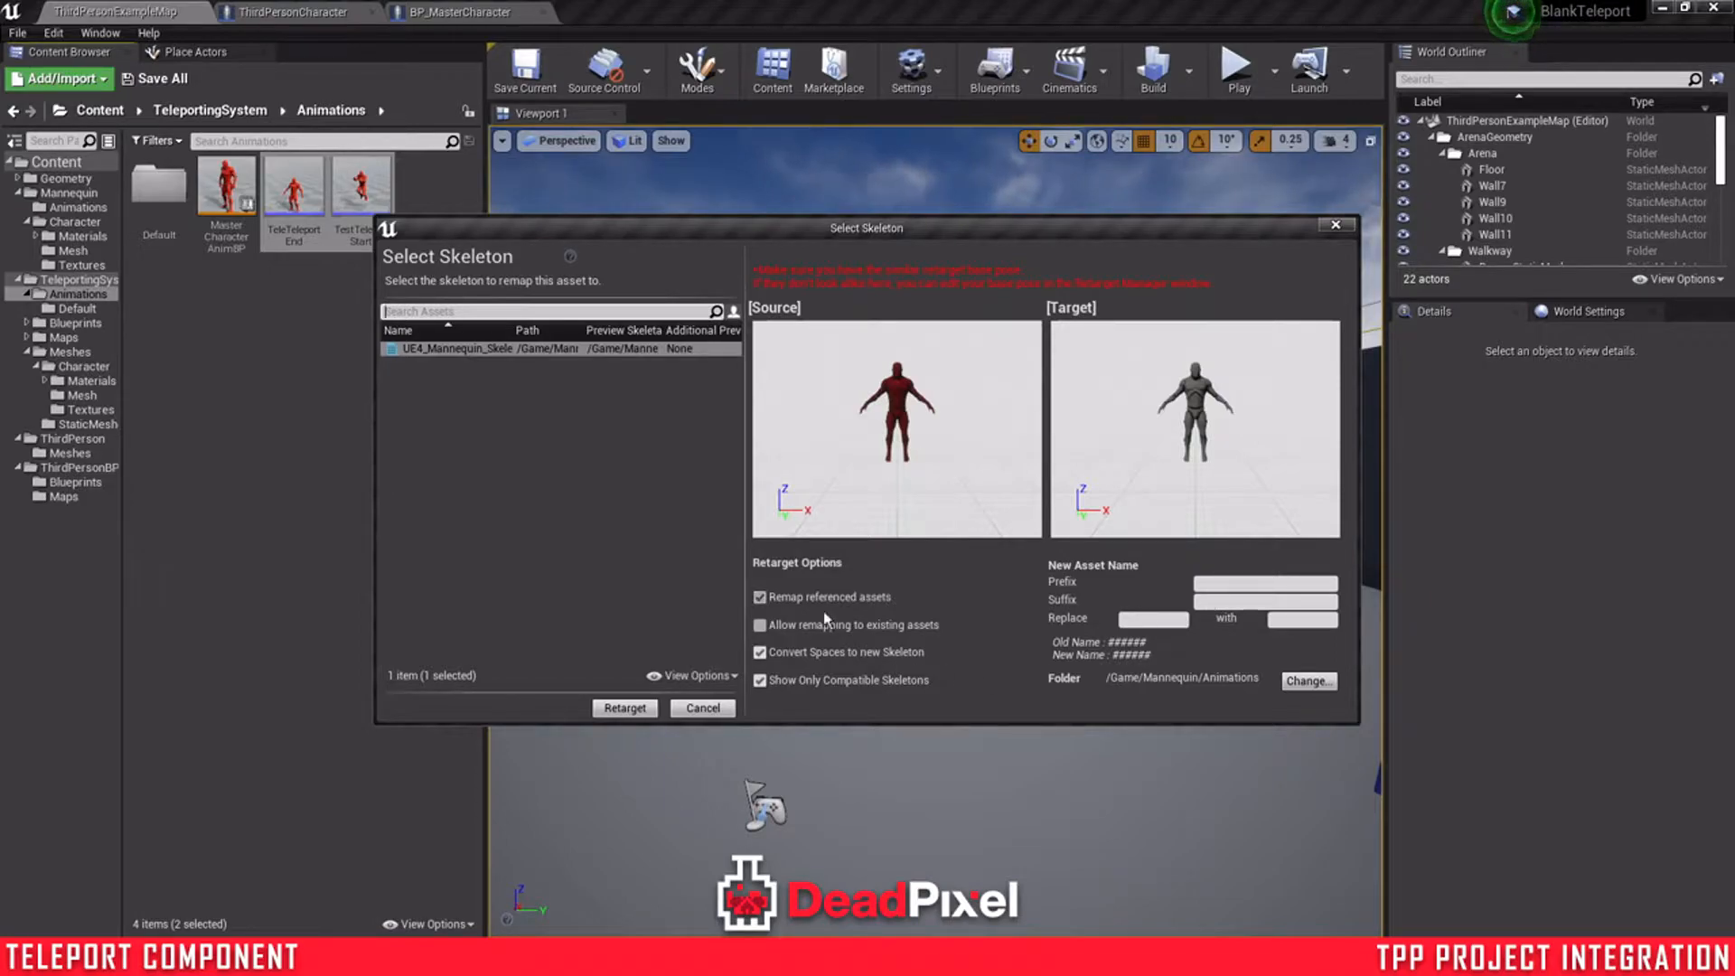
pyautogui.click(1265, 584)
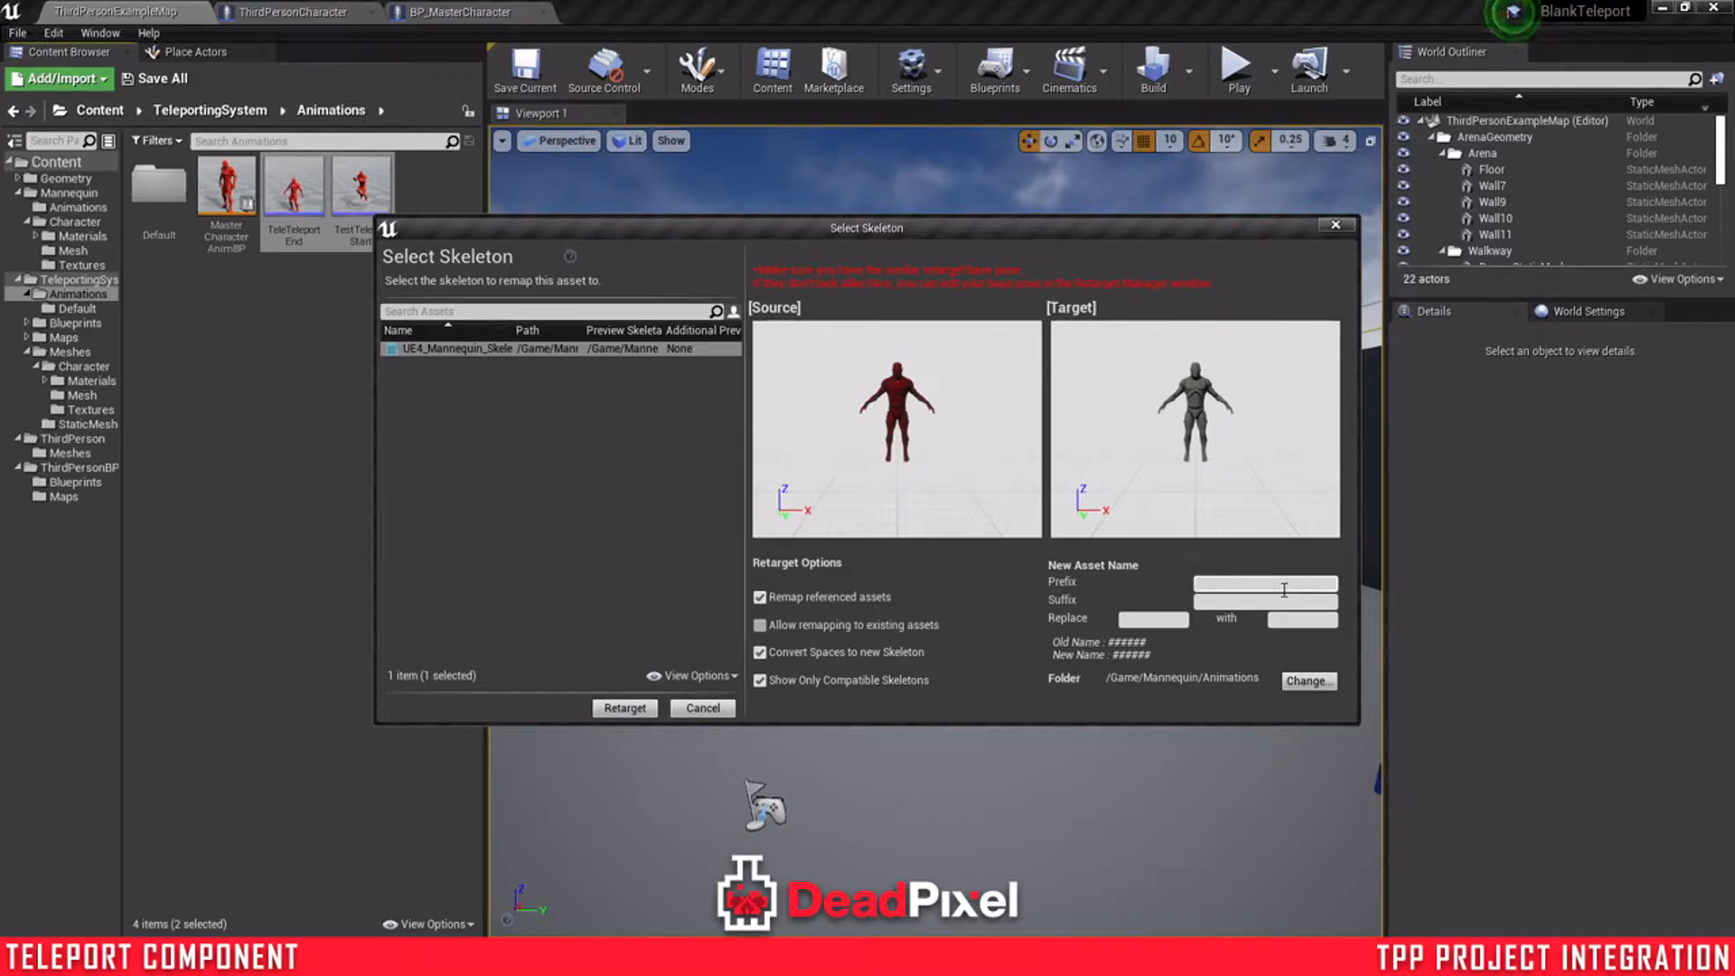
pyautogui.write('TP_')
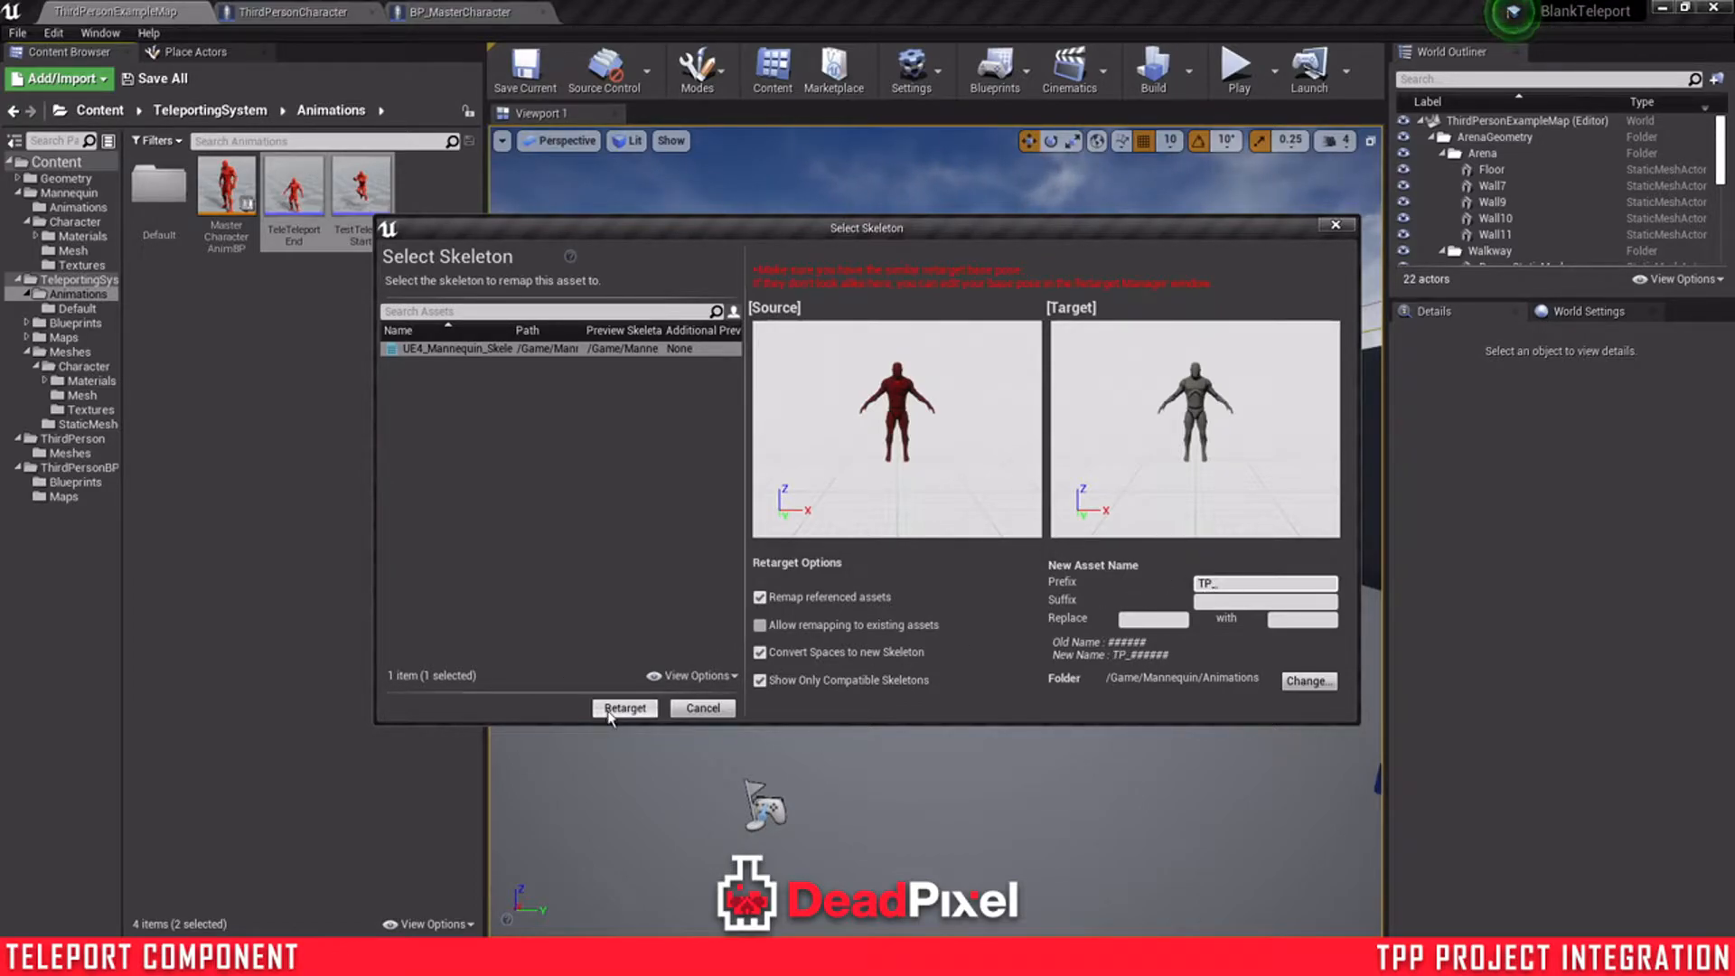
pyautogui.click(623, 709)
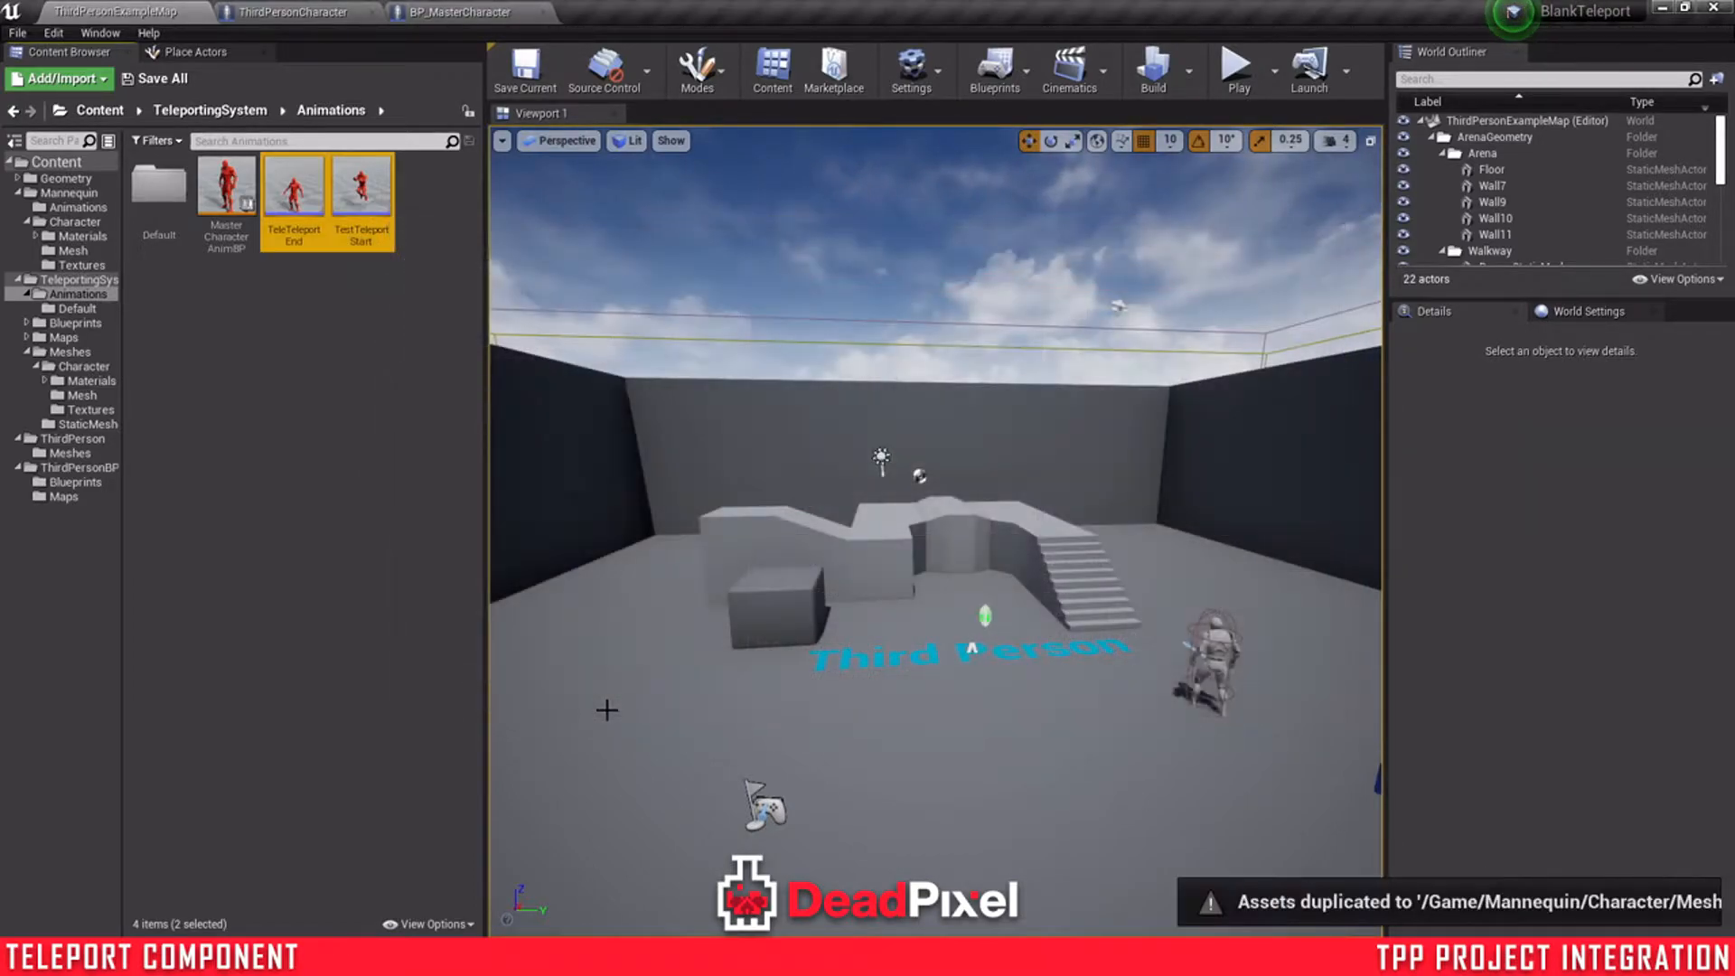
# - Save all modified assets and show the Mannequin Animations folder with the TP_ montages
pyautogui.click(76, 206)
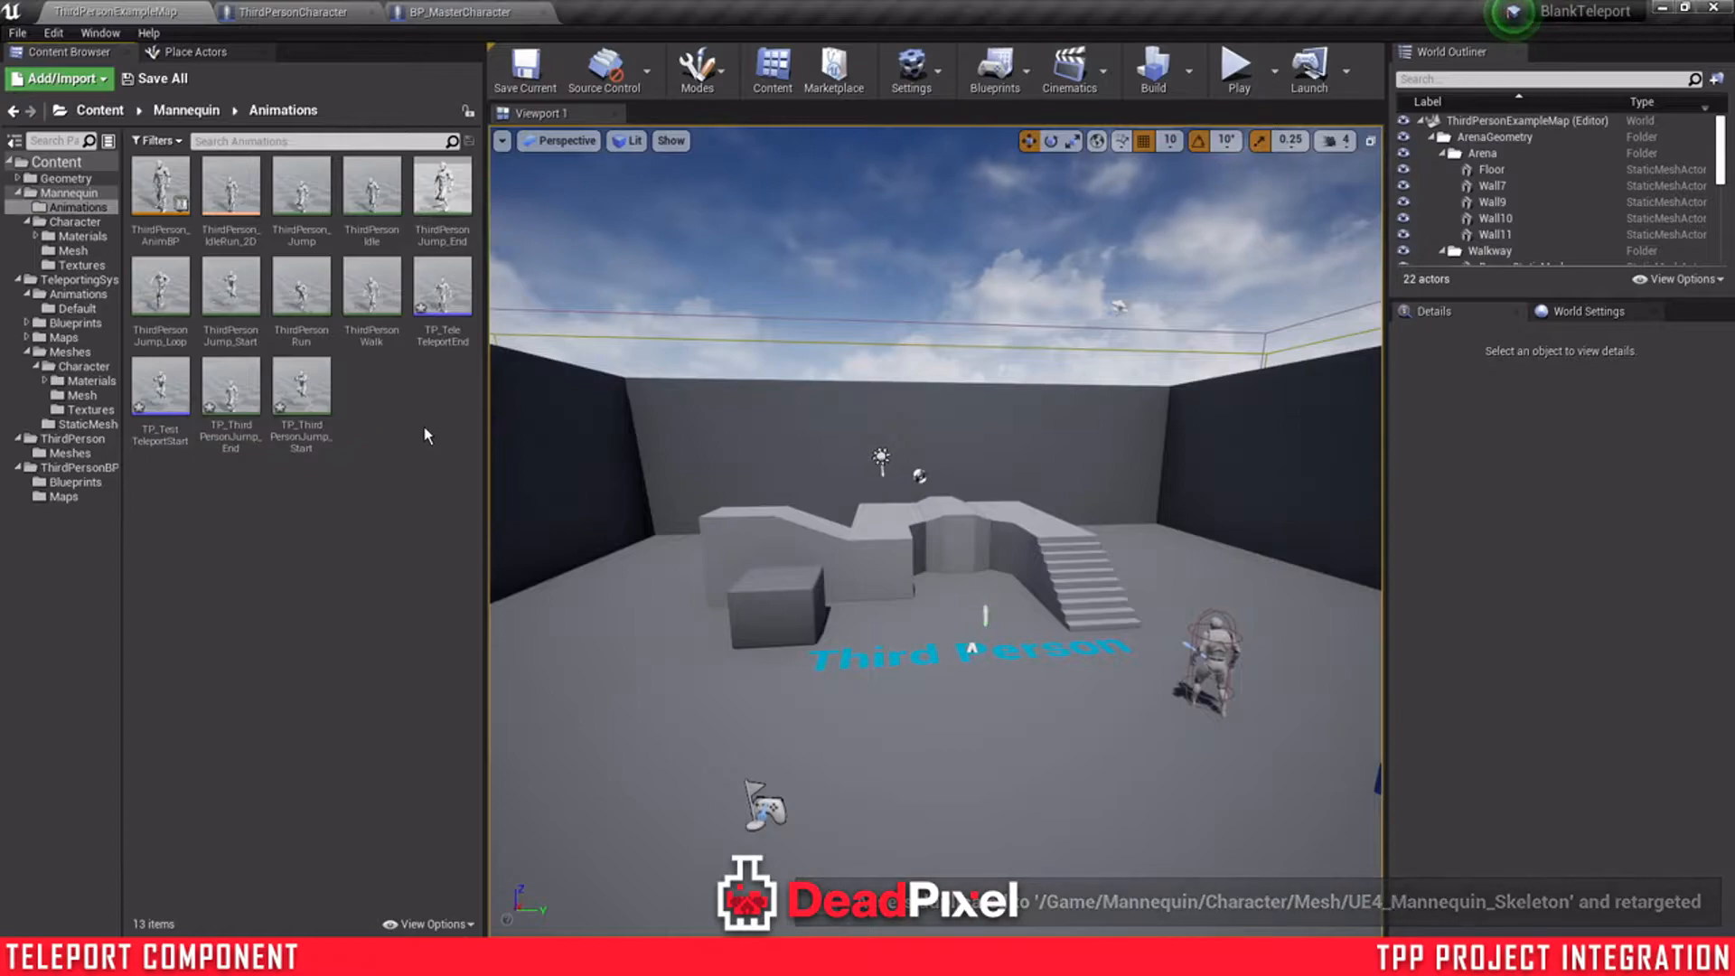
pyautogui.click(164, 78)
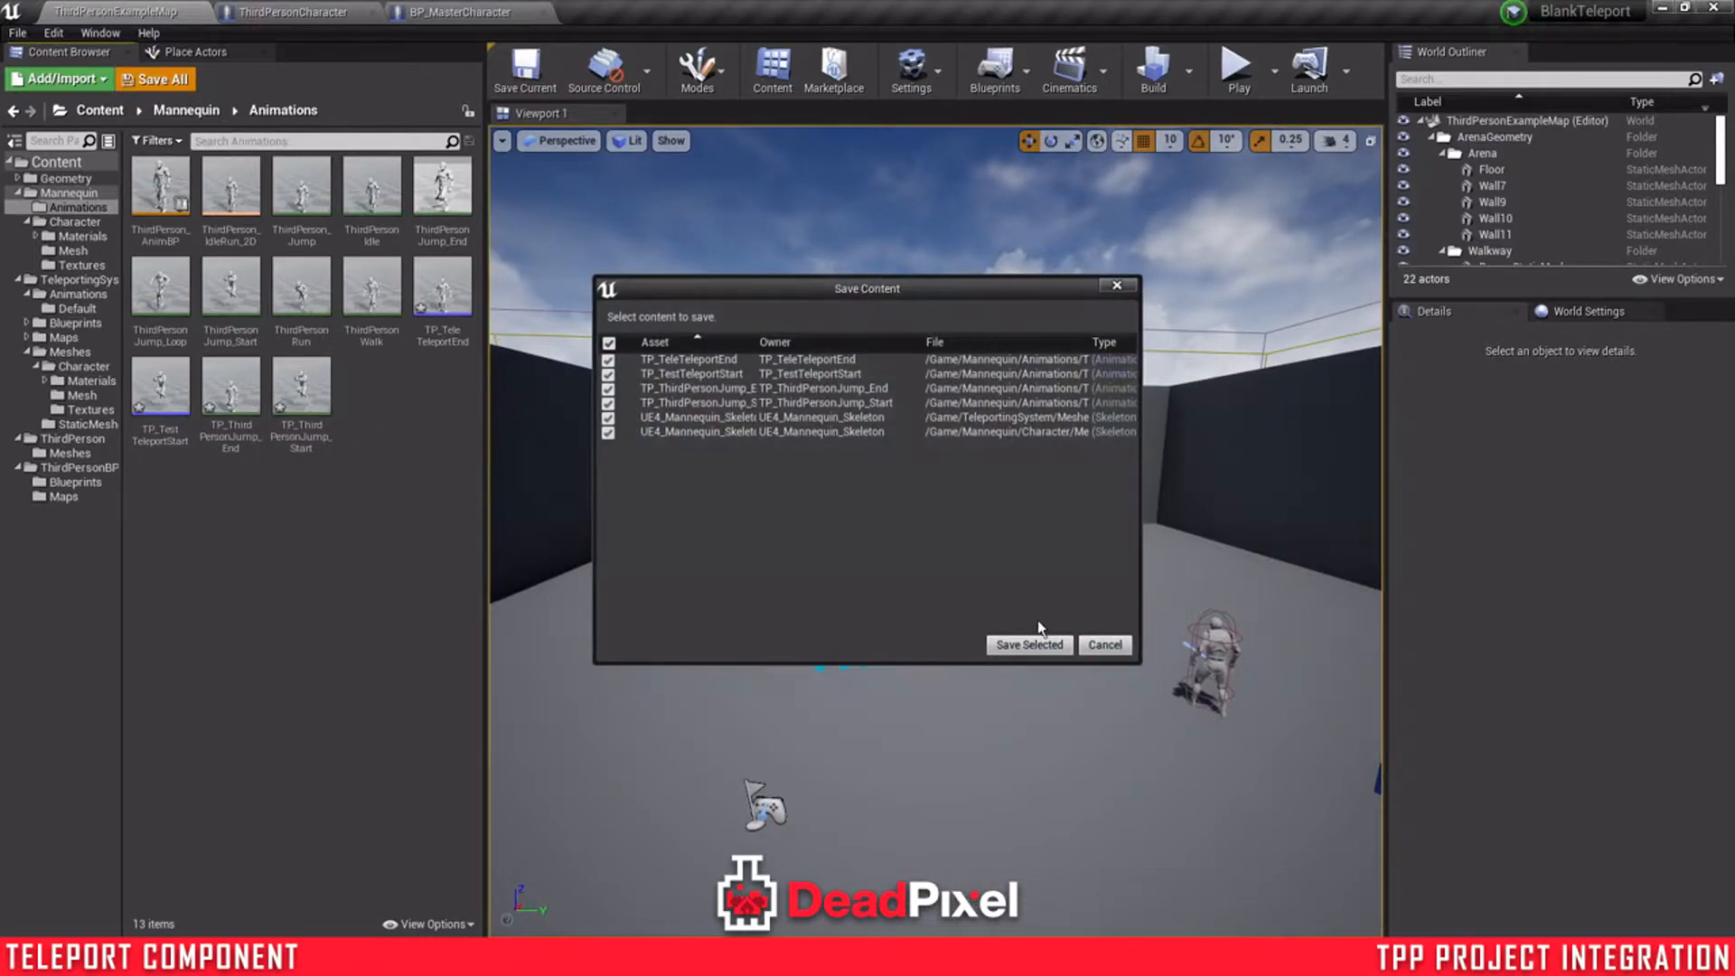
pyautogui.click(1027, 643)
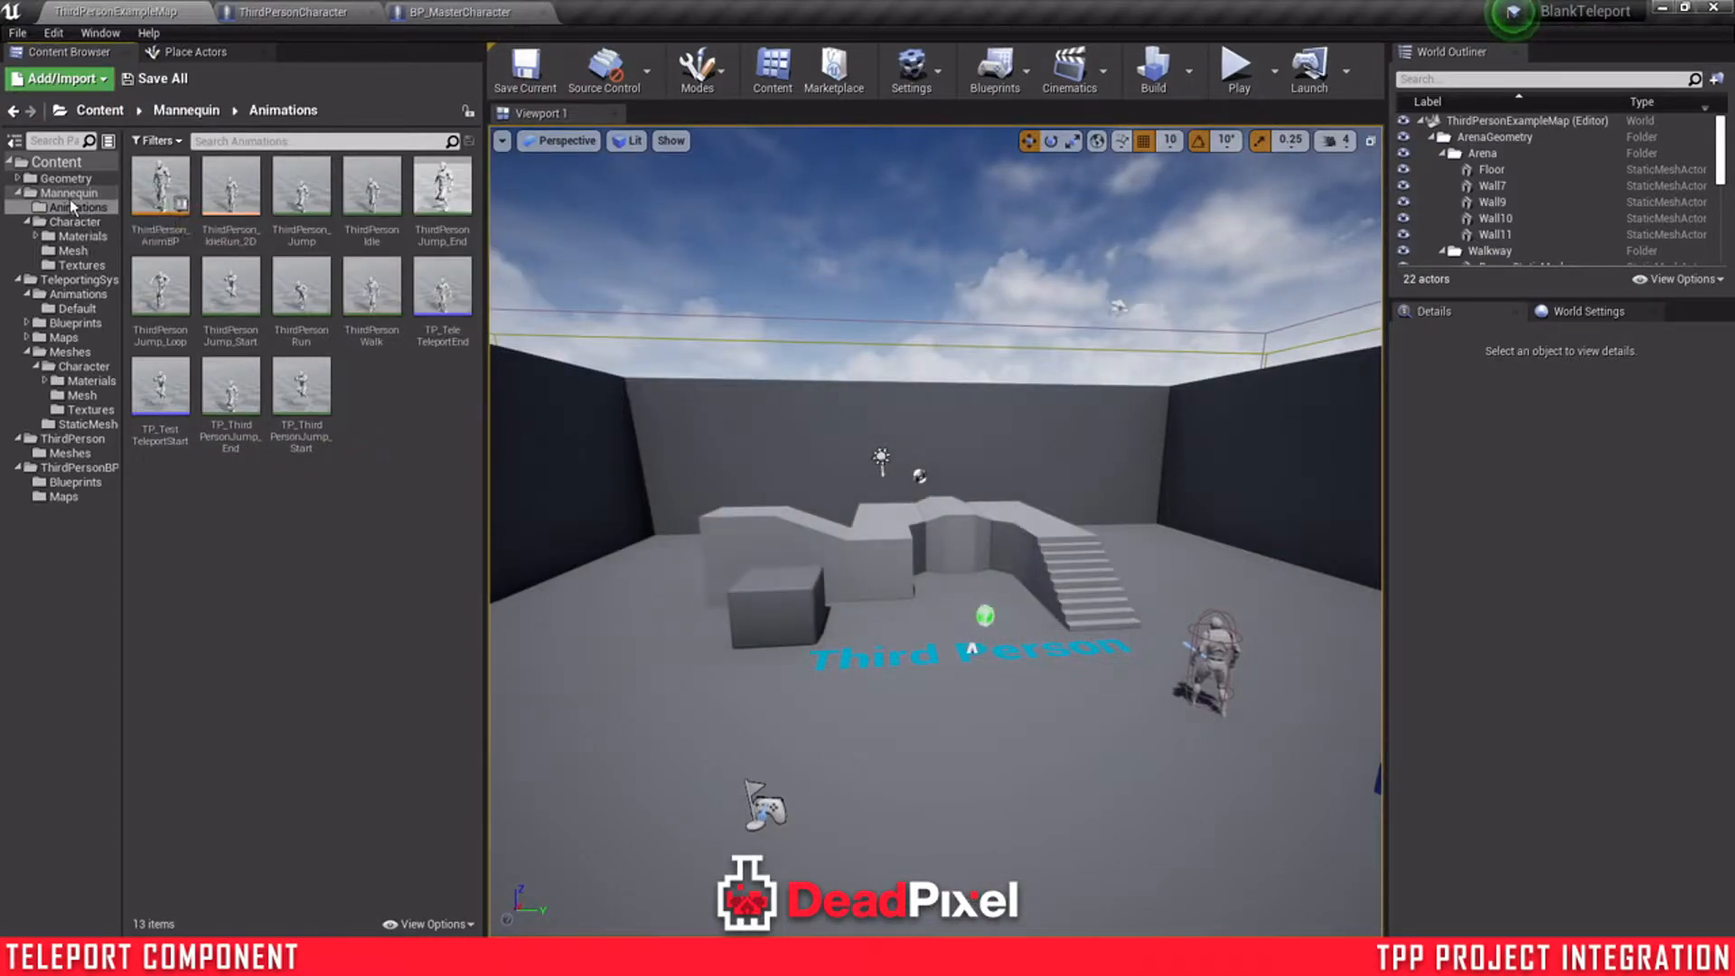
pyautogui.moveTo(70, 206)
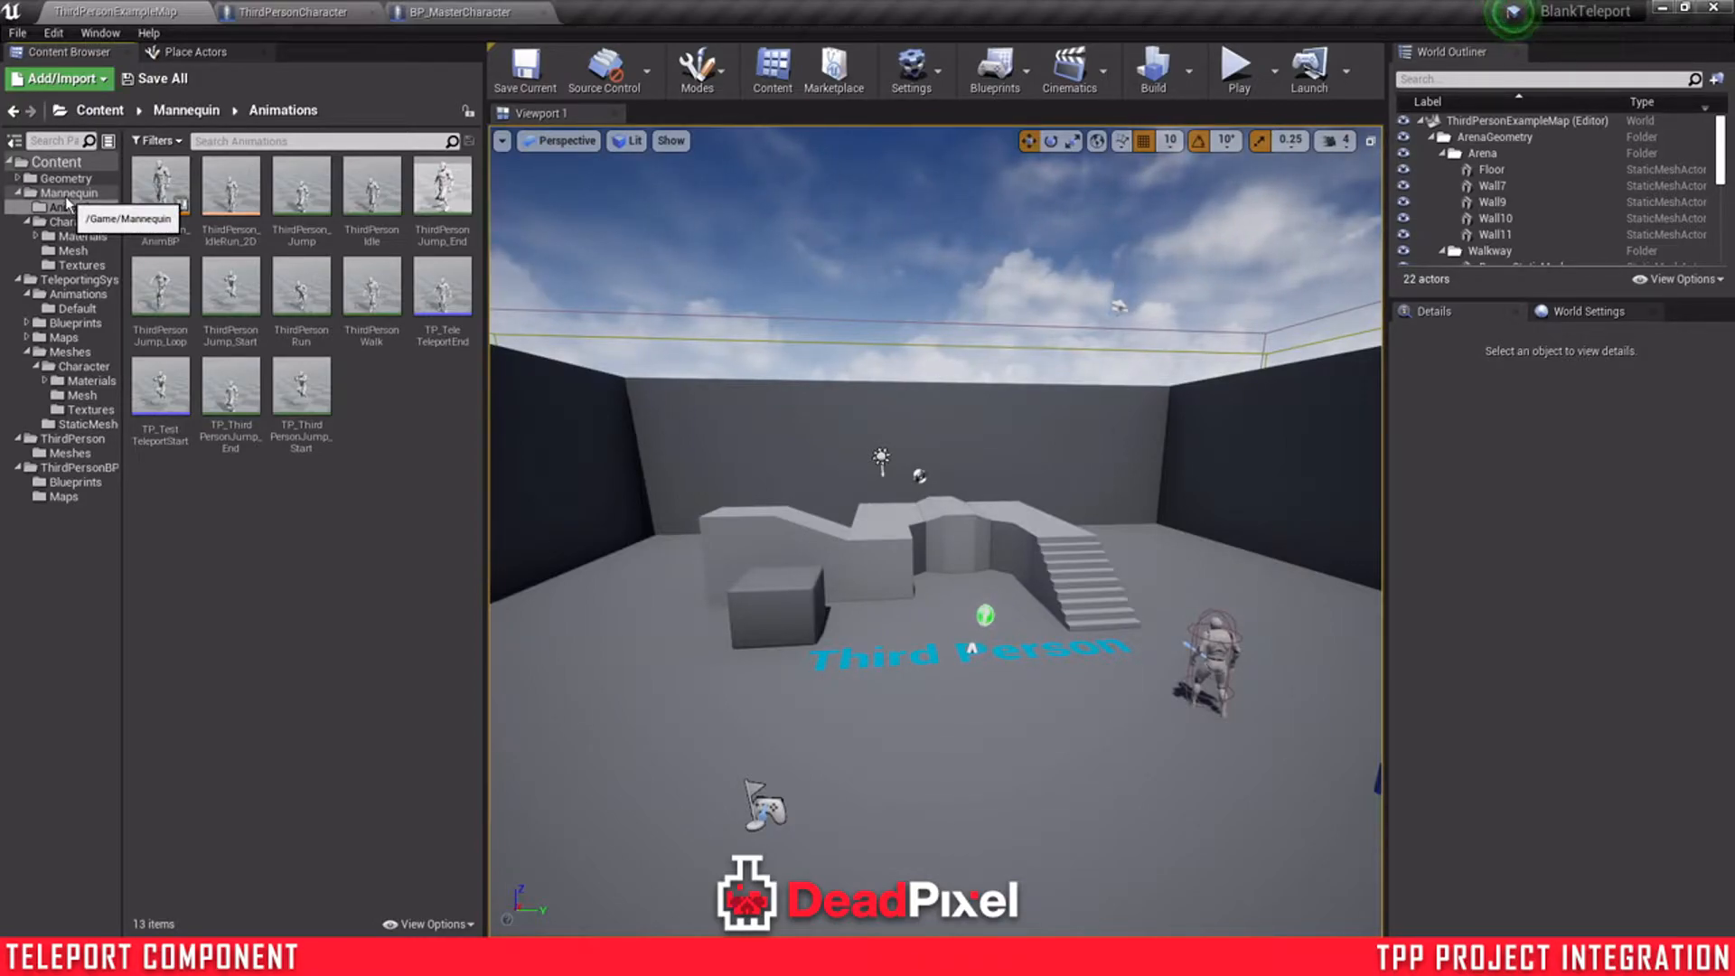
pyautogui.click(78, 206)
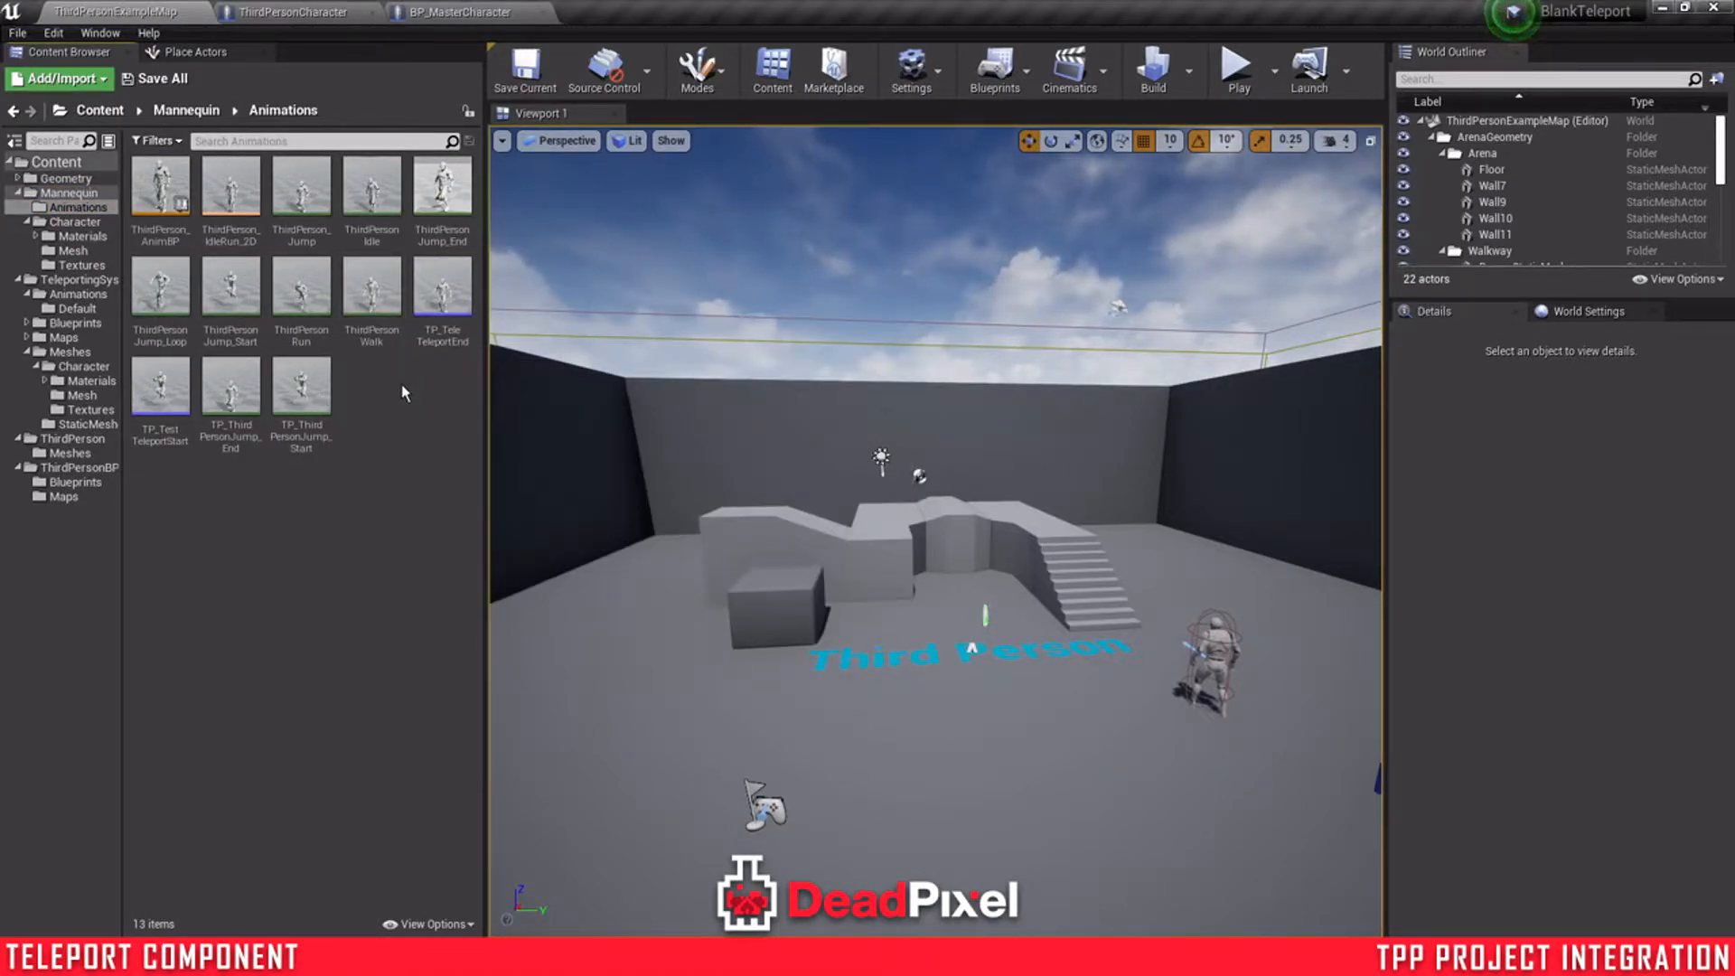
# - Create anim montages from ThirdPersonJump_Loop and Jump_Start and save both
pyautogui.click(161, 287)
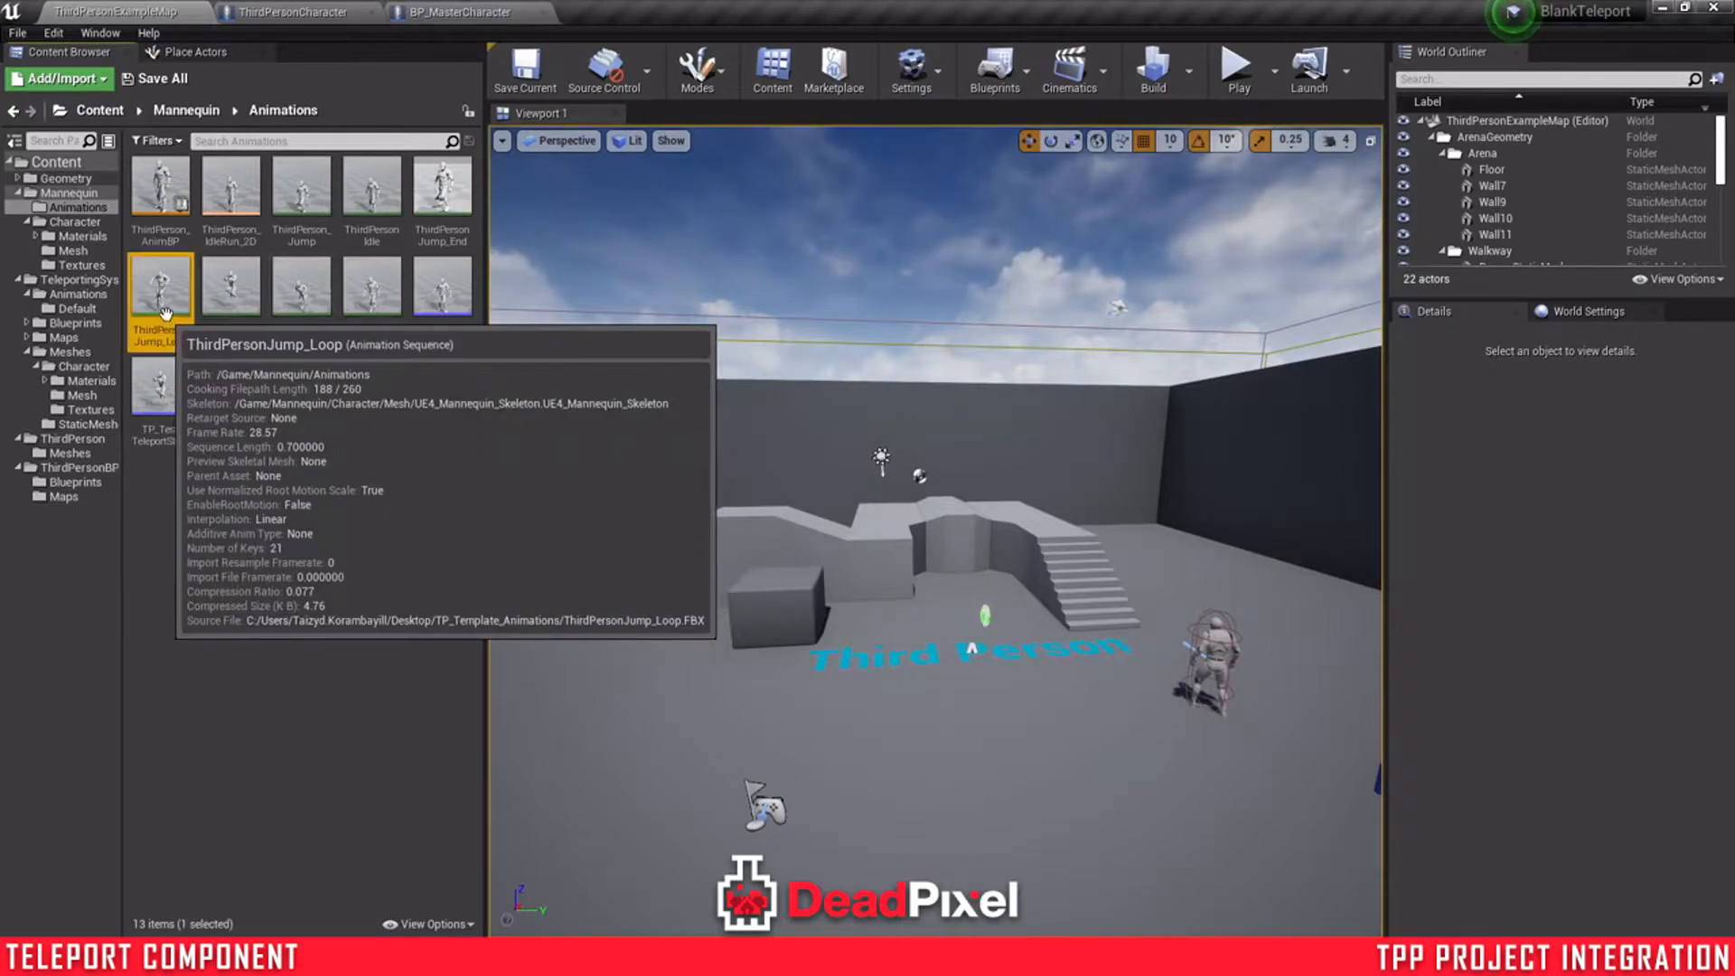
pyautogui.rightClick(161, 287)
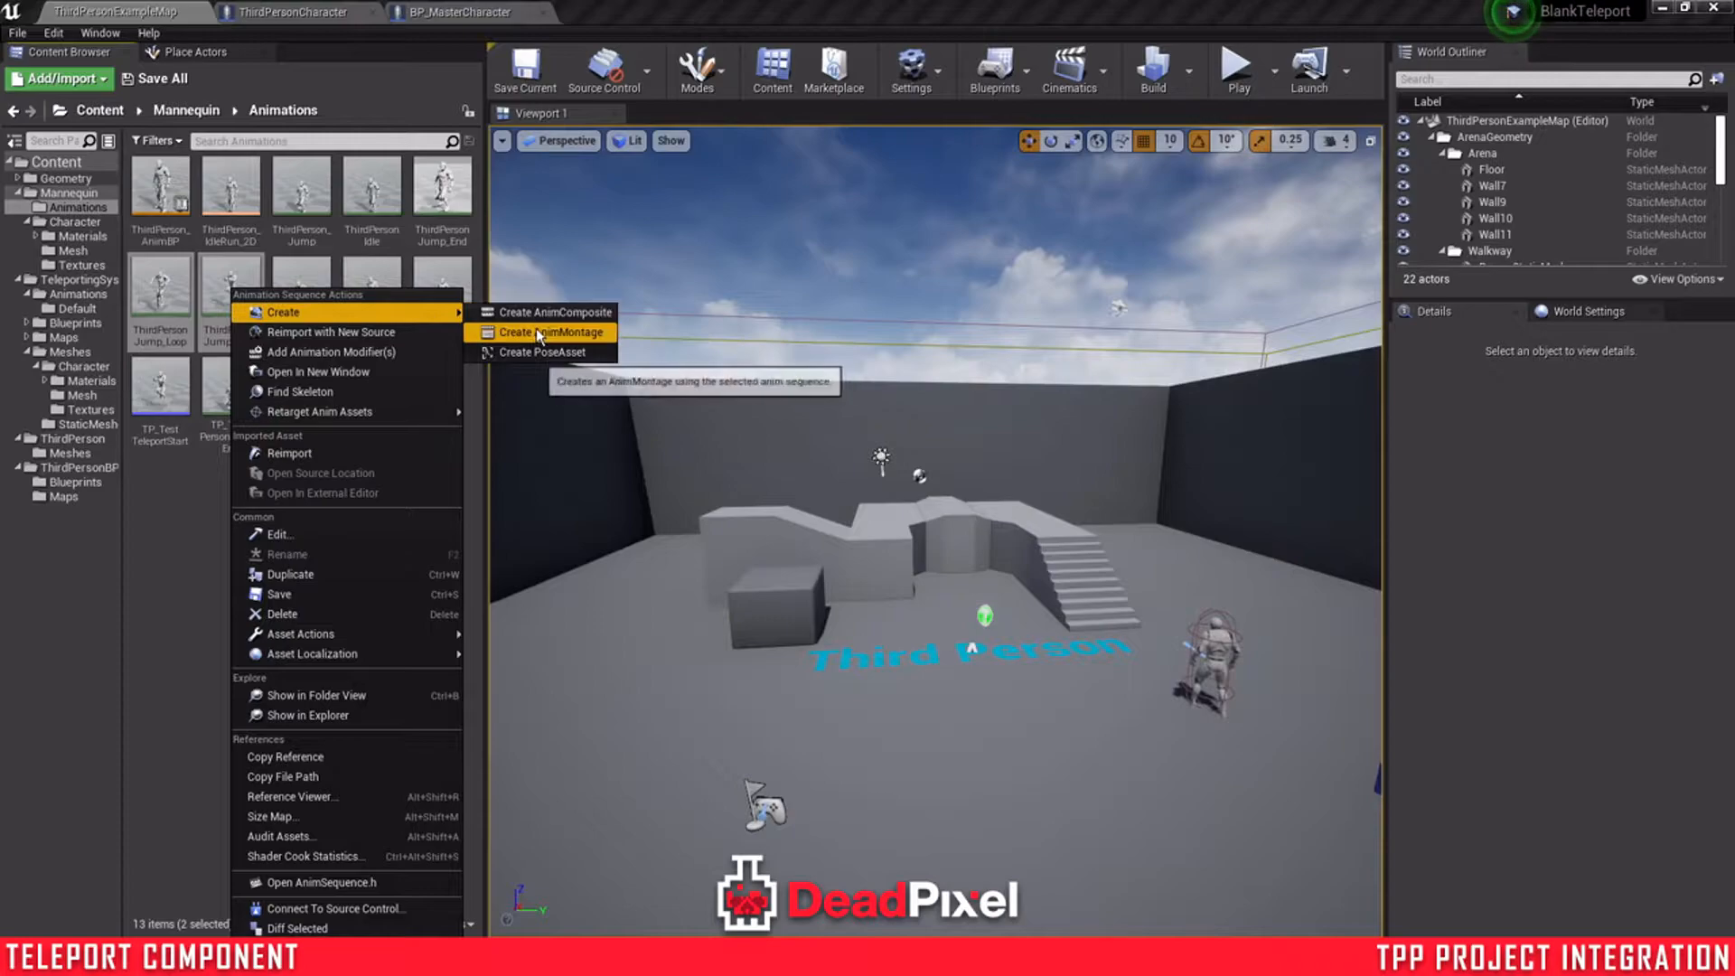
pyautogui.click(550, 333)
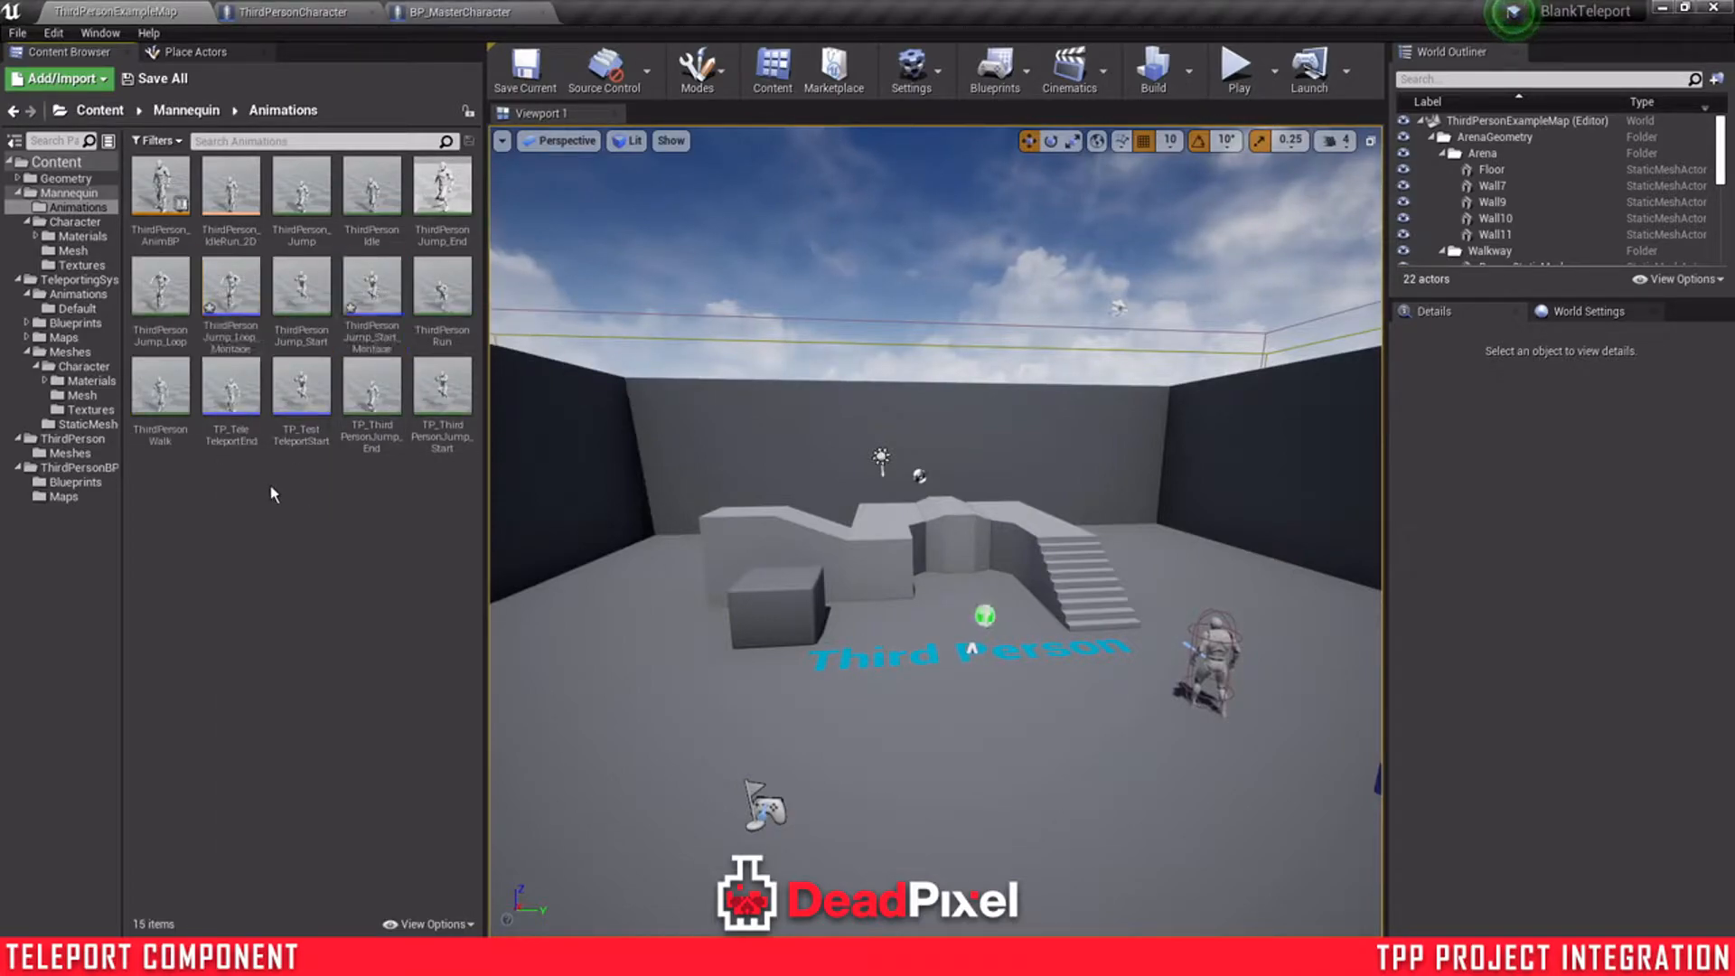
pyautogui.click(159, 78)
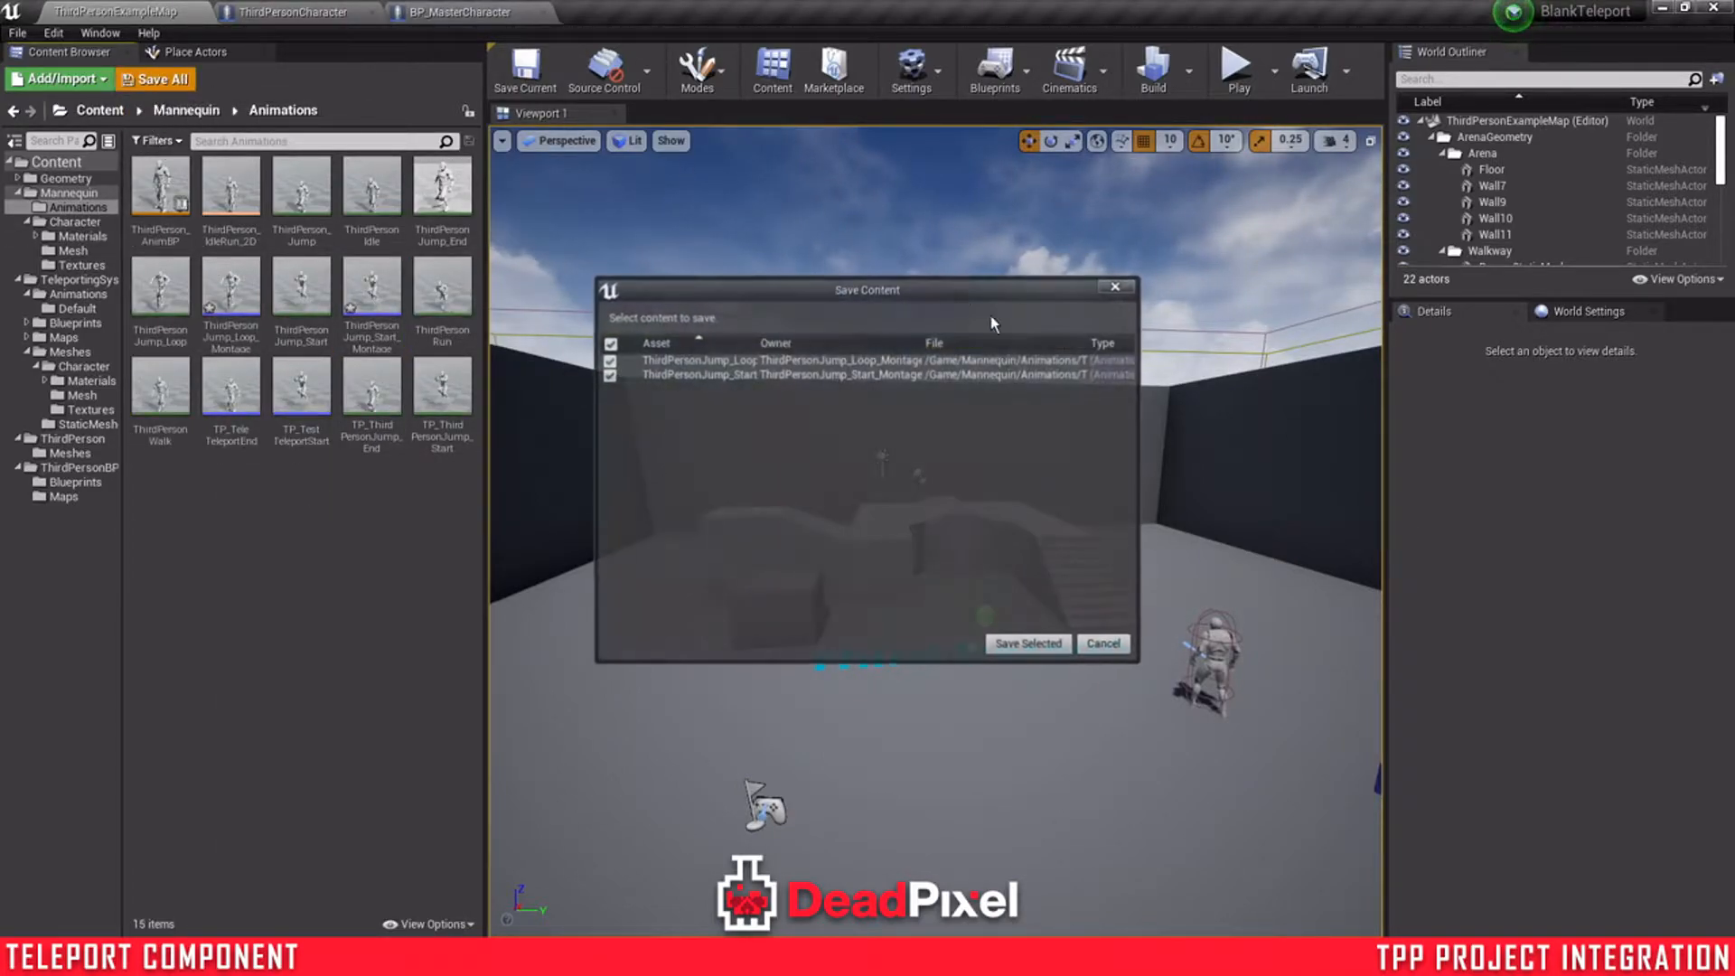
pyautogui.click(1026, 644)
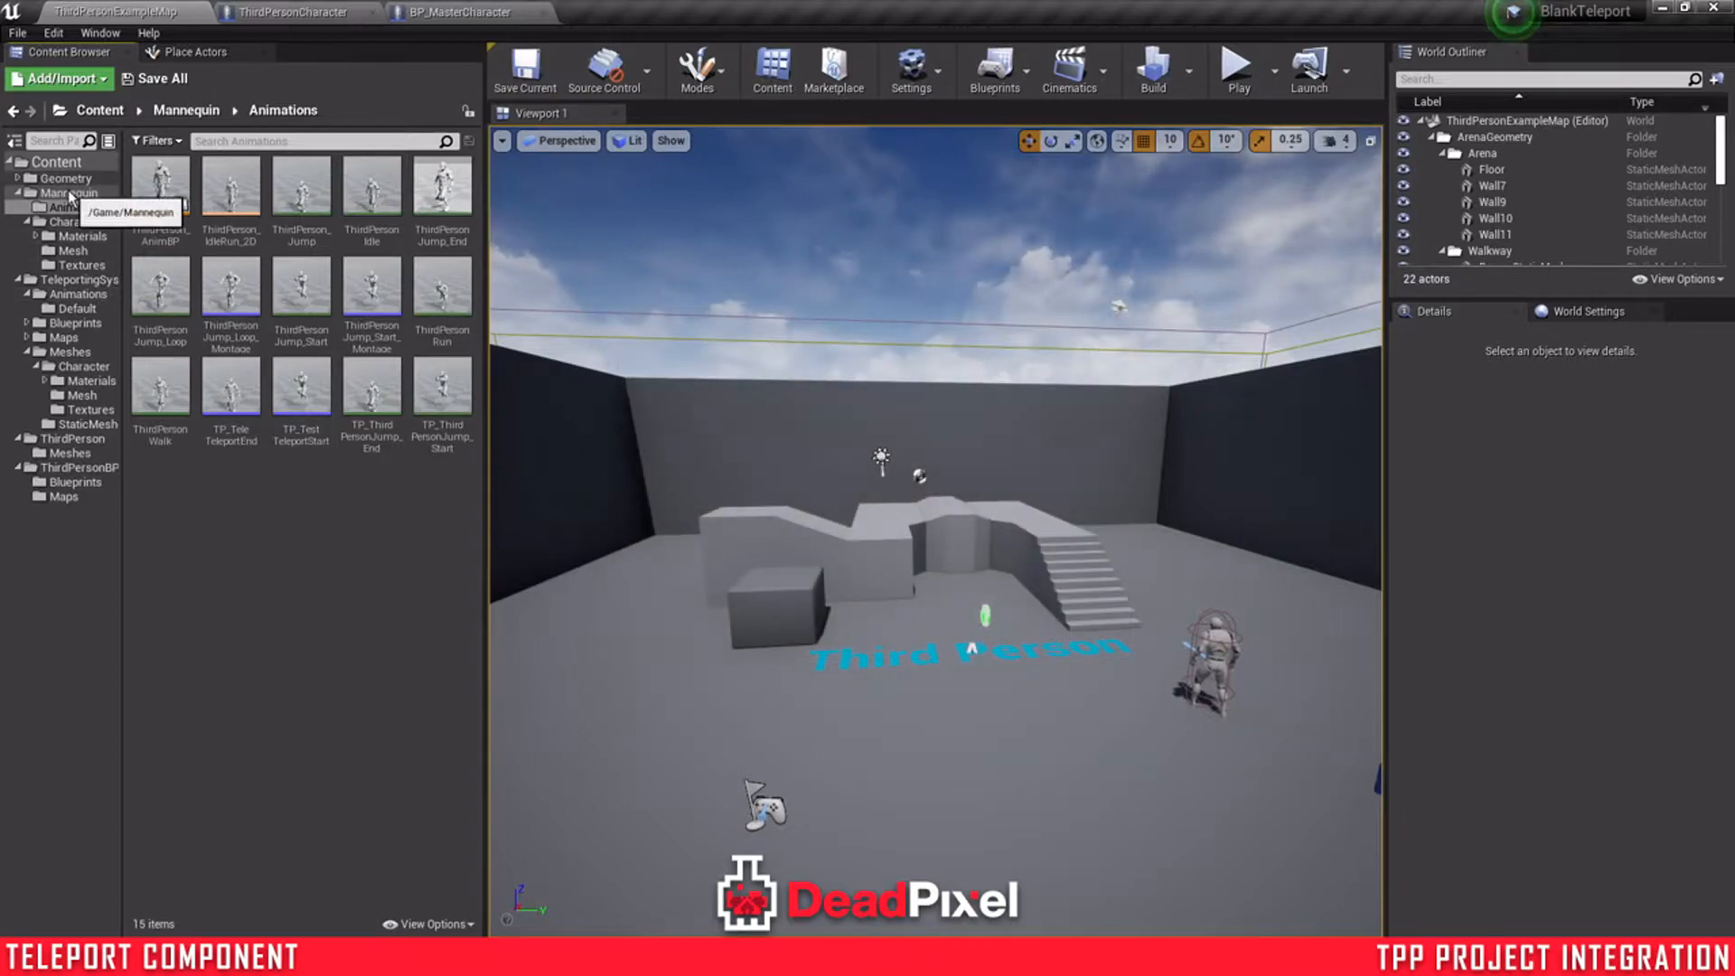
# - Browse back through Mannequin to the TeleportingSystem folder
pyautogui.click(72, 191)
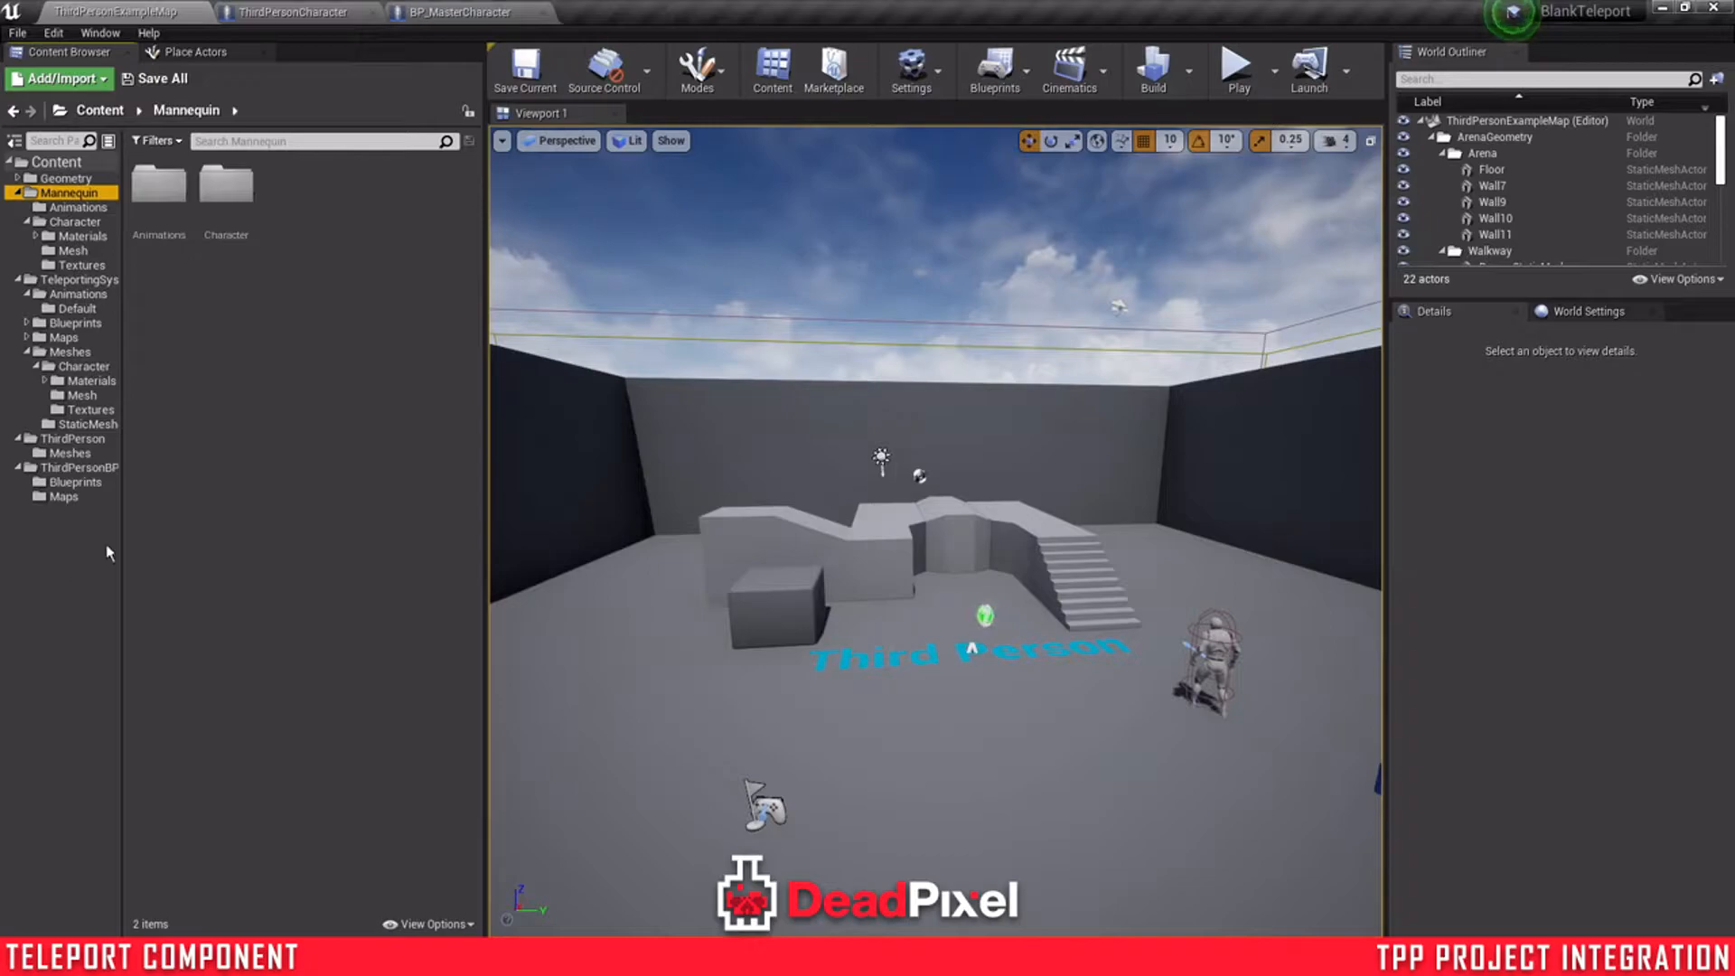
pyautogui.moveTo(76, 292)
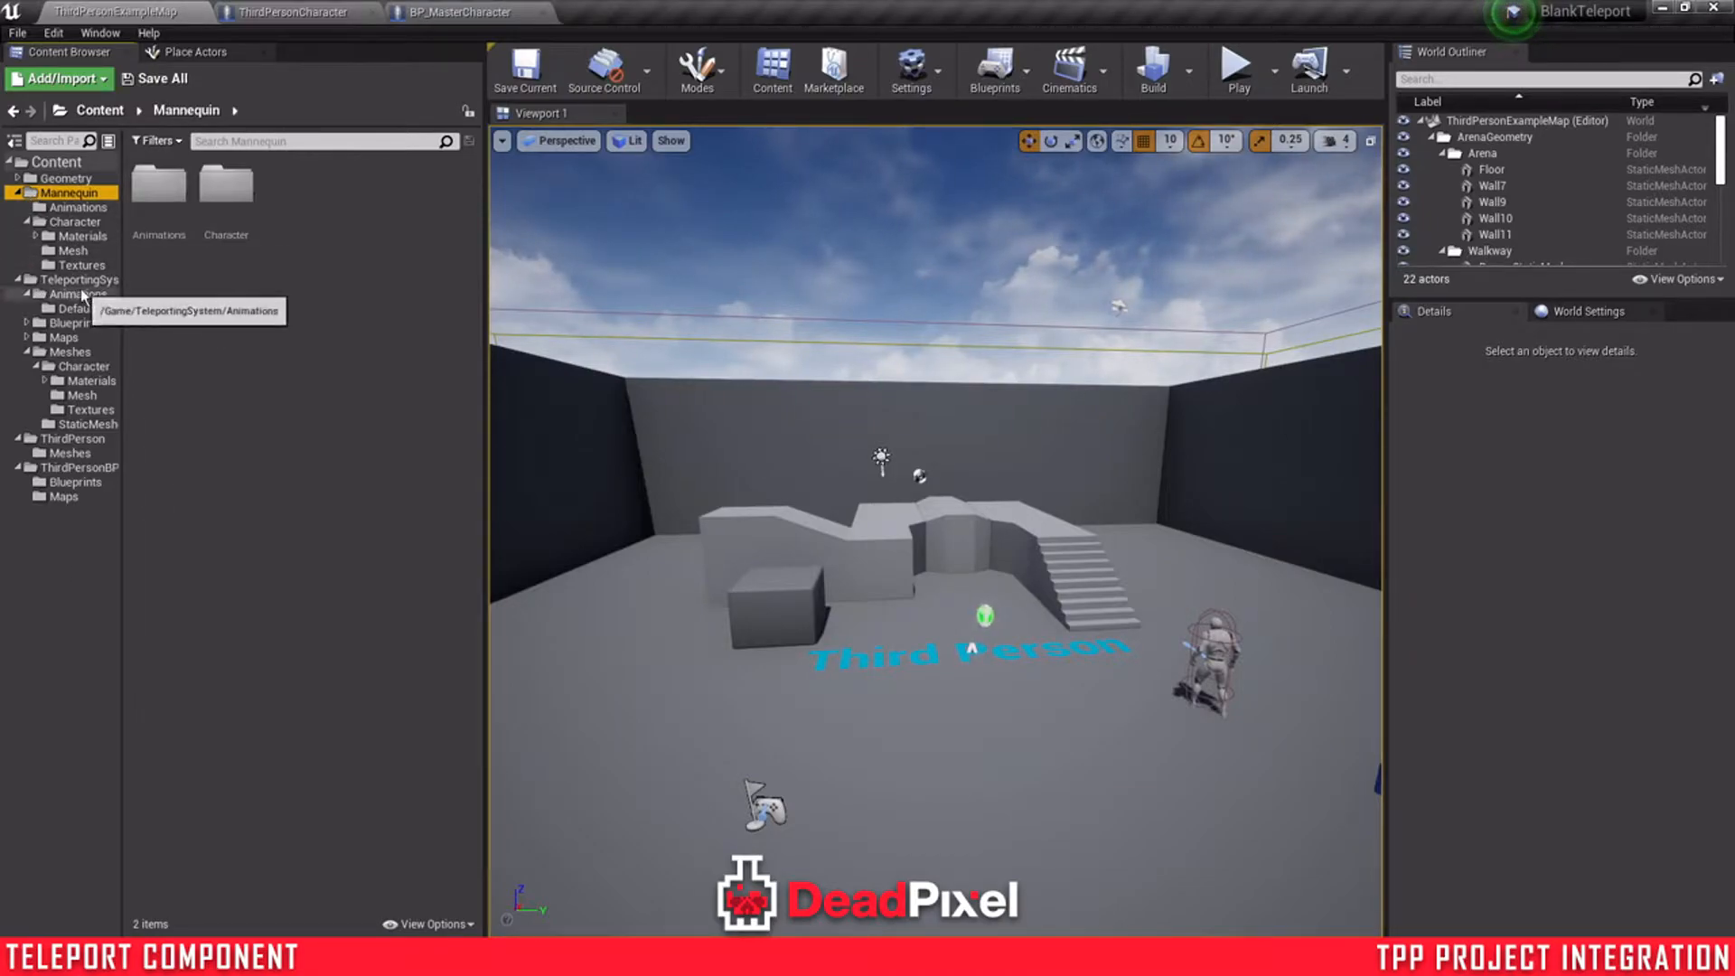
pyautogui.click(80, 281)
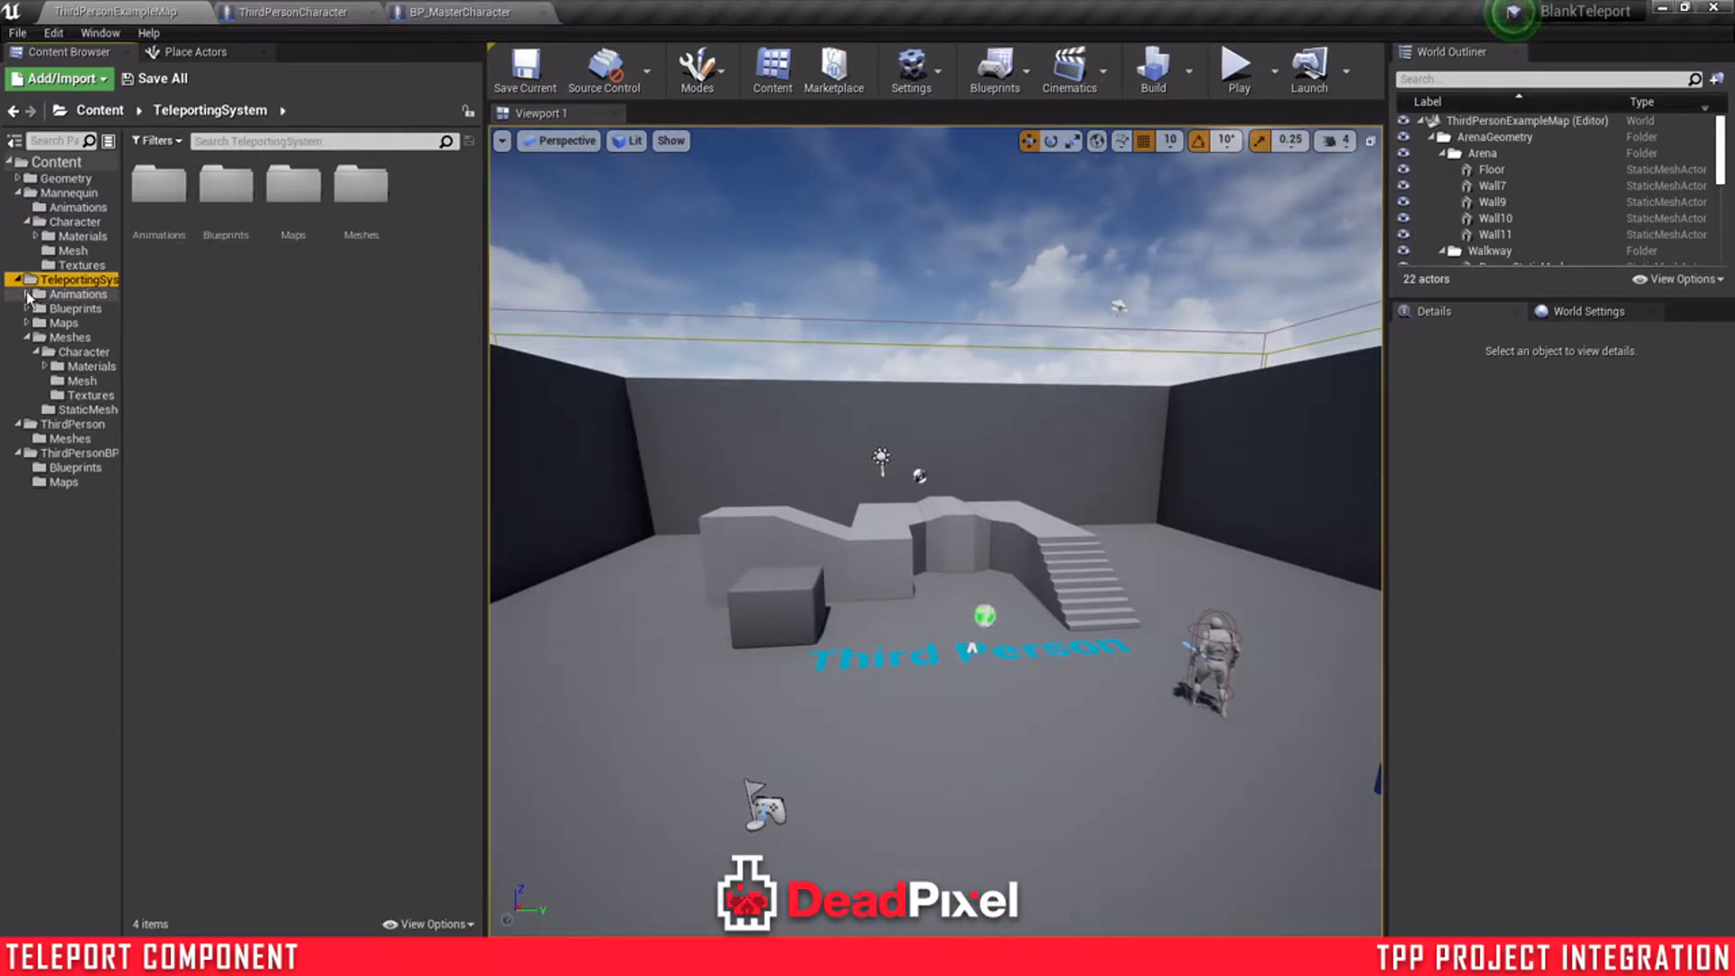
pyautogui.moveTo(291, 12)
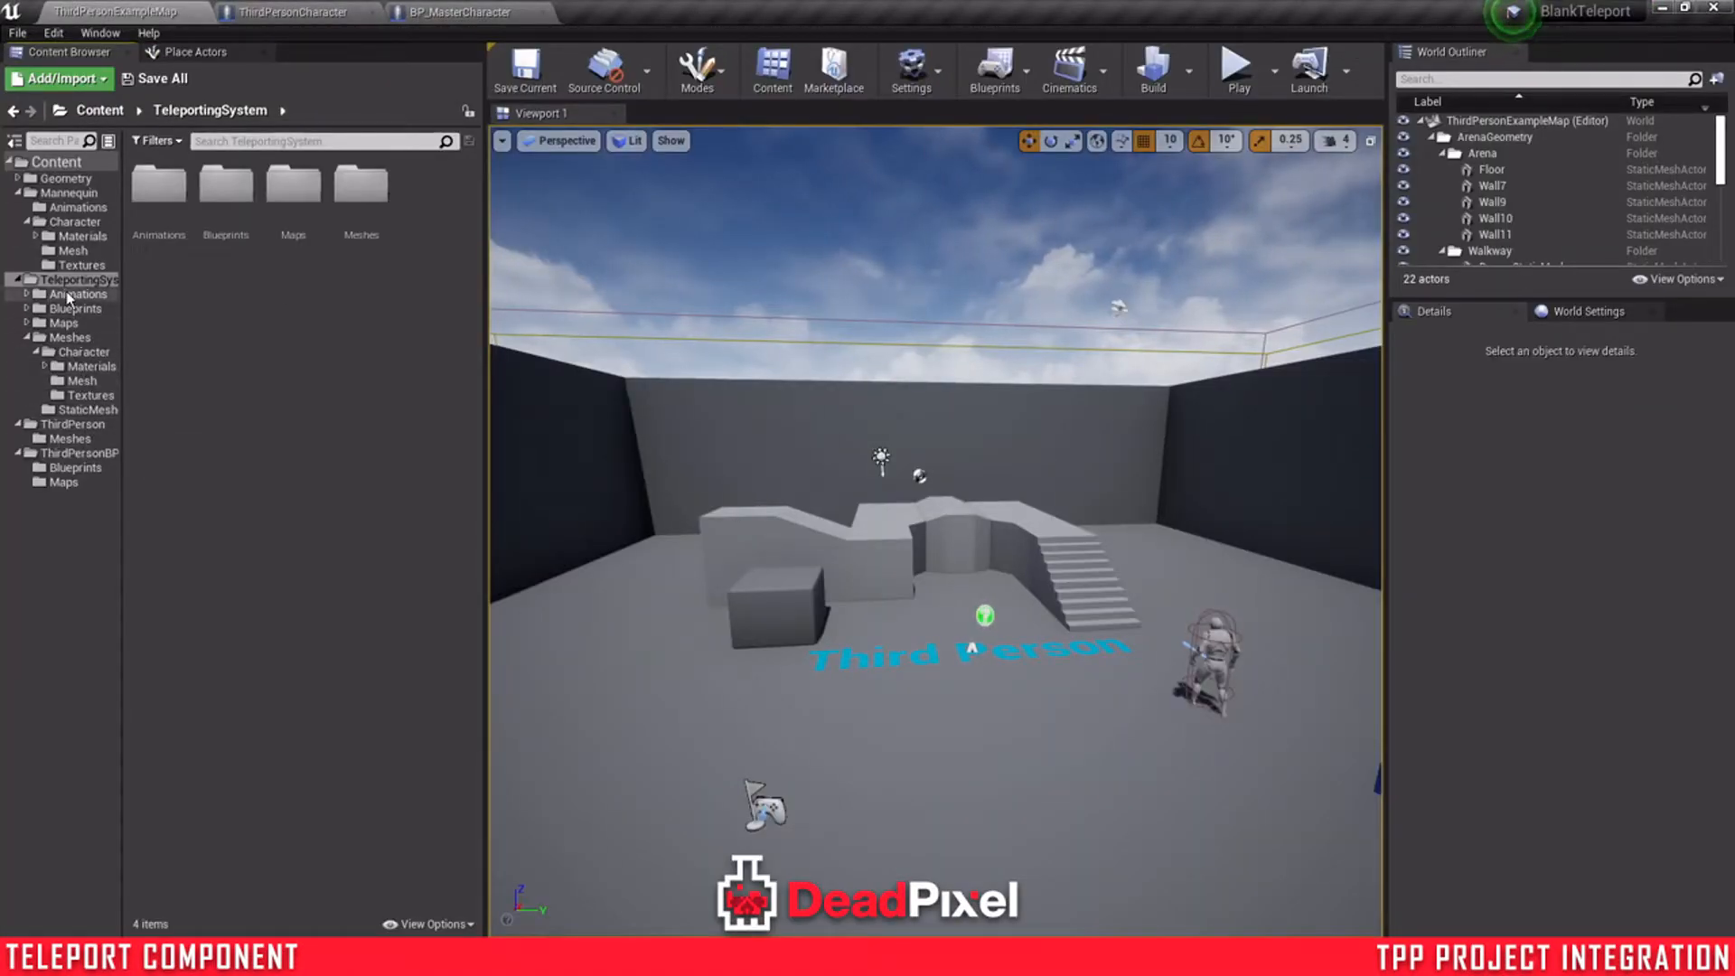
# - In BPC_TeleportComponent, default TeleportStartAnimation to TP_TestTeleportStart
pyautogui.doubleClick(76, 309)
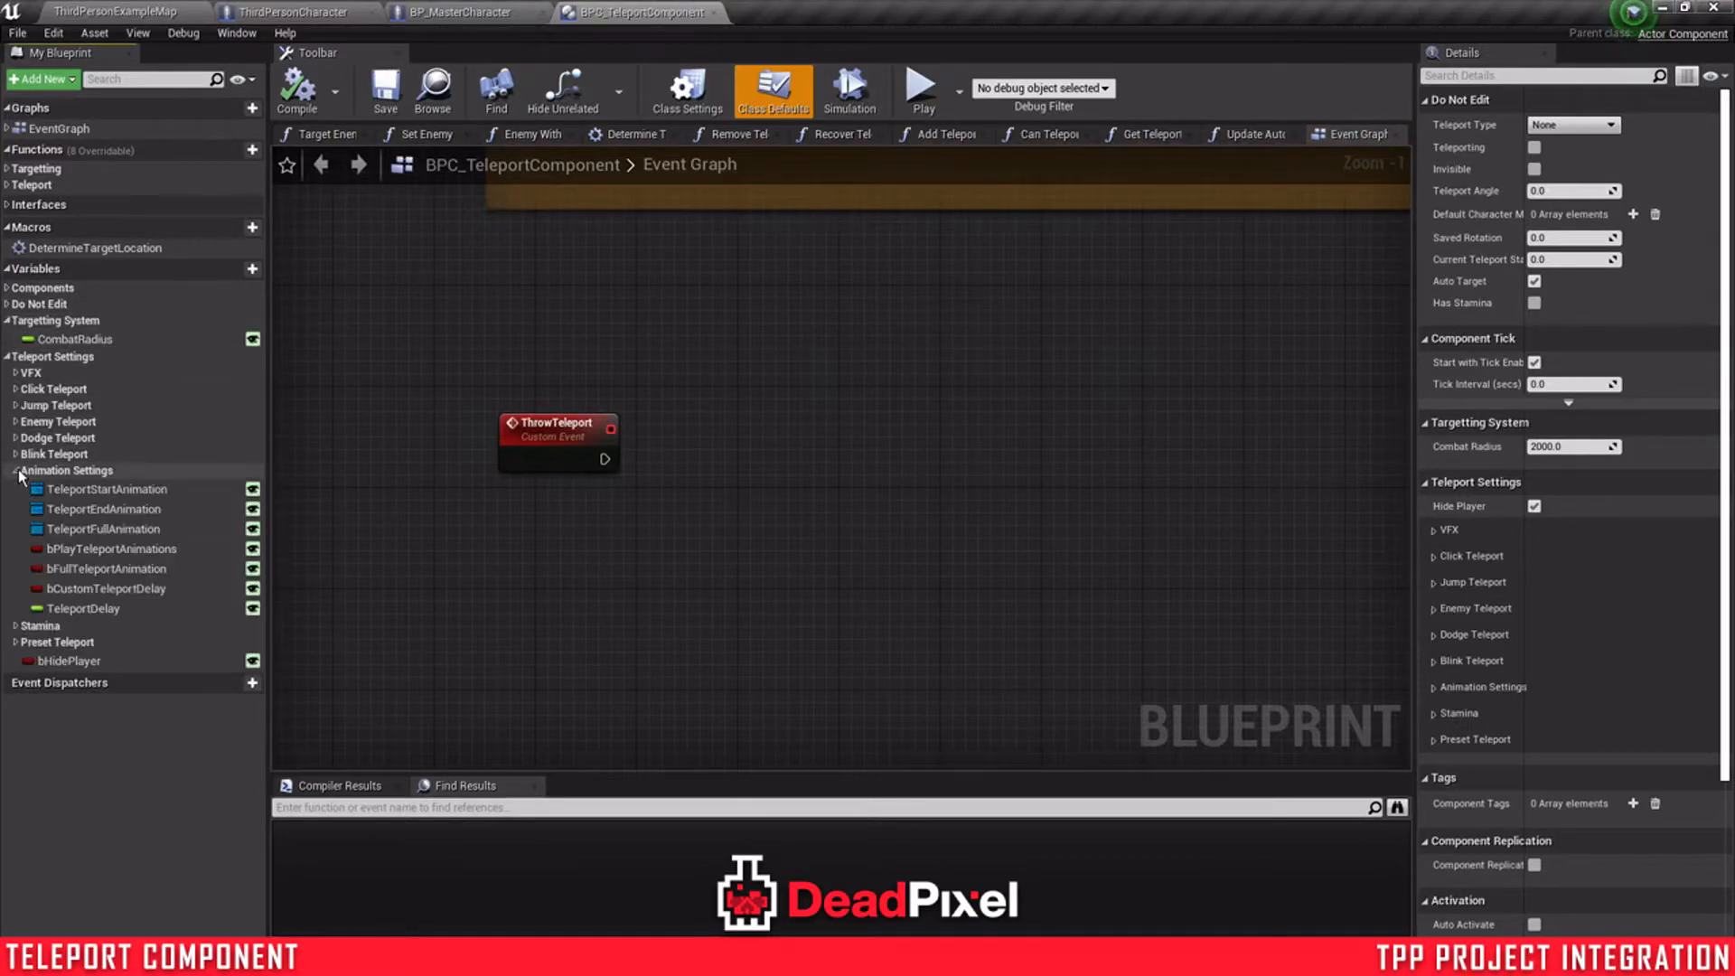
pyautogui.click(107, 488)
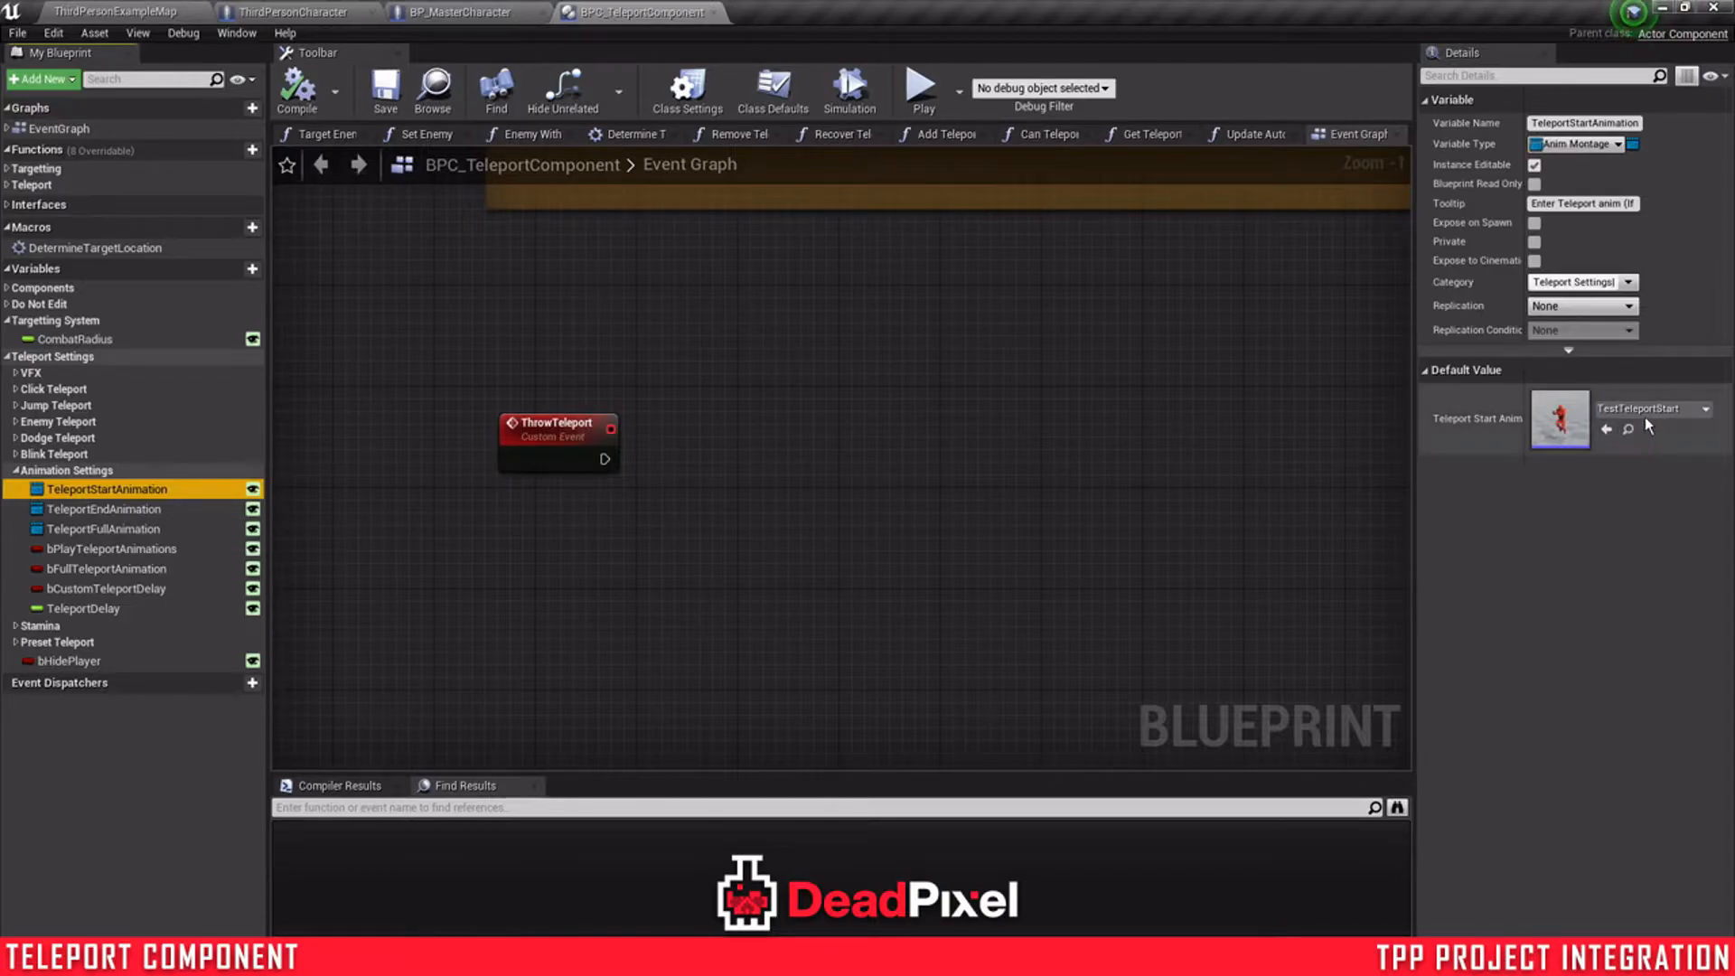
pyautogui.click(1704, 408)
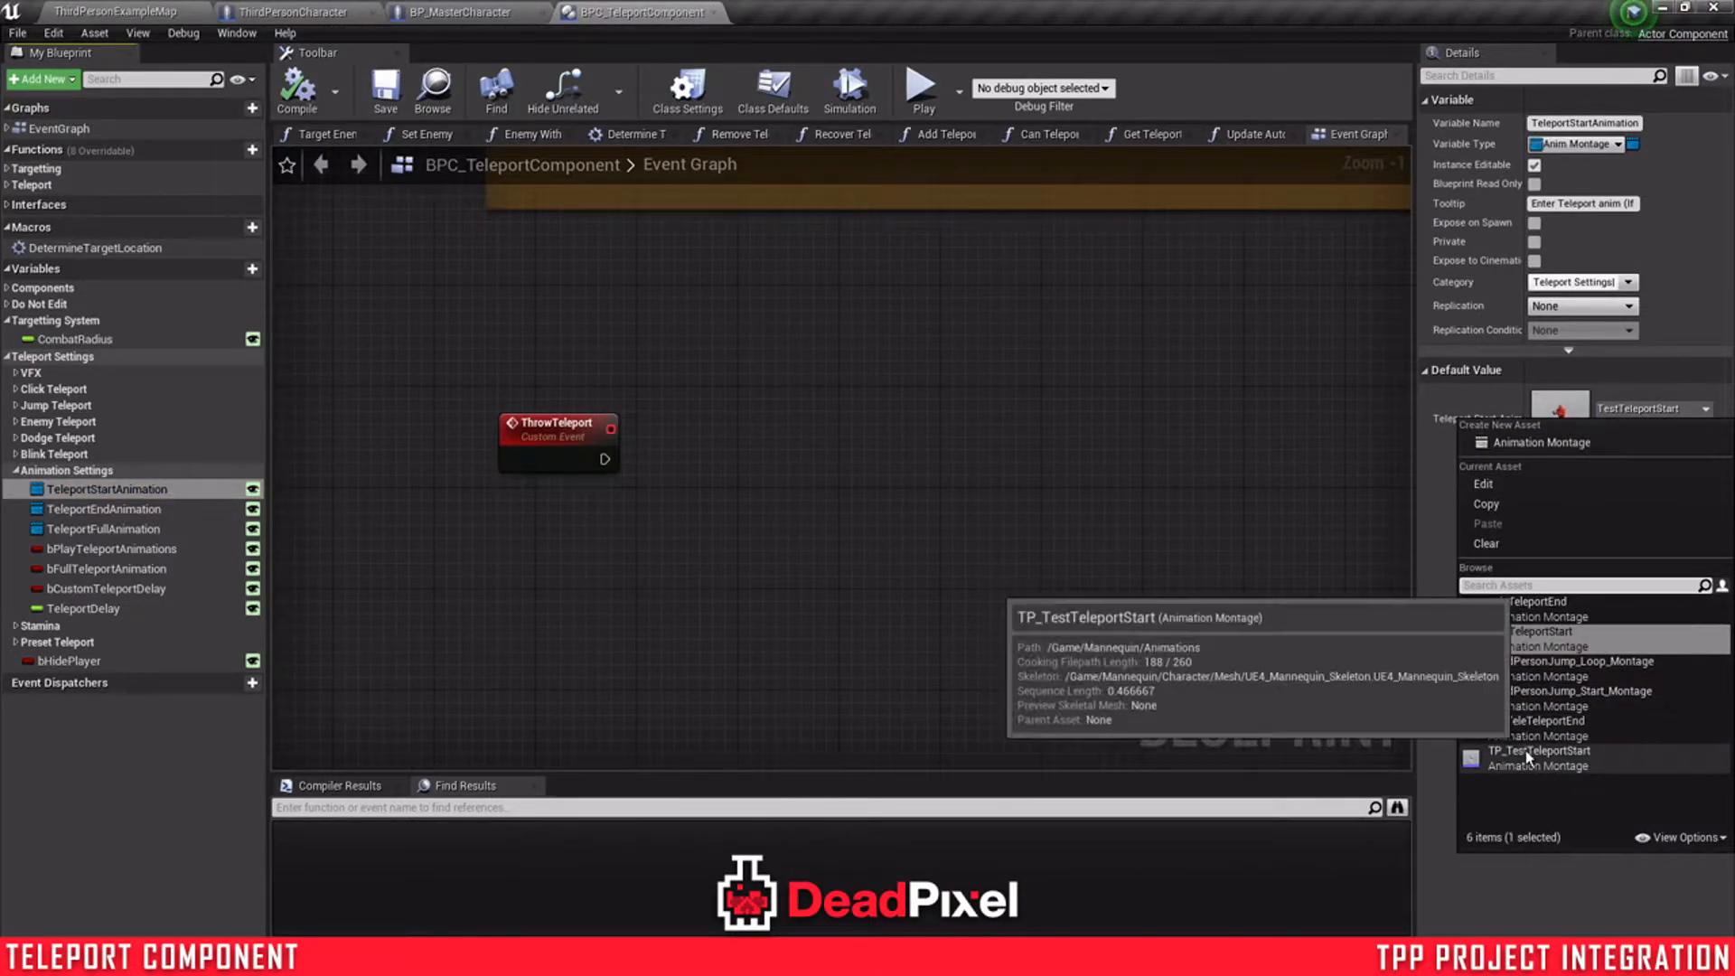
pyautogui.click(1538, 751)
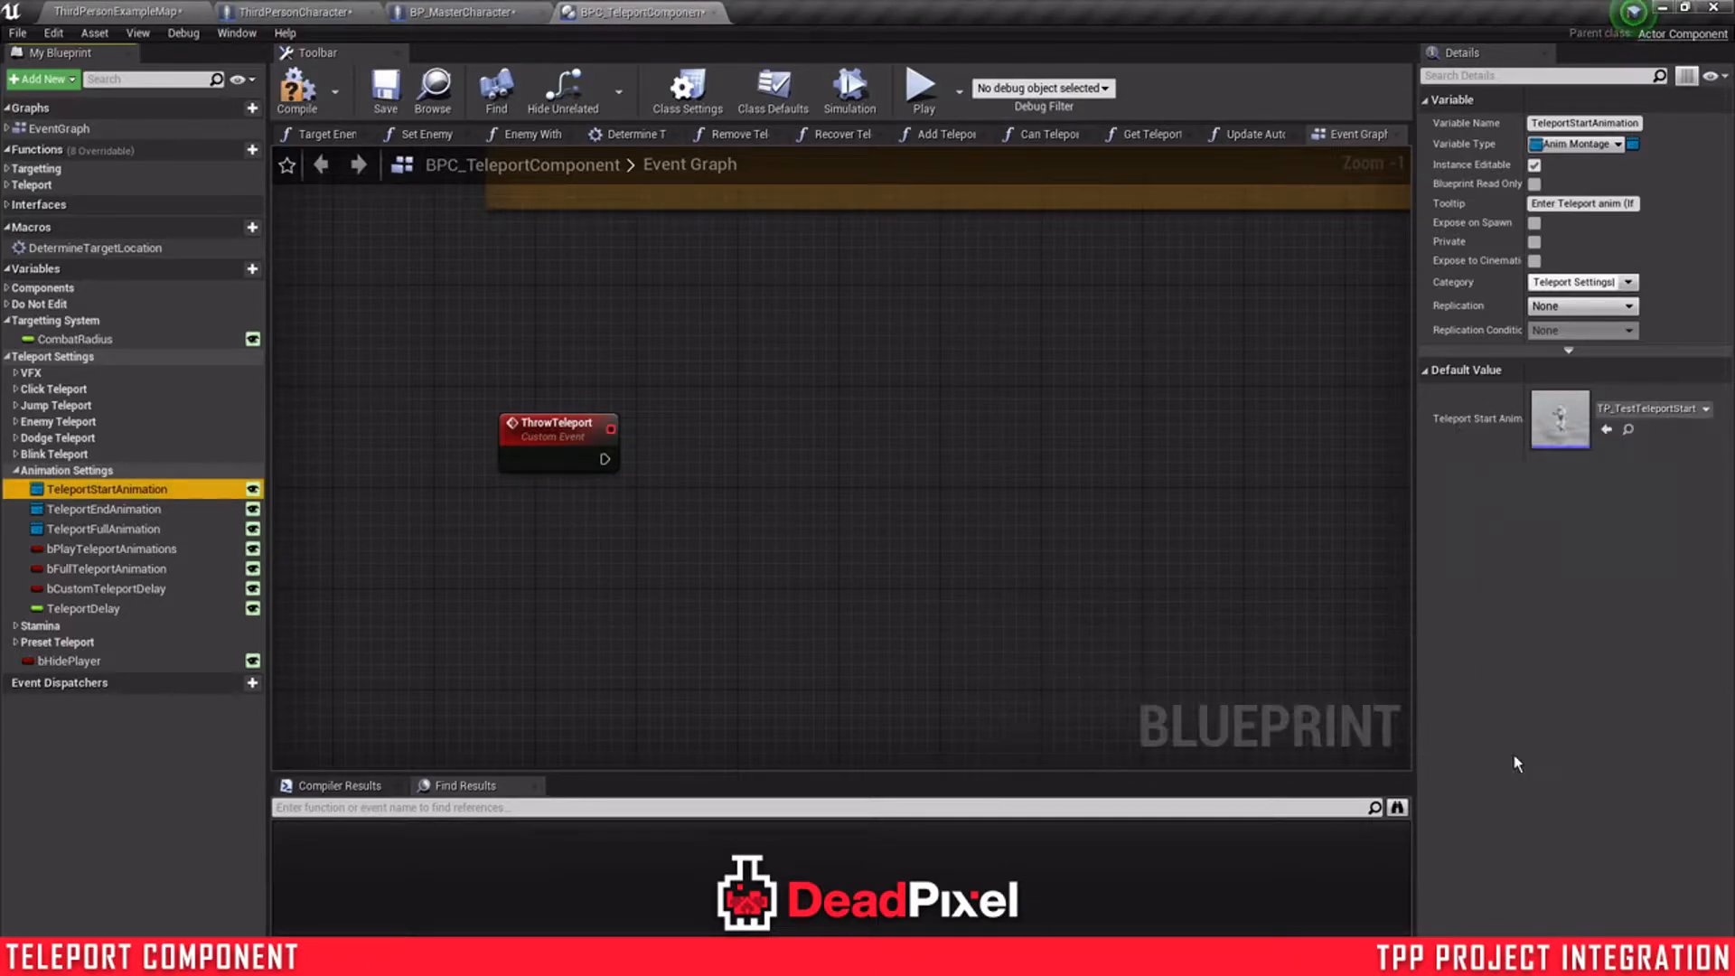
# - Default the end animation to TP_TeleTeleportEnd and the full animation to TP_TestTeleportStart, verifying both
pyautogui.click(105, 510)
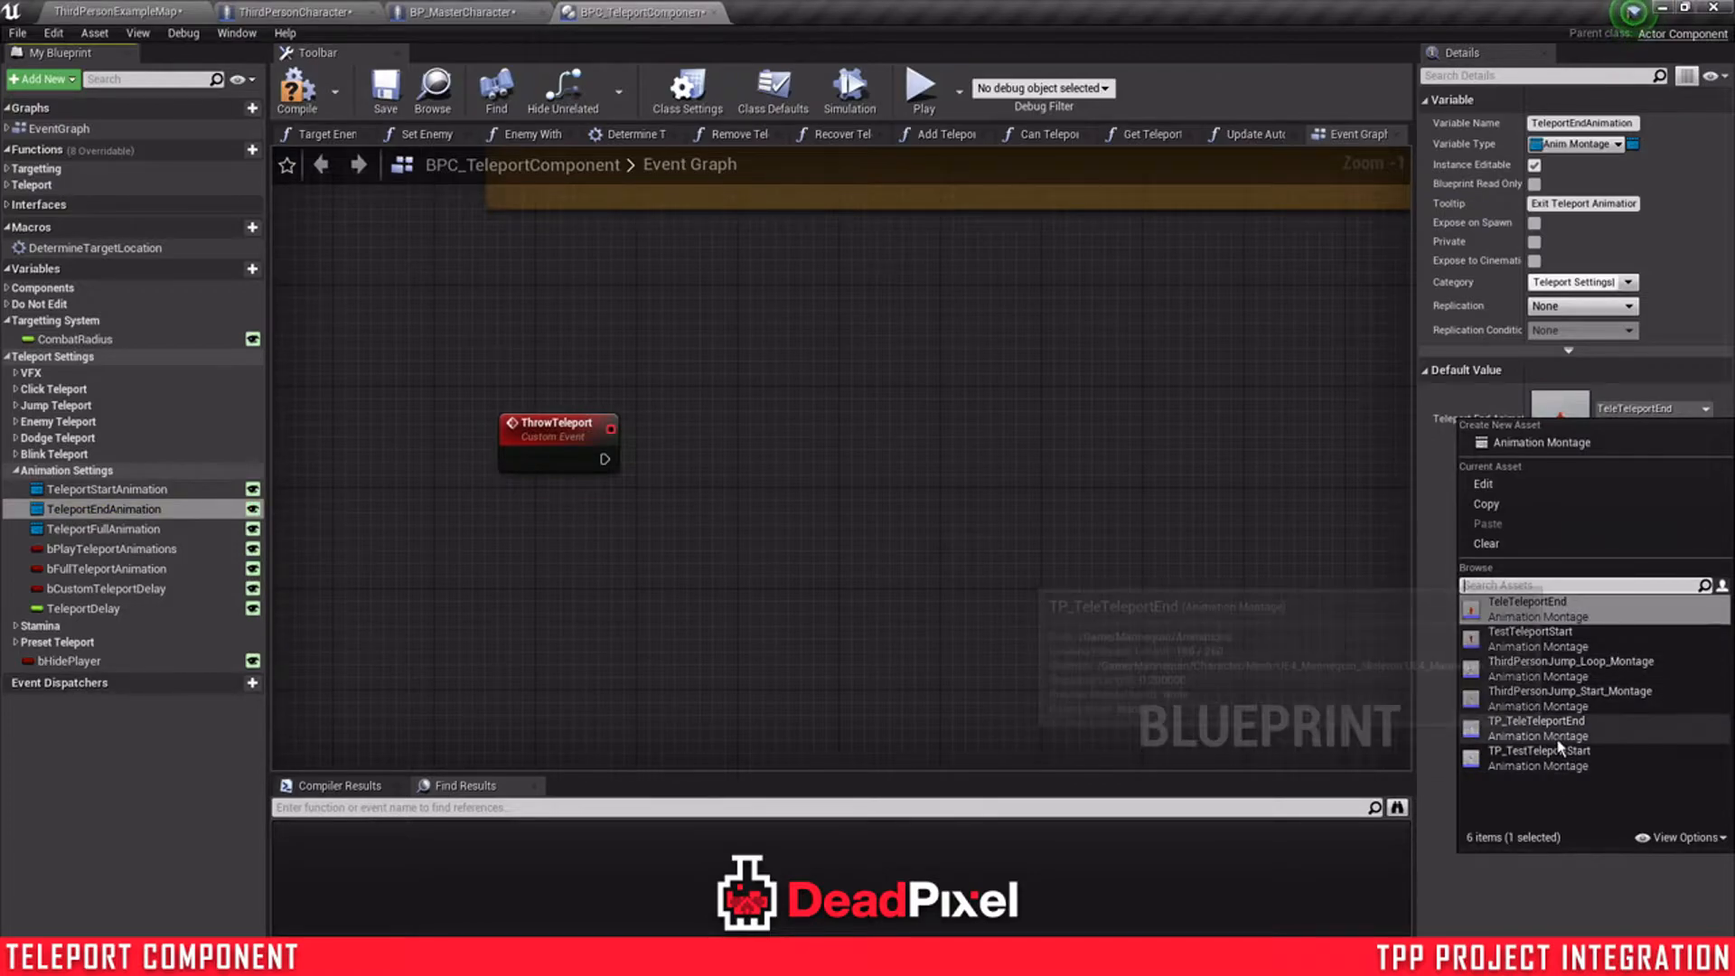
pyautogui.click(105, 530)
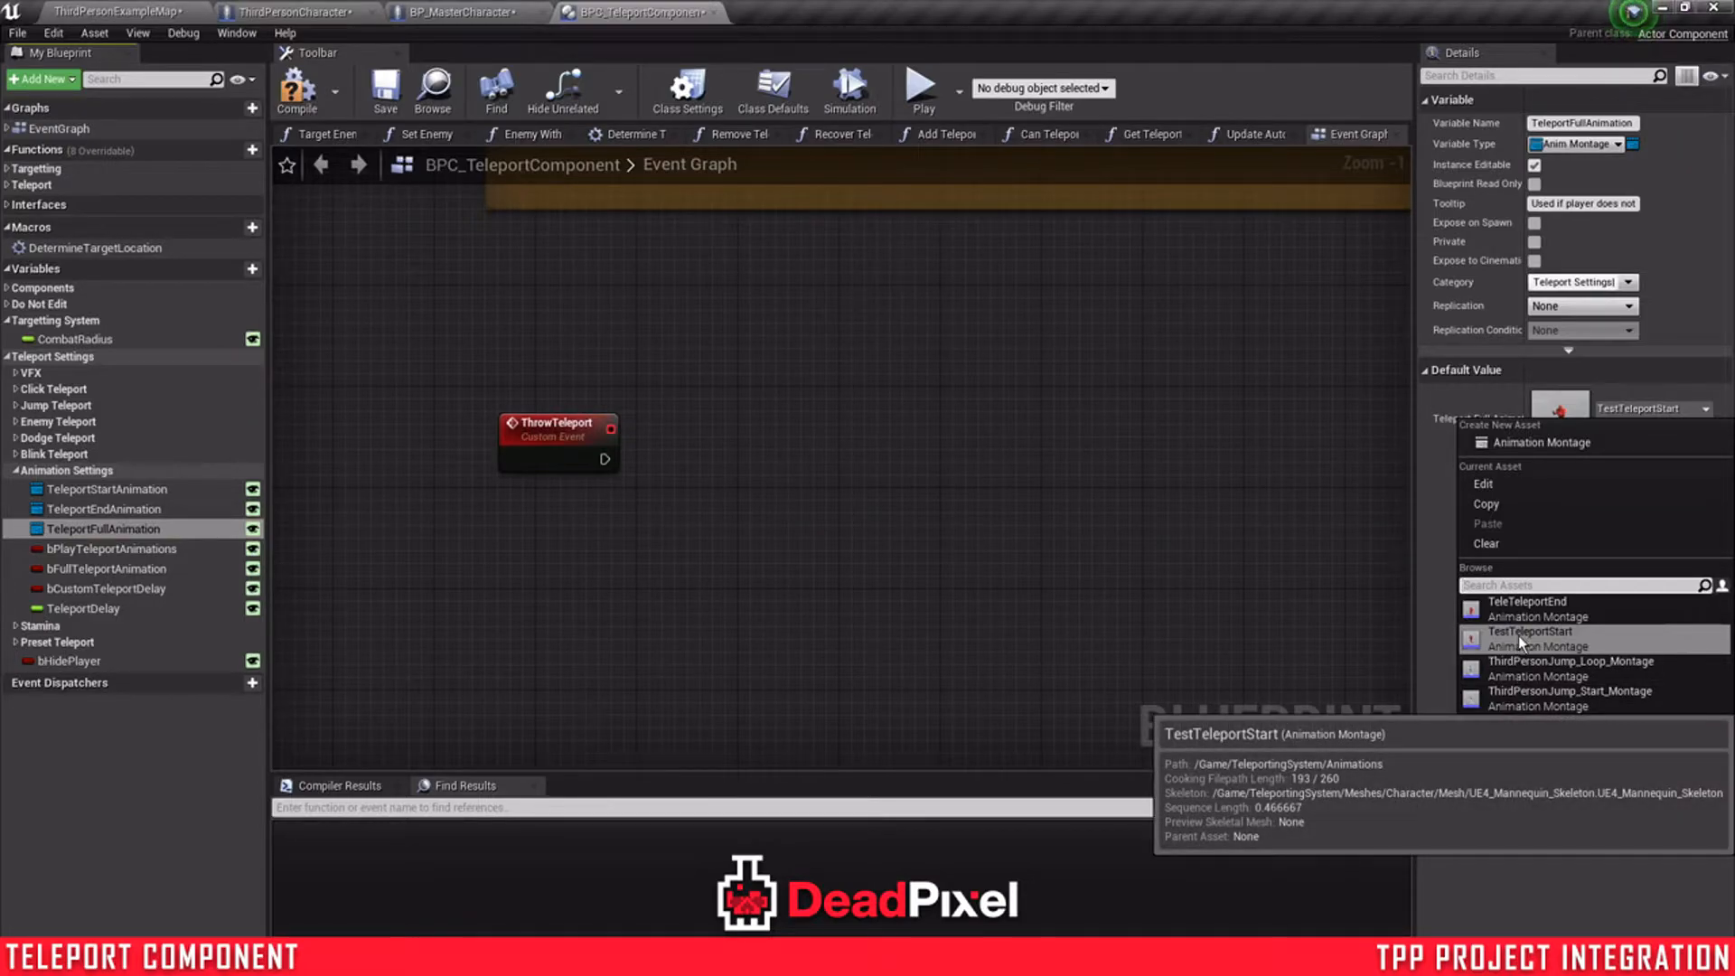
pyautogui.click(1531, 632)
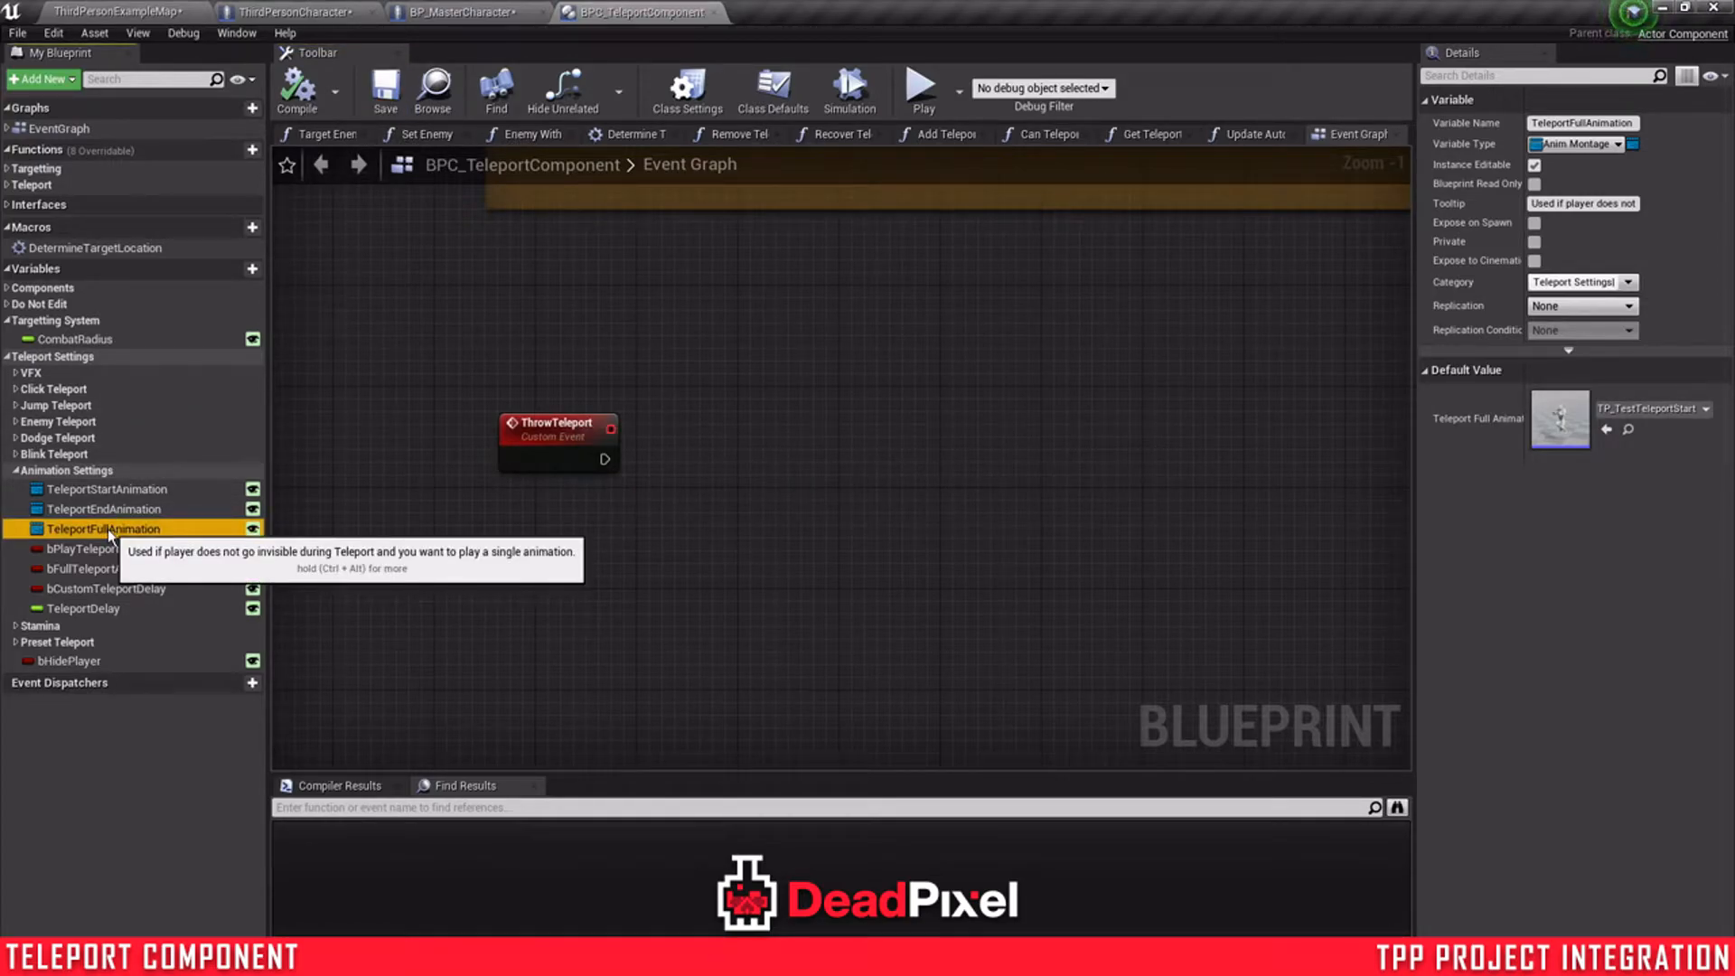
pyautogui.moveTo(69, 662)
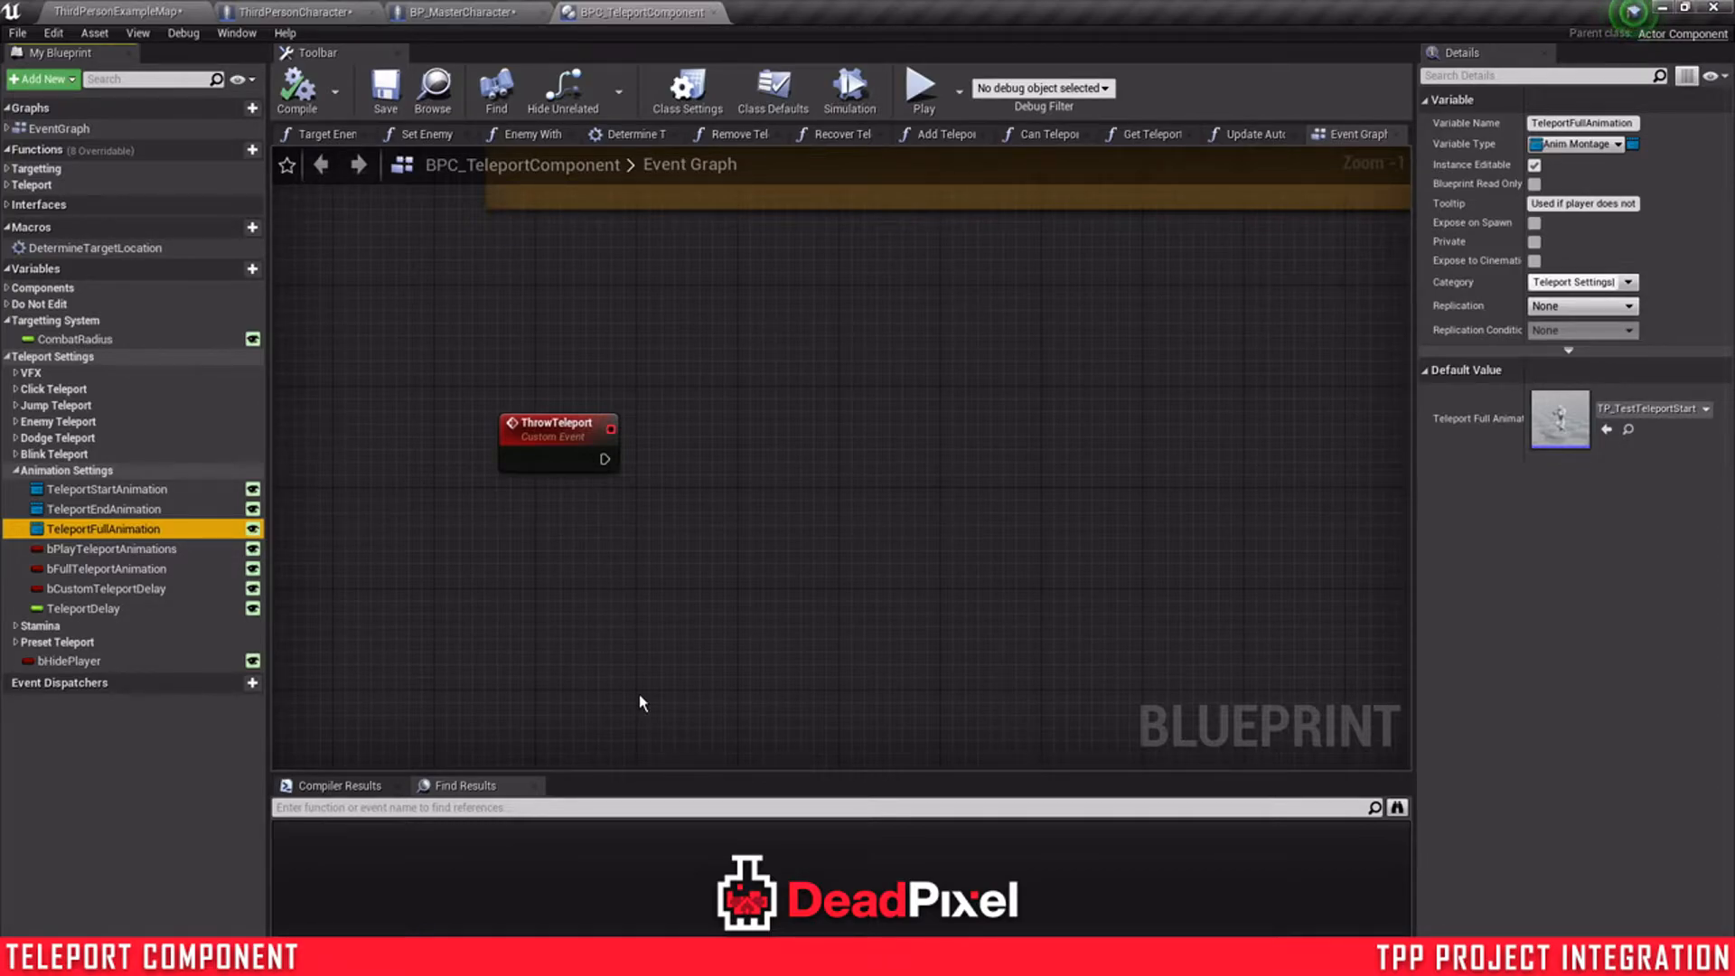
pyautogui.click(107, 510)
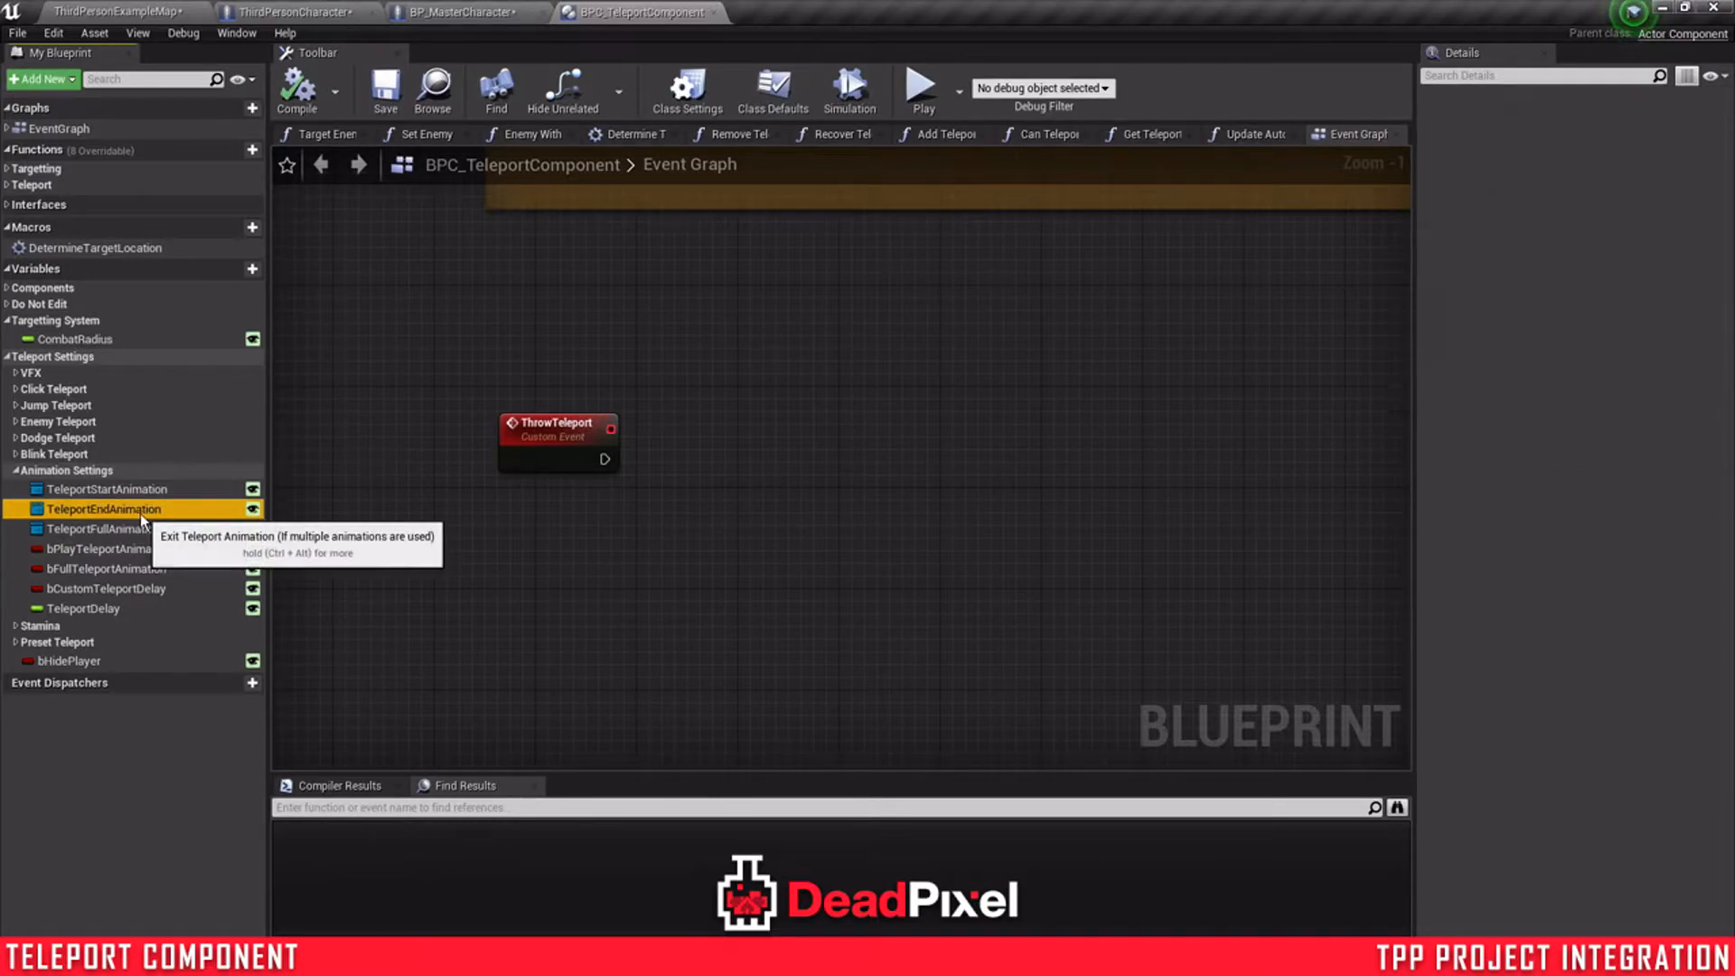
pyautogui.click(105, 508)
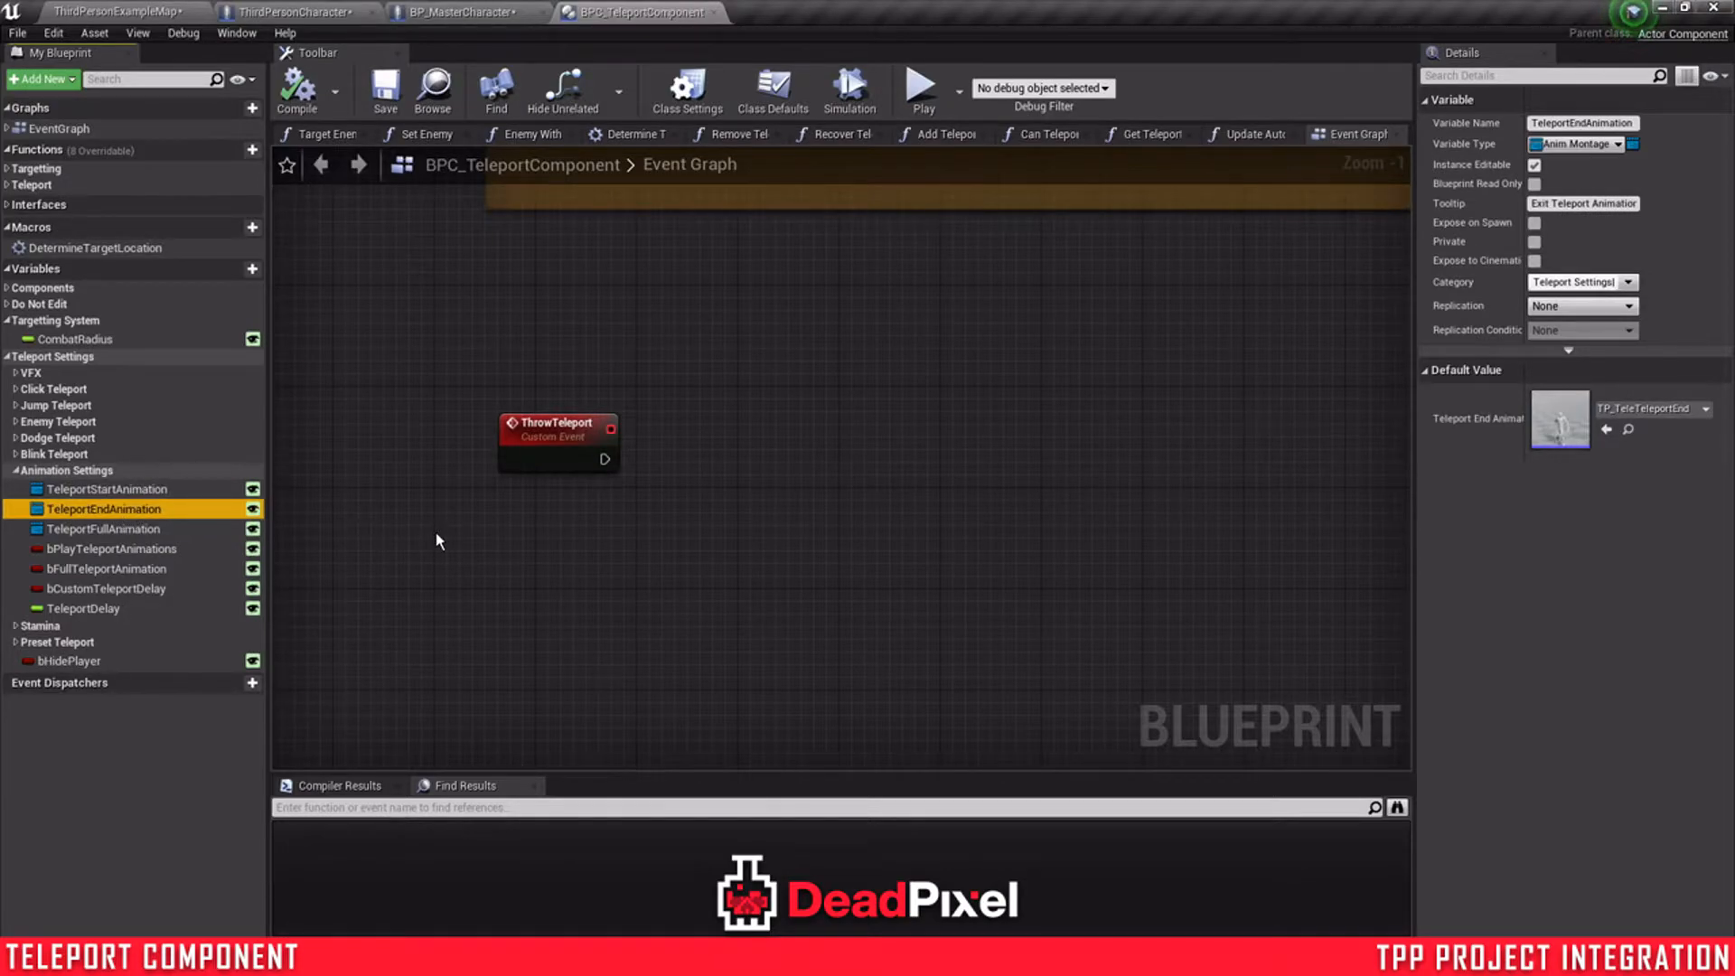
pyautogui.scroll(-3)
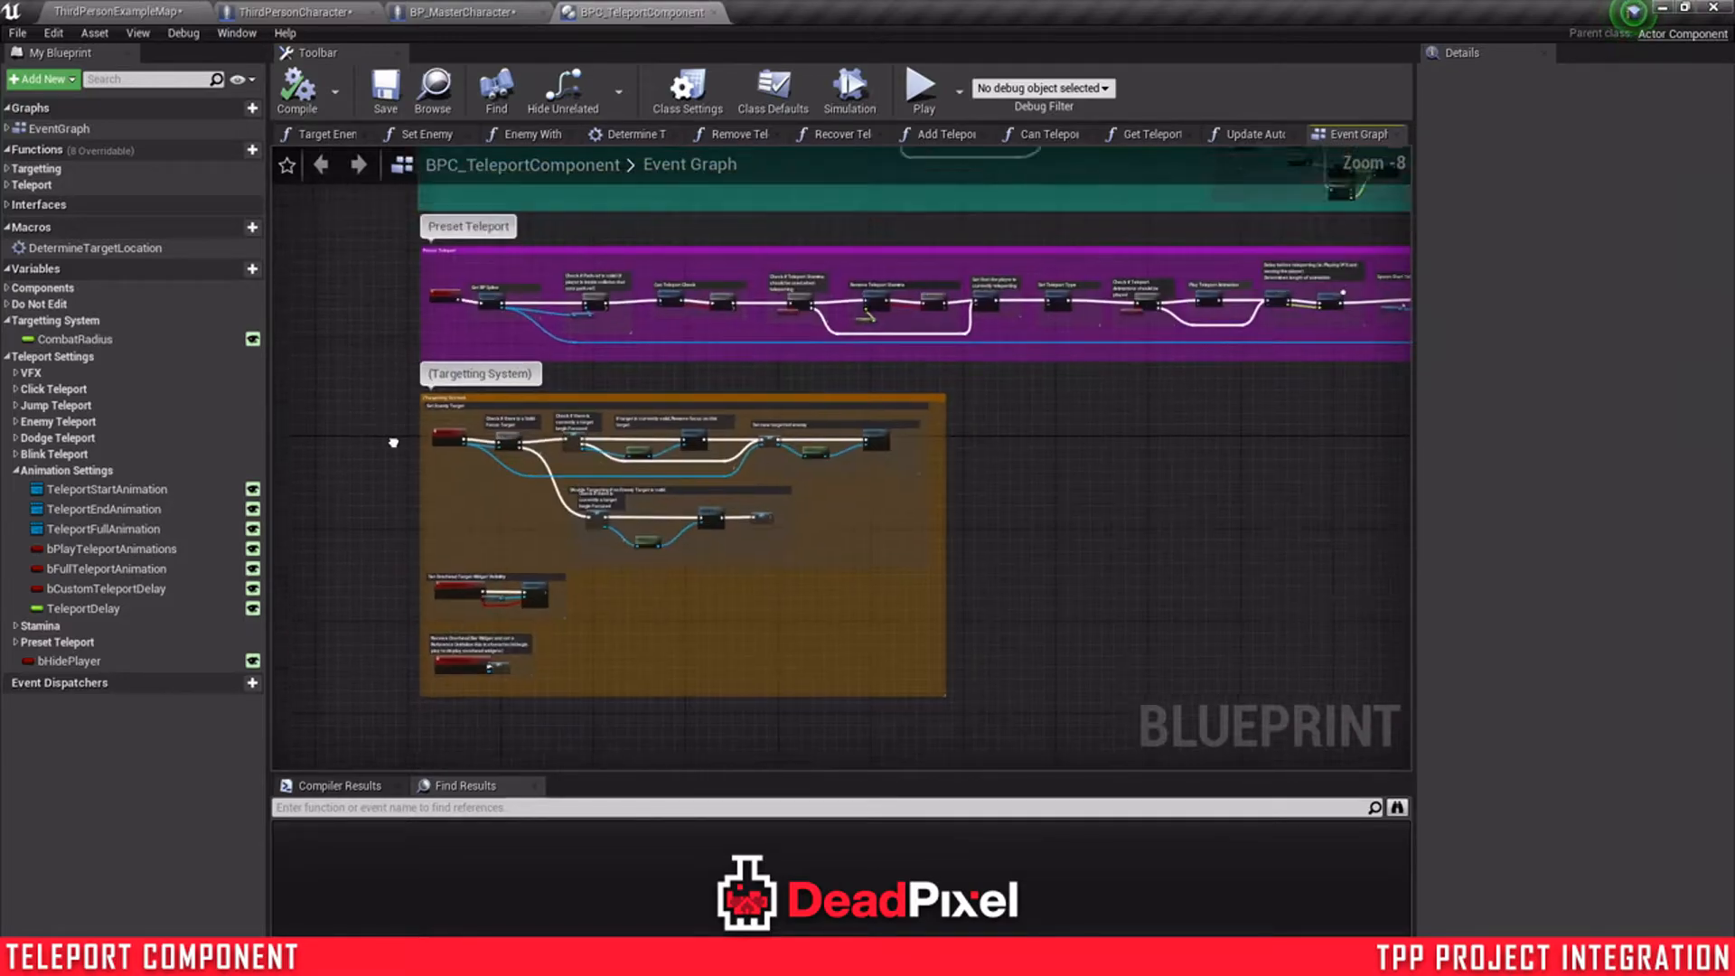
# - Scroll through the Event Graph before heading back to the level editor's Maps folder
pyautogui.scroll(-3)
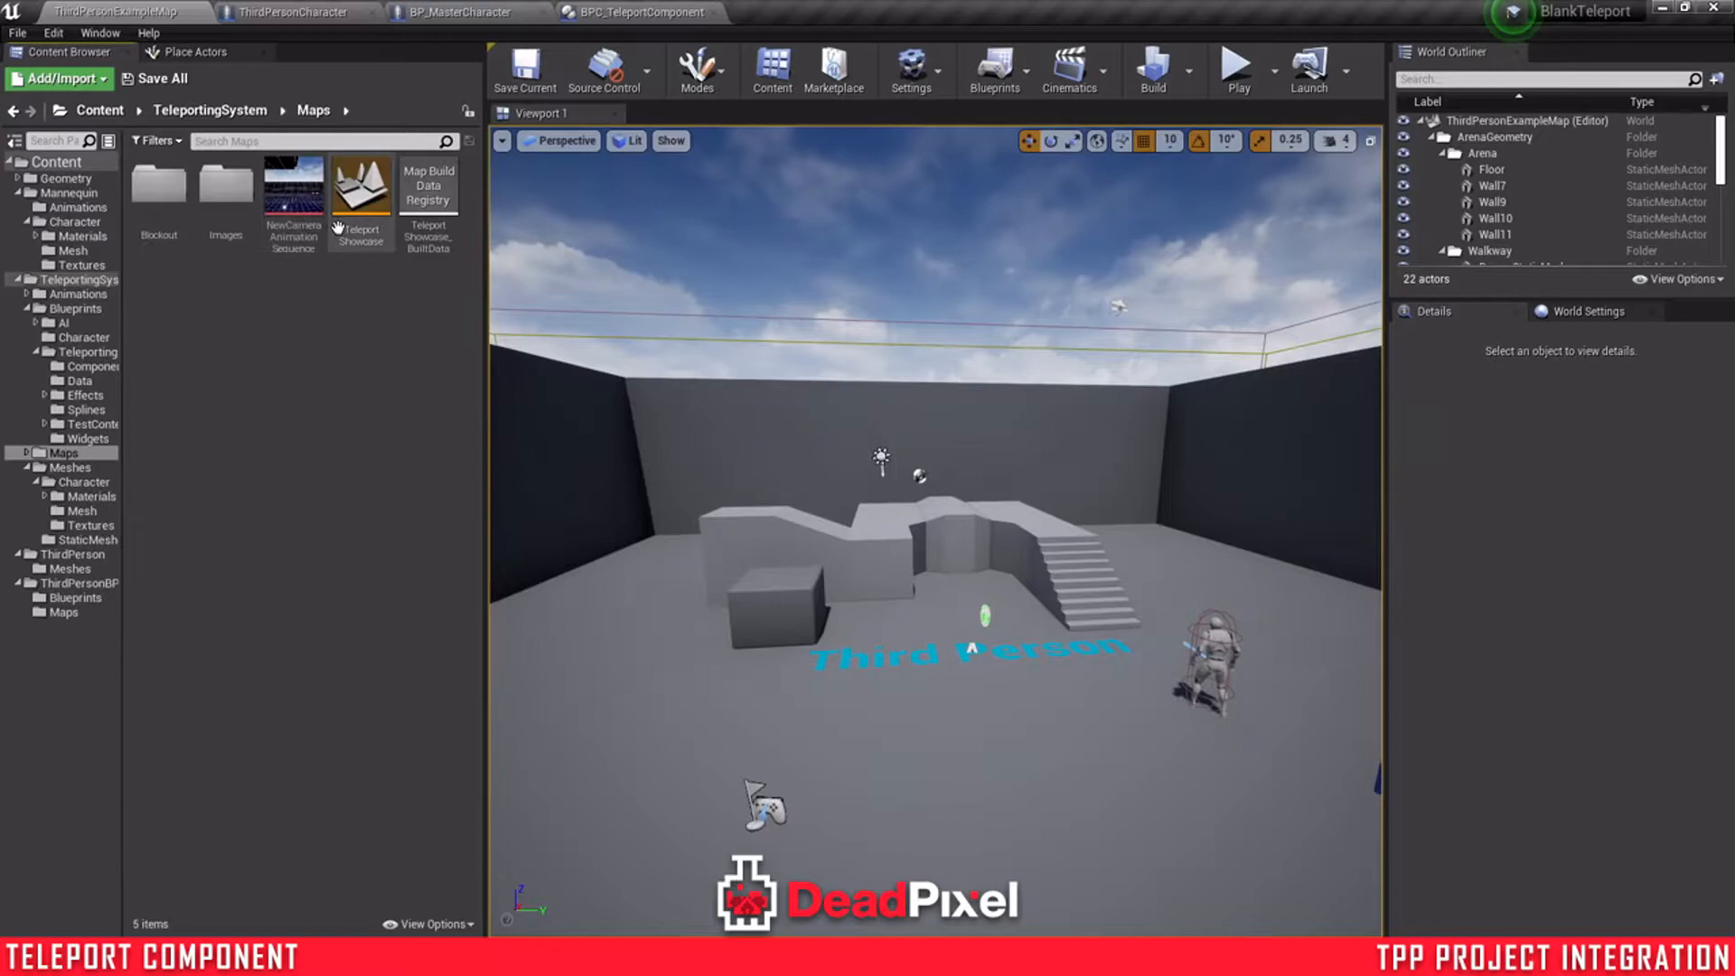
# - Load the Teleport Showcase map and run a quick play test of it
pyautogui.doubleClick(360, 188)
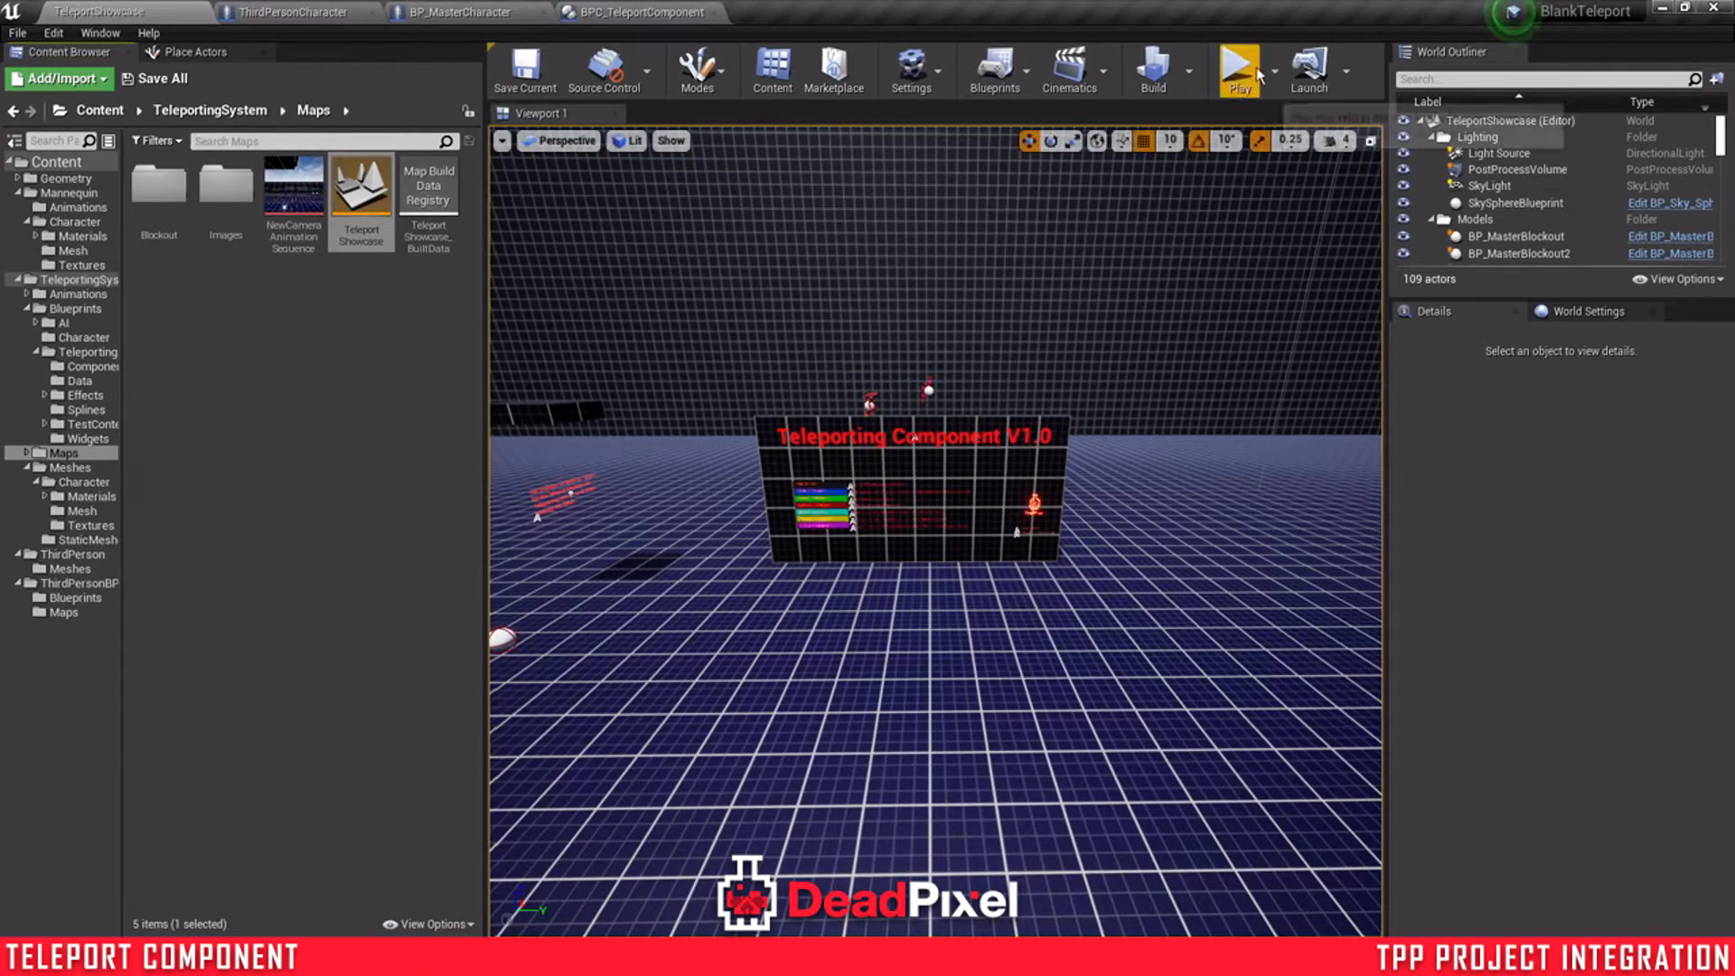
pyautogui.click(1236, 67)
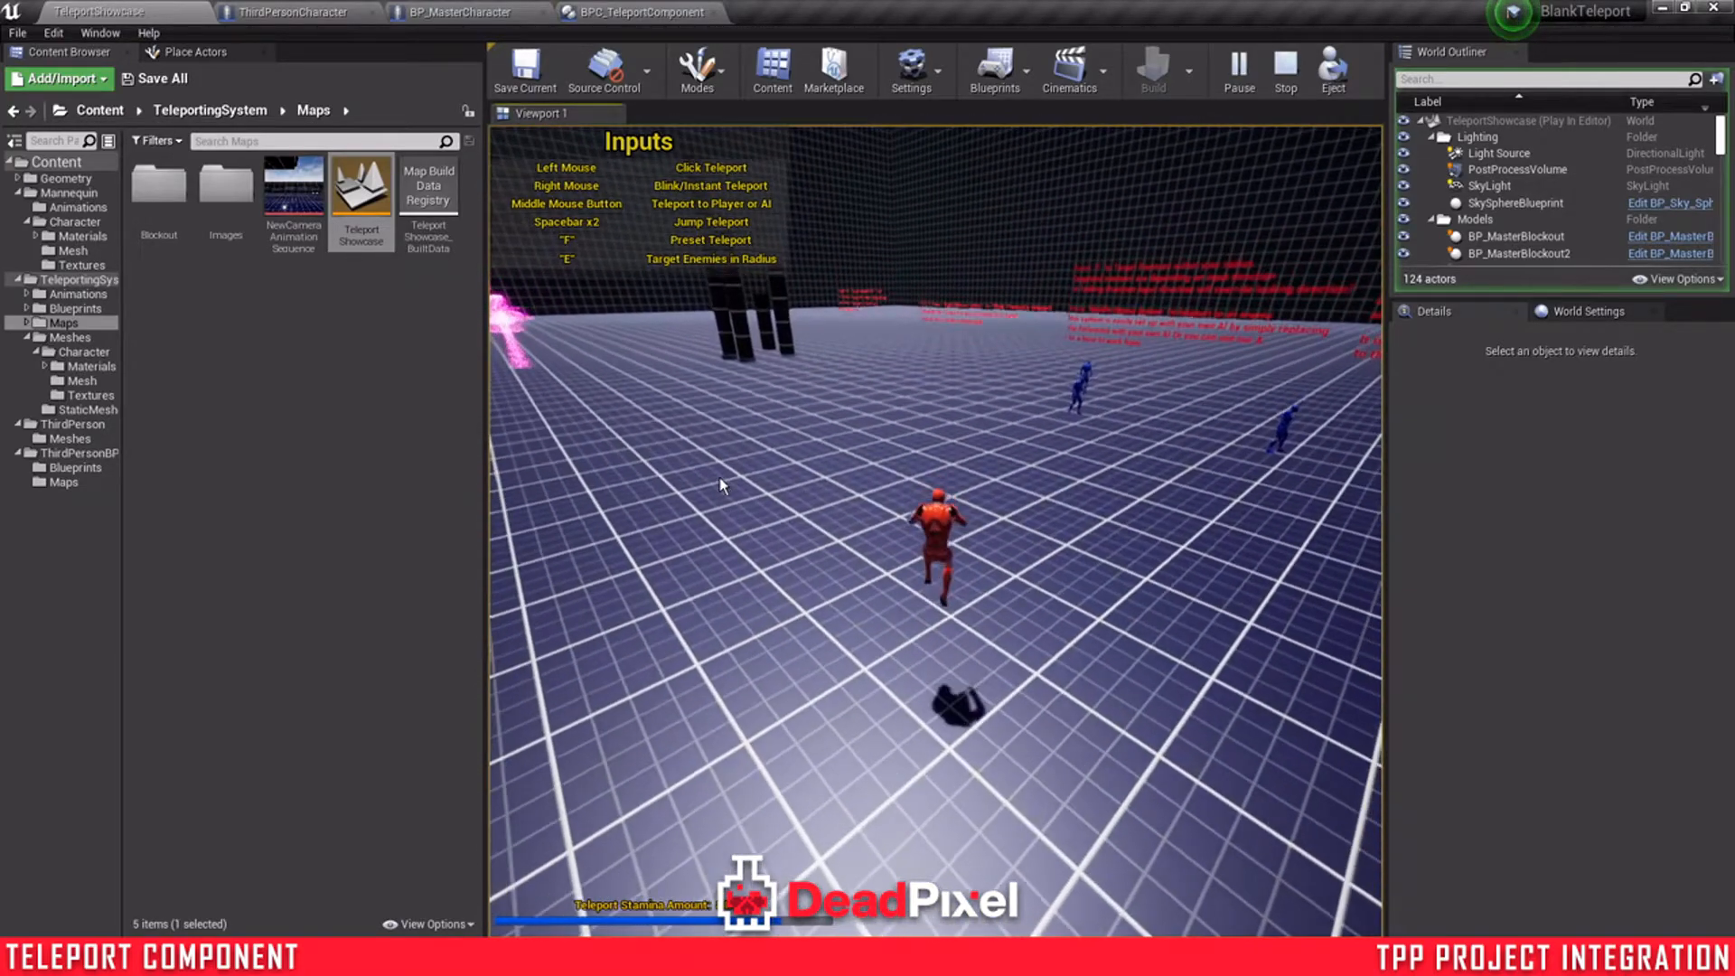
pyautogui.click(1628, 445)
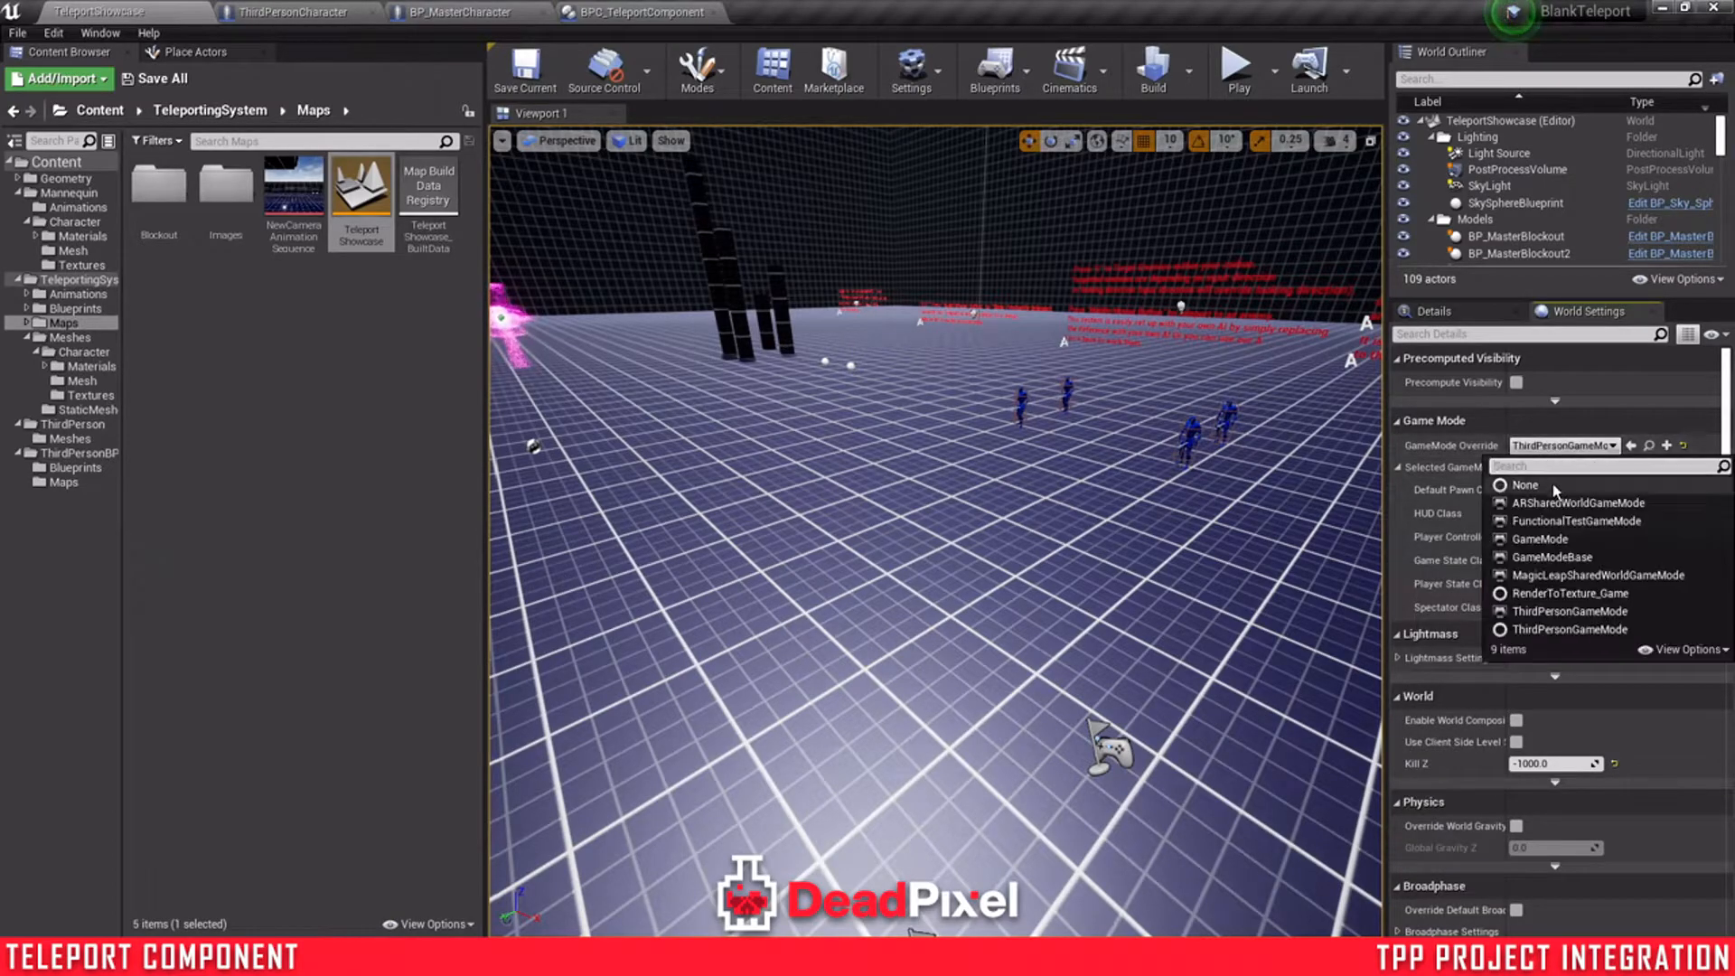
pyautogui.moveTo(1569, 629)
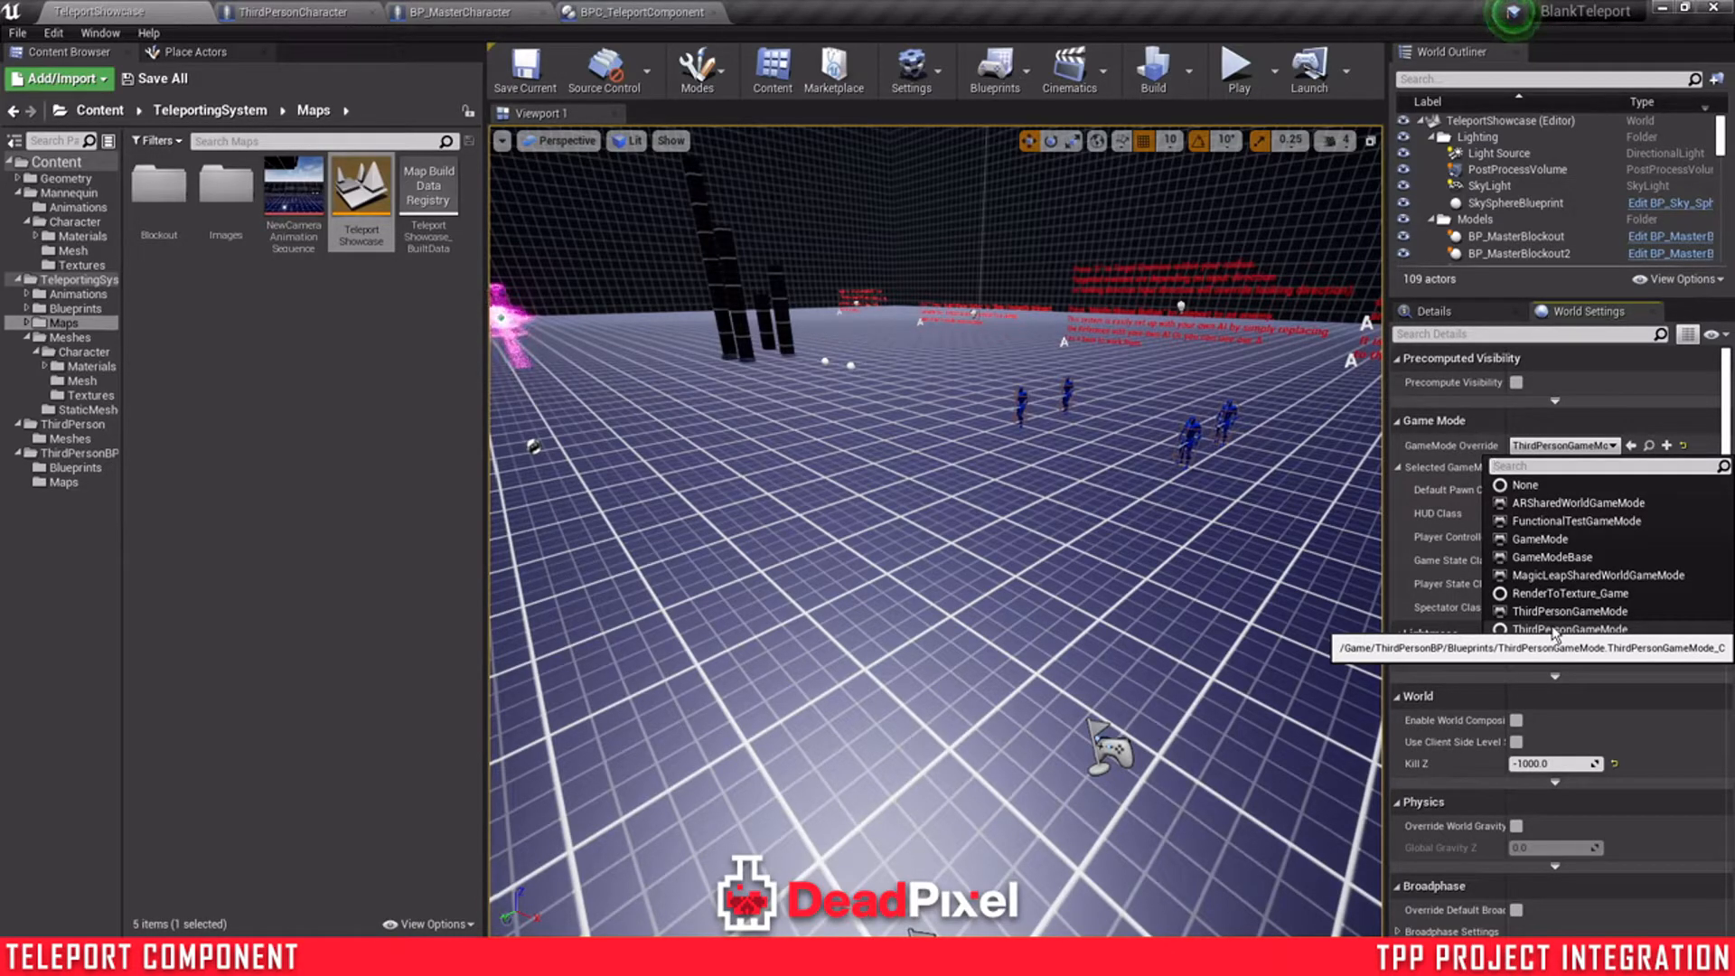
# - Set the map's GameMode Override to ThirdPersonGameMode and play it again
pyautogui.click(1571, 611)
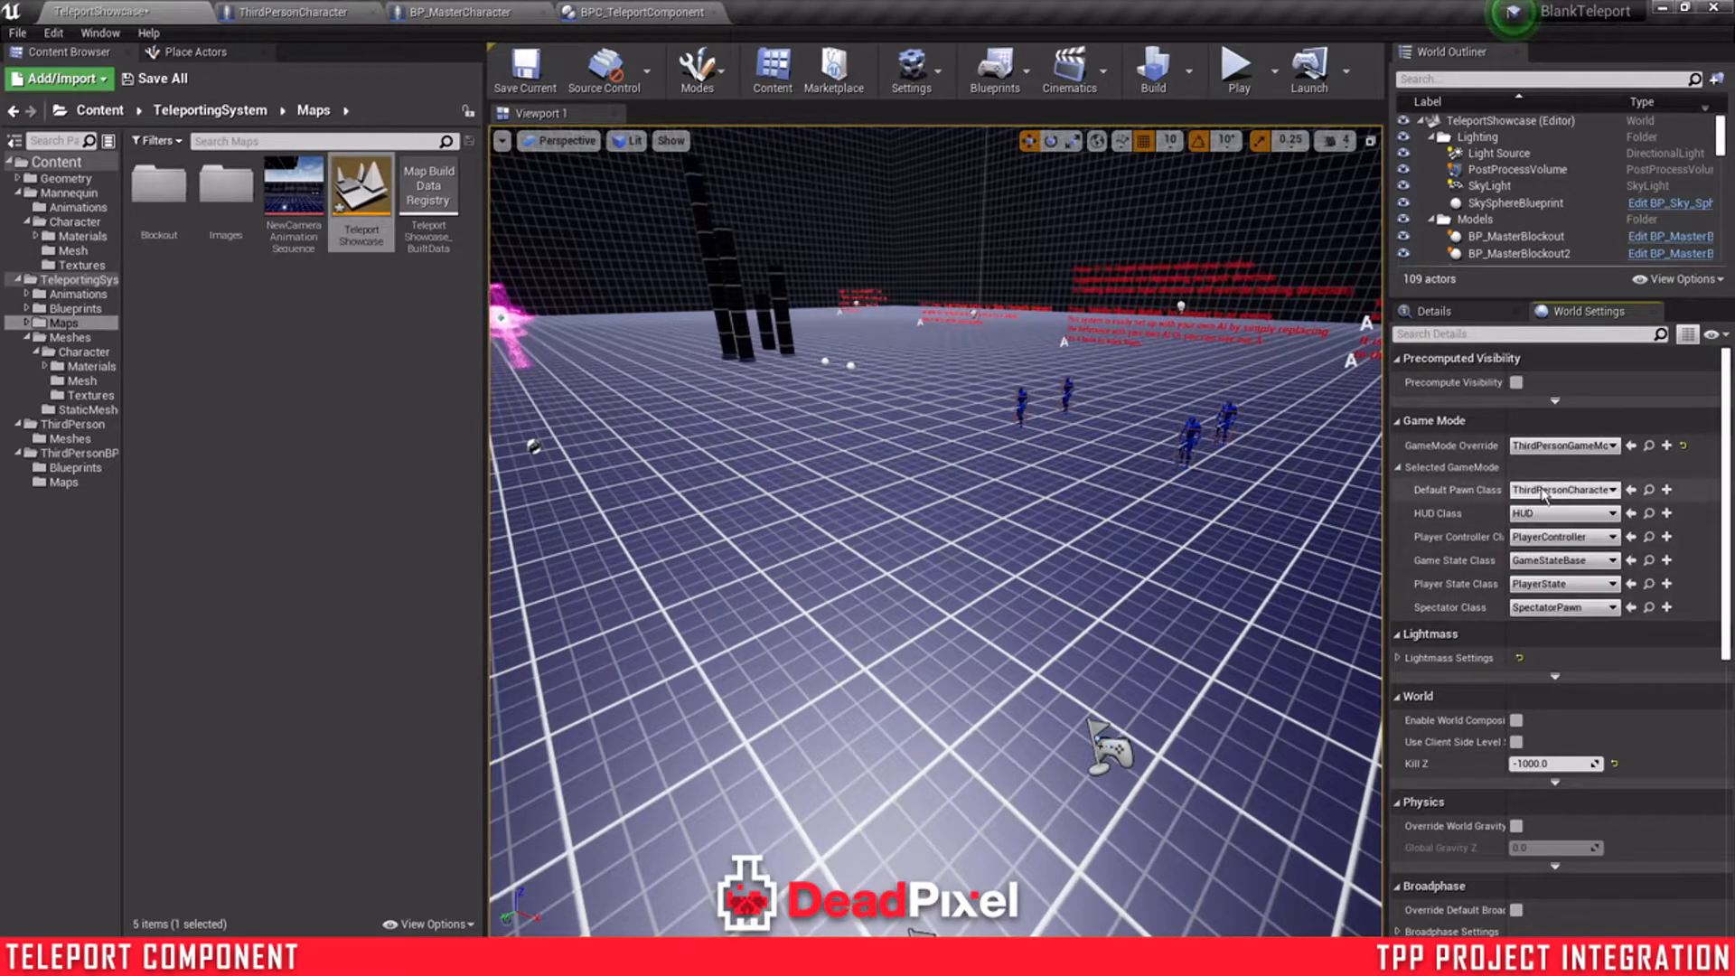
pyautogui.click(1236, 67)
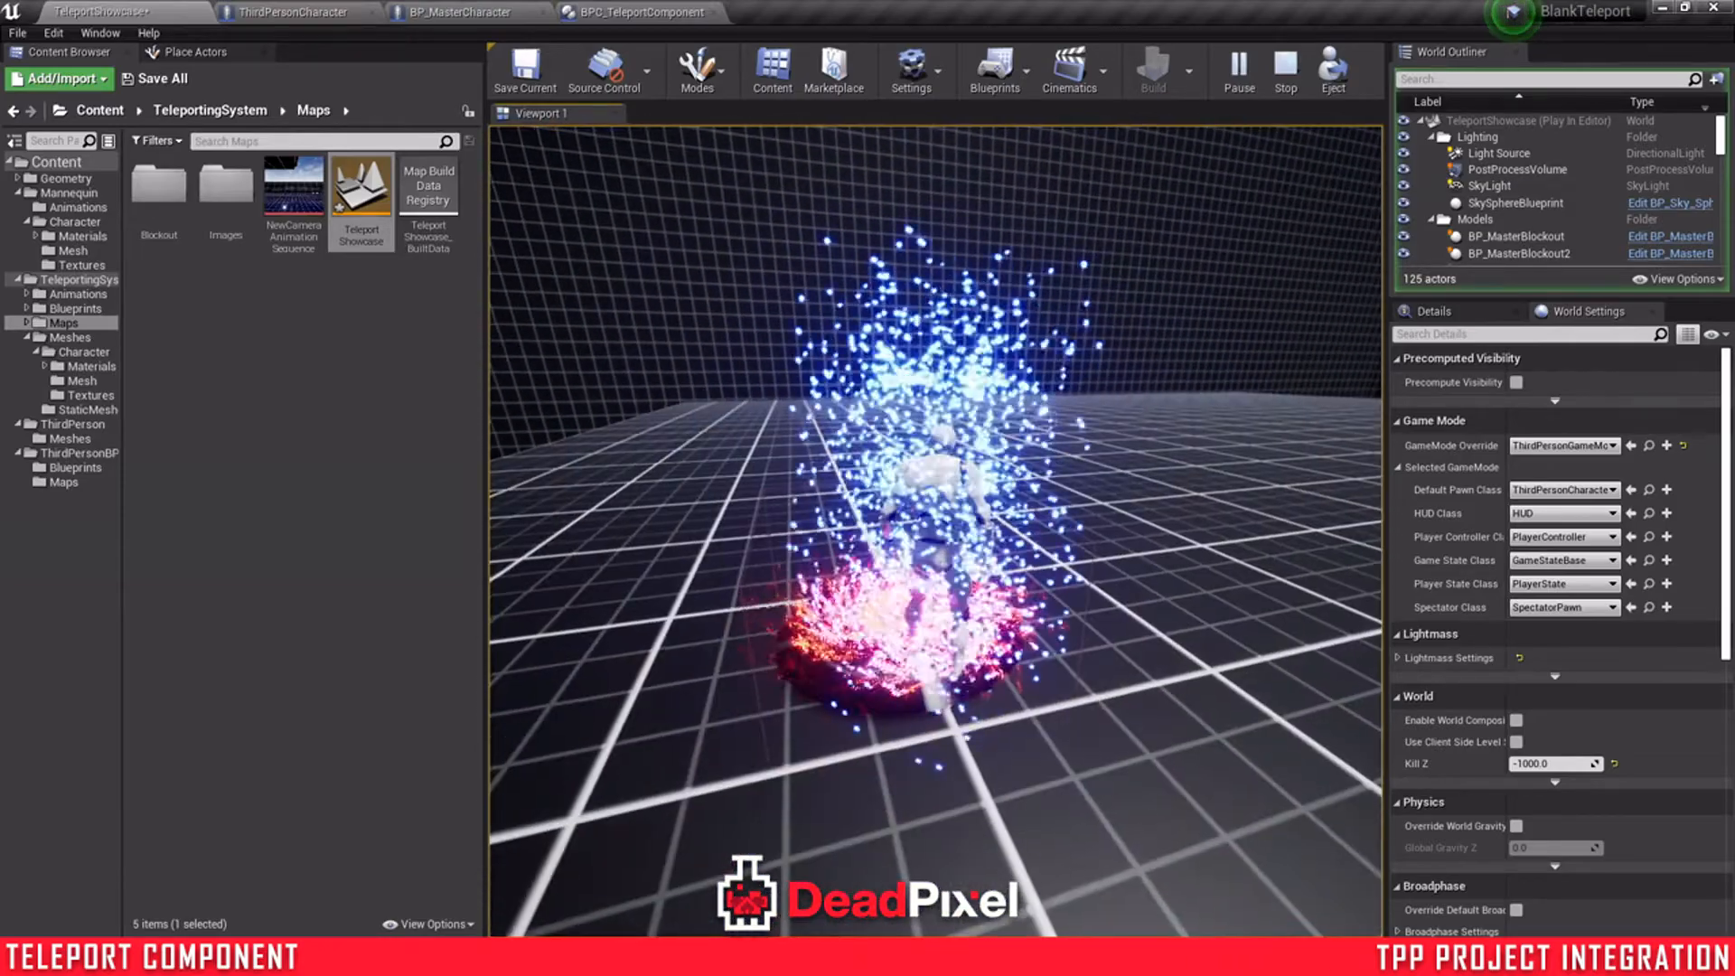
# - Run repeated play tests of the teleport level with the third-person character, stopping between runs
pyautogui.click(1283, 70)
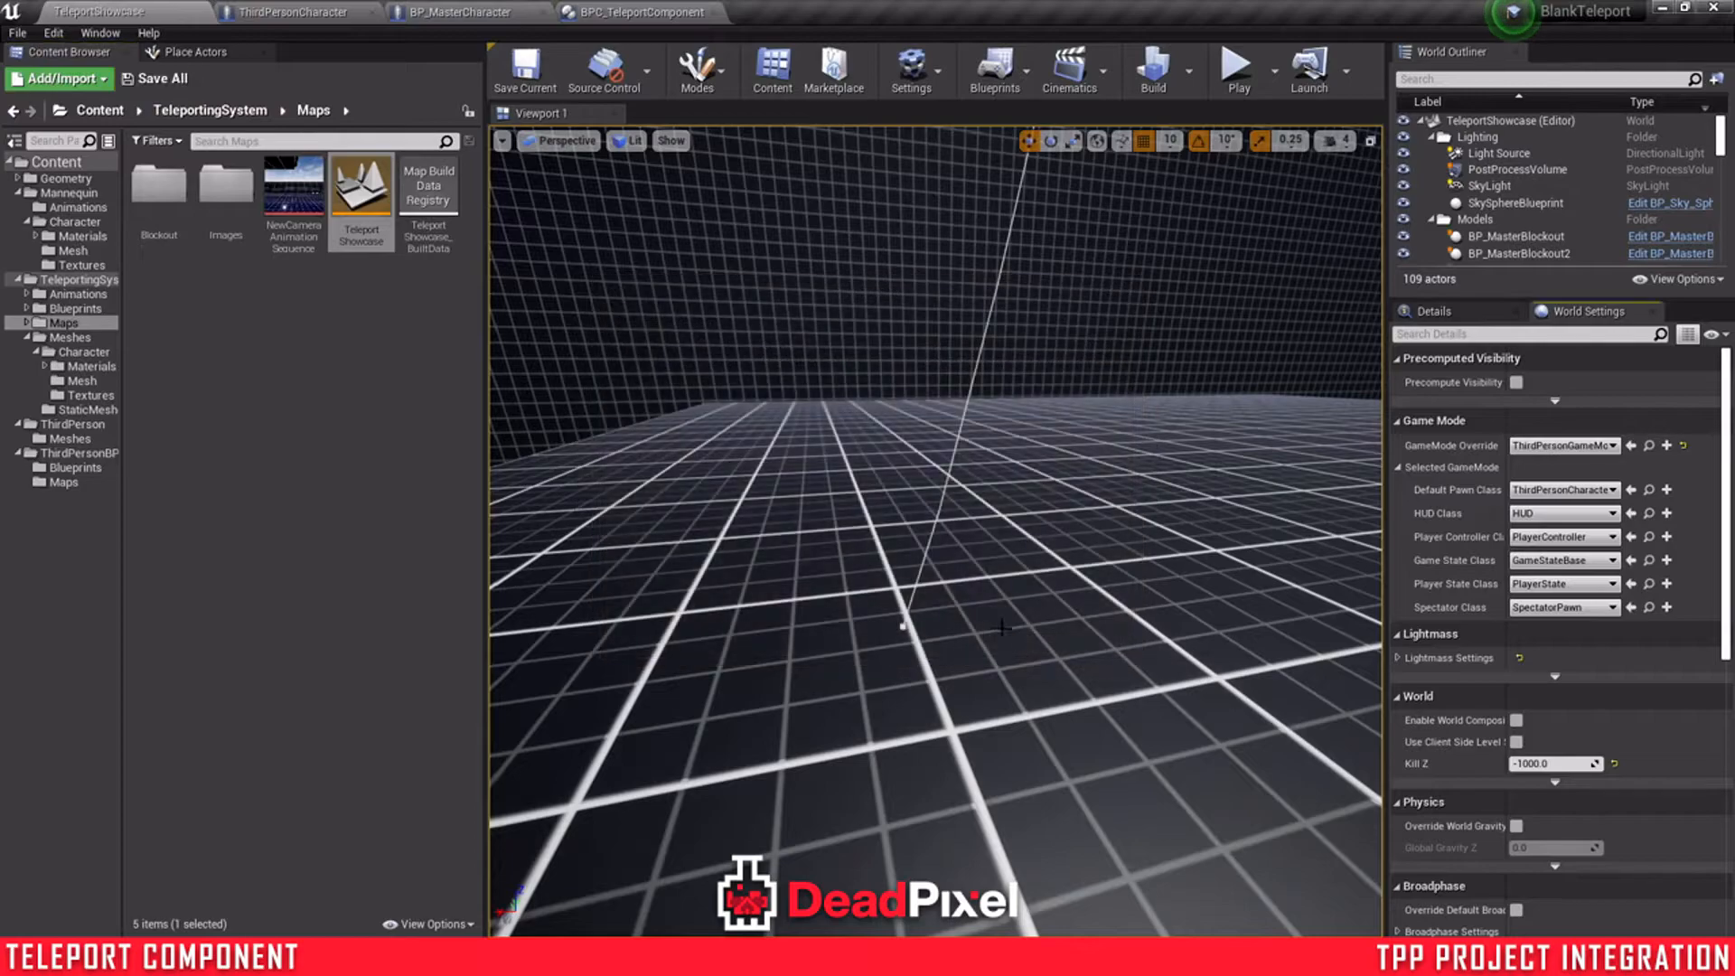
pyautogui.click(454, 13)
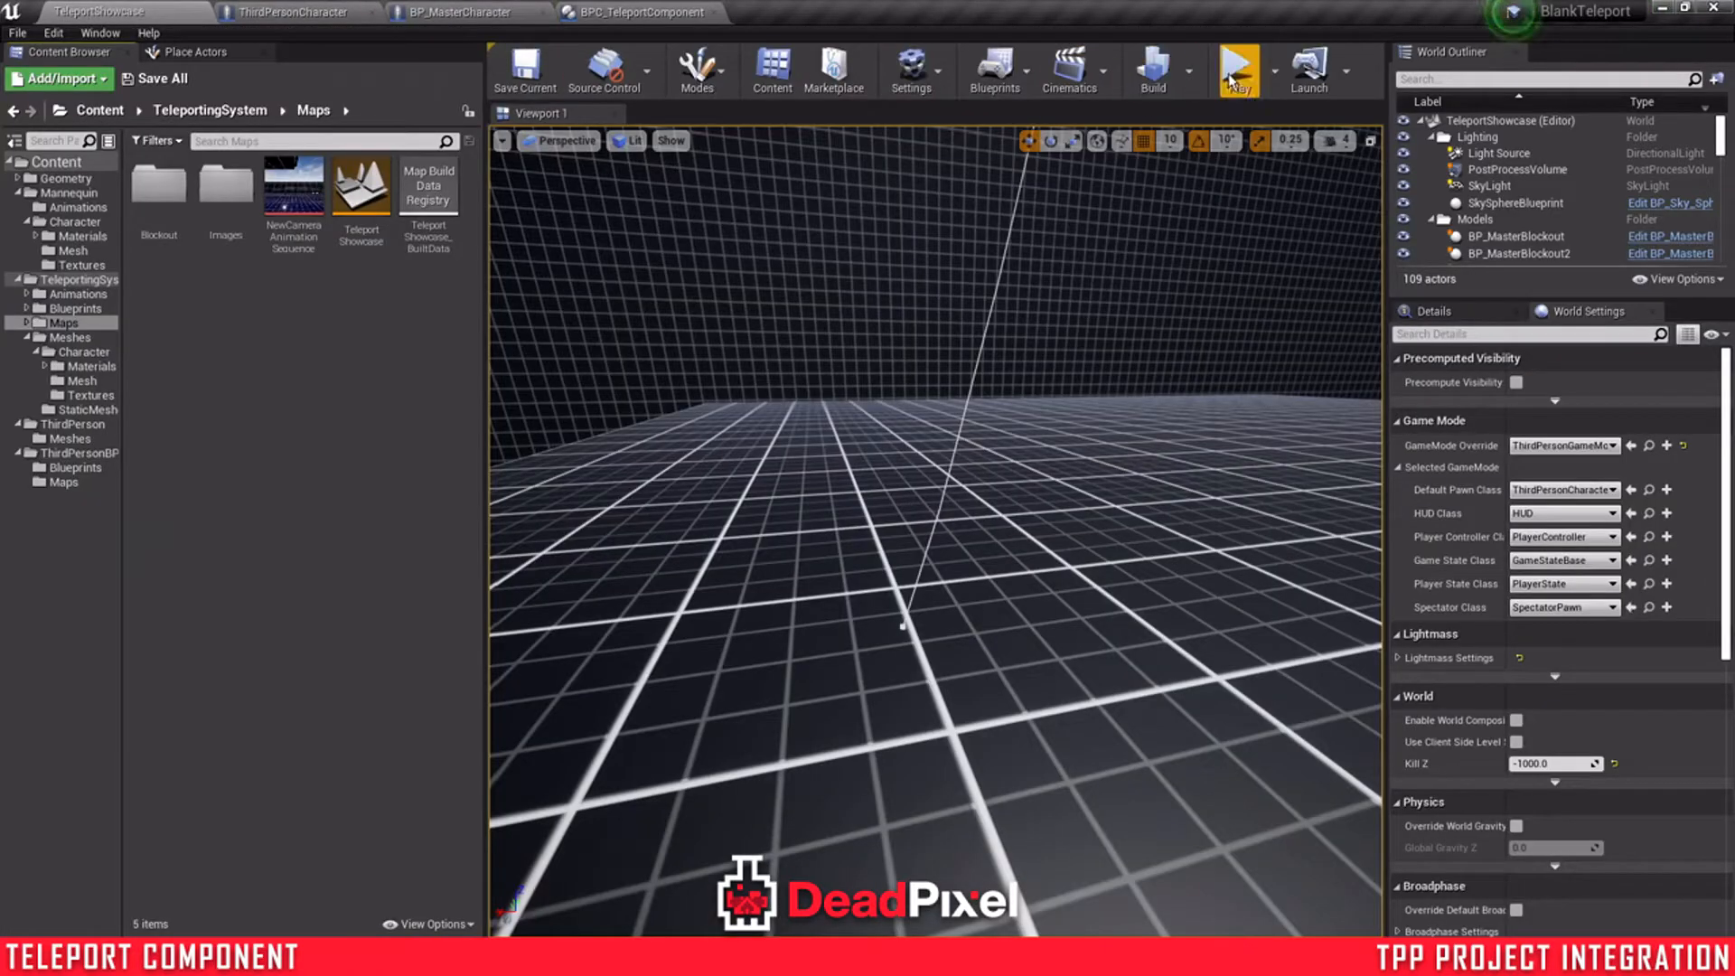
pyautogui.click(1236, 69)
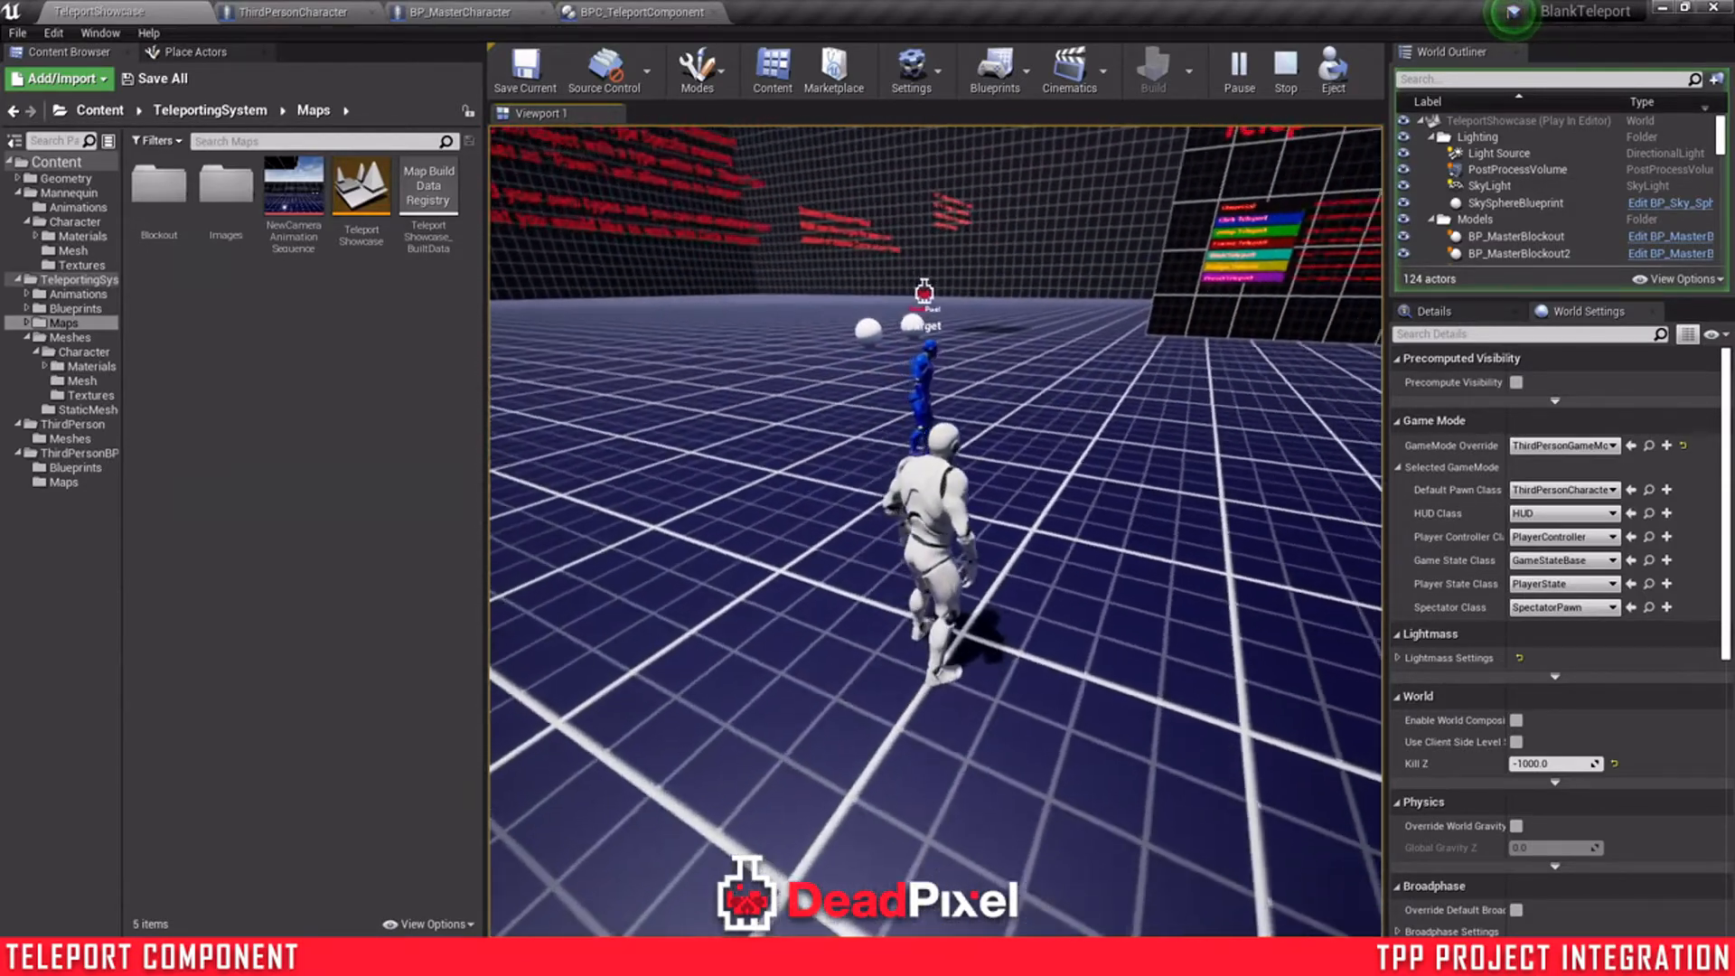
pyautogui.click(1261, 60)
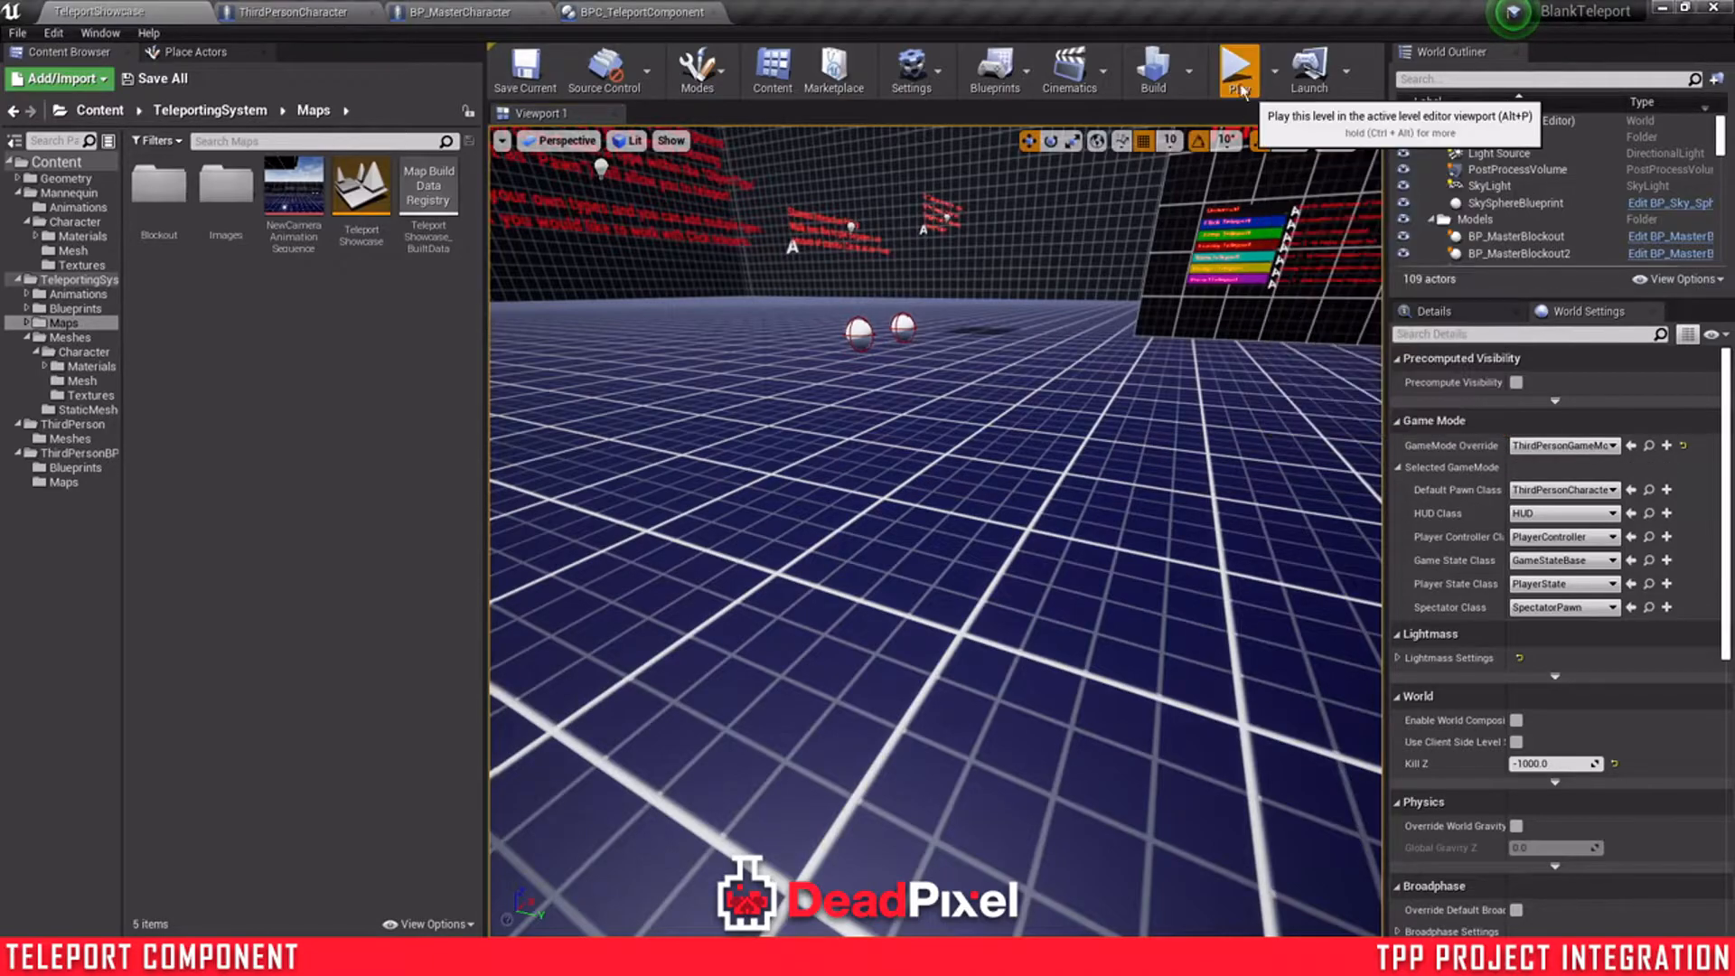
pyautogui.click(1236, 69)
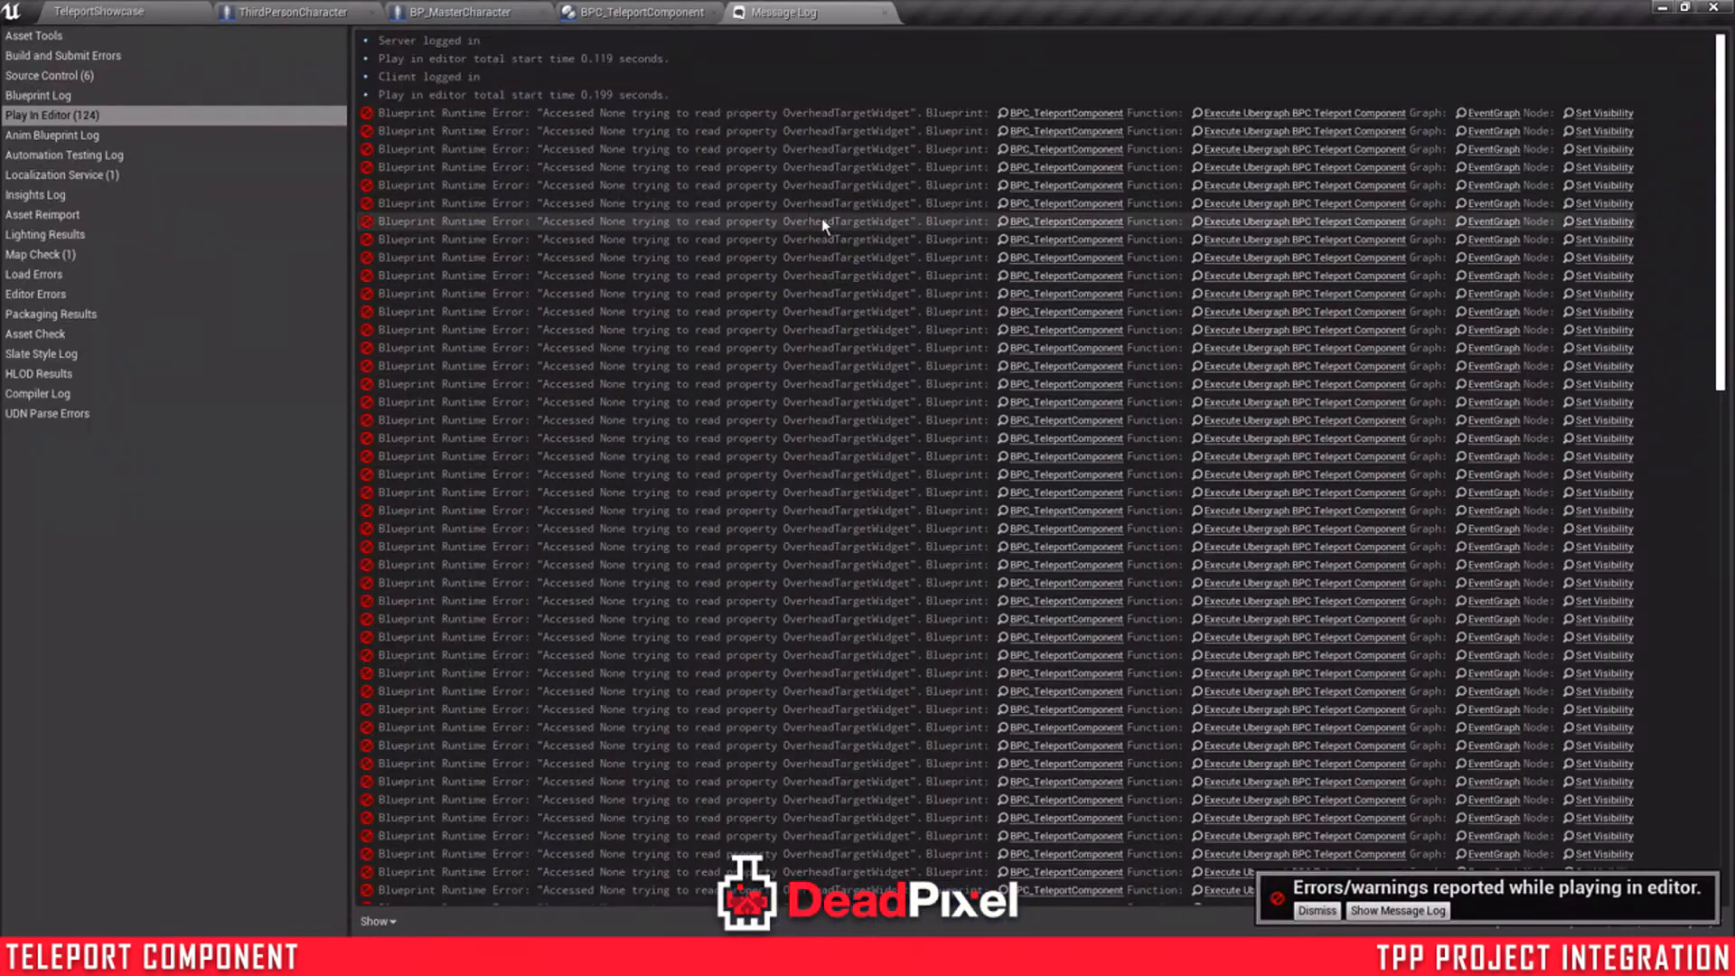
# - Copy the OverheadTargetWidget component from BP_MasterCharacter
pyautogui.click(633, 12)
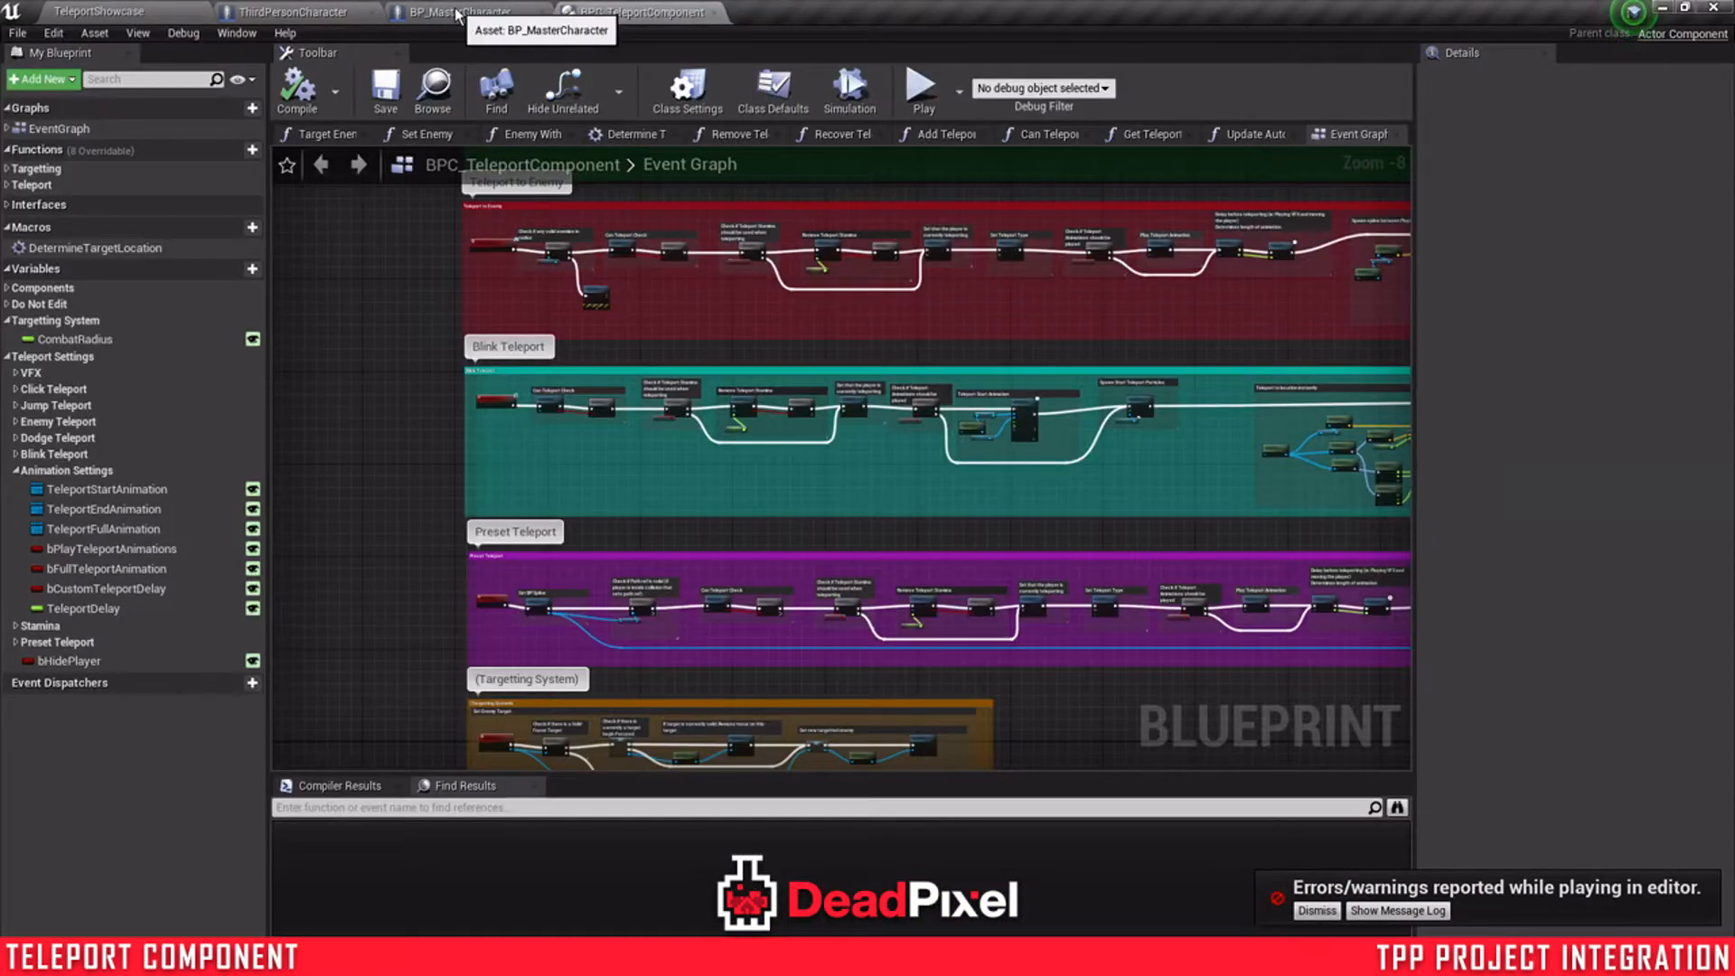
pyautogui.click(454, 11)
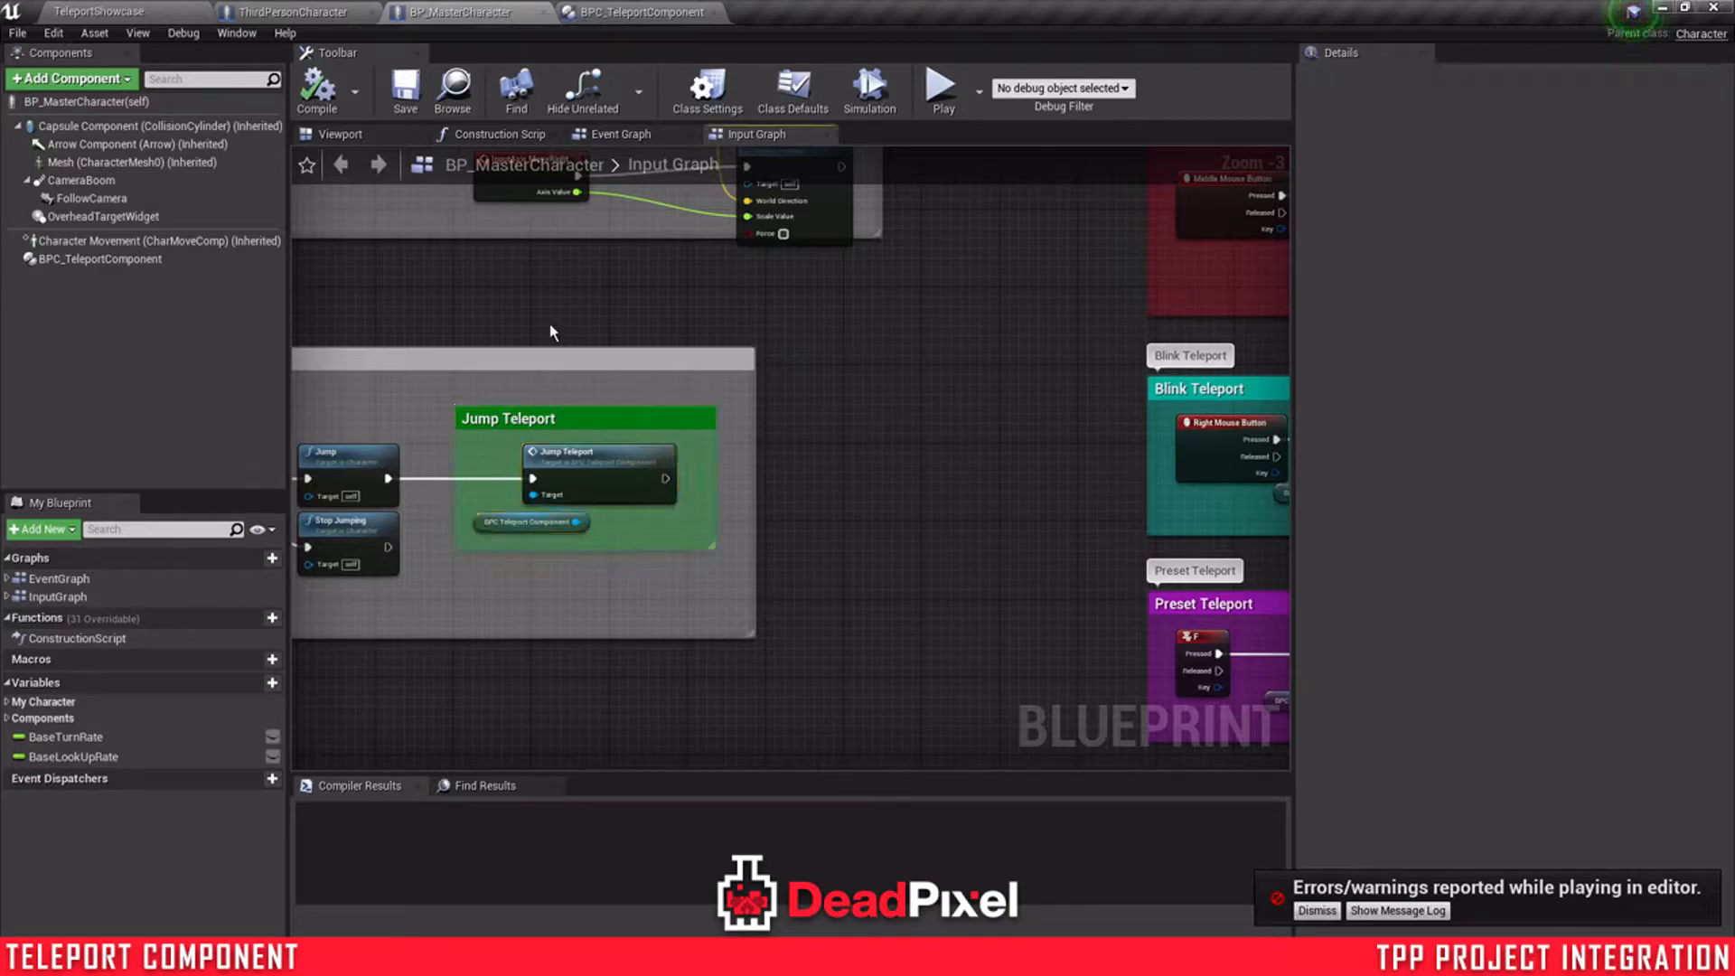
pyautogui.click(638, 13)
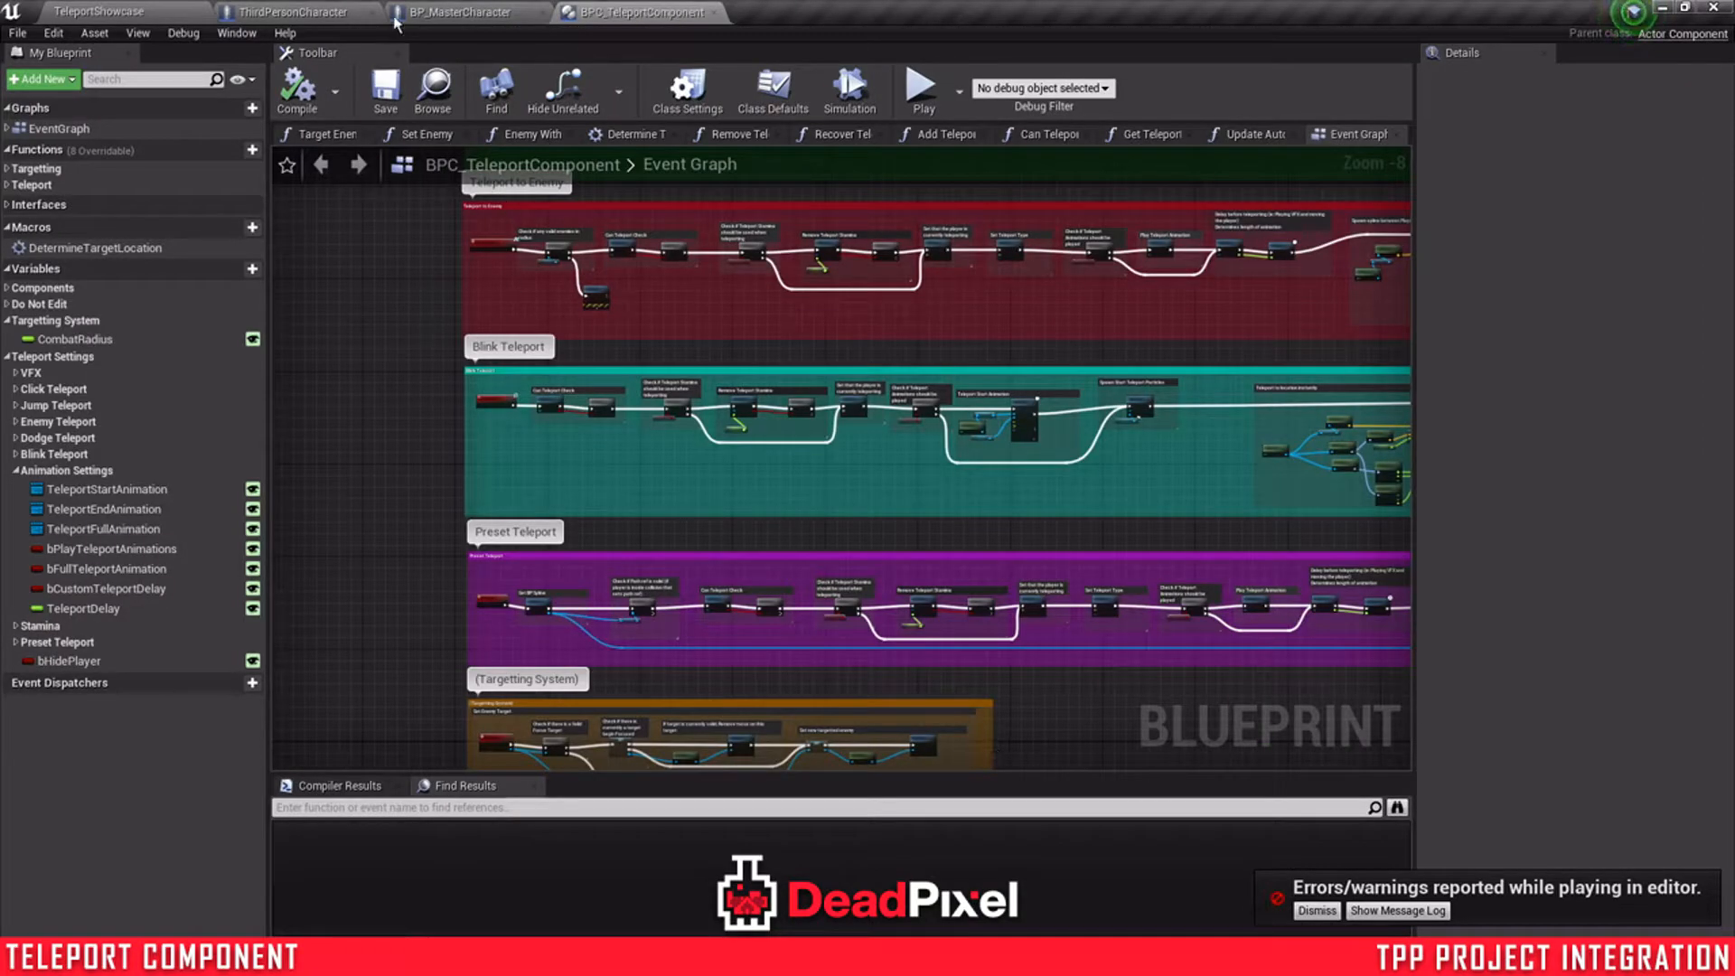
pyautogui.click(465, 13)
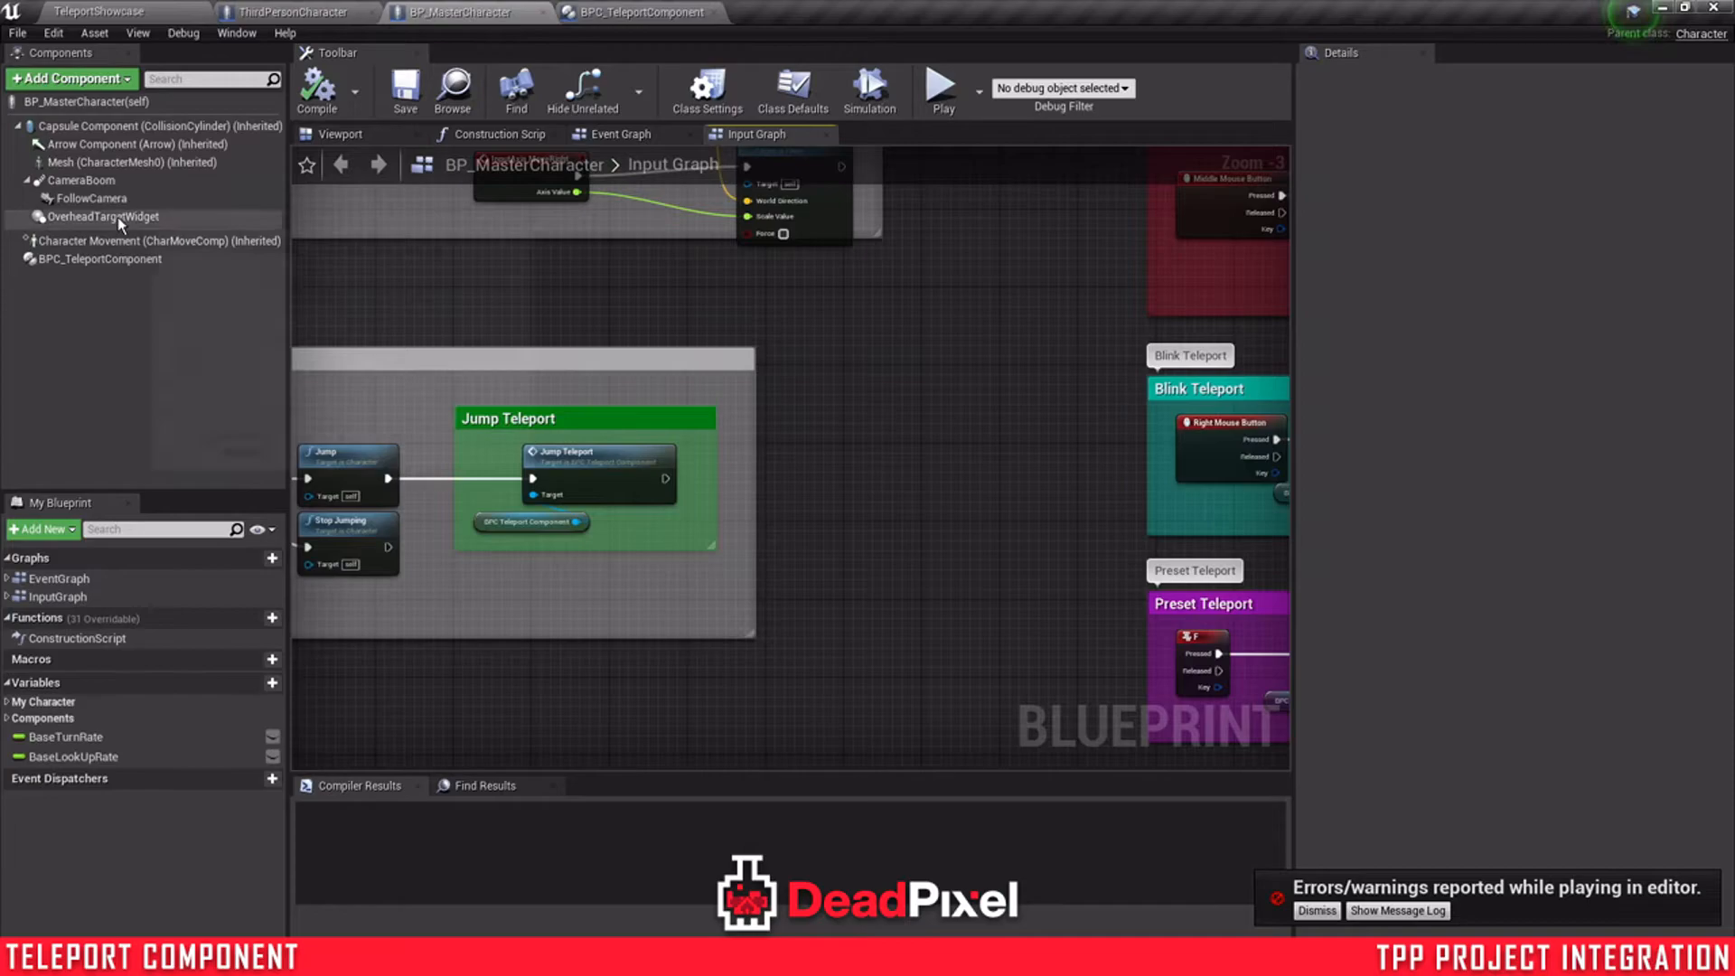
pyautogui.click(294, 13)
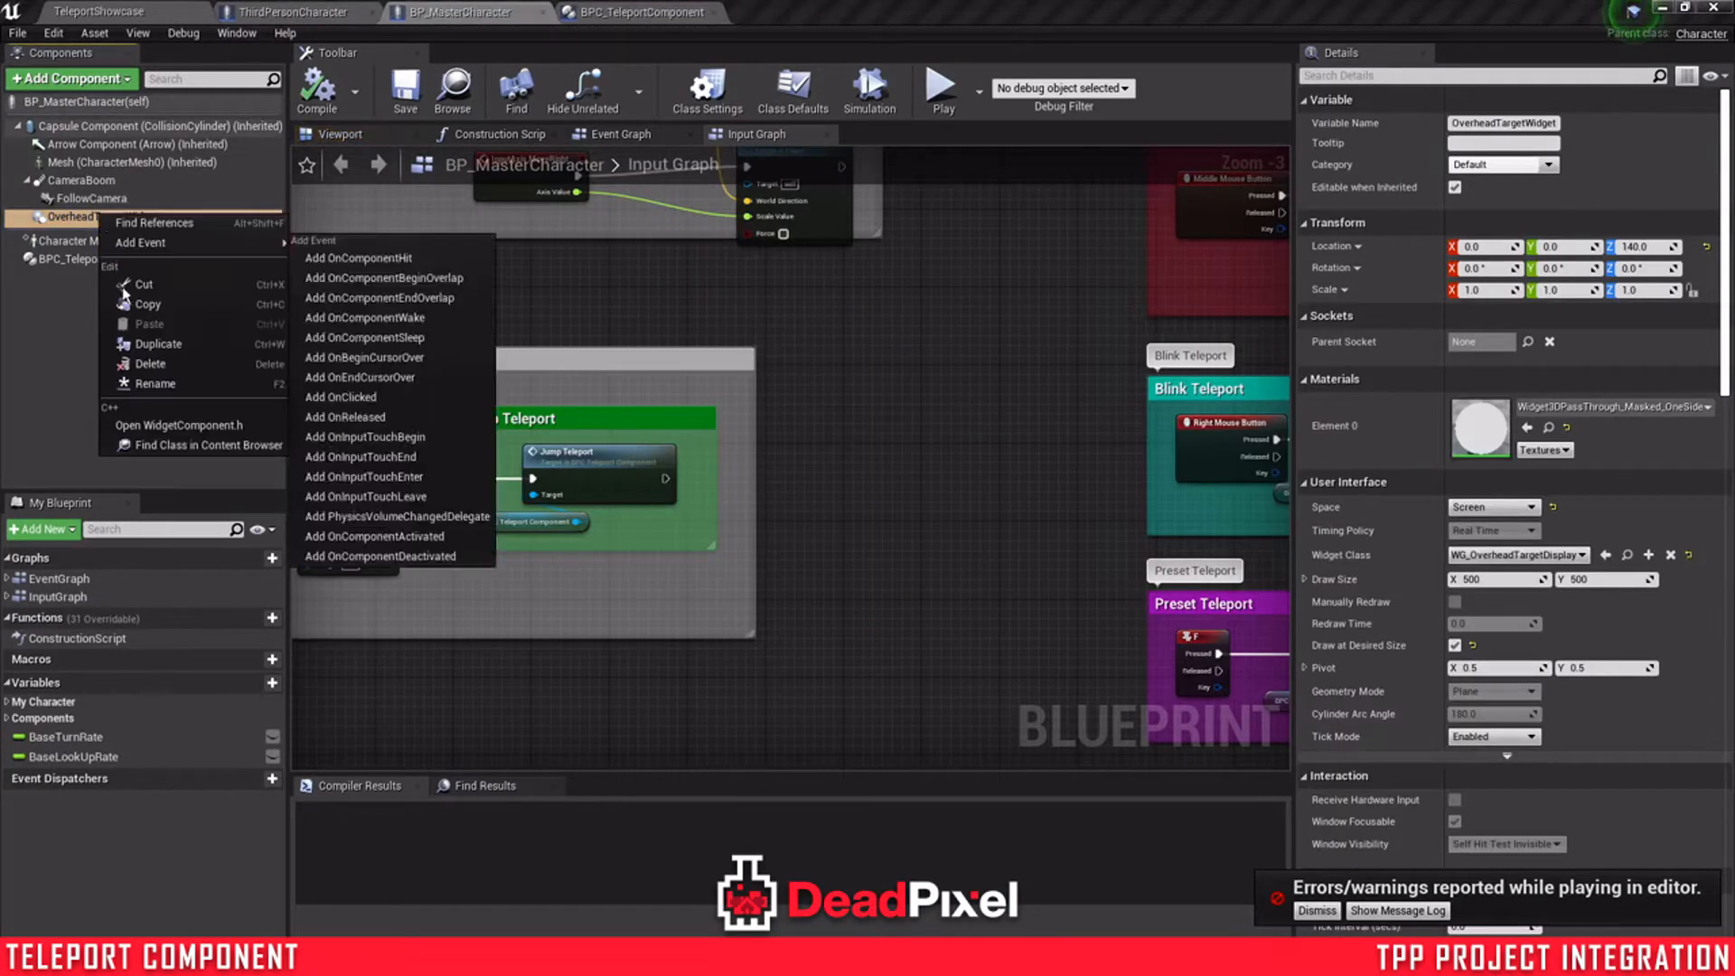
pyautogui.click(109, 215)
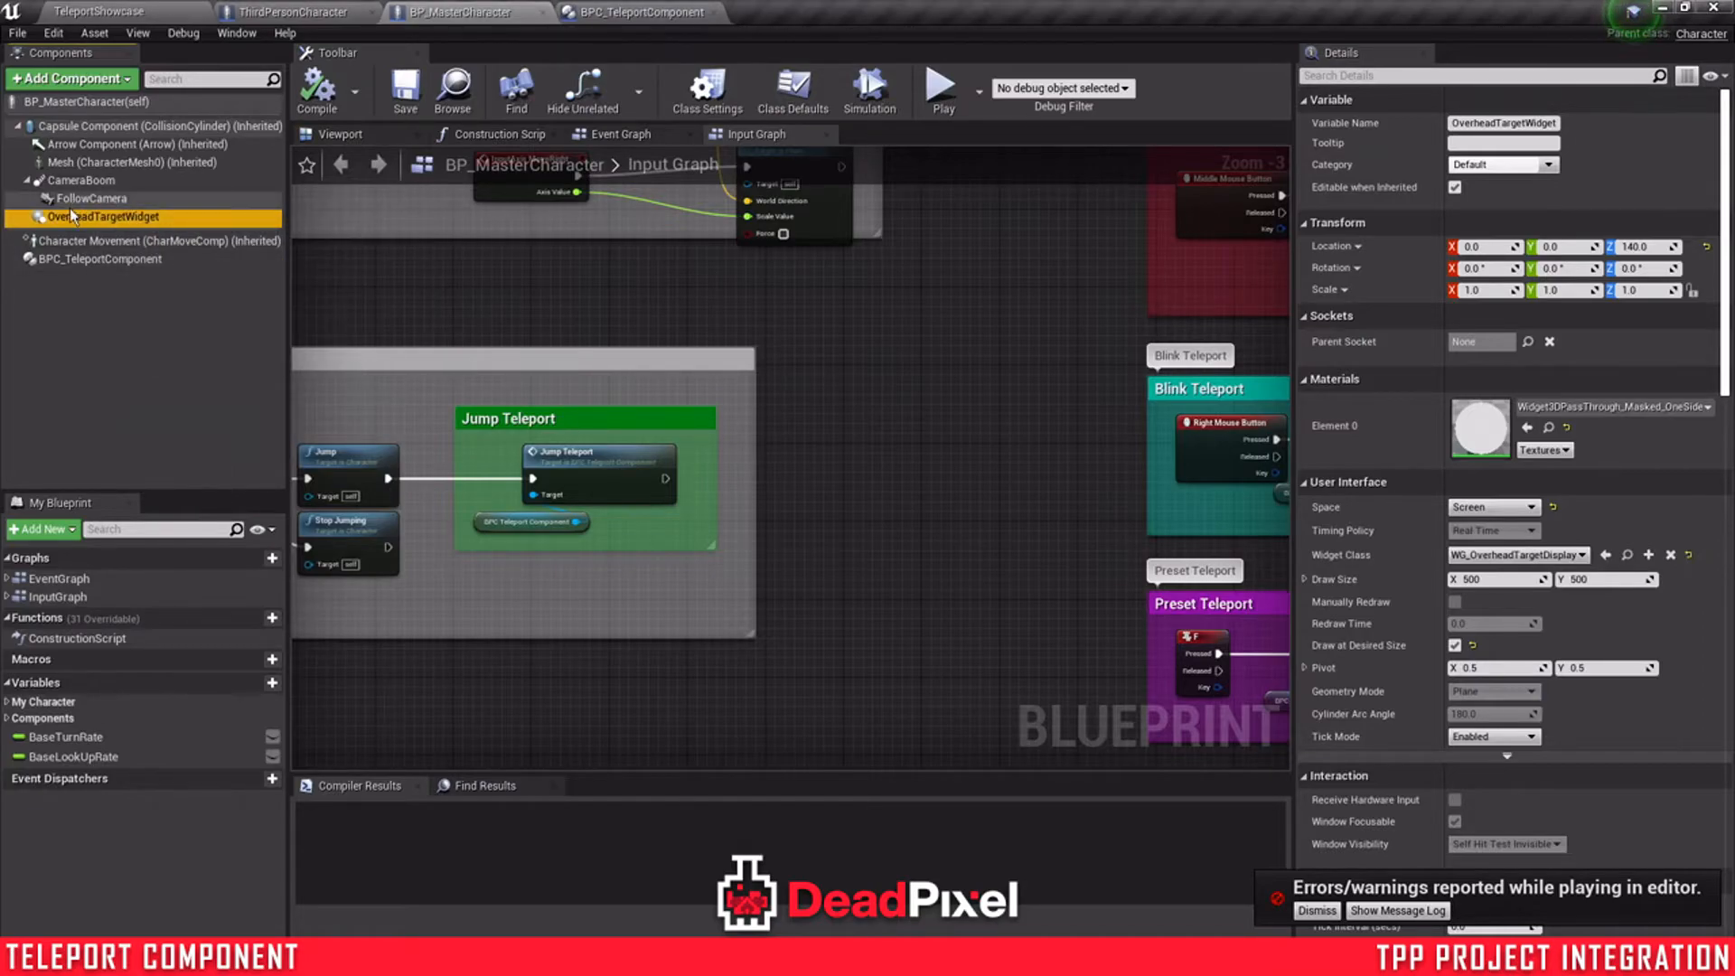
# - Paste OverheadTargetWidget into ThirdPersonCharacter under FollowCamera, then compile and save it
pyautogui.click(293, 13)
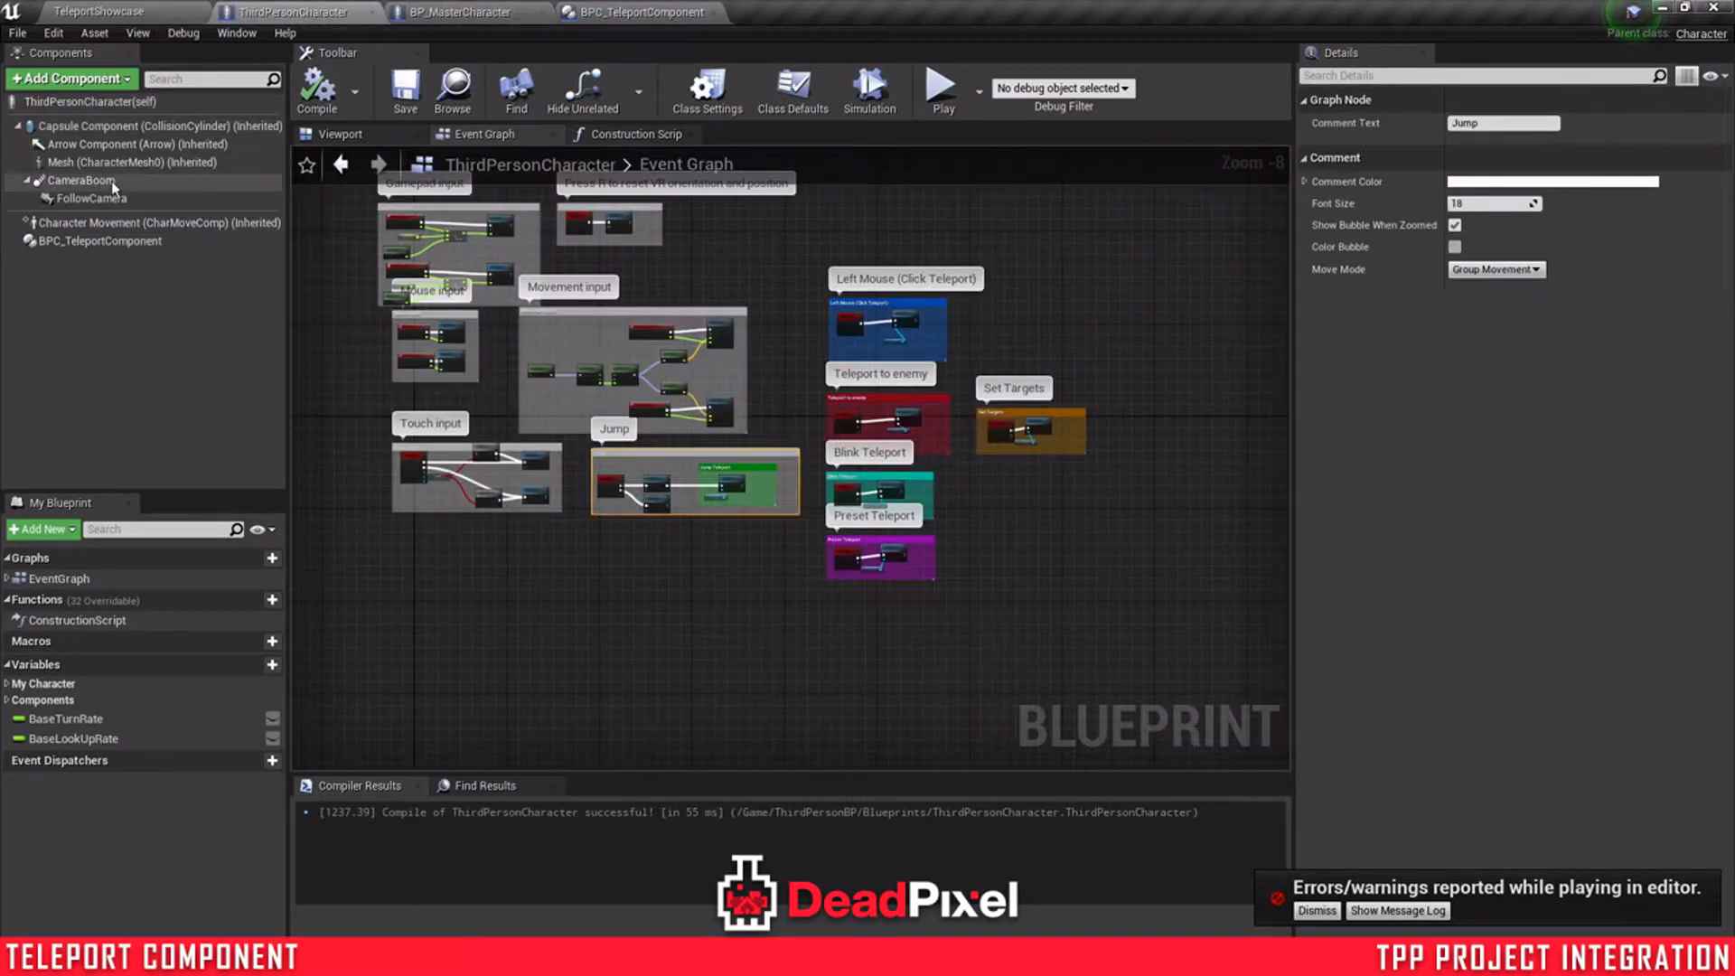
pyautogui.rightClick(92, 199)
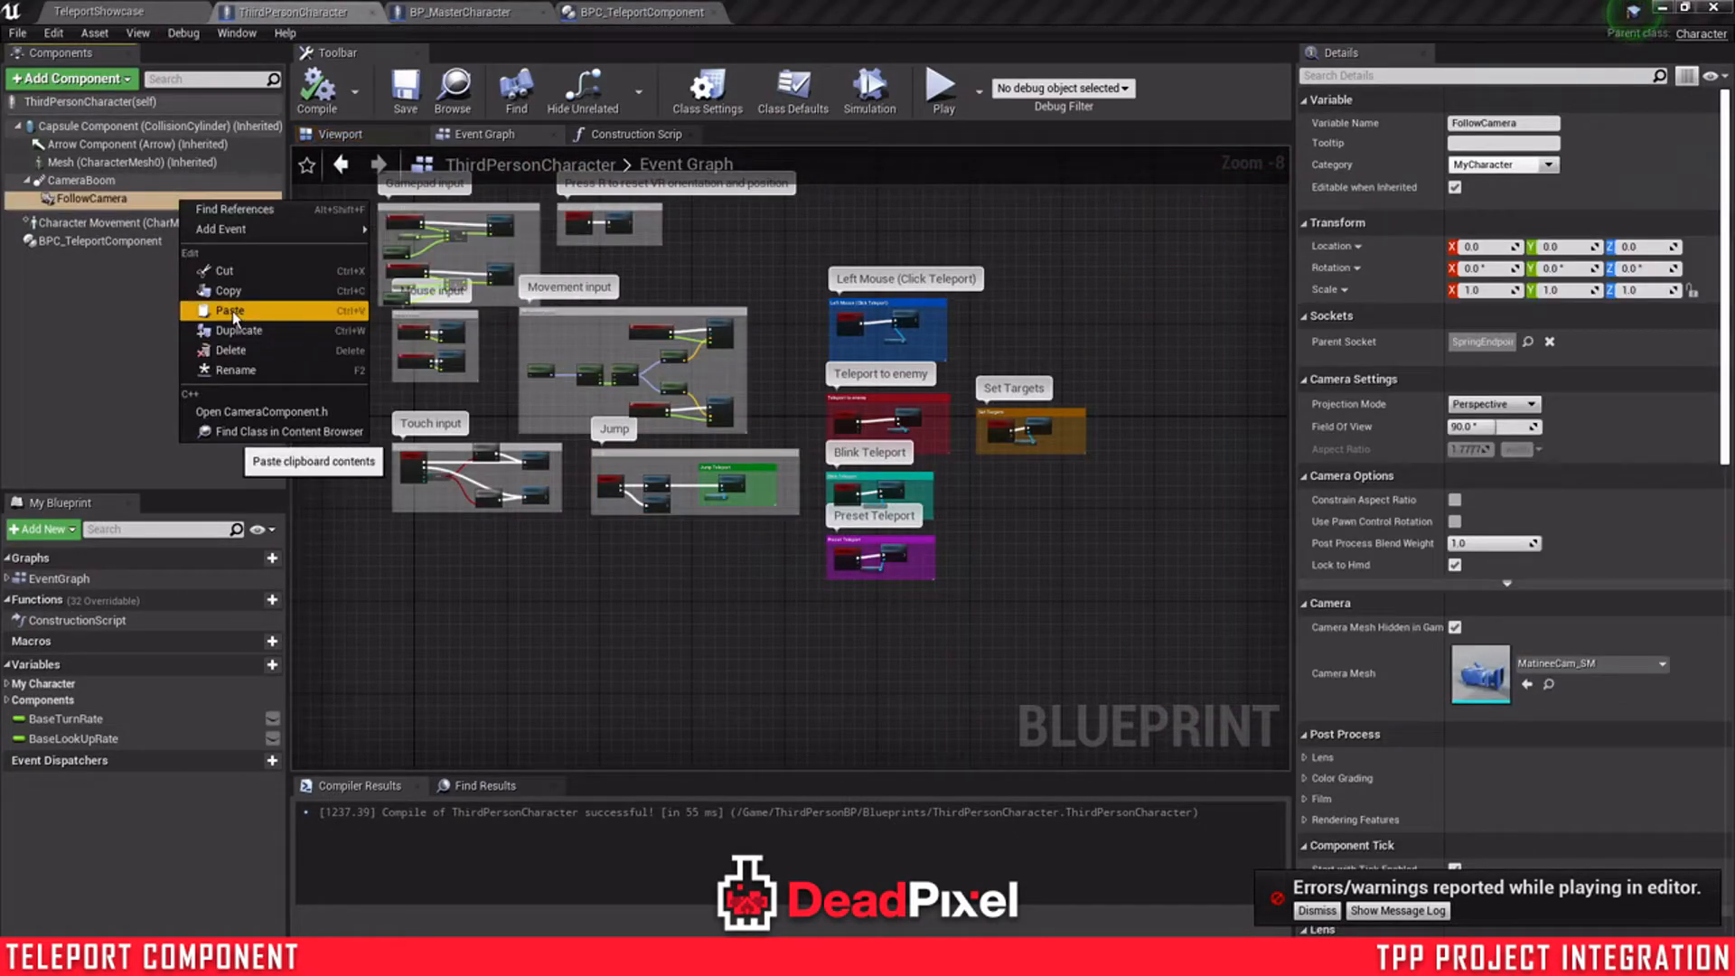
pyautogui.click(229, 310)
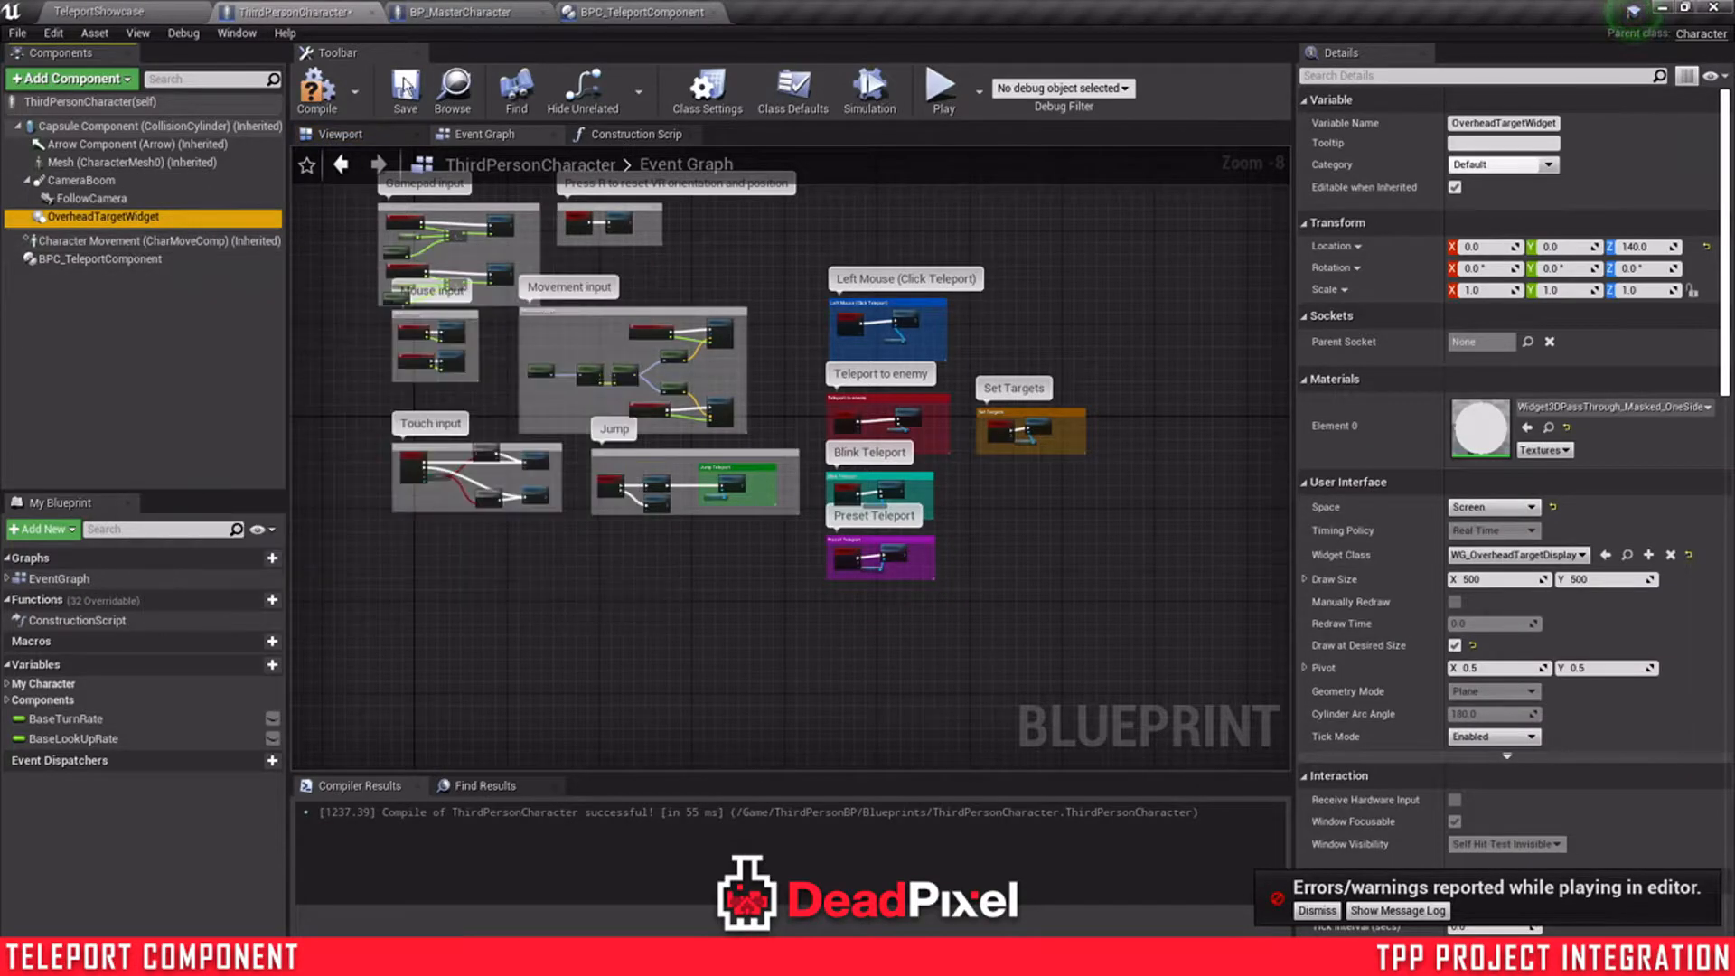
pyautogui.click(405, 90)
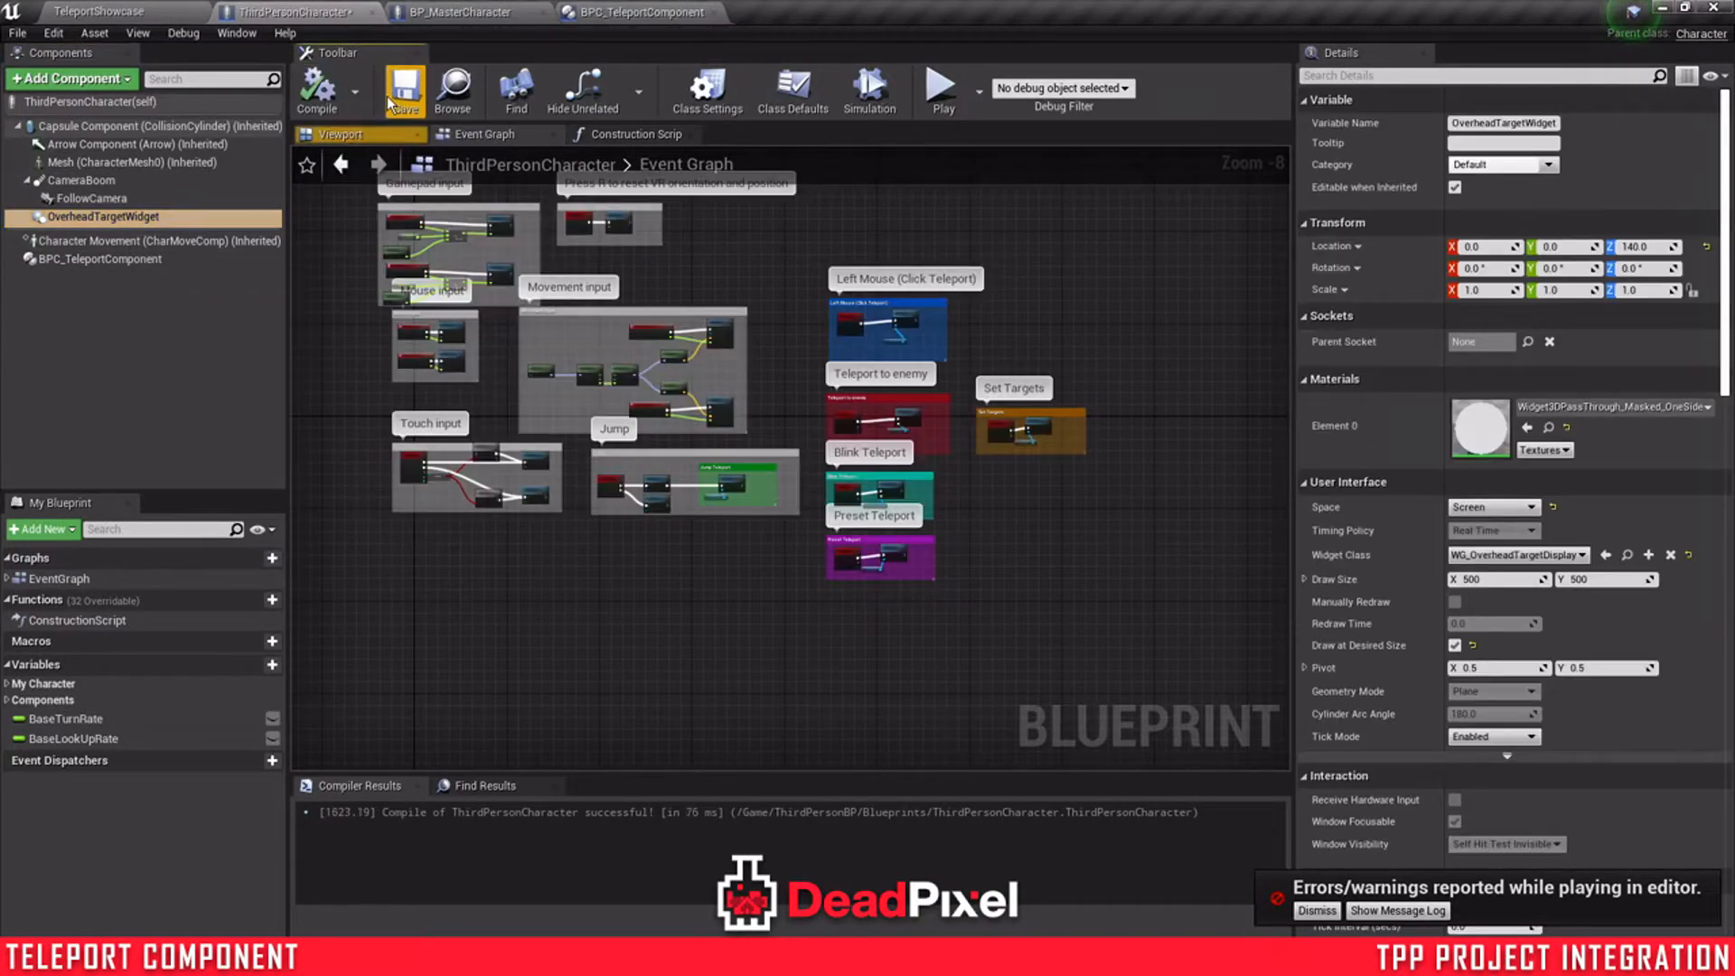
pyautogui.click(339, 134)
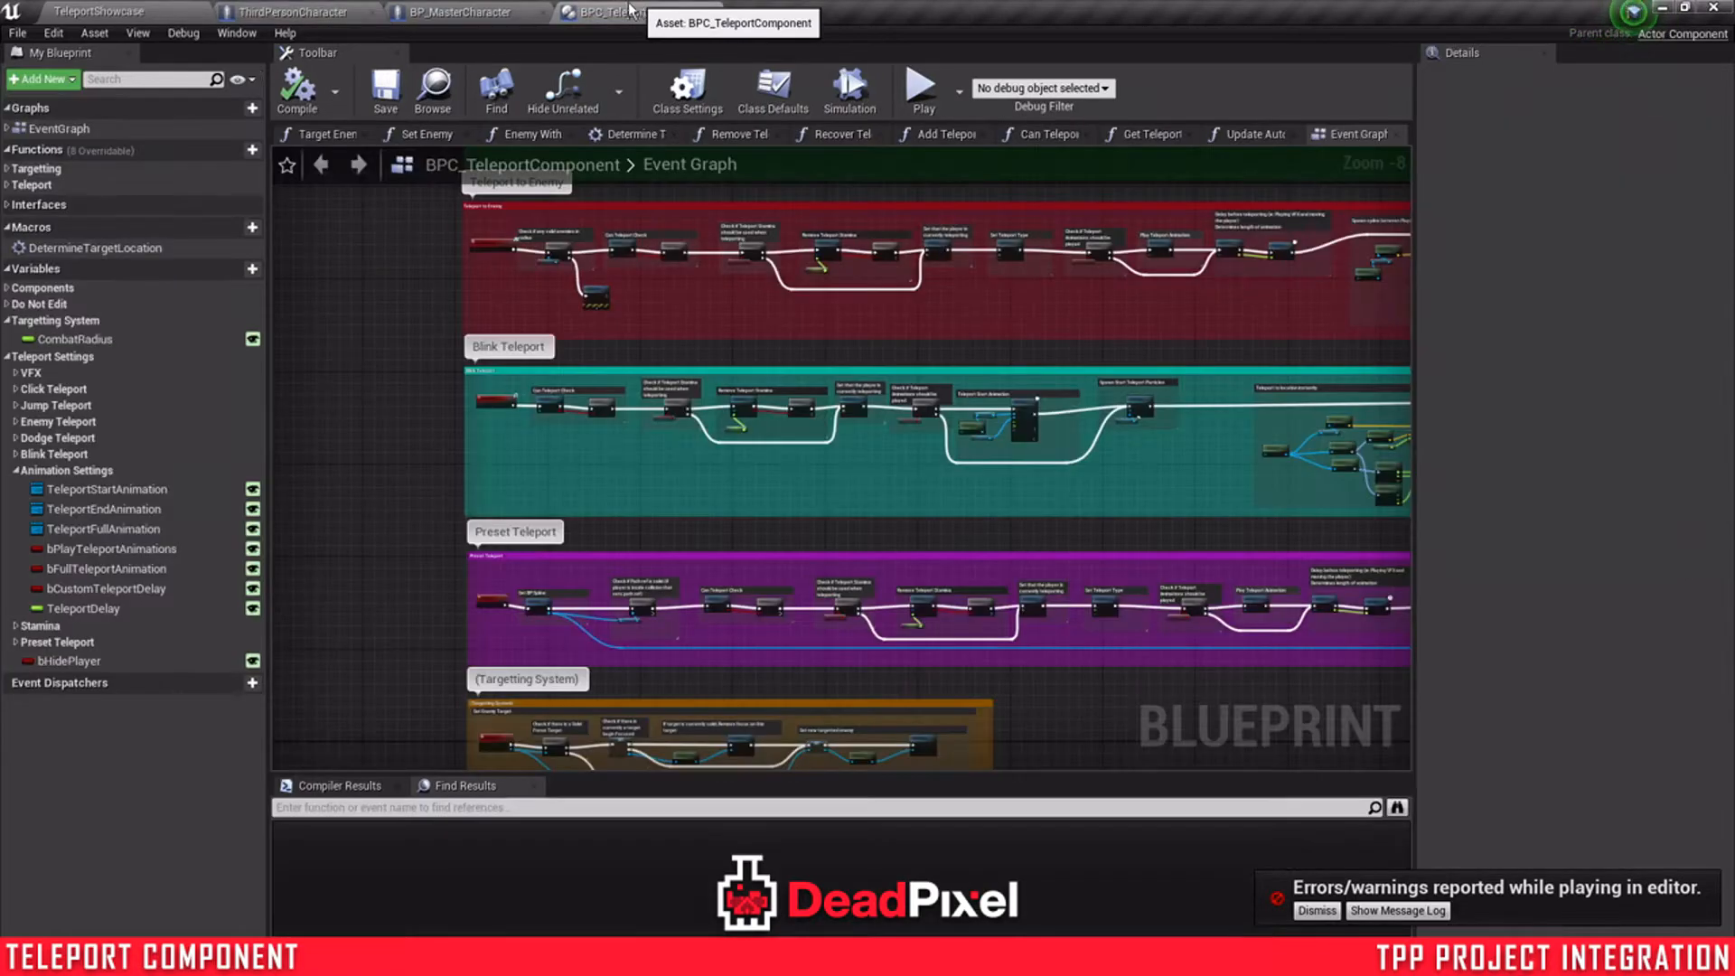
pyautogui.click(293, 13)
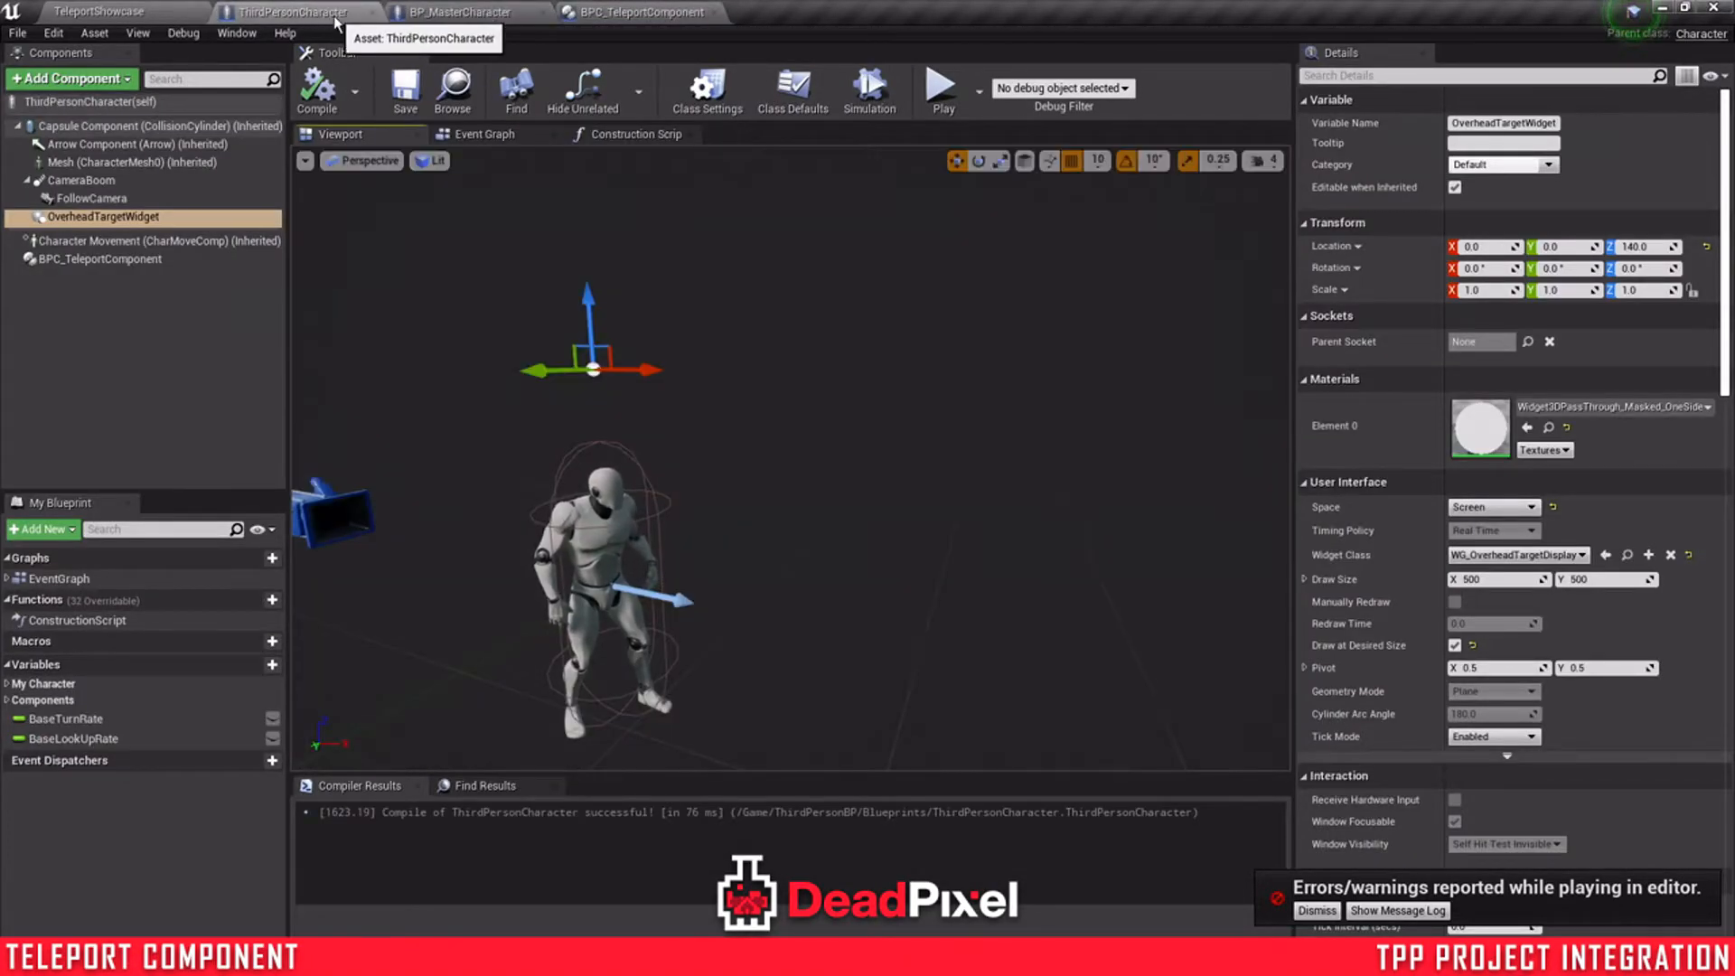
pyautogui.click(464, 12)
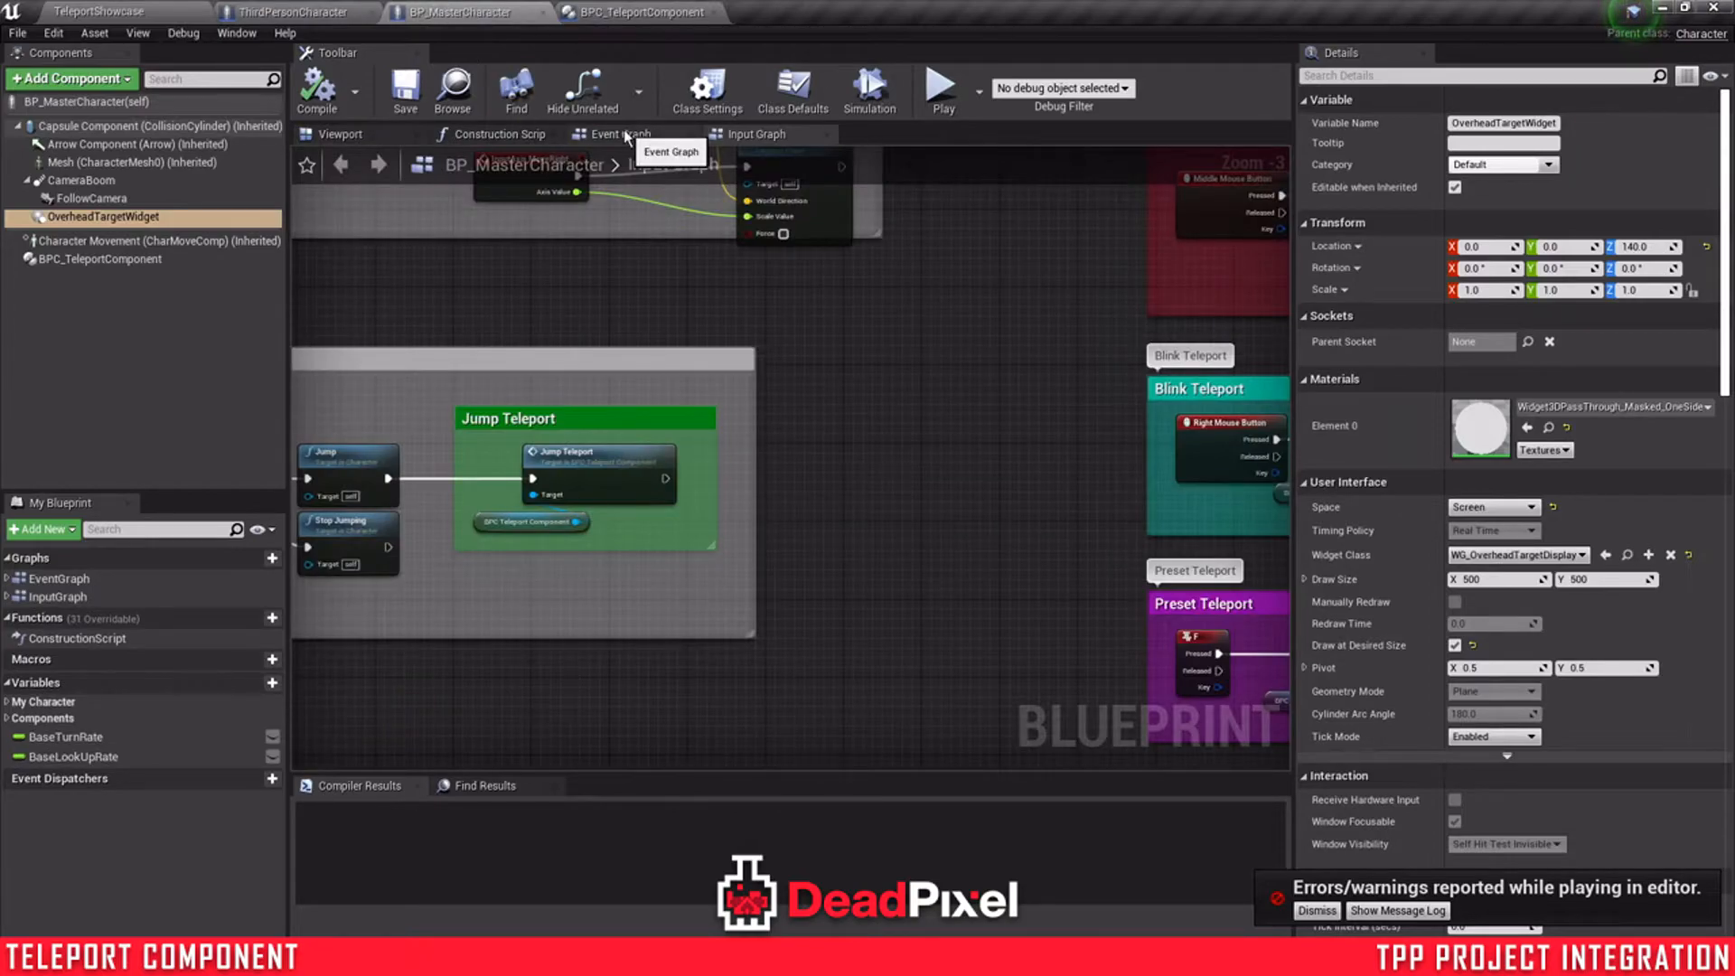
# - Bring the Initialize Overhead Target Widget nodes into ThirdPersonCharacter and wire them to Event BeginPlay
pyautogui.click(56, 597)
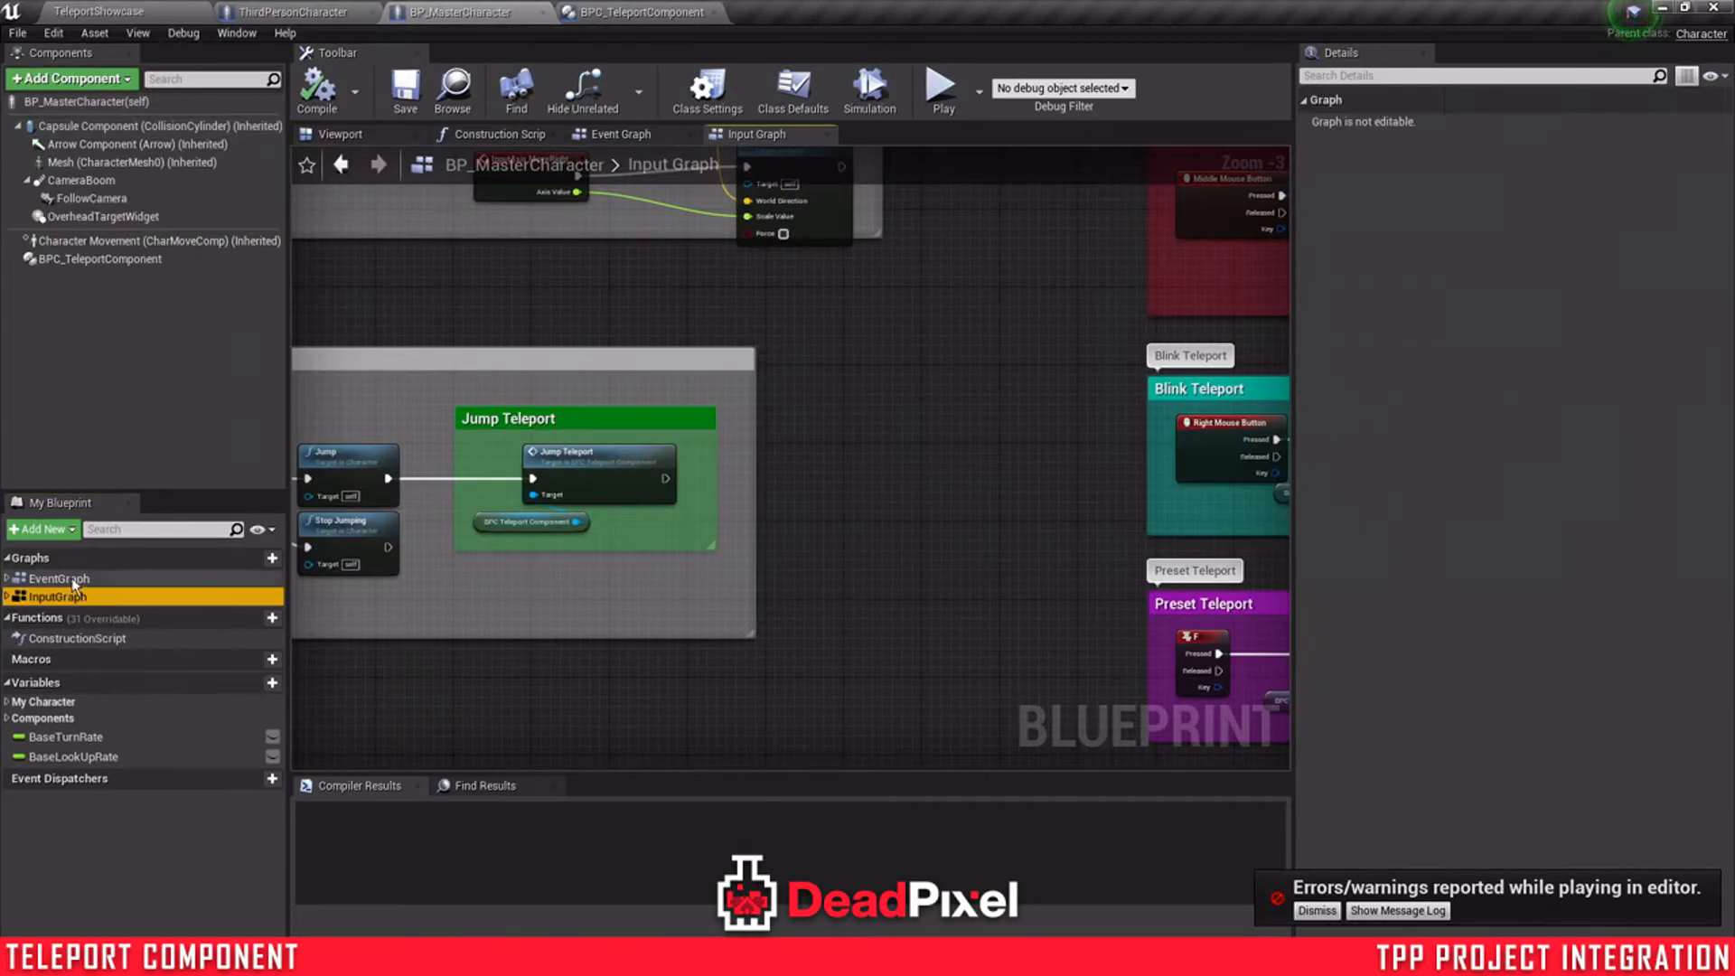
pyautogui.click(622, 134)
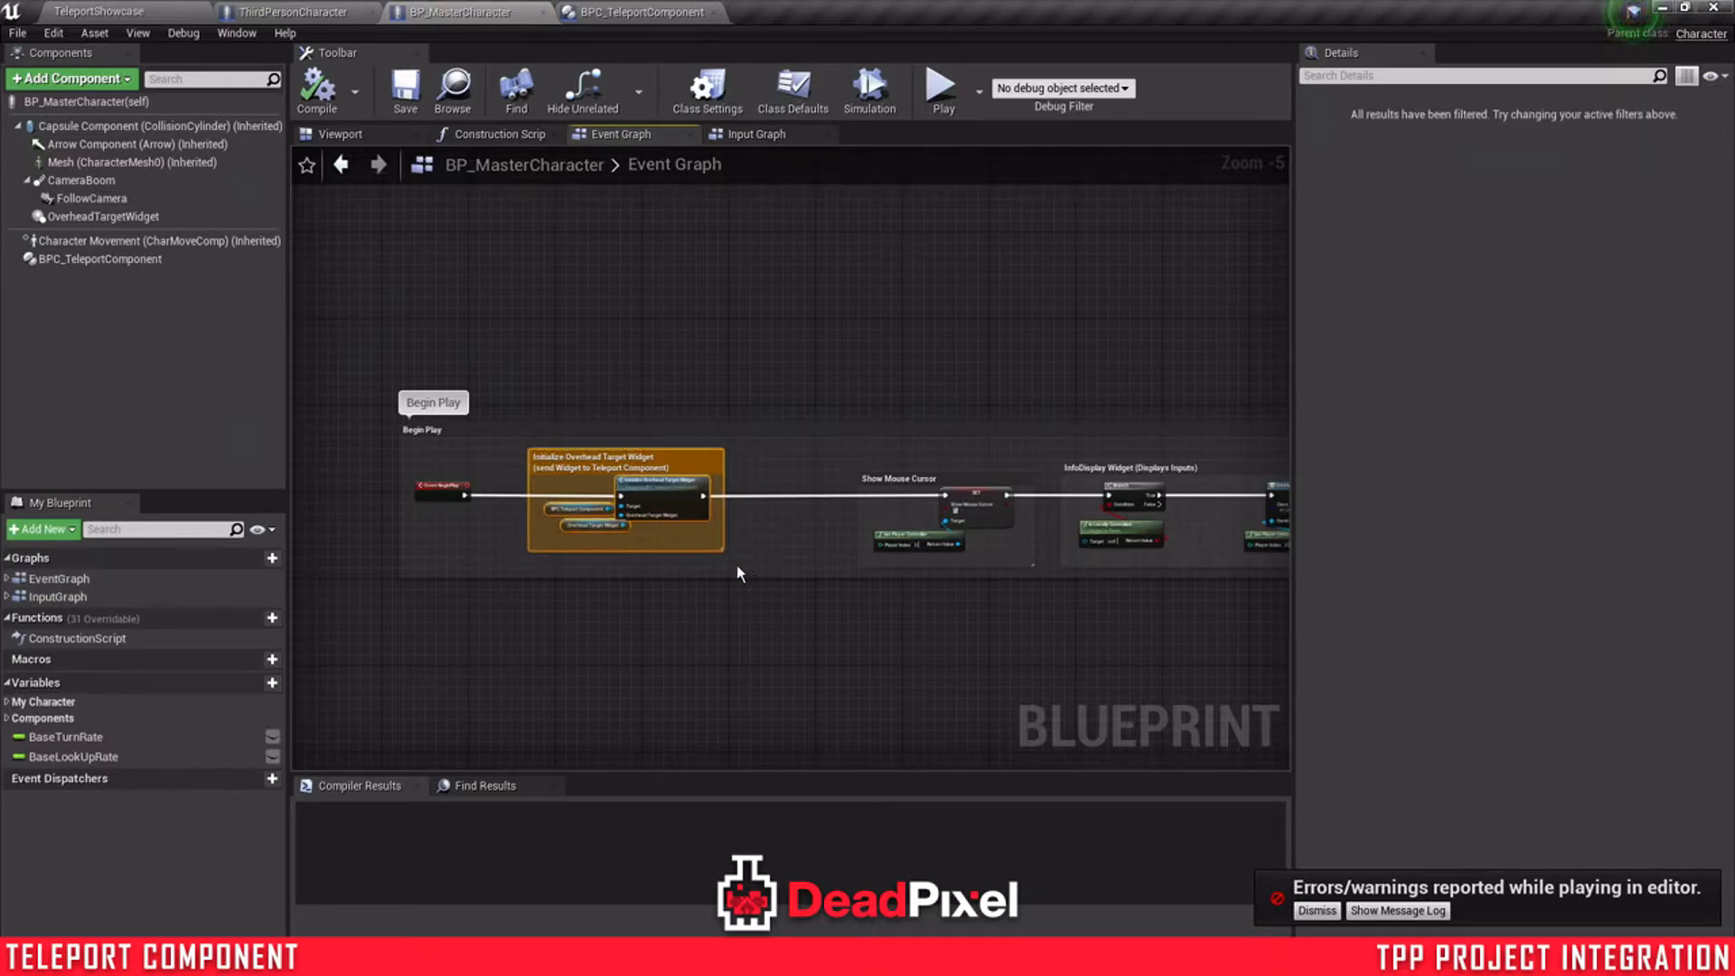
pyautogui.moveTo(564, 580)
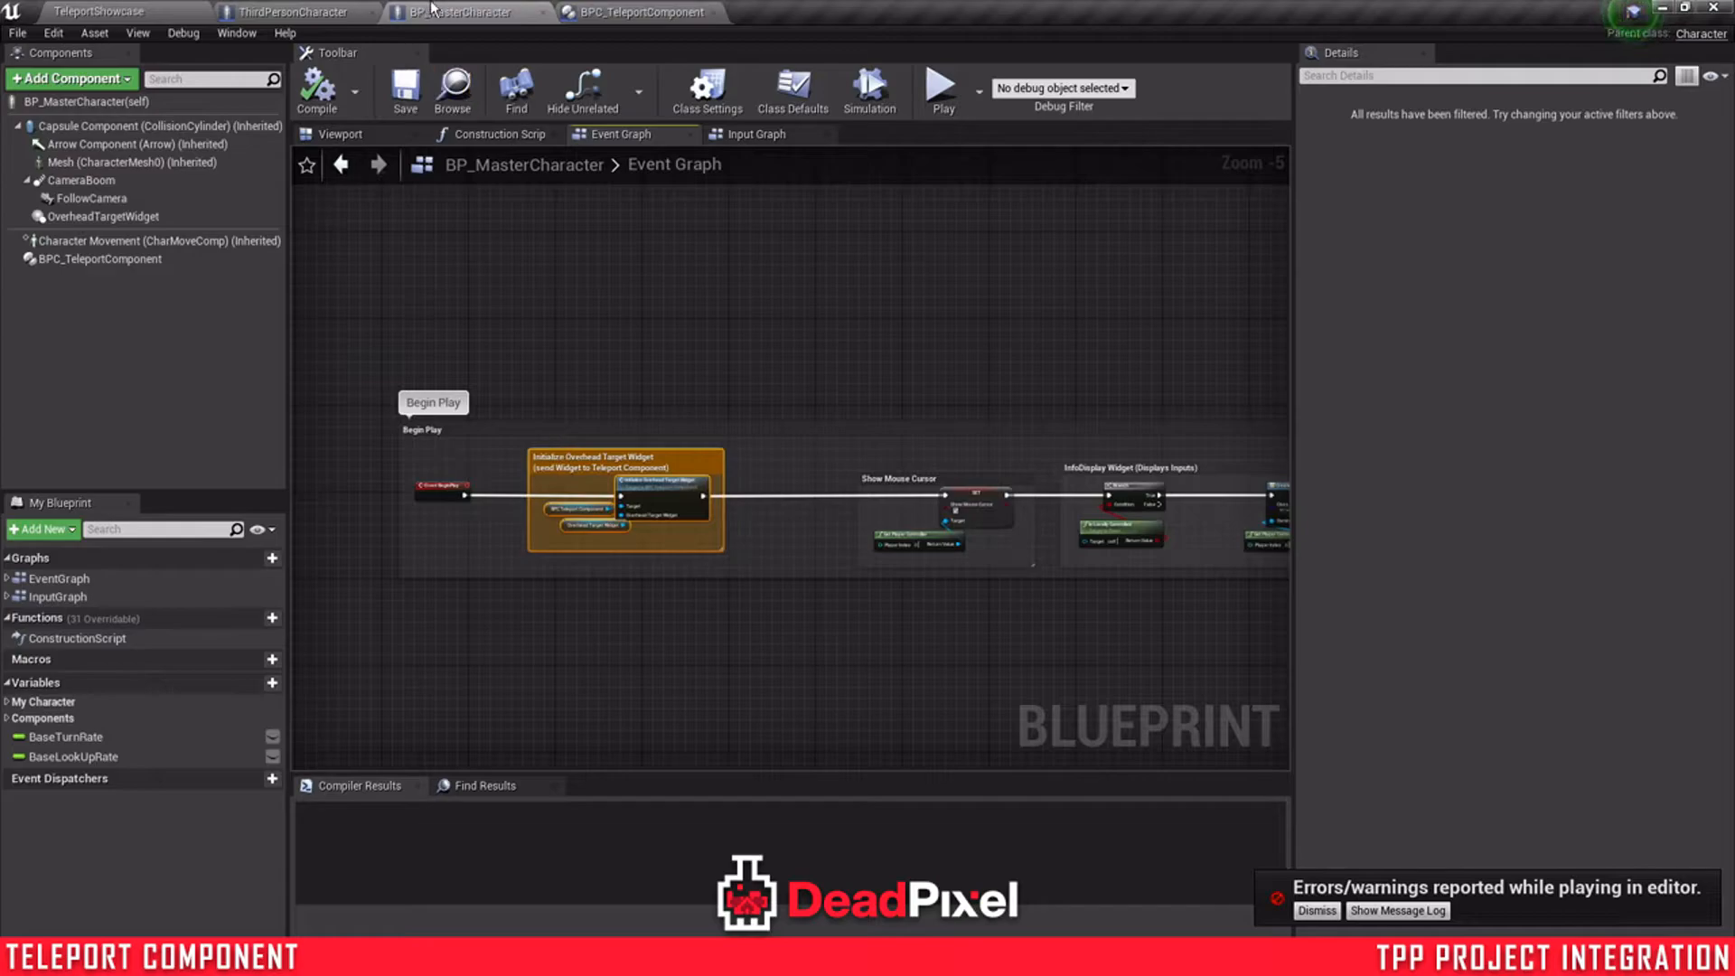
pyautogui.click(293, 13)
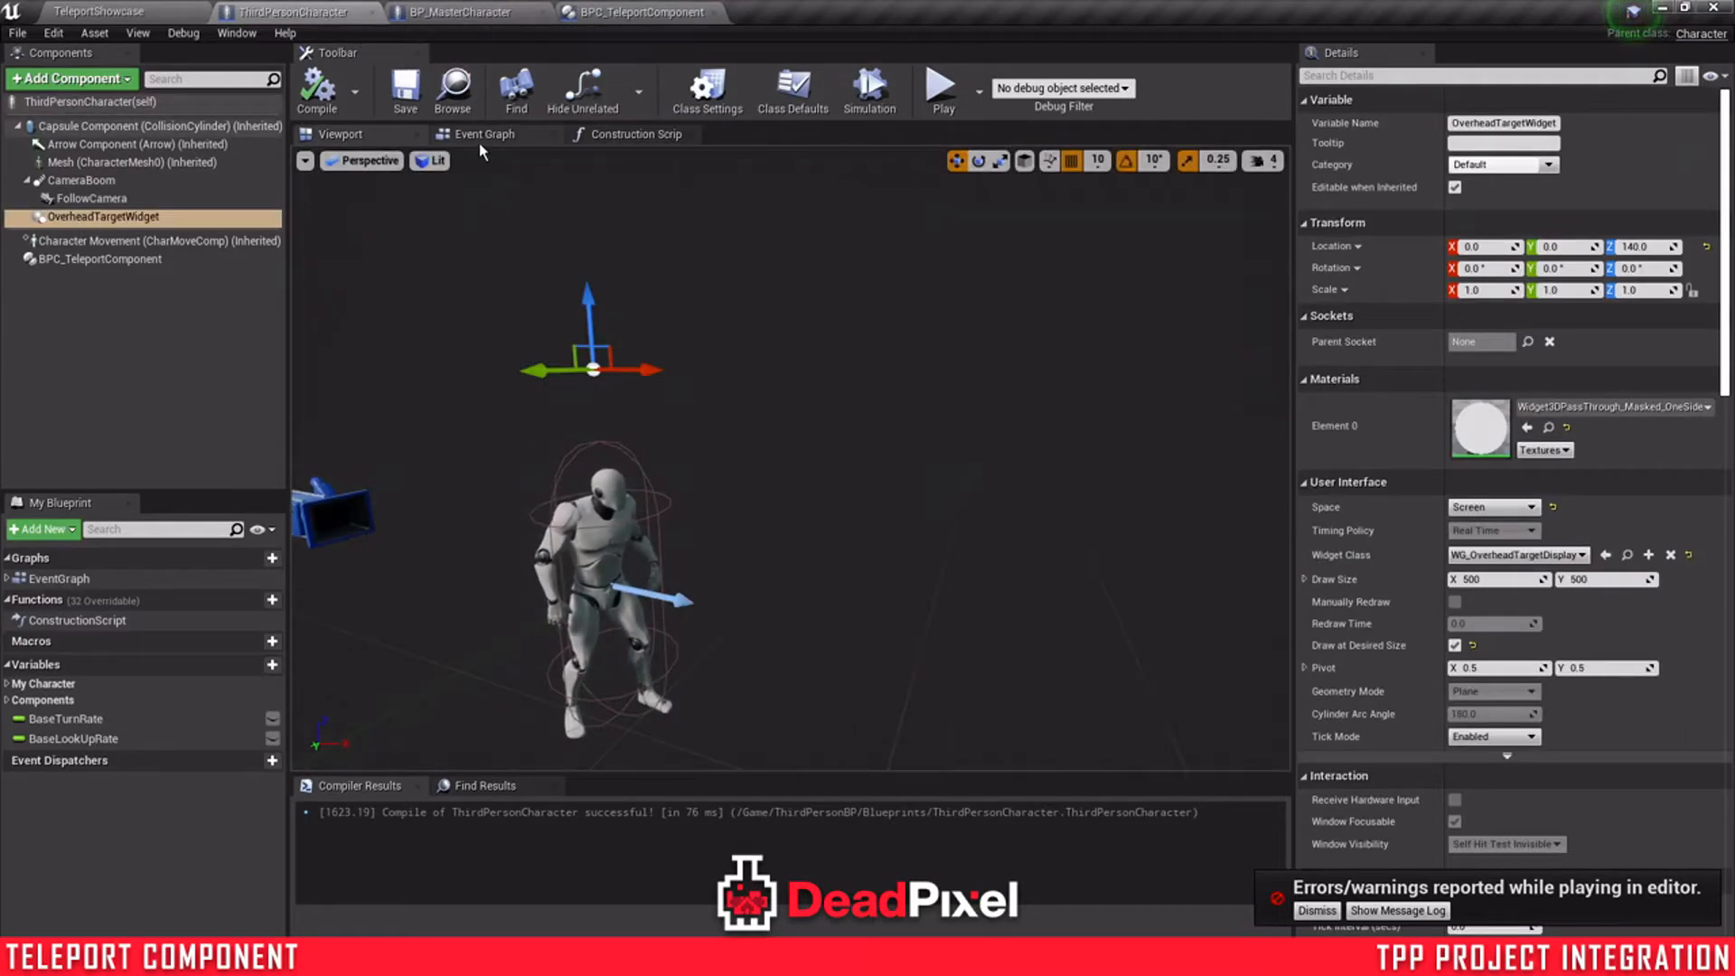
pyautogui.click(485, 134)
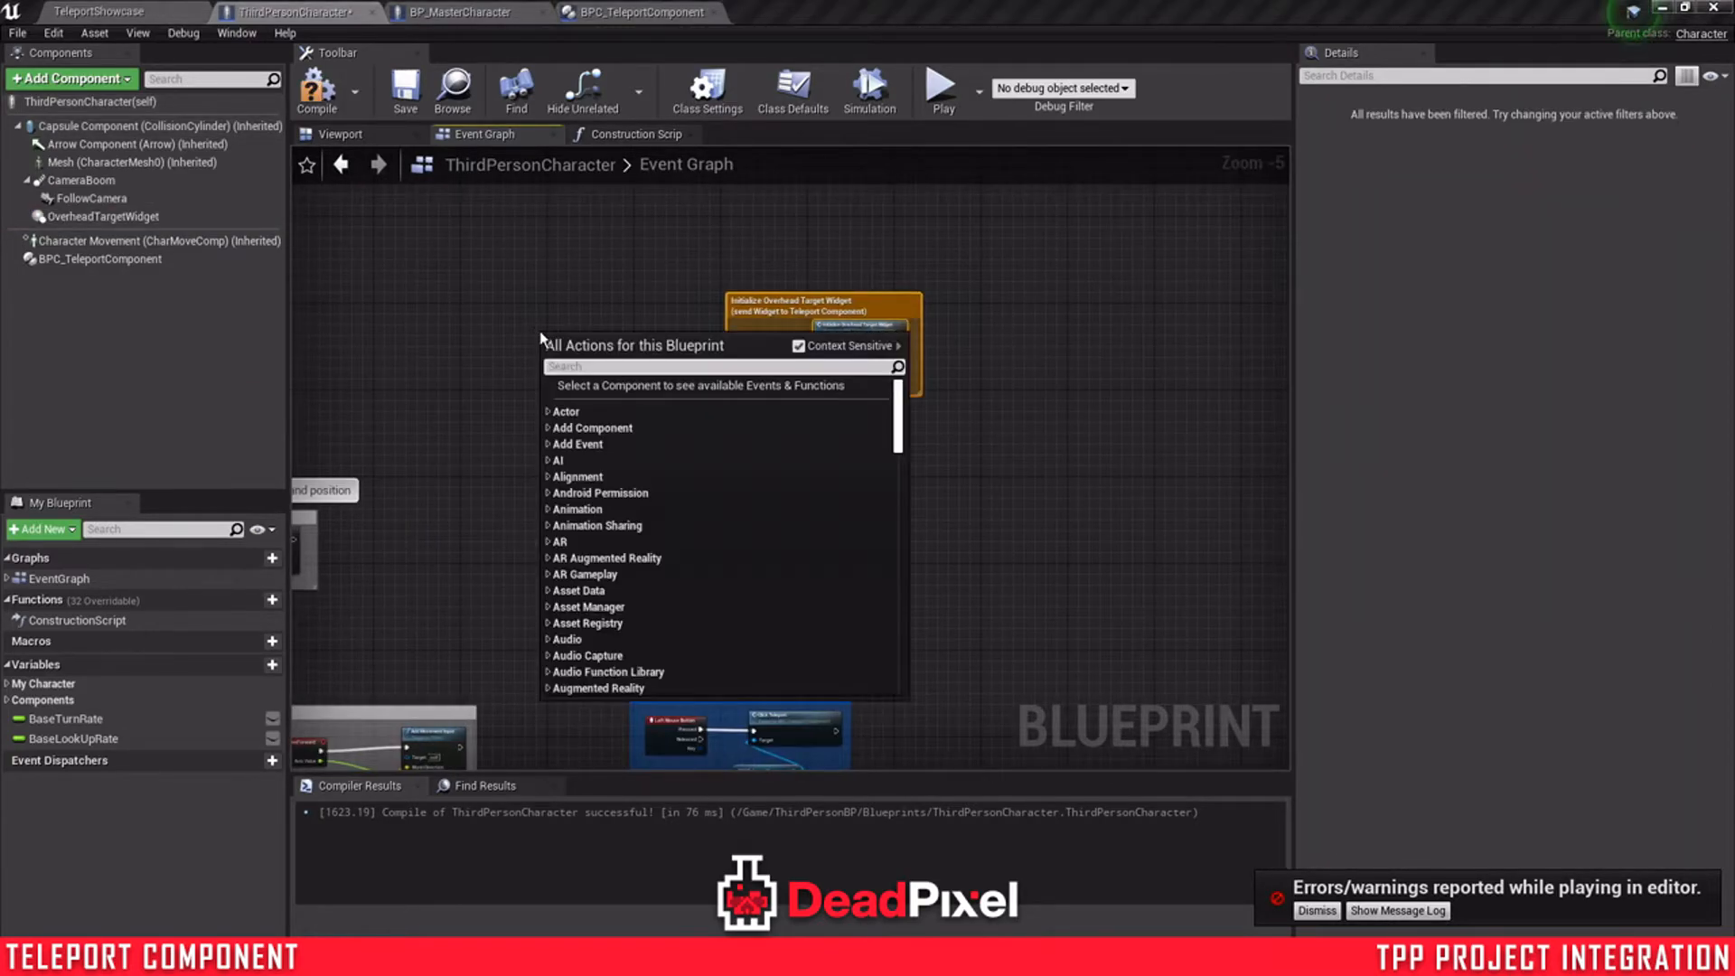
pyautogui.write('begin')
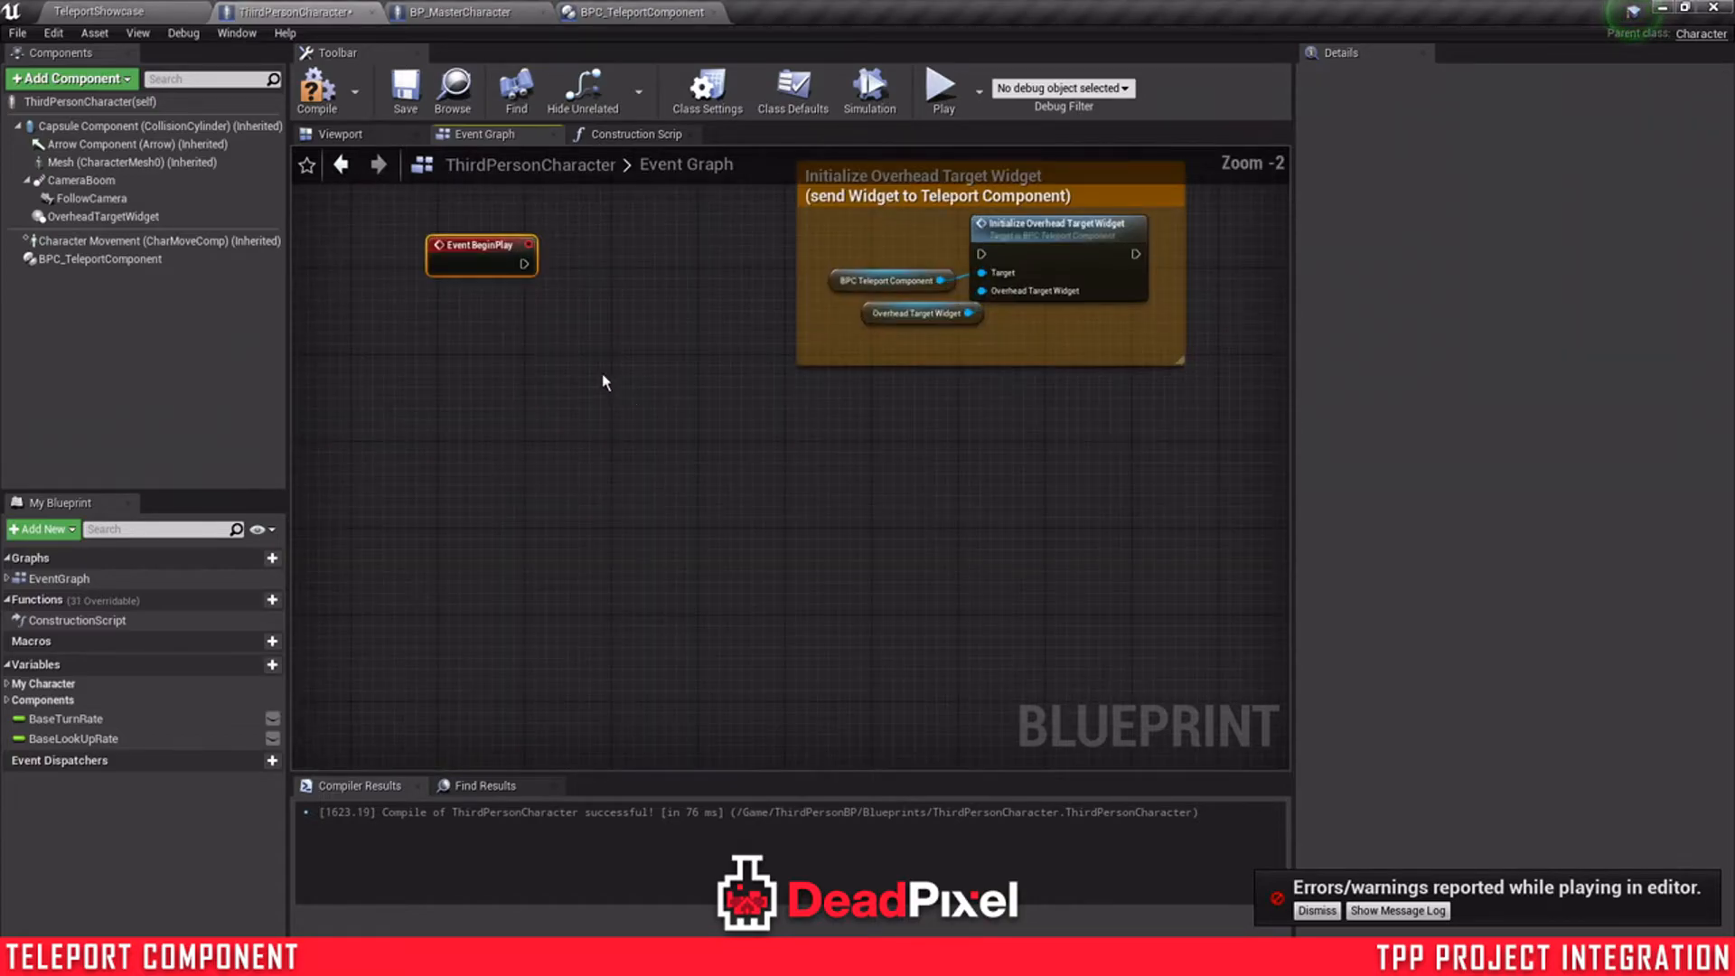
pyautogui.moveTo(528, 264); pyautogui.dragTo(924, 262)
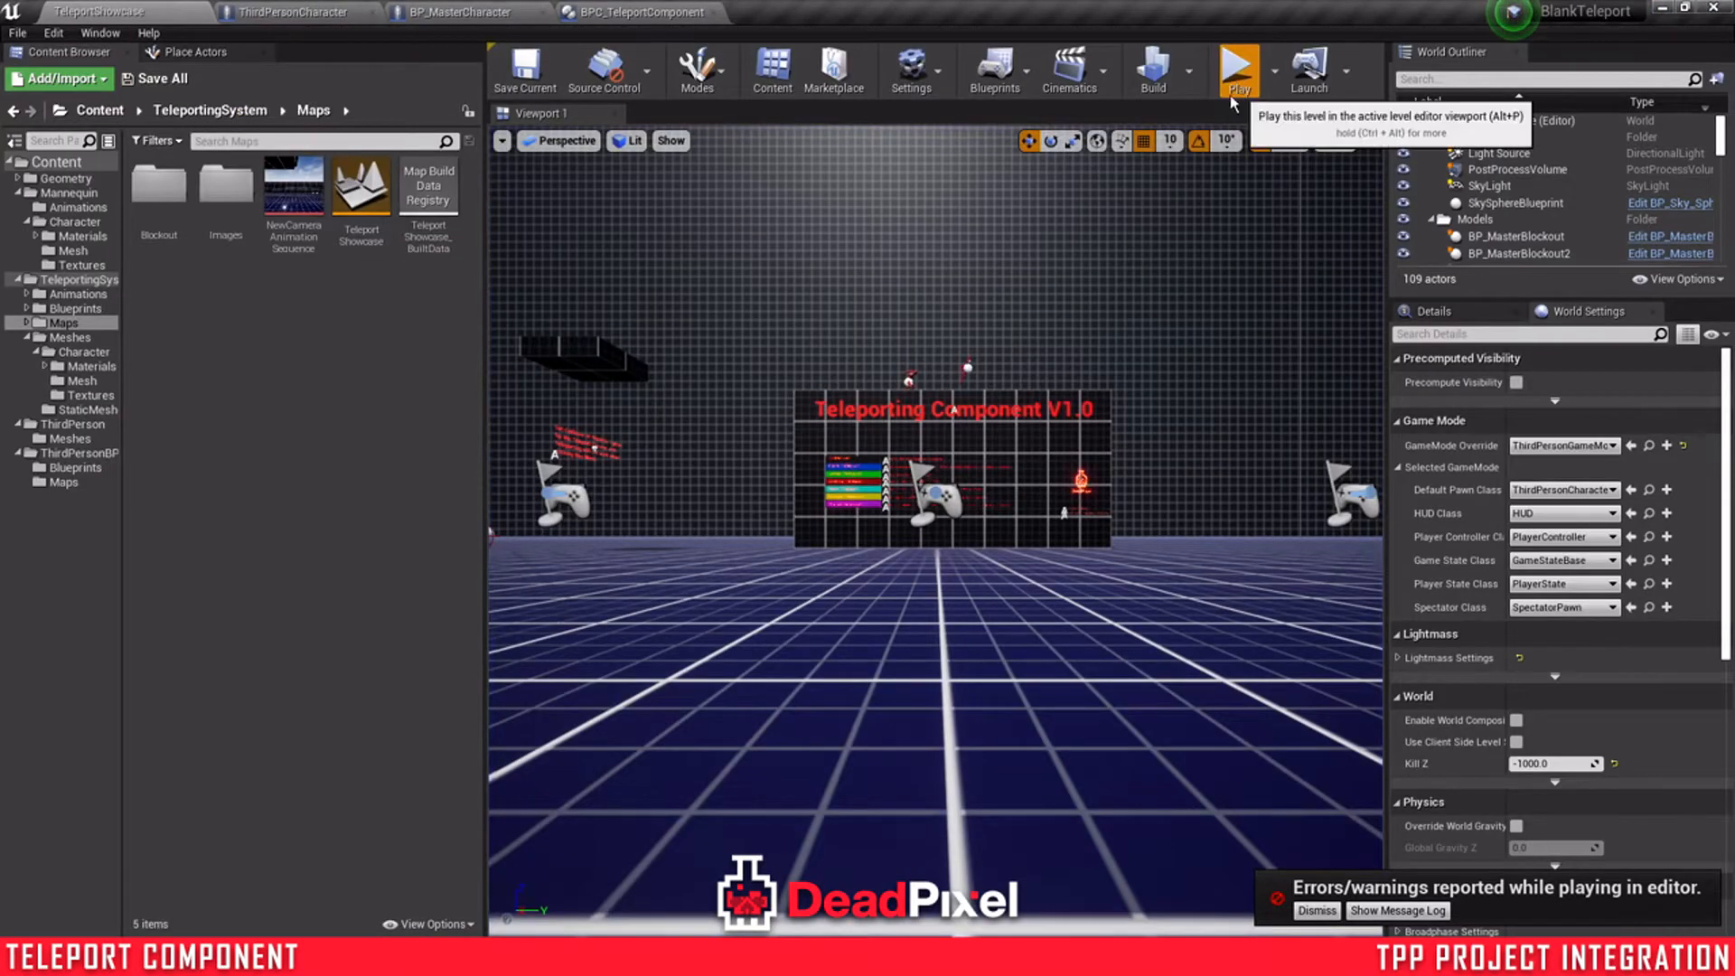
pyautogui.click(1236, 69)
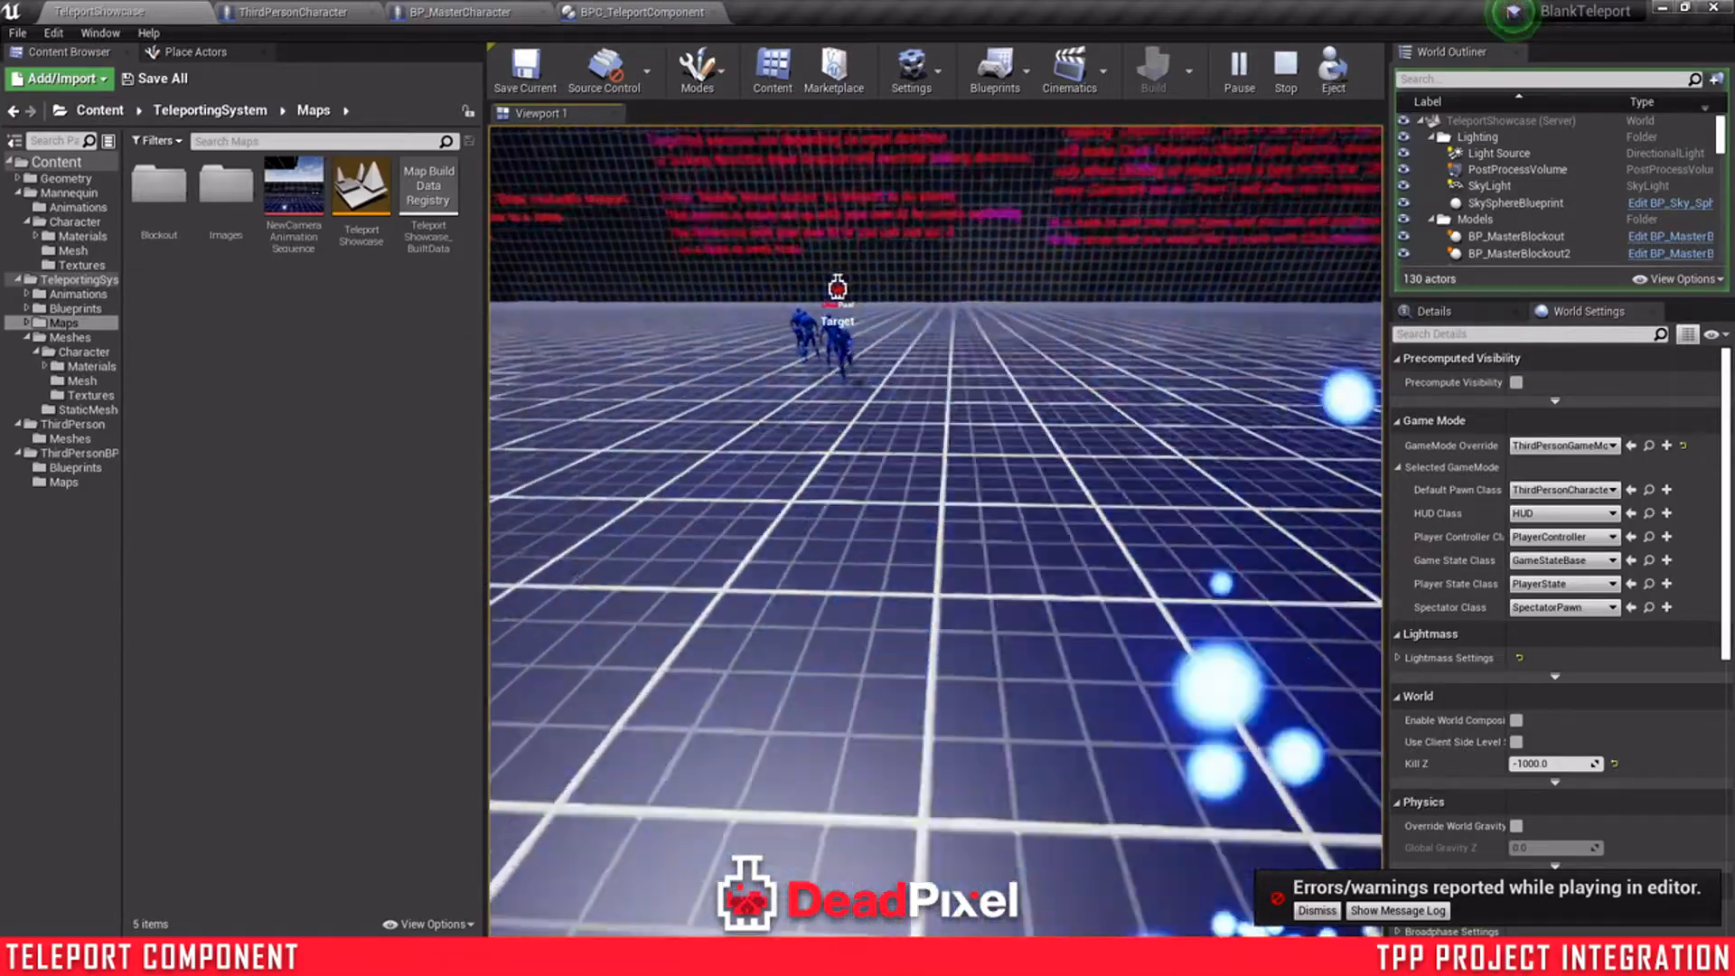
pyautogui.click(1283, 69)
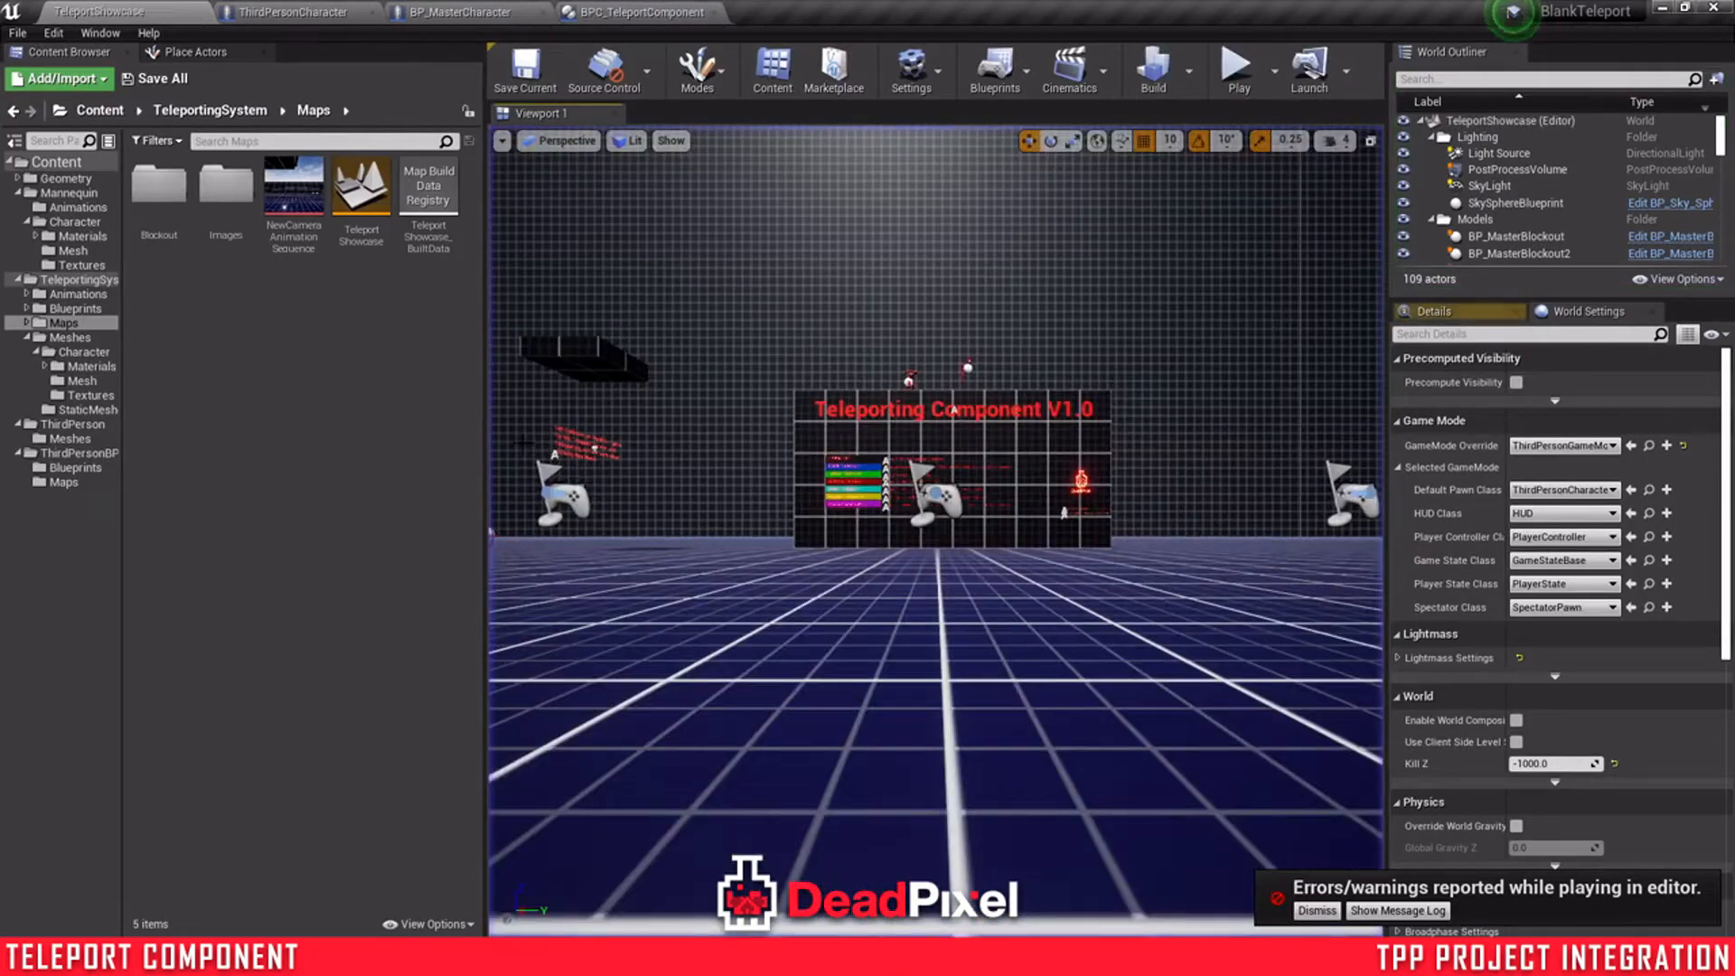
pyautogui.click(1316, 909)
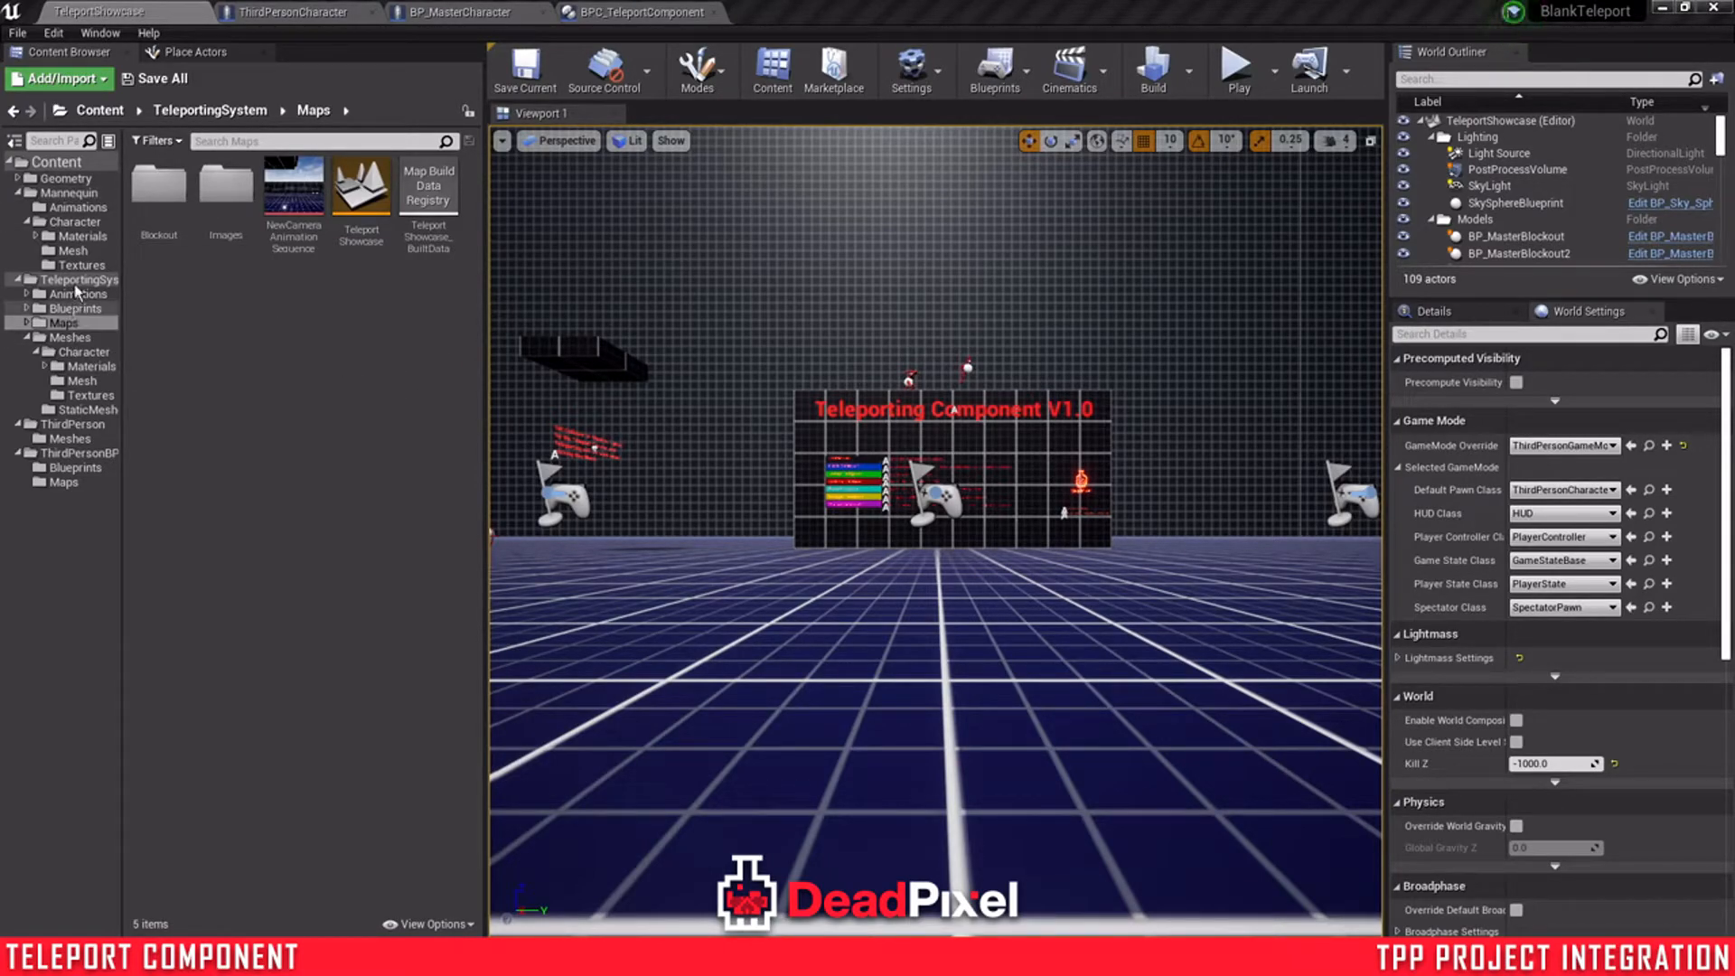
# - Browse to TeleportingSystem > Widgets and open the WG_InfoDisplay widget blueprint
pyautogui.click(74, 307)
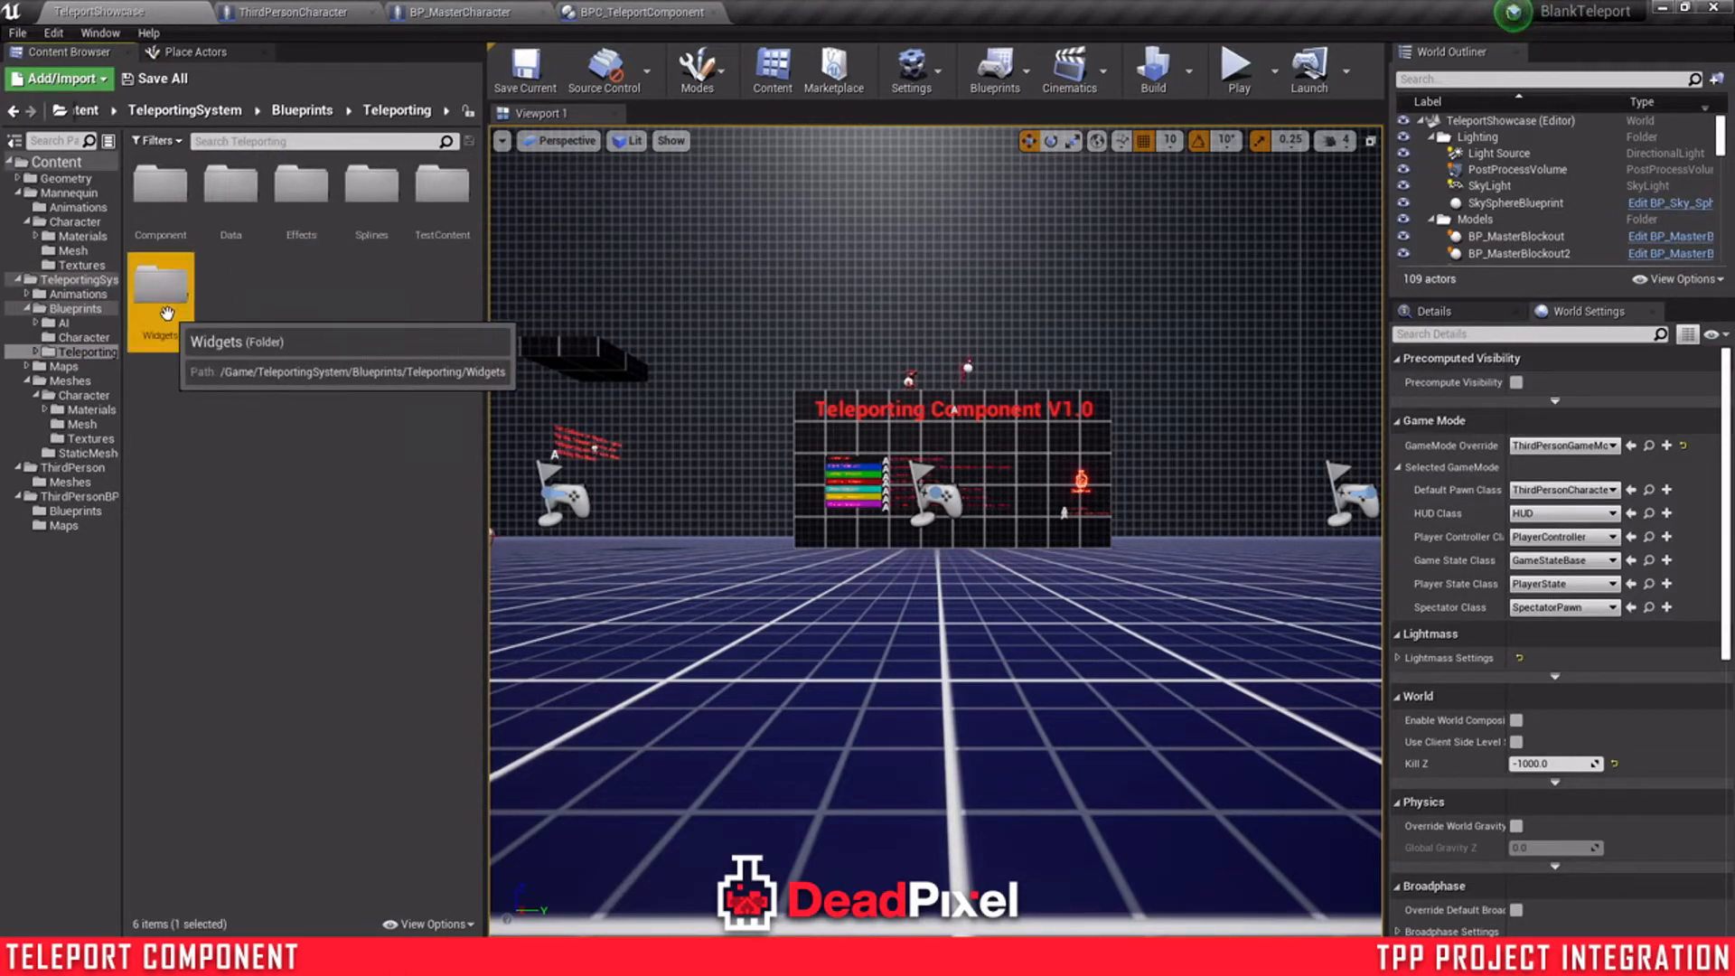
pyautogui.doubleClick(159, 298)
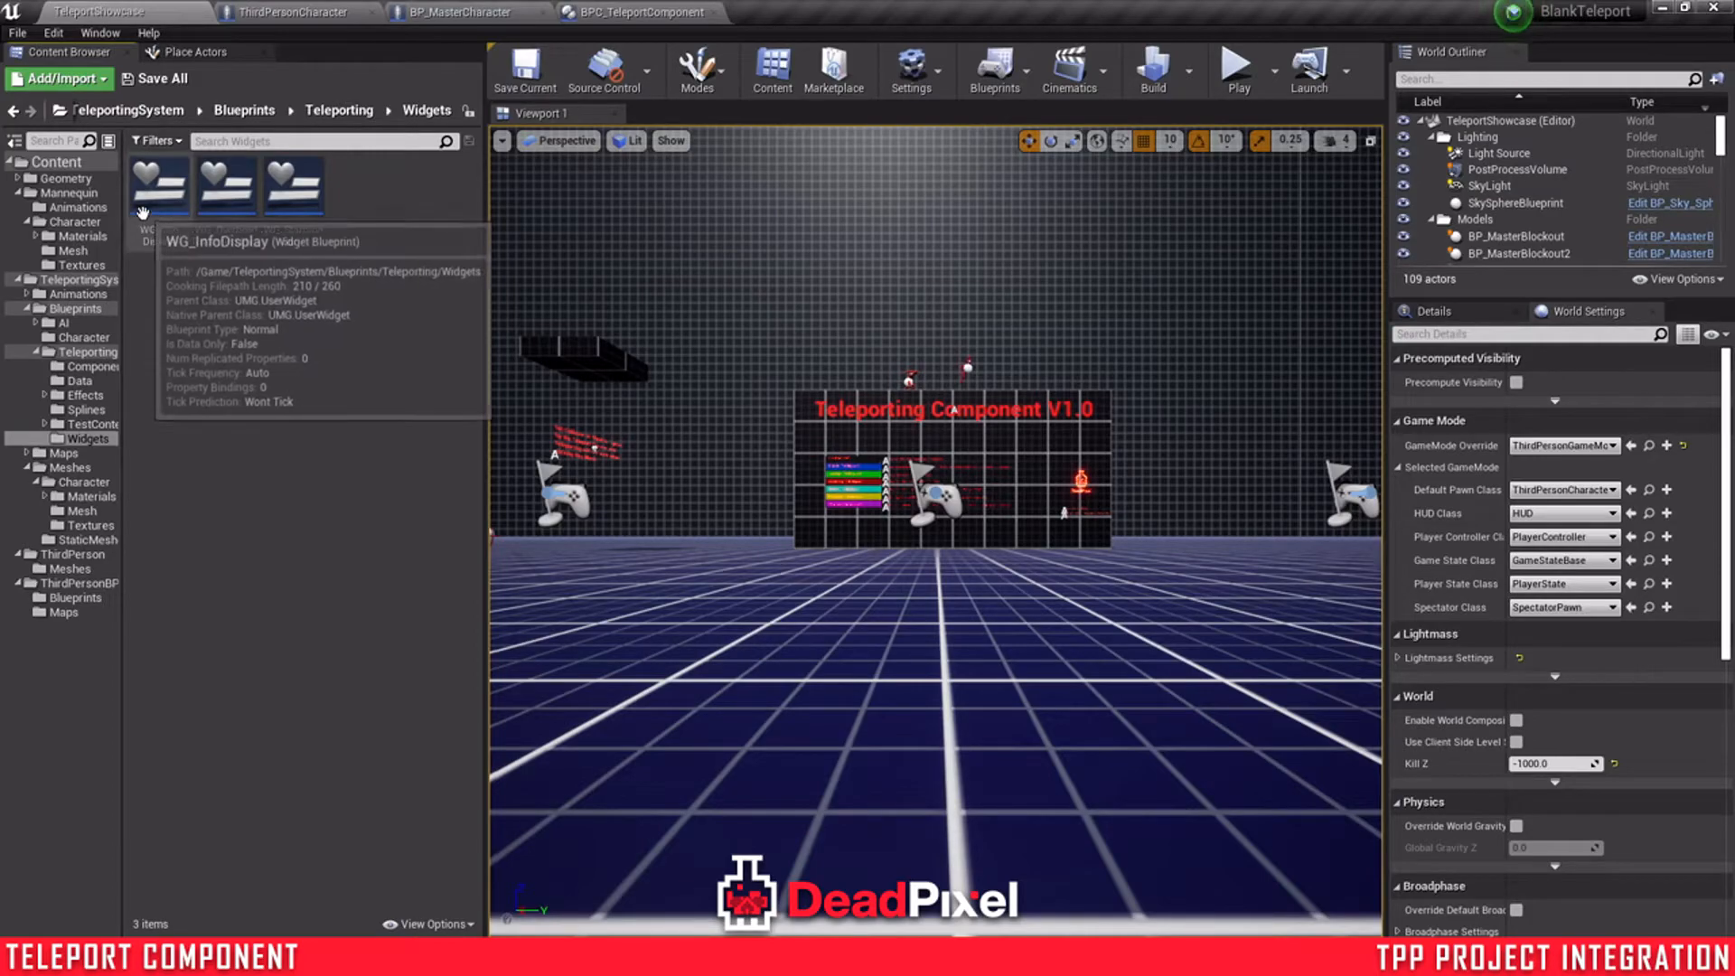
pyautogui.doubleClick(159, 188)
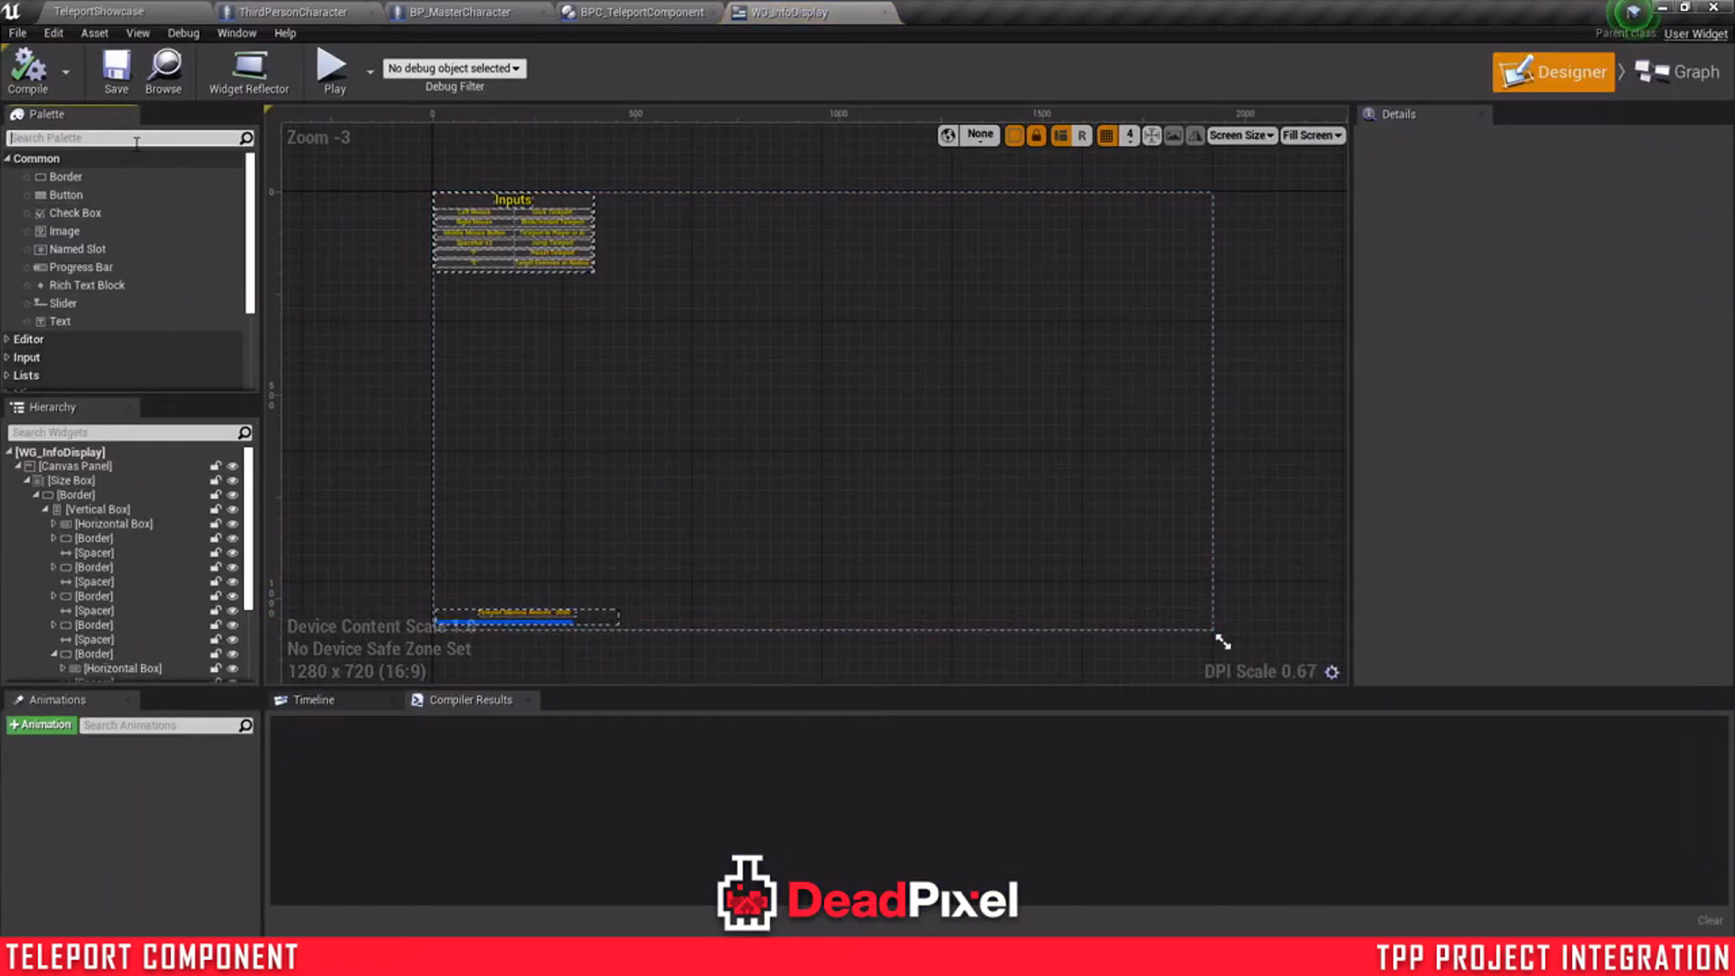
# - Add WG_StaminaBar from the 'stamina' palette search, compile, and return to the level editor
pyautogui.write('stamina')
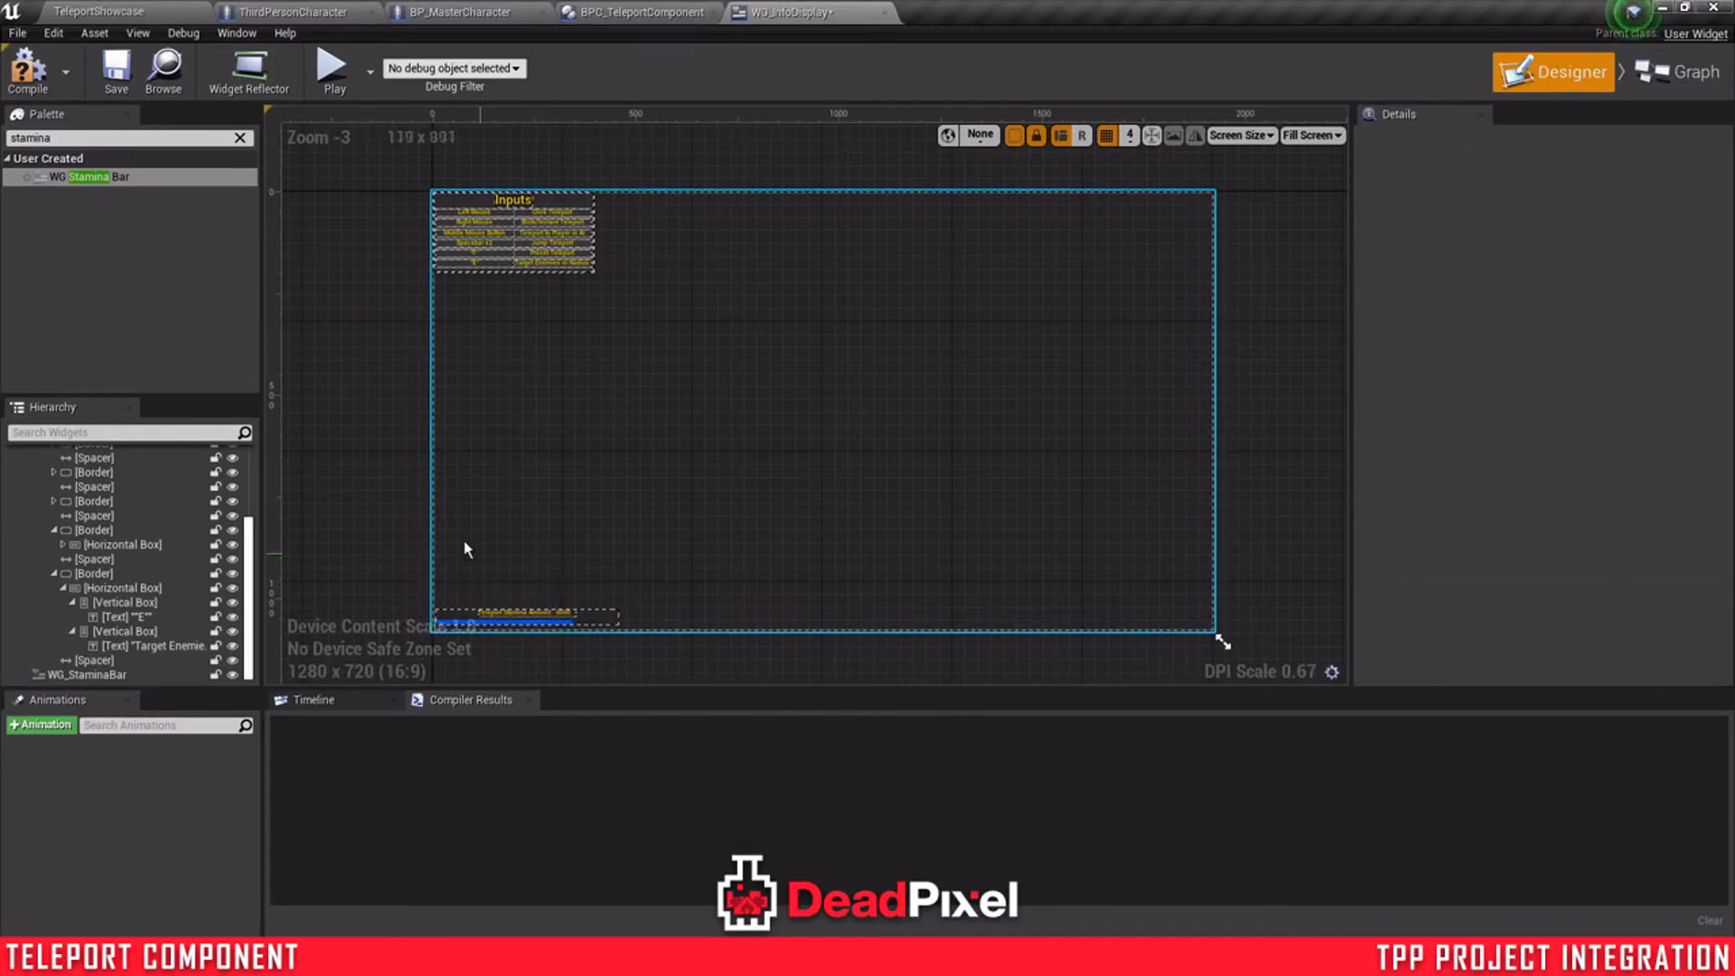
pyautogui.click(27, 70)
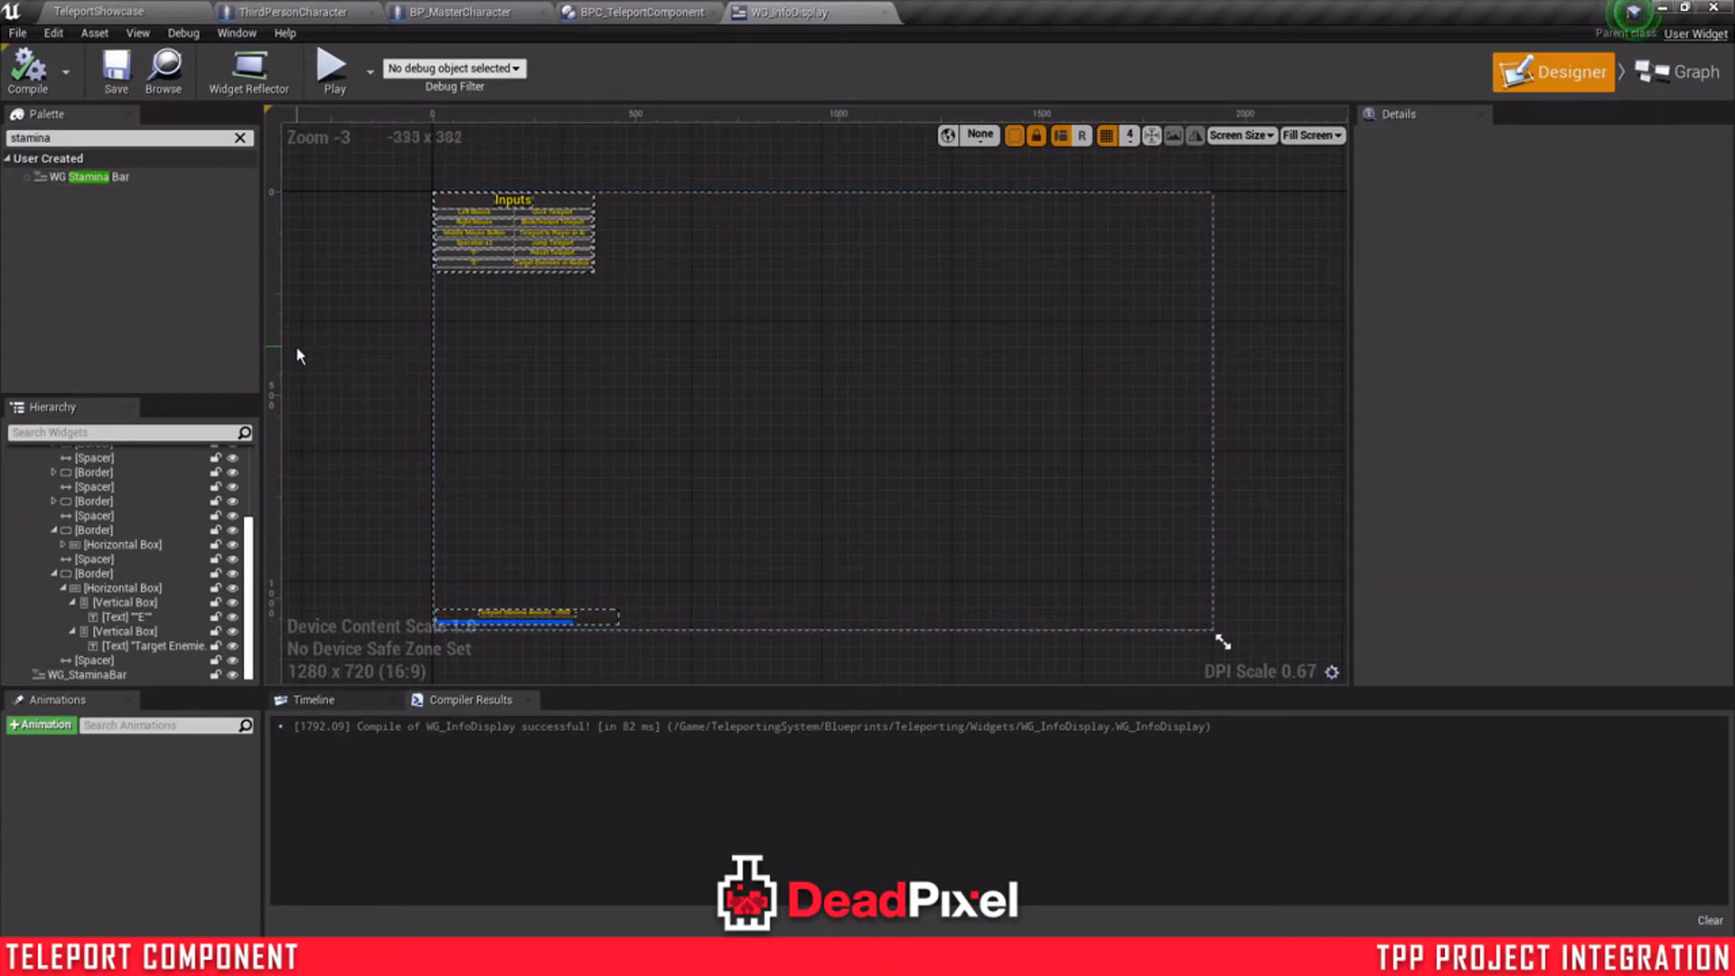
pyautogui.click(100, 12)
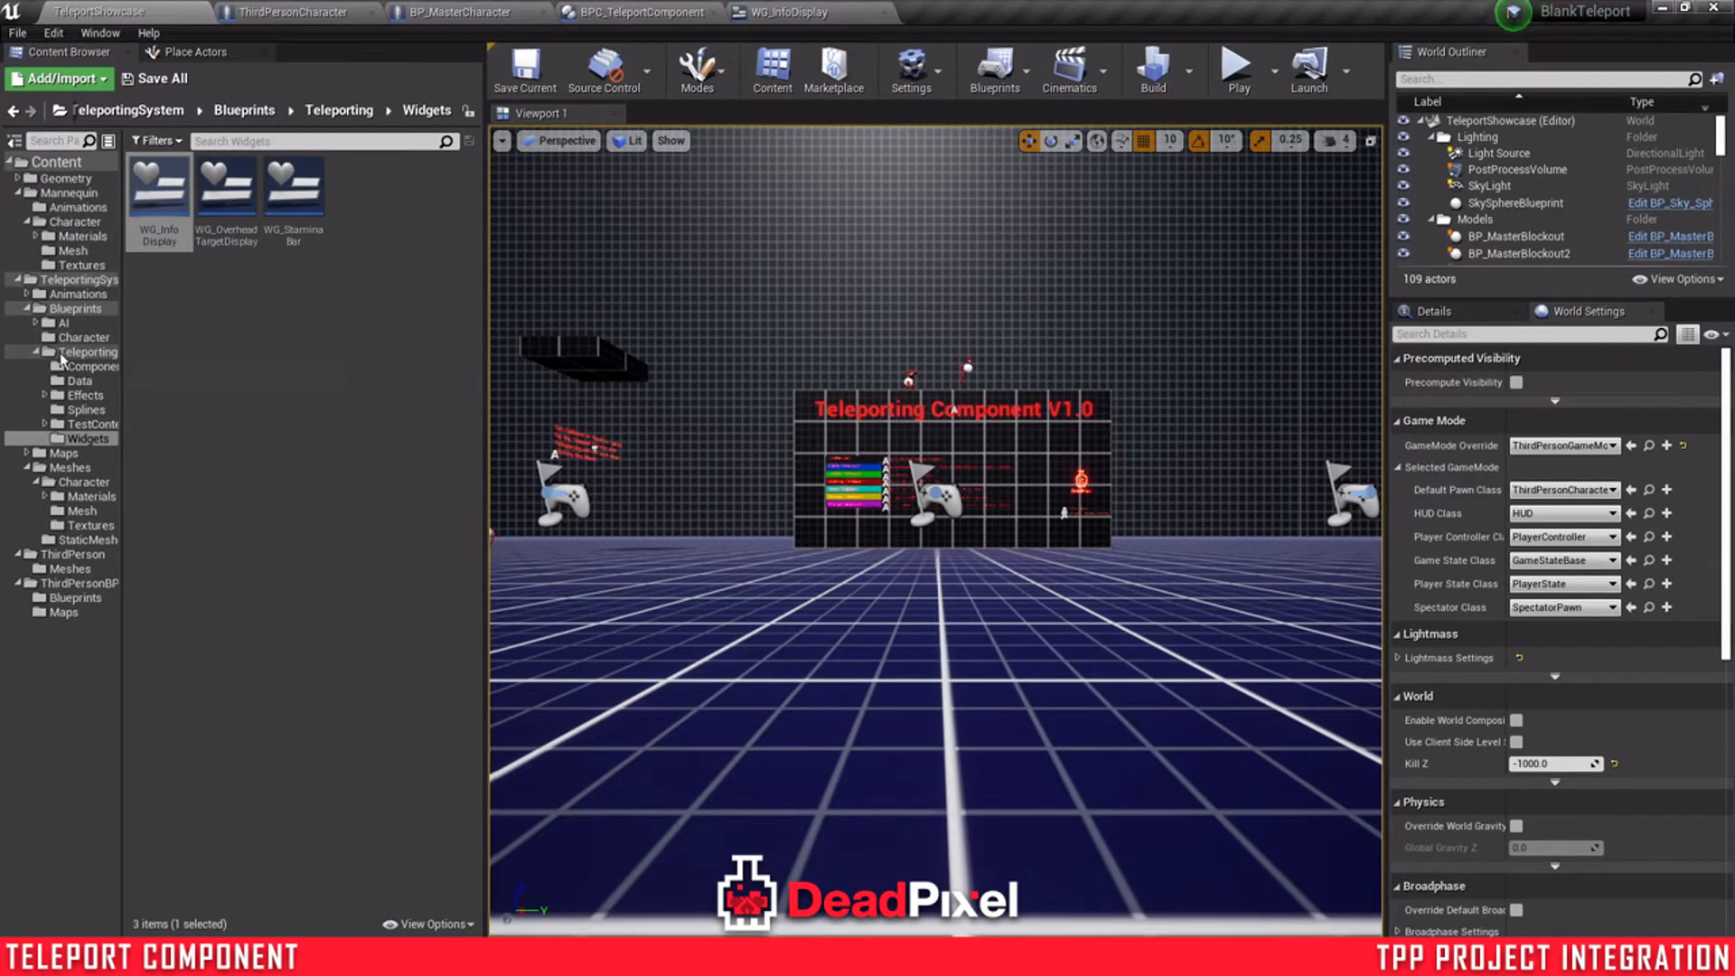
# - Create WG_HUD in ThirdPersonBP Blueprints with a WG_StaminaBar set to Size To Content
pyautogui.click(76, 307)
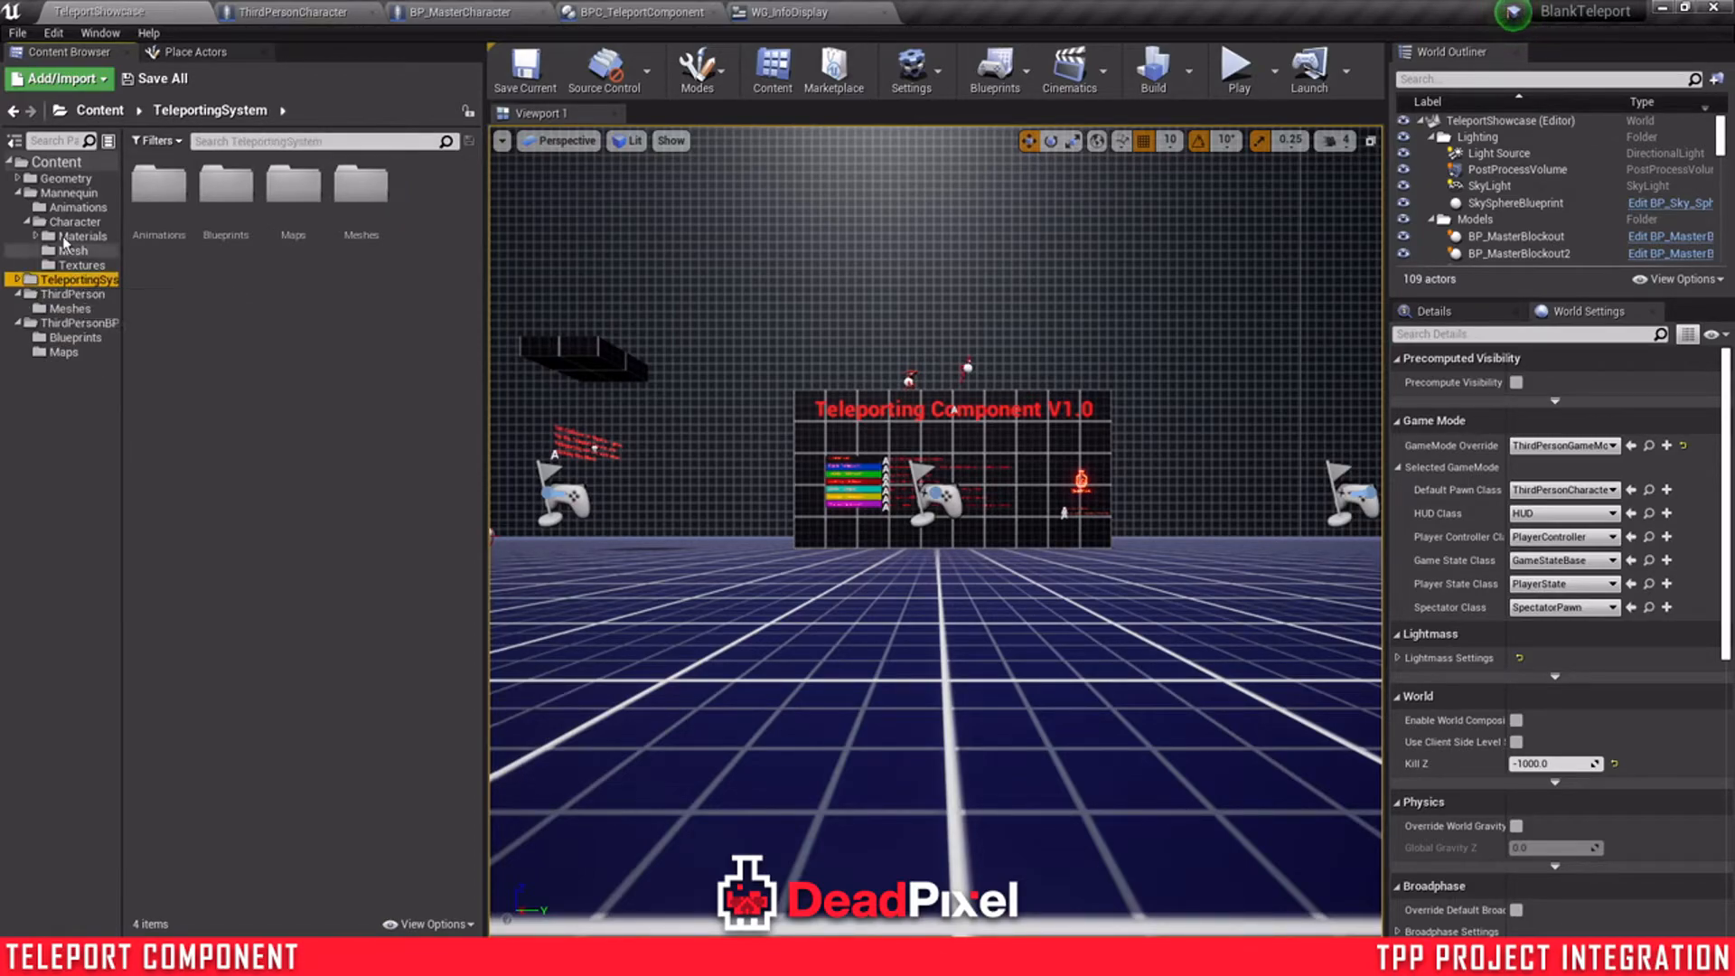
pyautogui.click(76, 336)
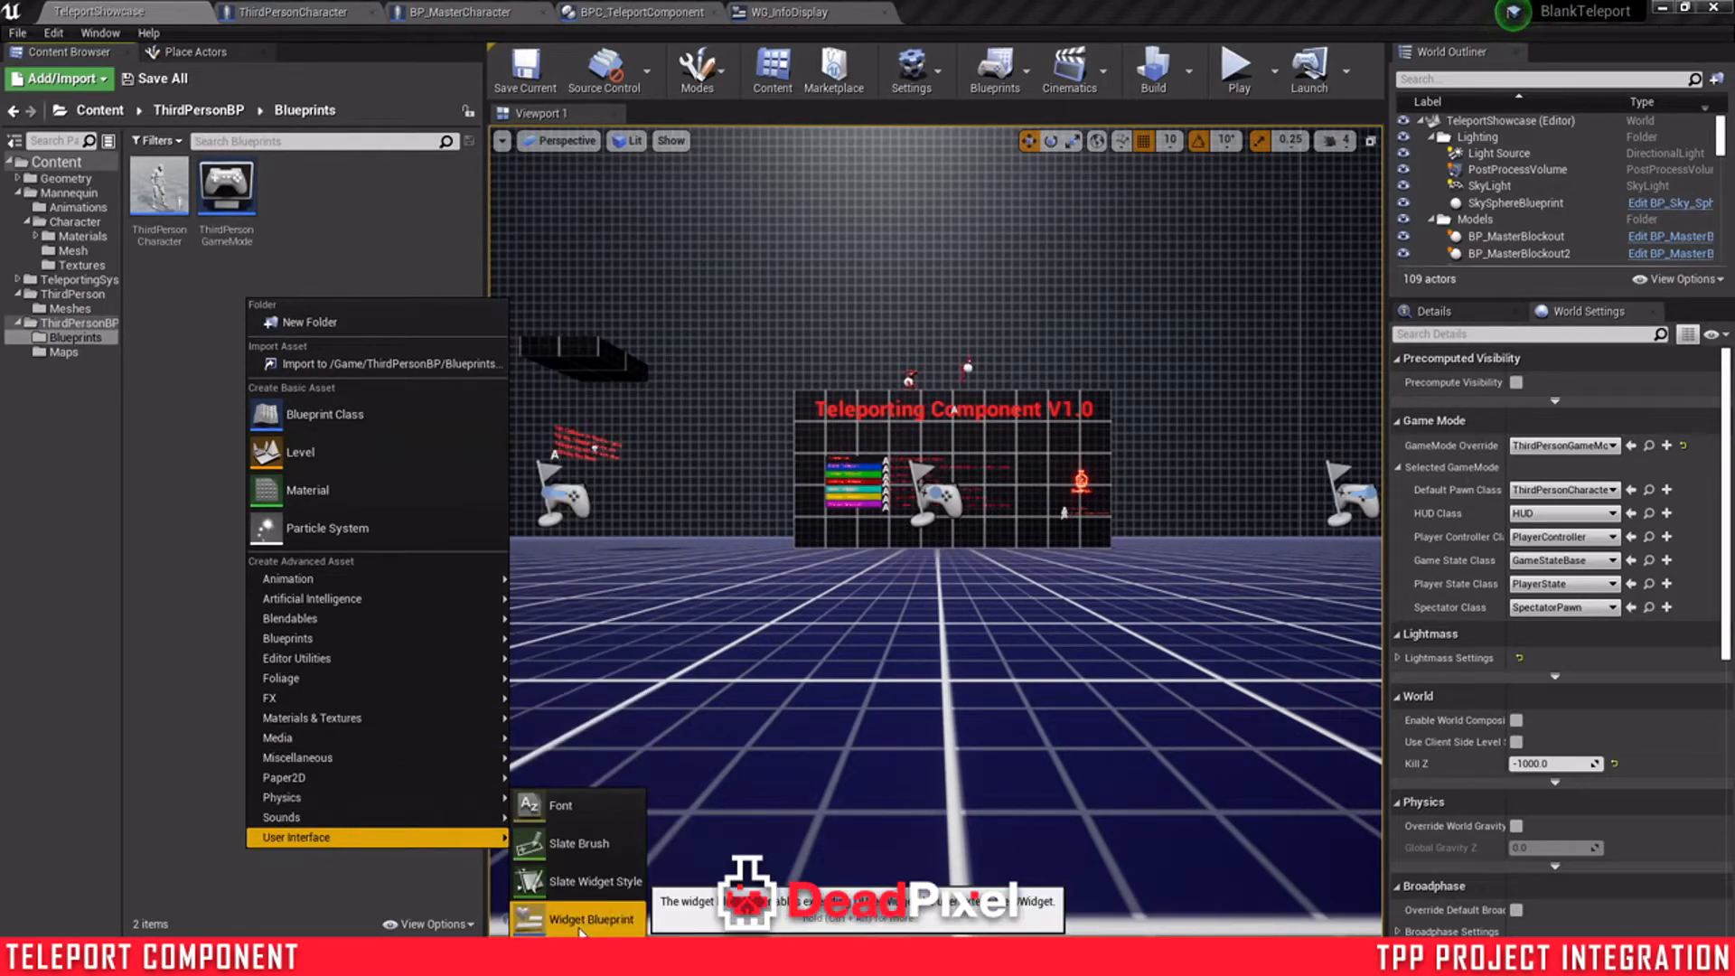
pyautogui.click(591, 920)
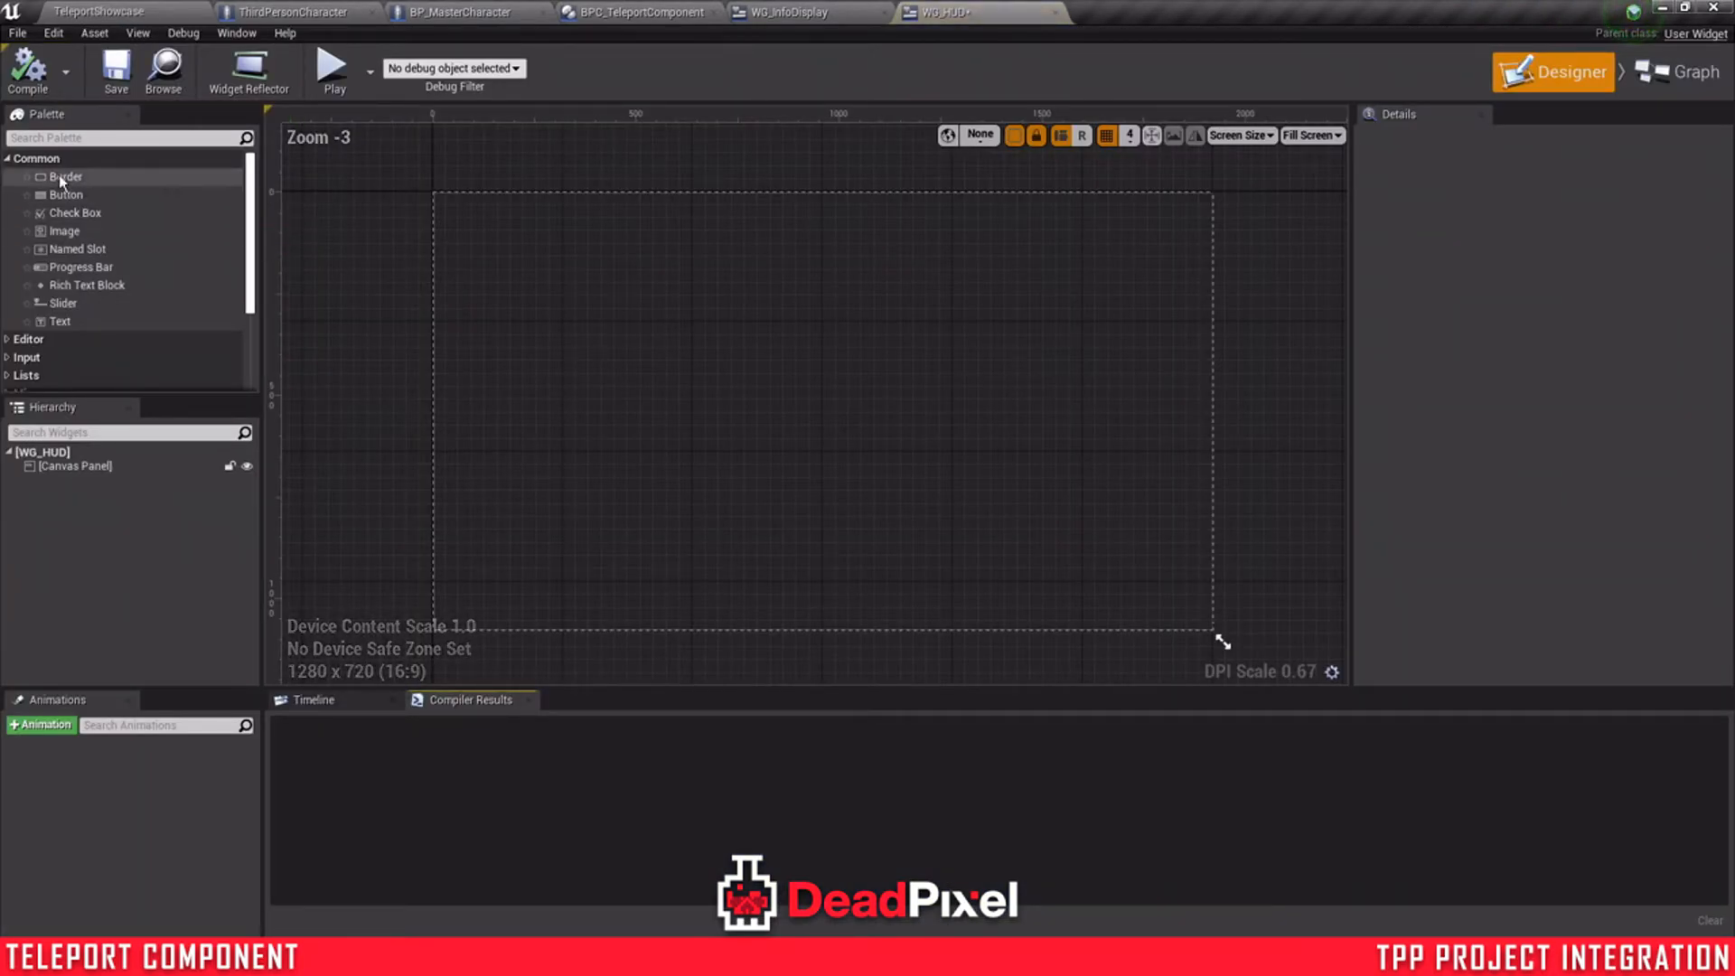
pyautogui.write('stamina')
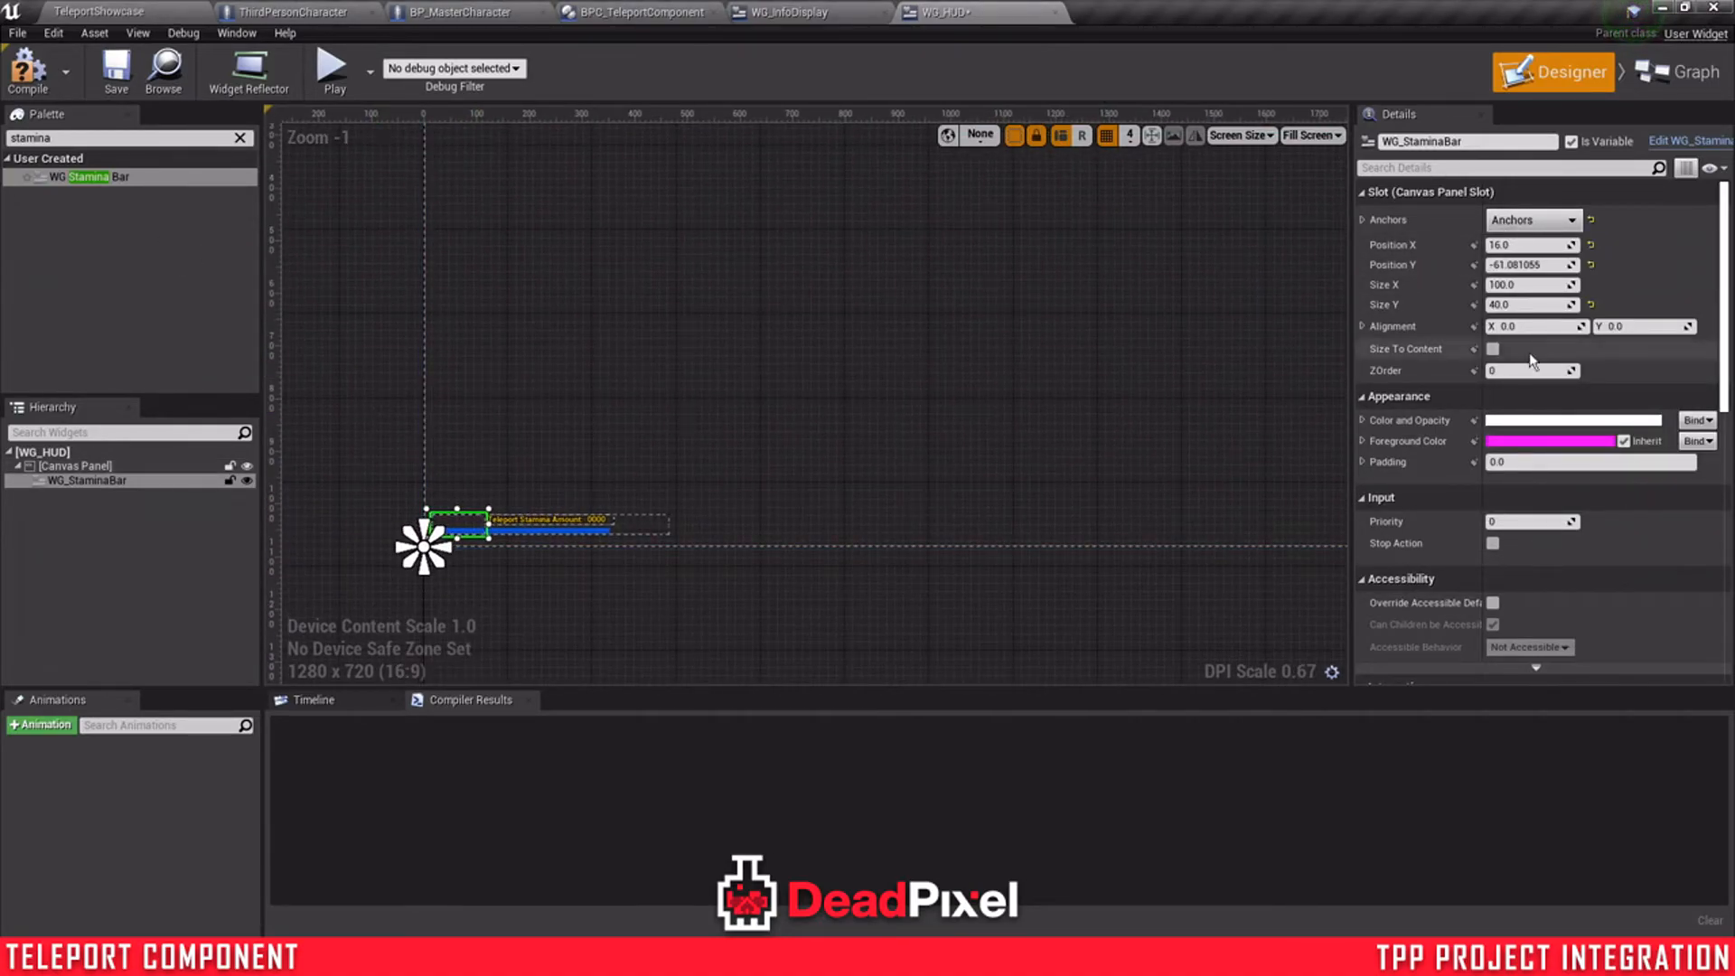
pyautogui.click(1493, 349)
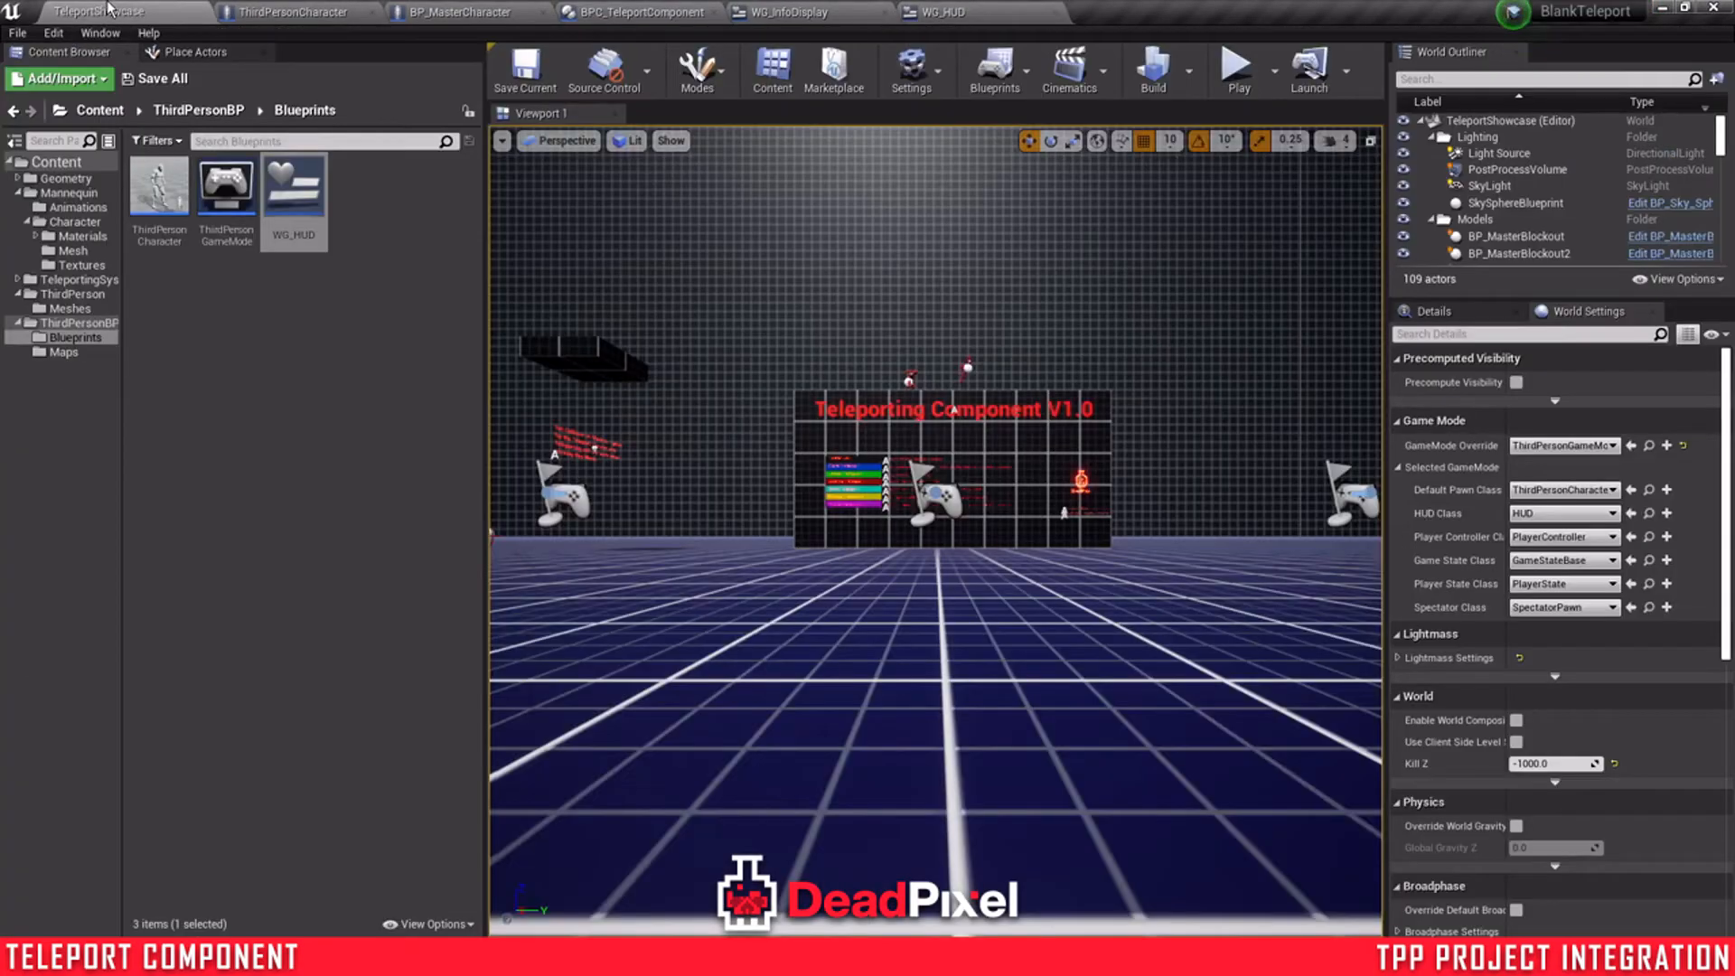
# - Add a Create Widget node for WG_HUD owned by Get Player Controller in ThirdPersonCharacter
pyautogui.click(291, 13)
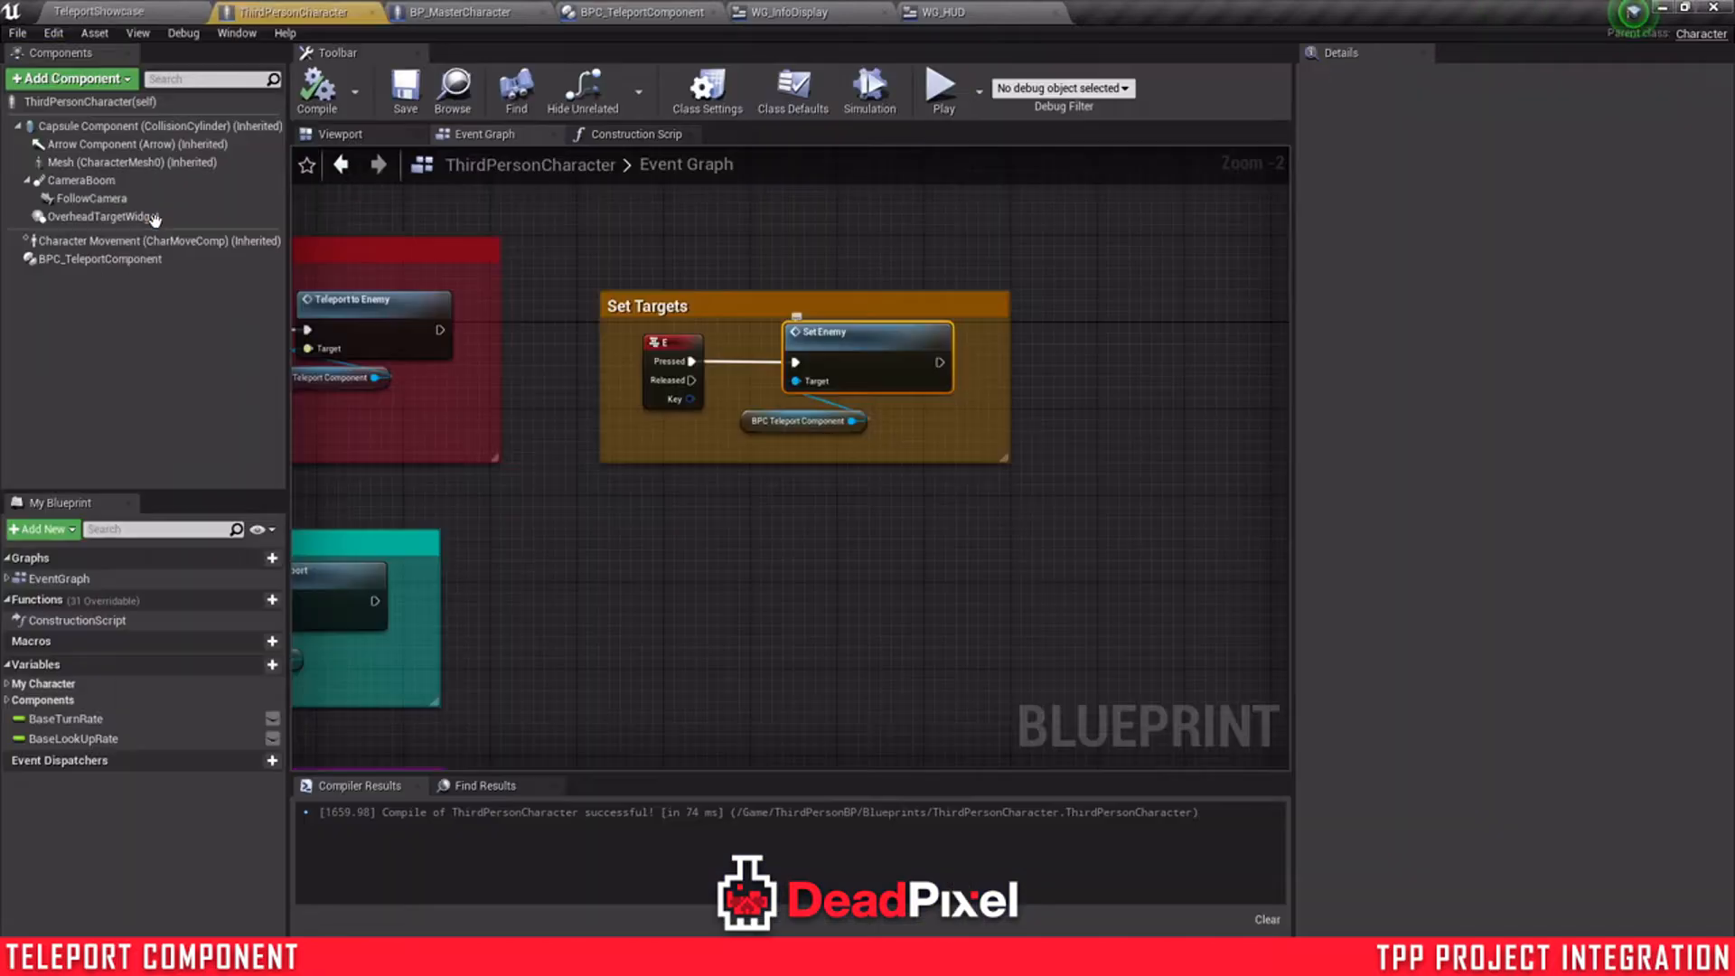
pyautogui.scroll(-3)
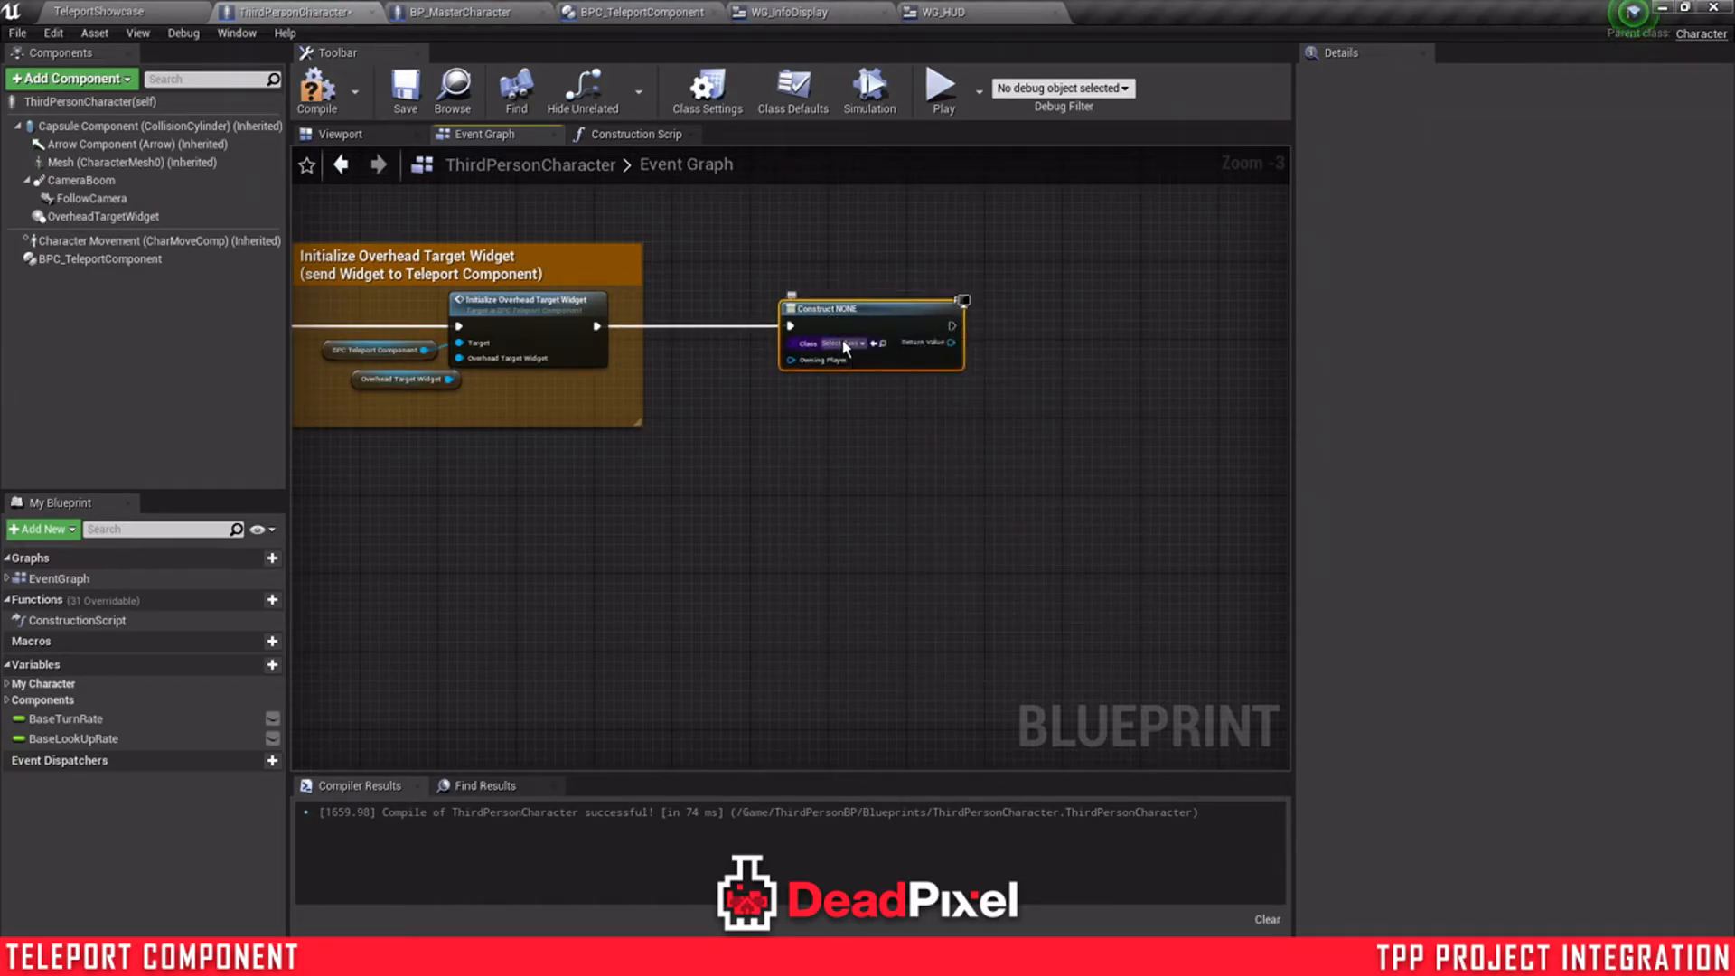
pyautogui.click(844, 343)
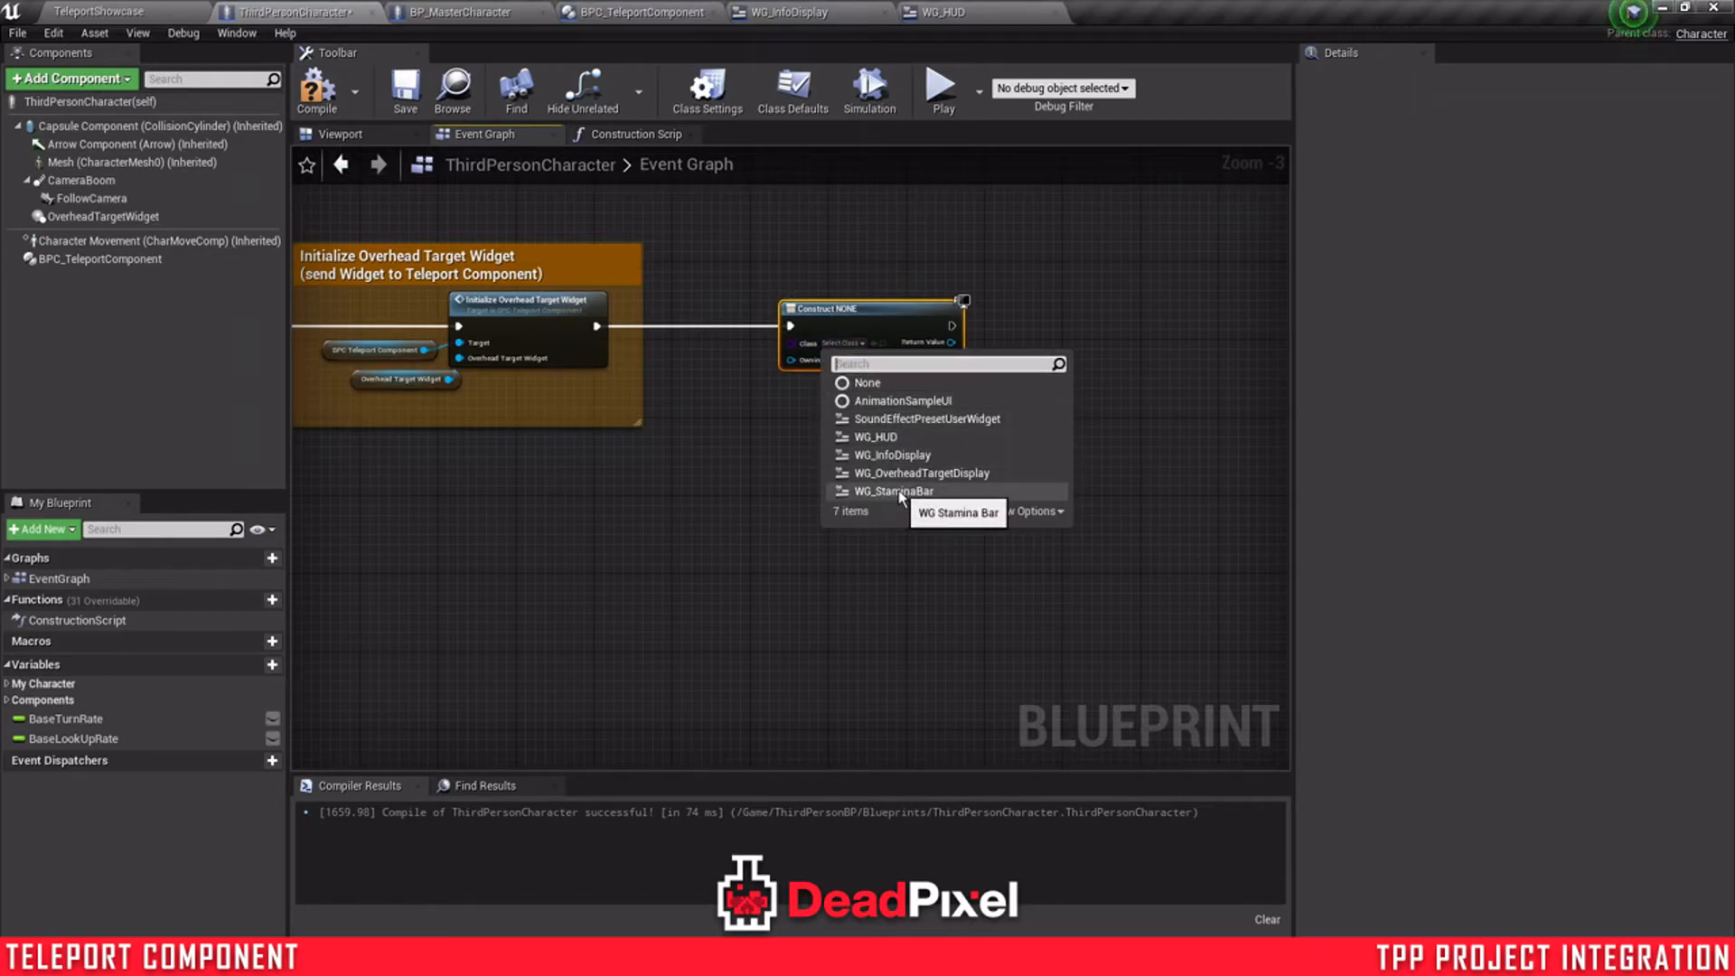
pyautogui.click(875, 435)
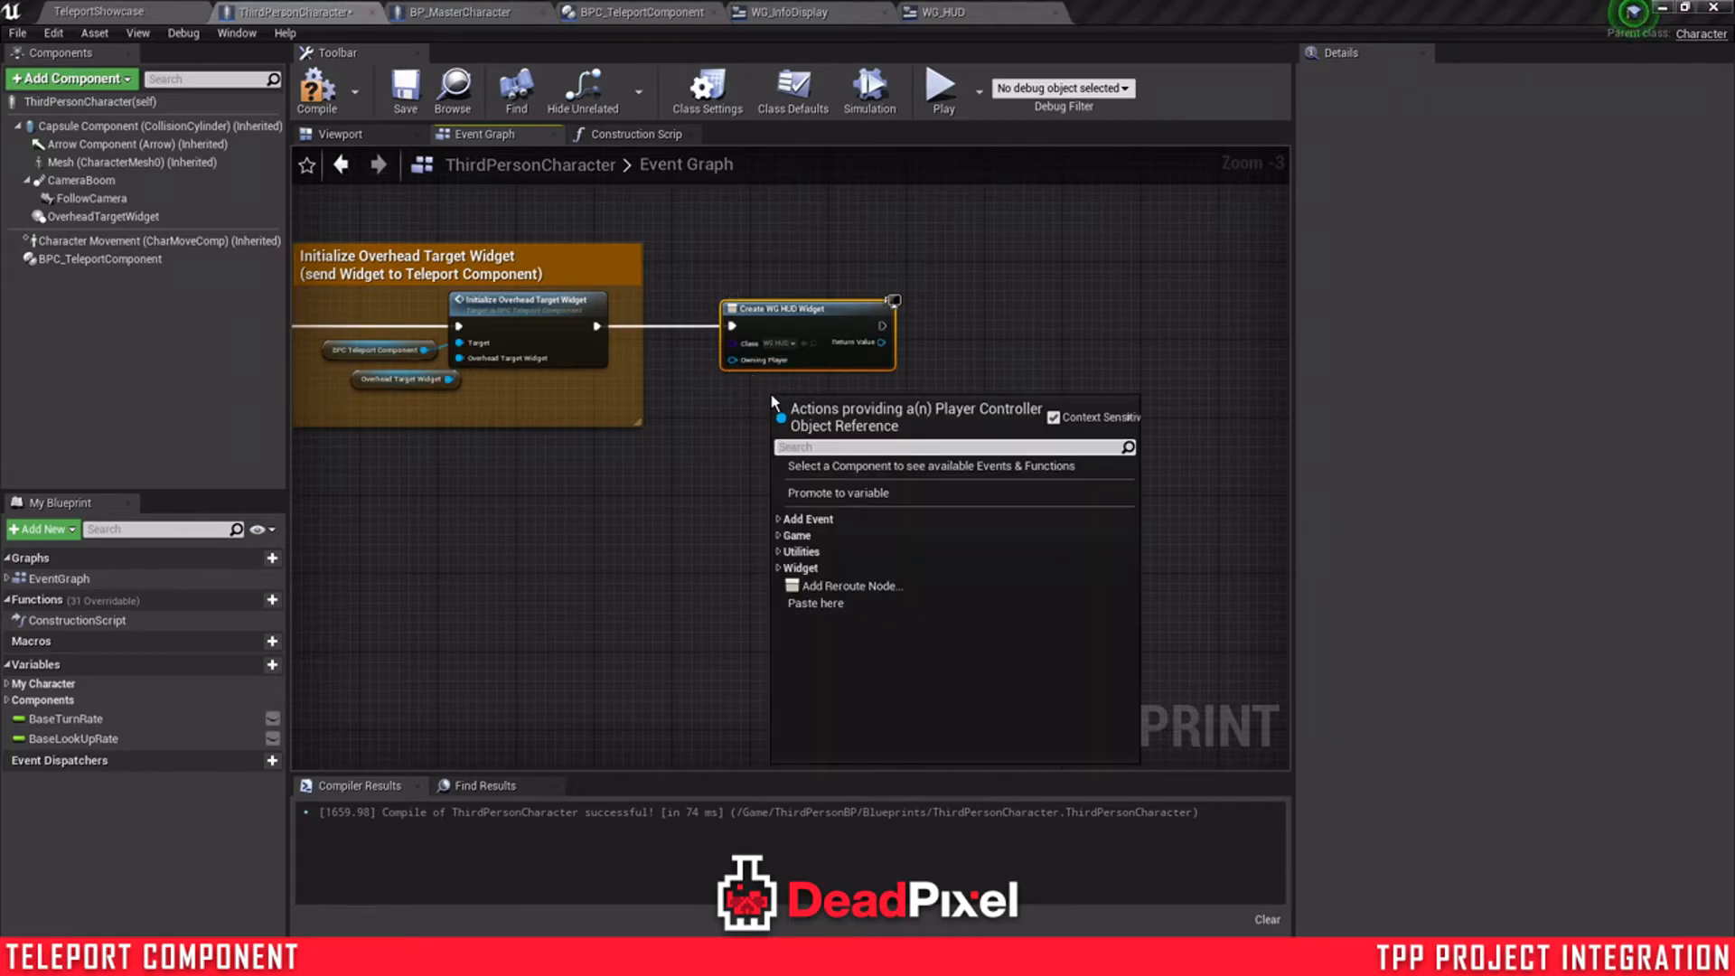
pyautogui.write('player con')
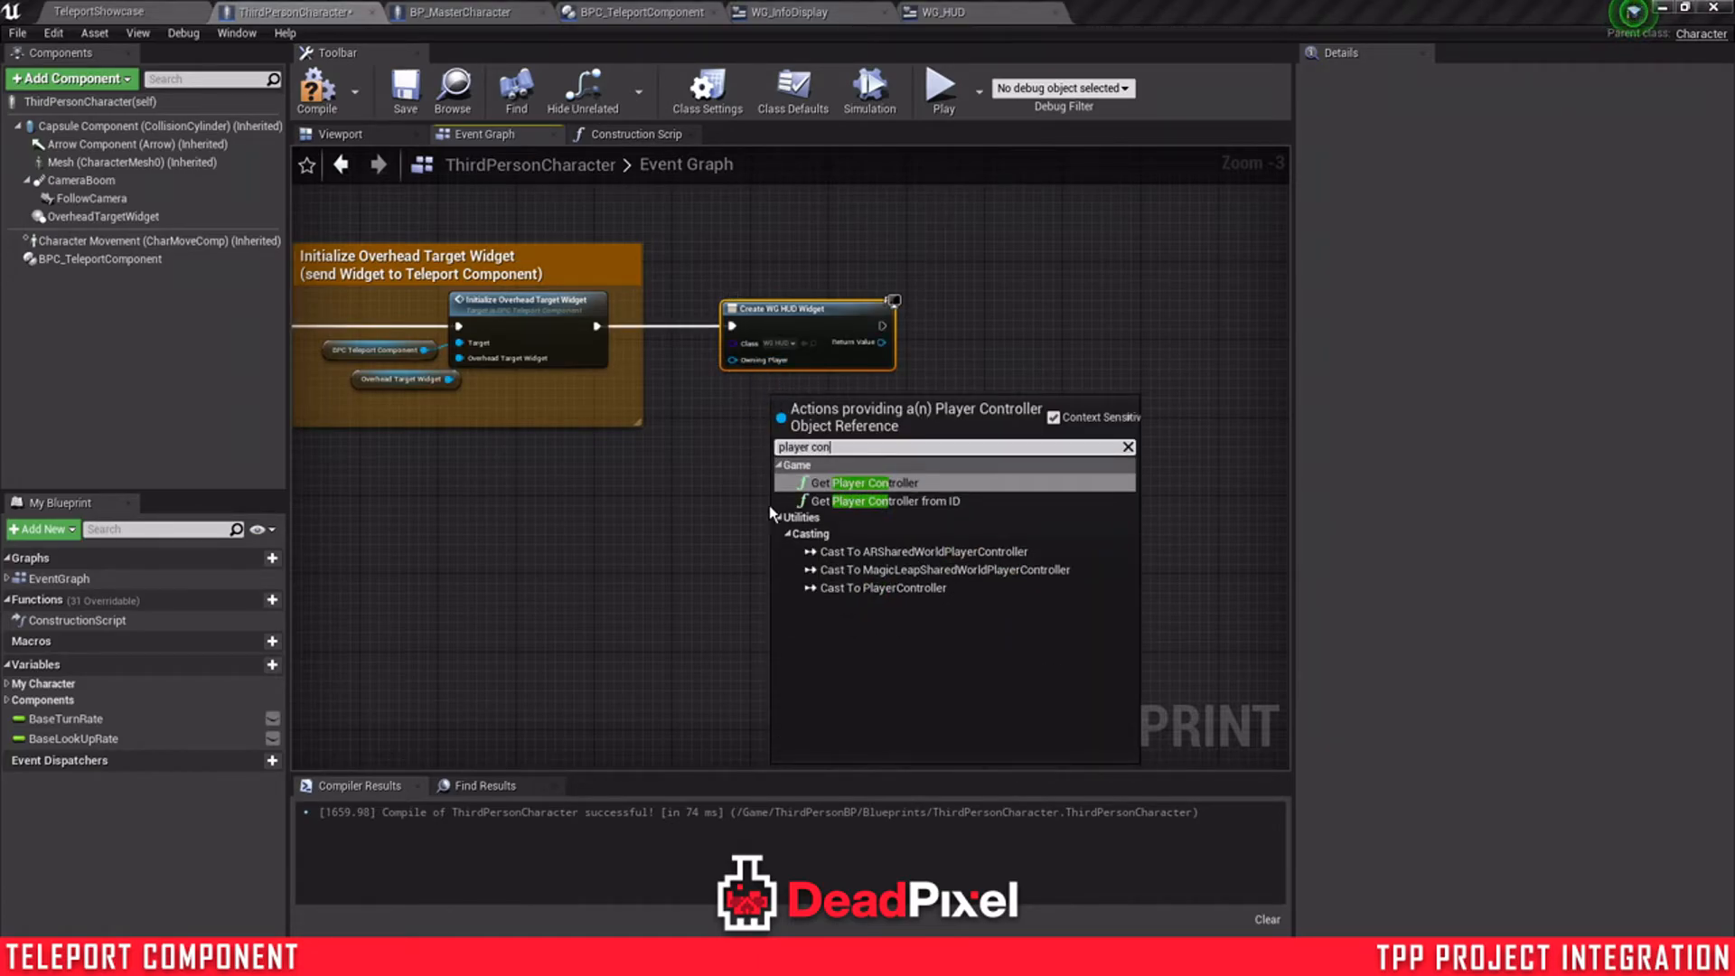
pyautogui.click(867, 483)
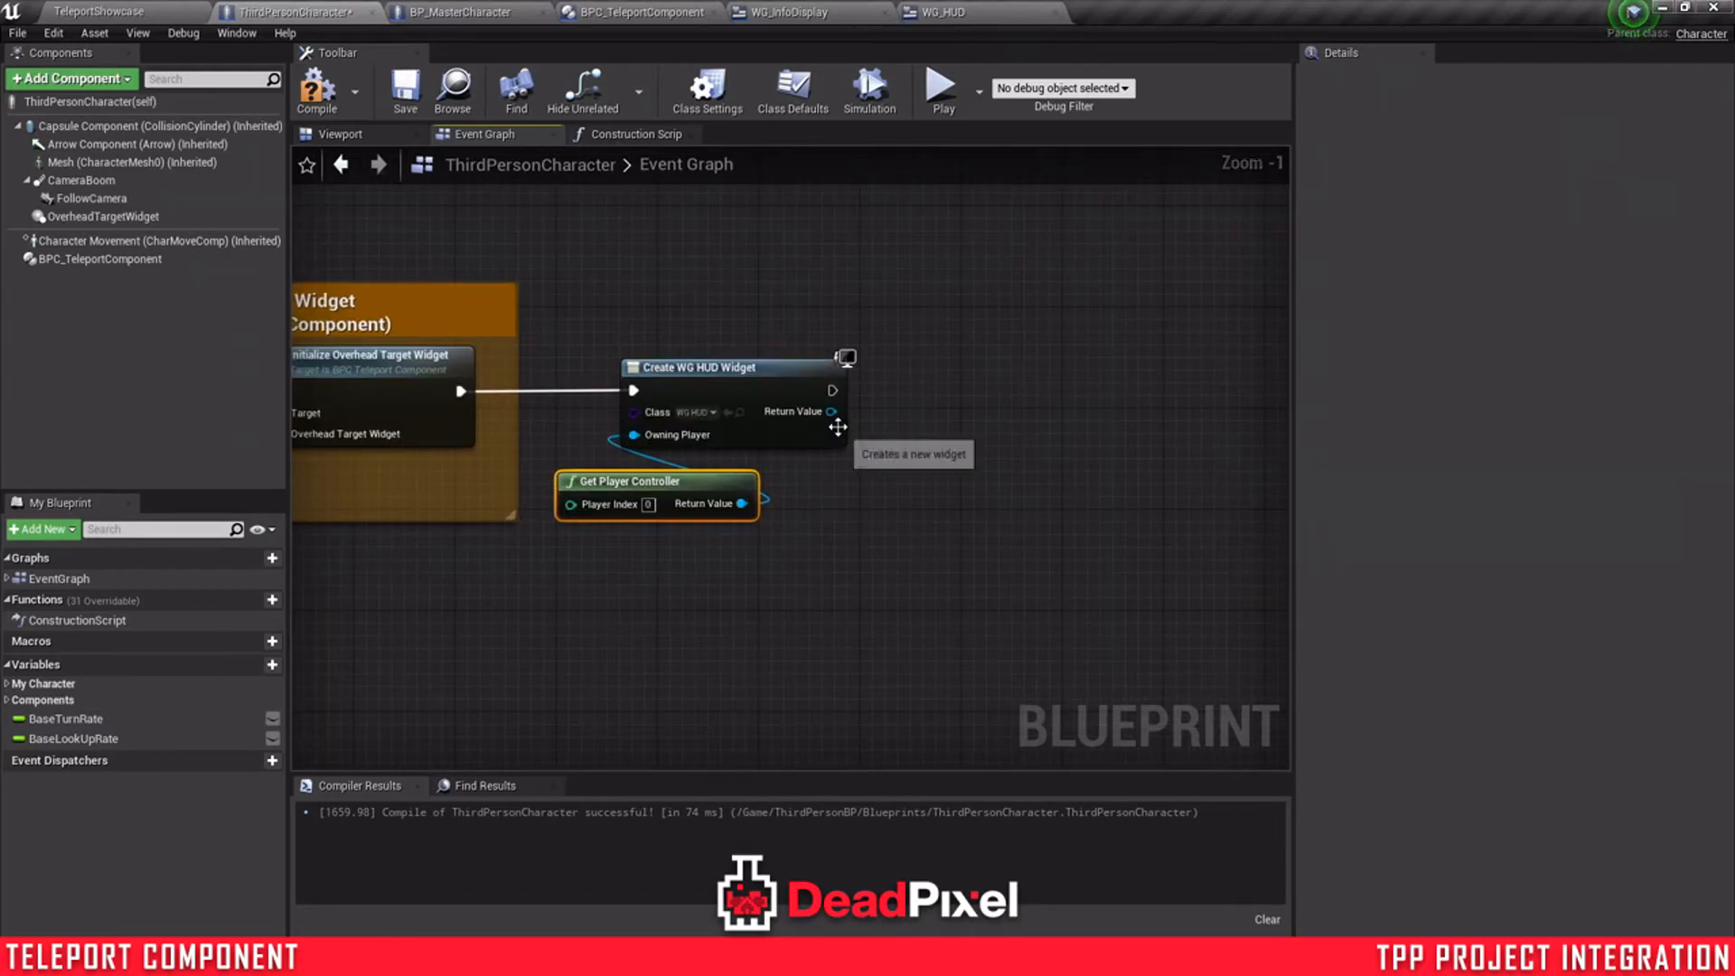
# - Promote the widget to a HUDRef variable, add it to the viewport, and wrap the nodes in a 'Create HUD' comment
pyautogui.moveTo(831, 410); pyautogui.dragTo(911, 403)
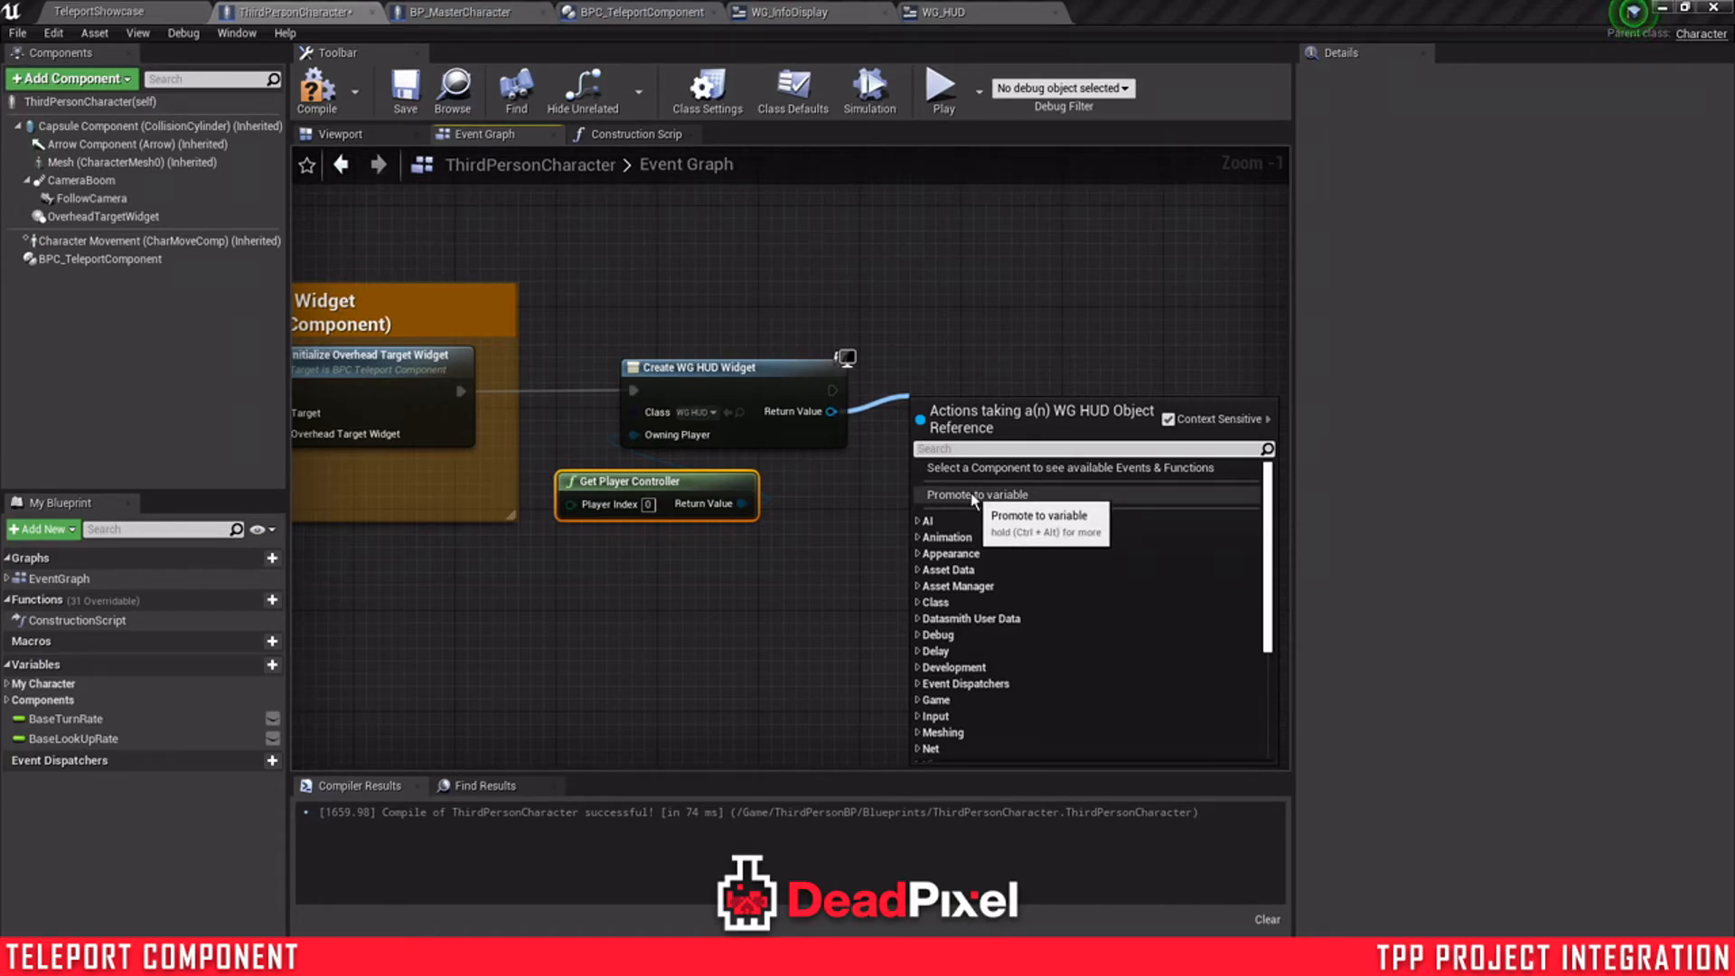
pyautogui.click(974, 495)
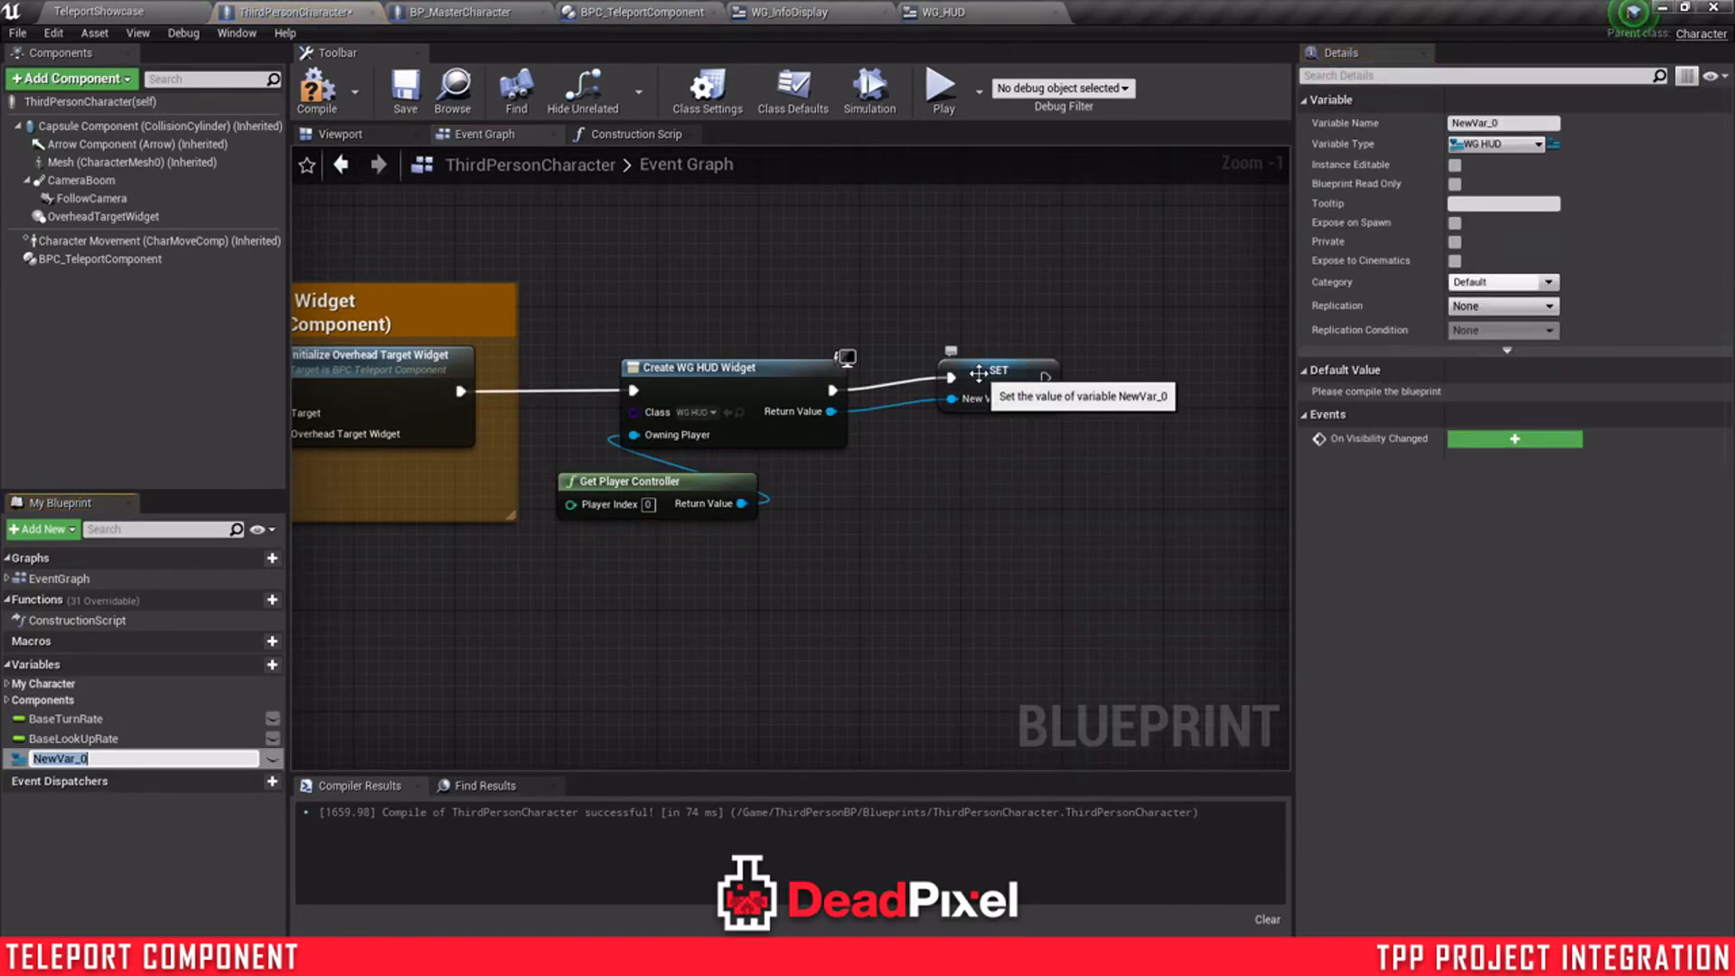
pyautogui.write('HUDRef')
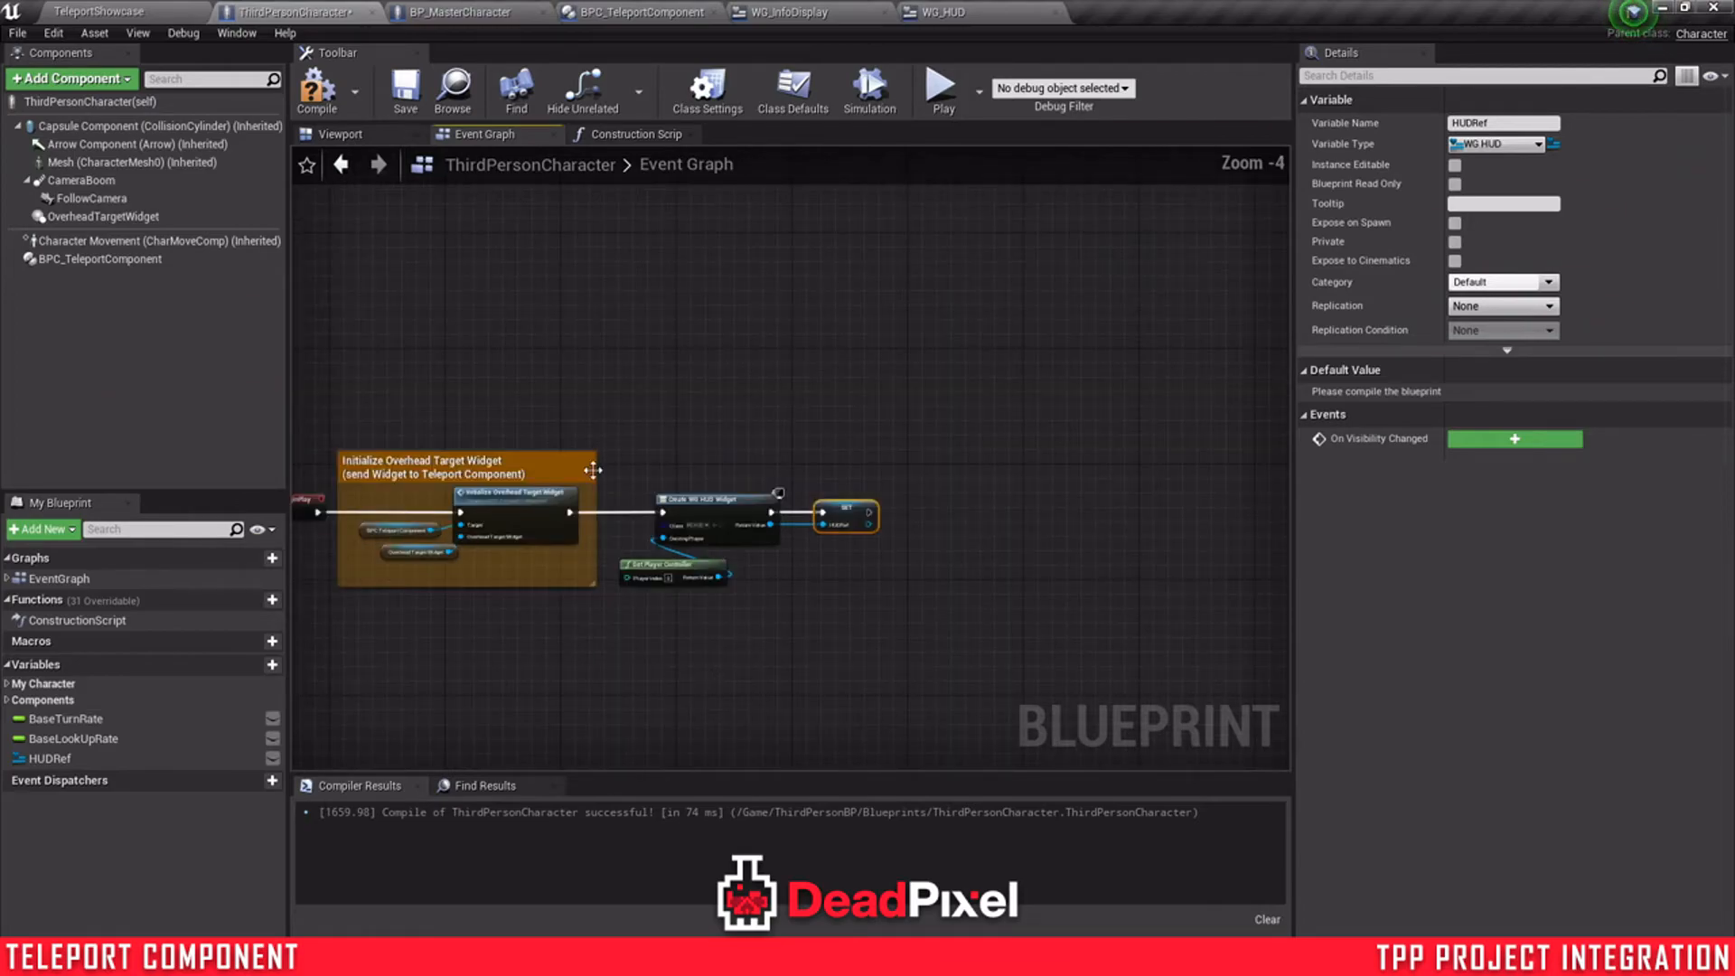
pyautogui.moveTo(868, 566)
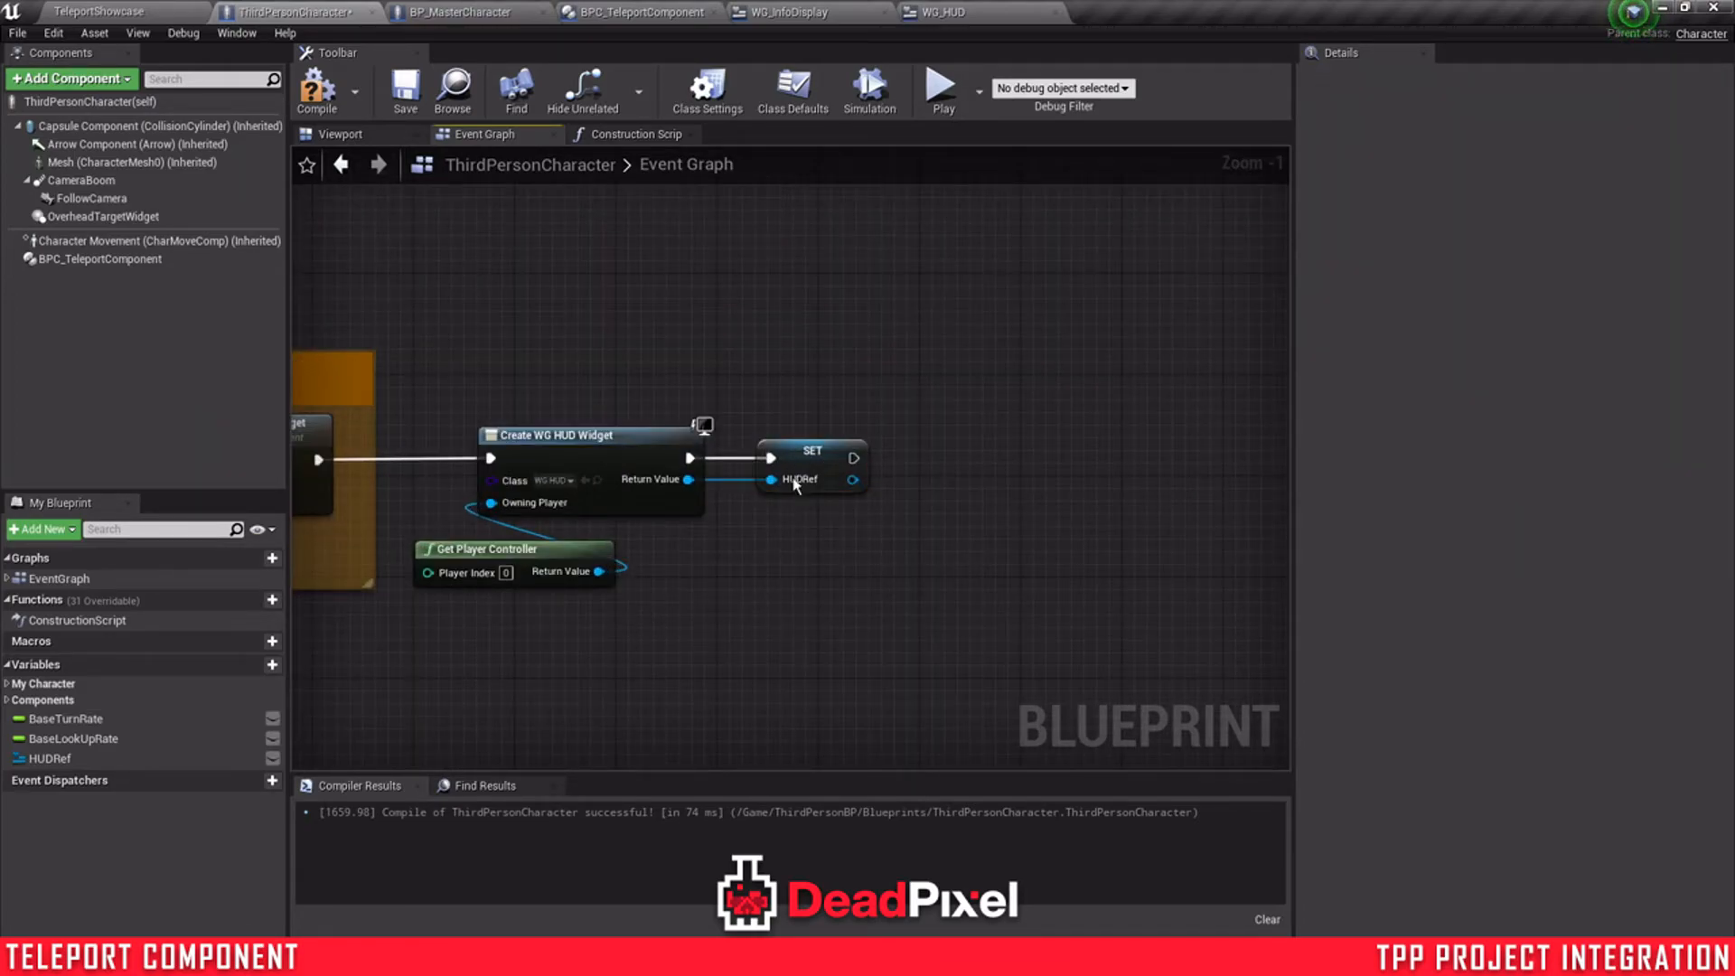
pyautogui.click(812, 459)
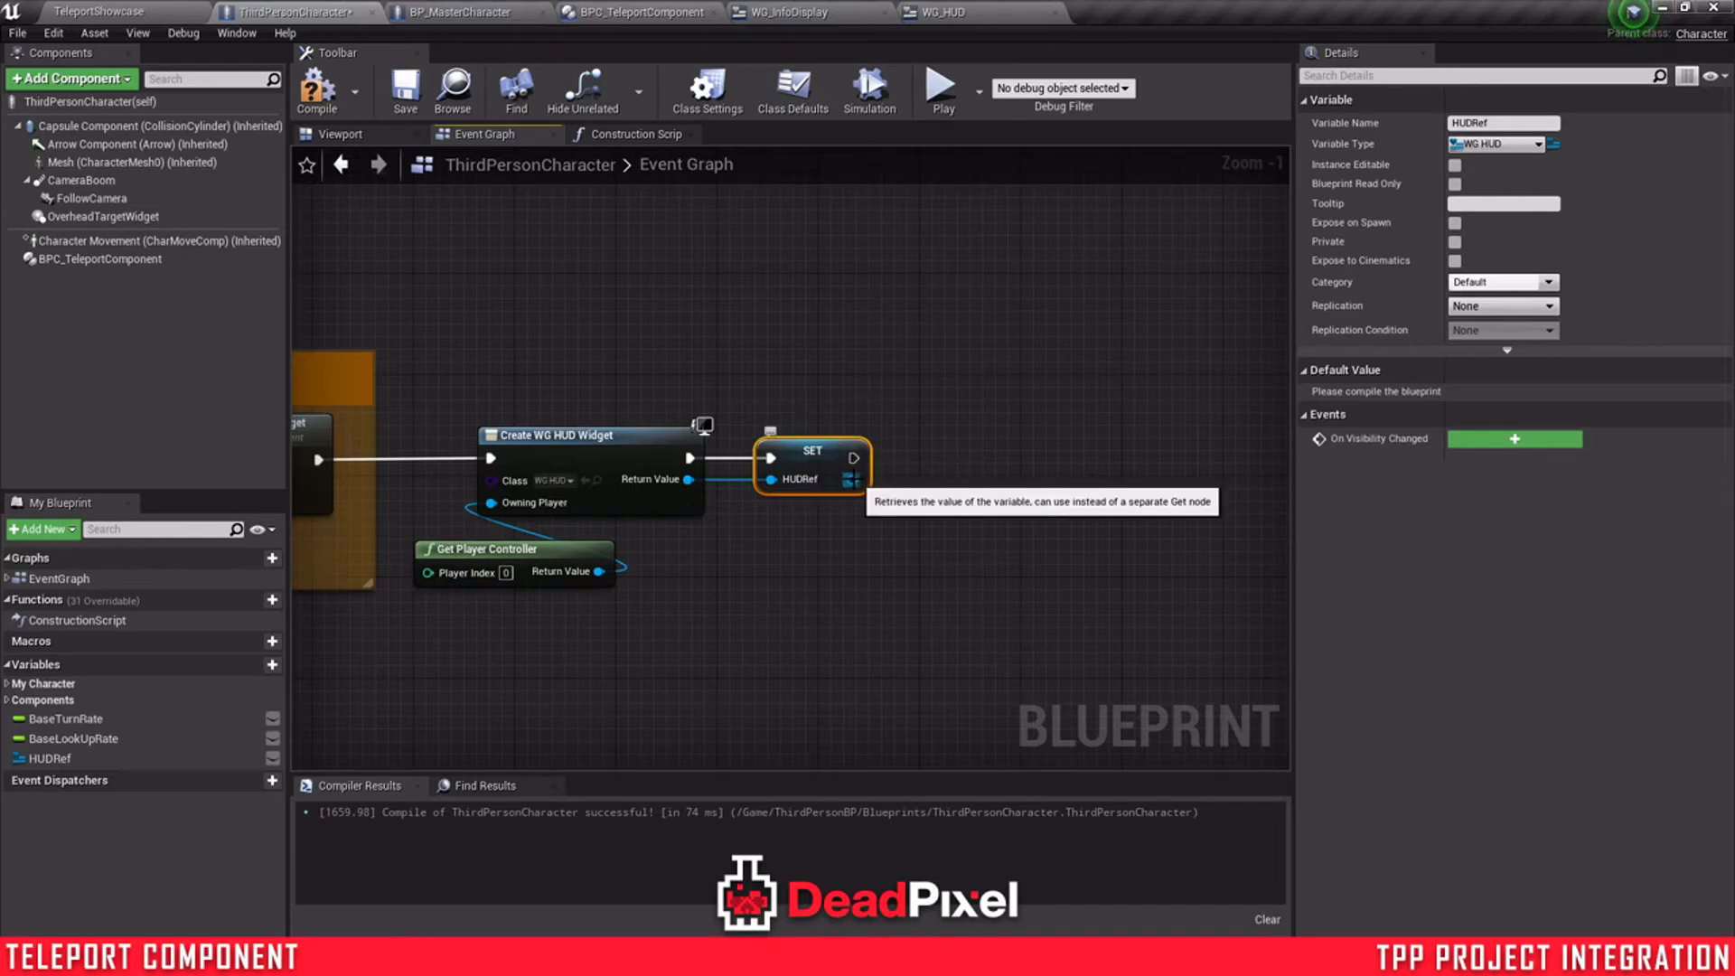
pyautogui.moveTo(855, 457); pyautogui.dragTo(945, 461)
pyautogui.write('C')
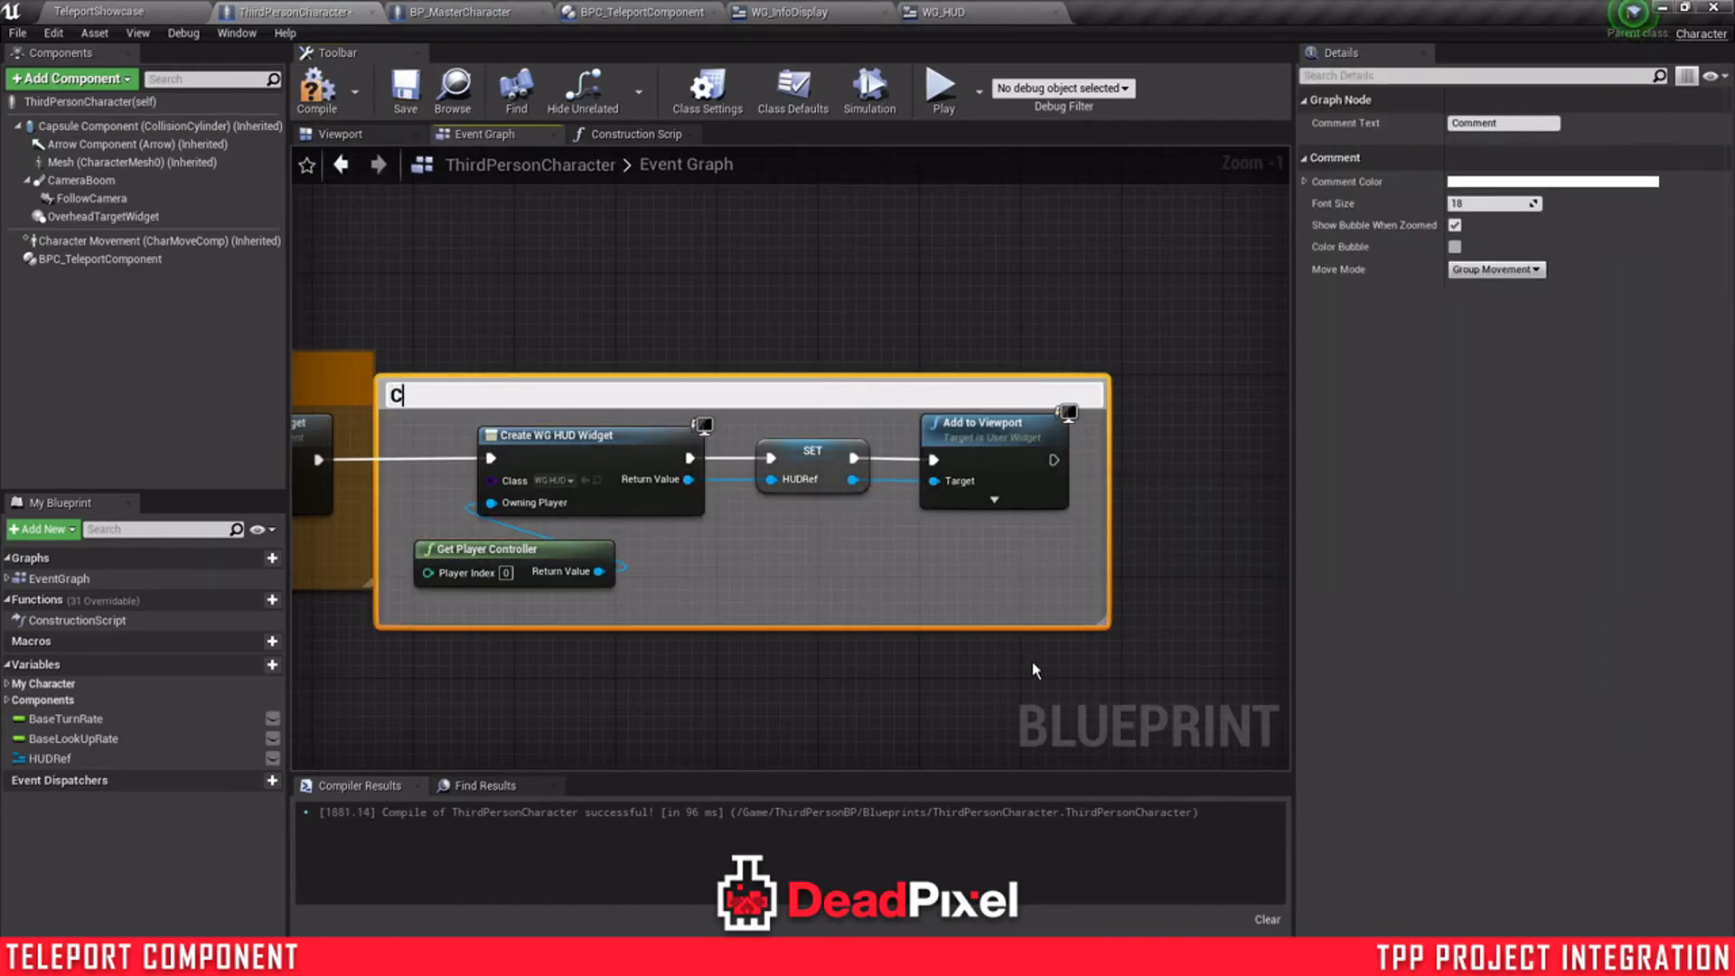
pyautogui.write('reate HUD Ref and Add HUD to')
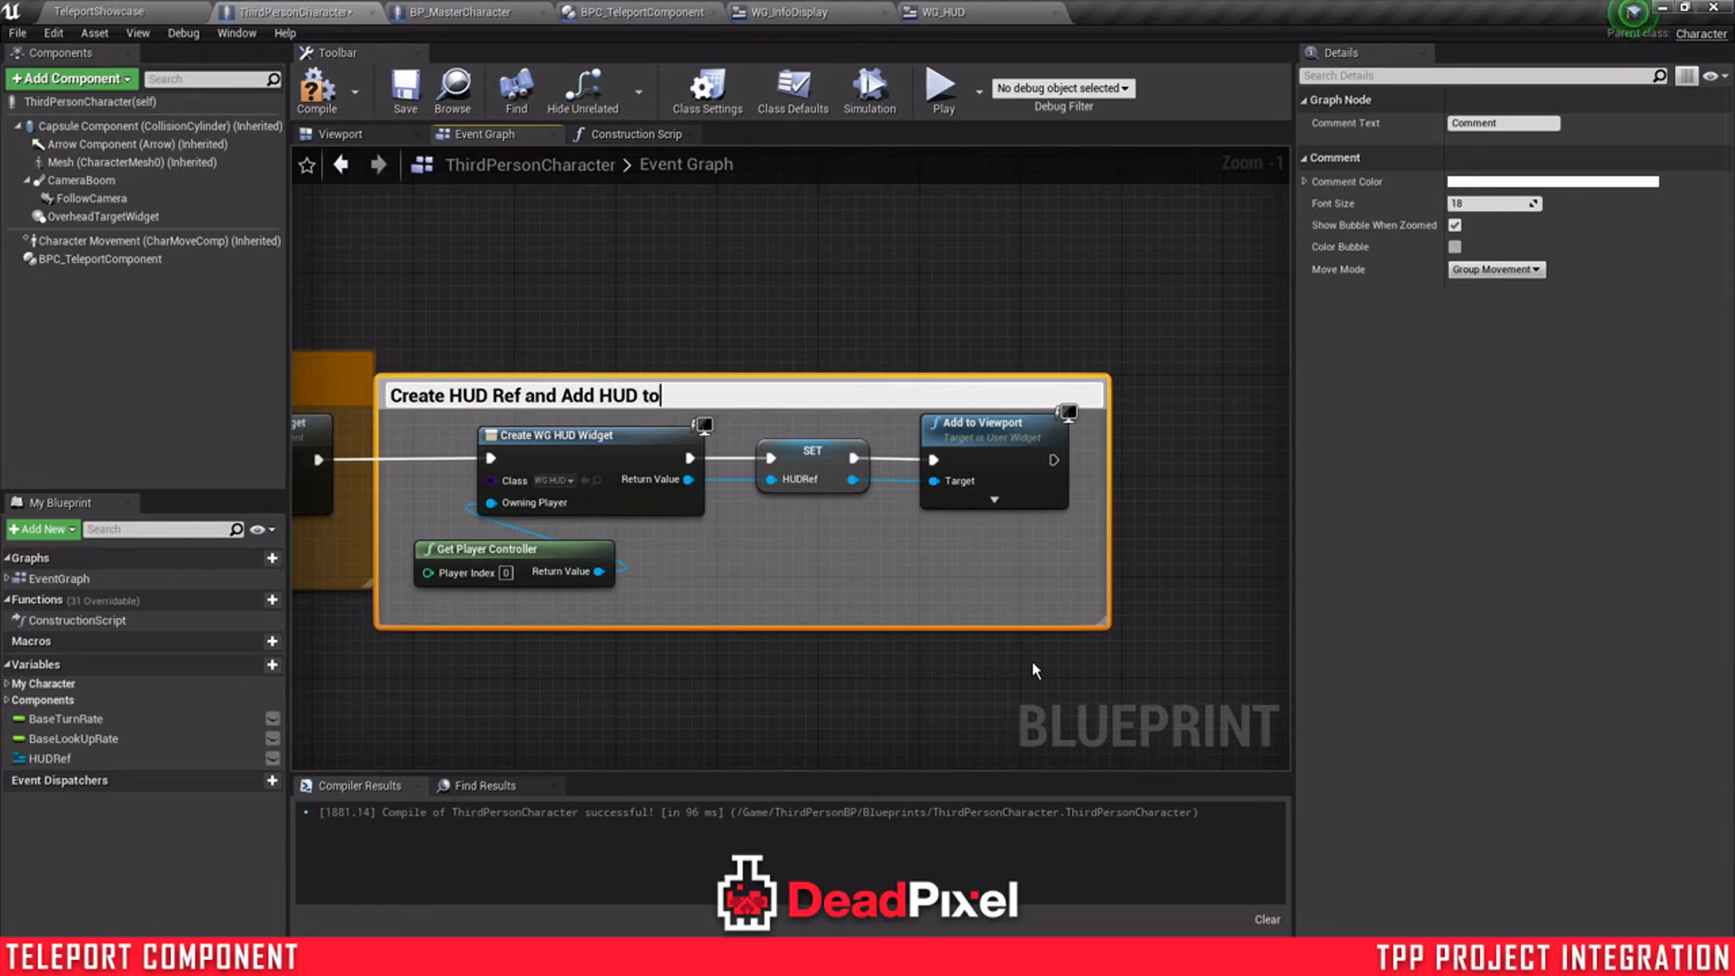
pyautogui.write('Viewport')
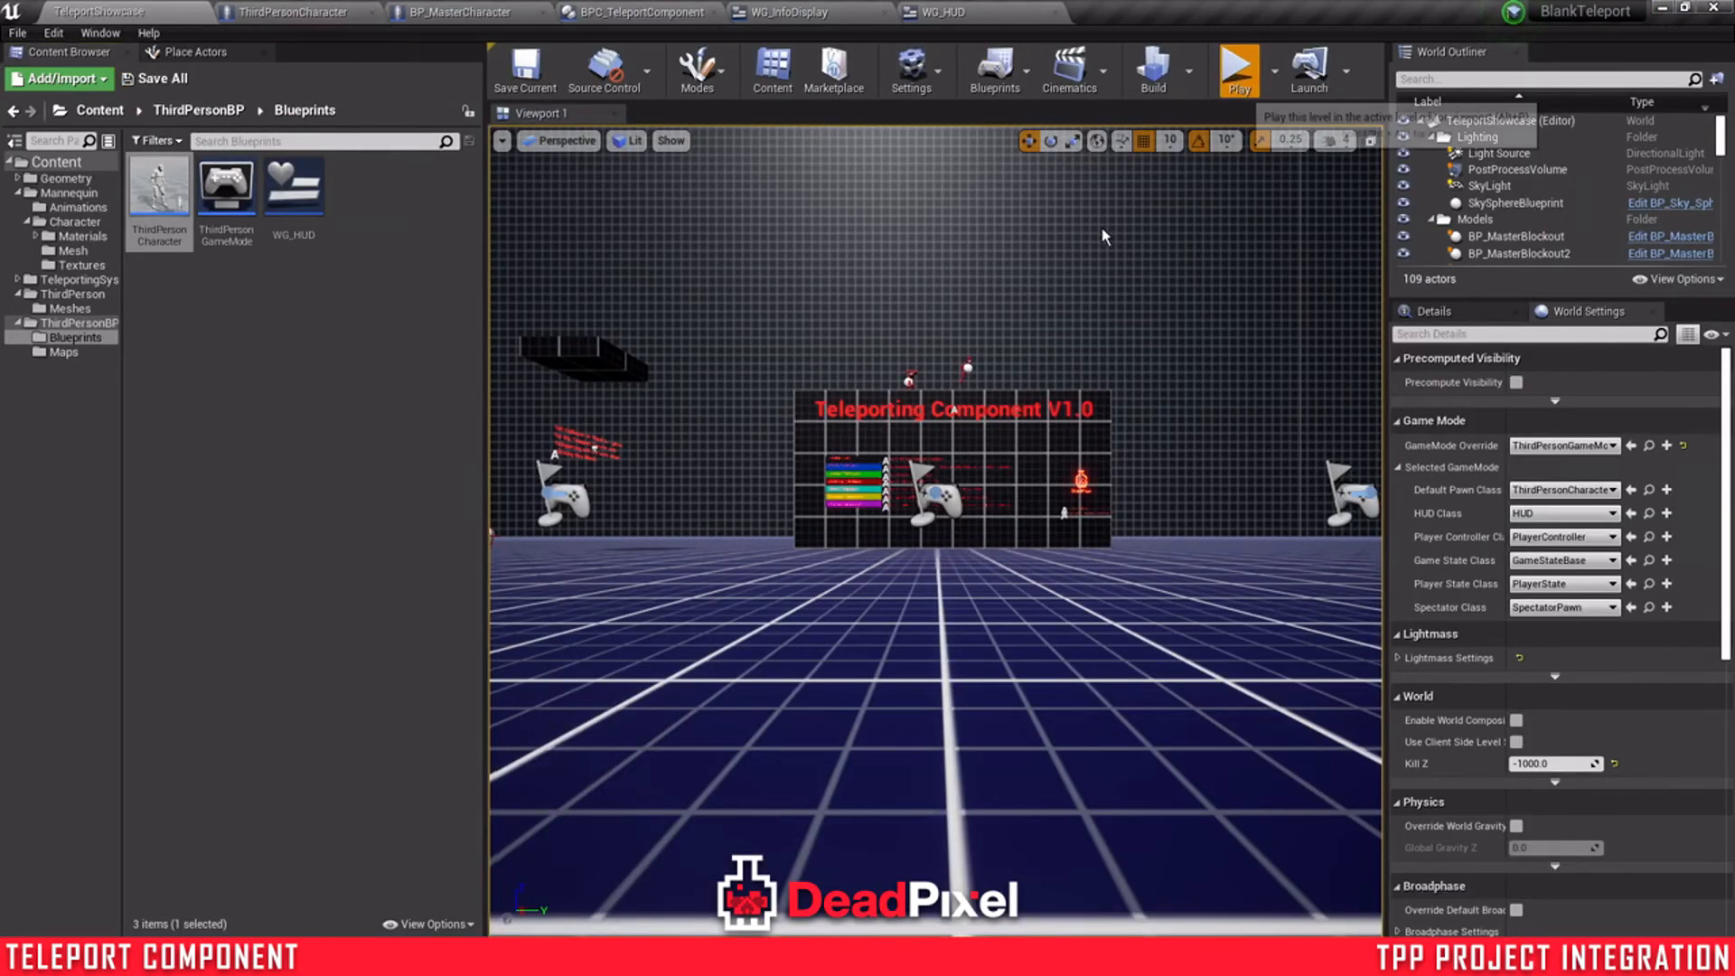
# - Play the level to see the Teleport Stamina Amount bar, then stop the test
pyautogui.click(1236, 69)
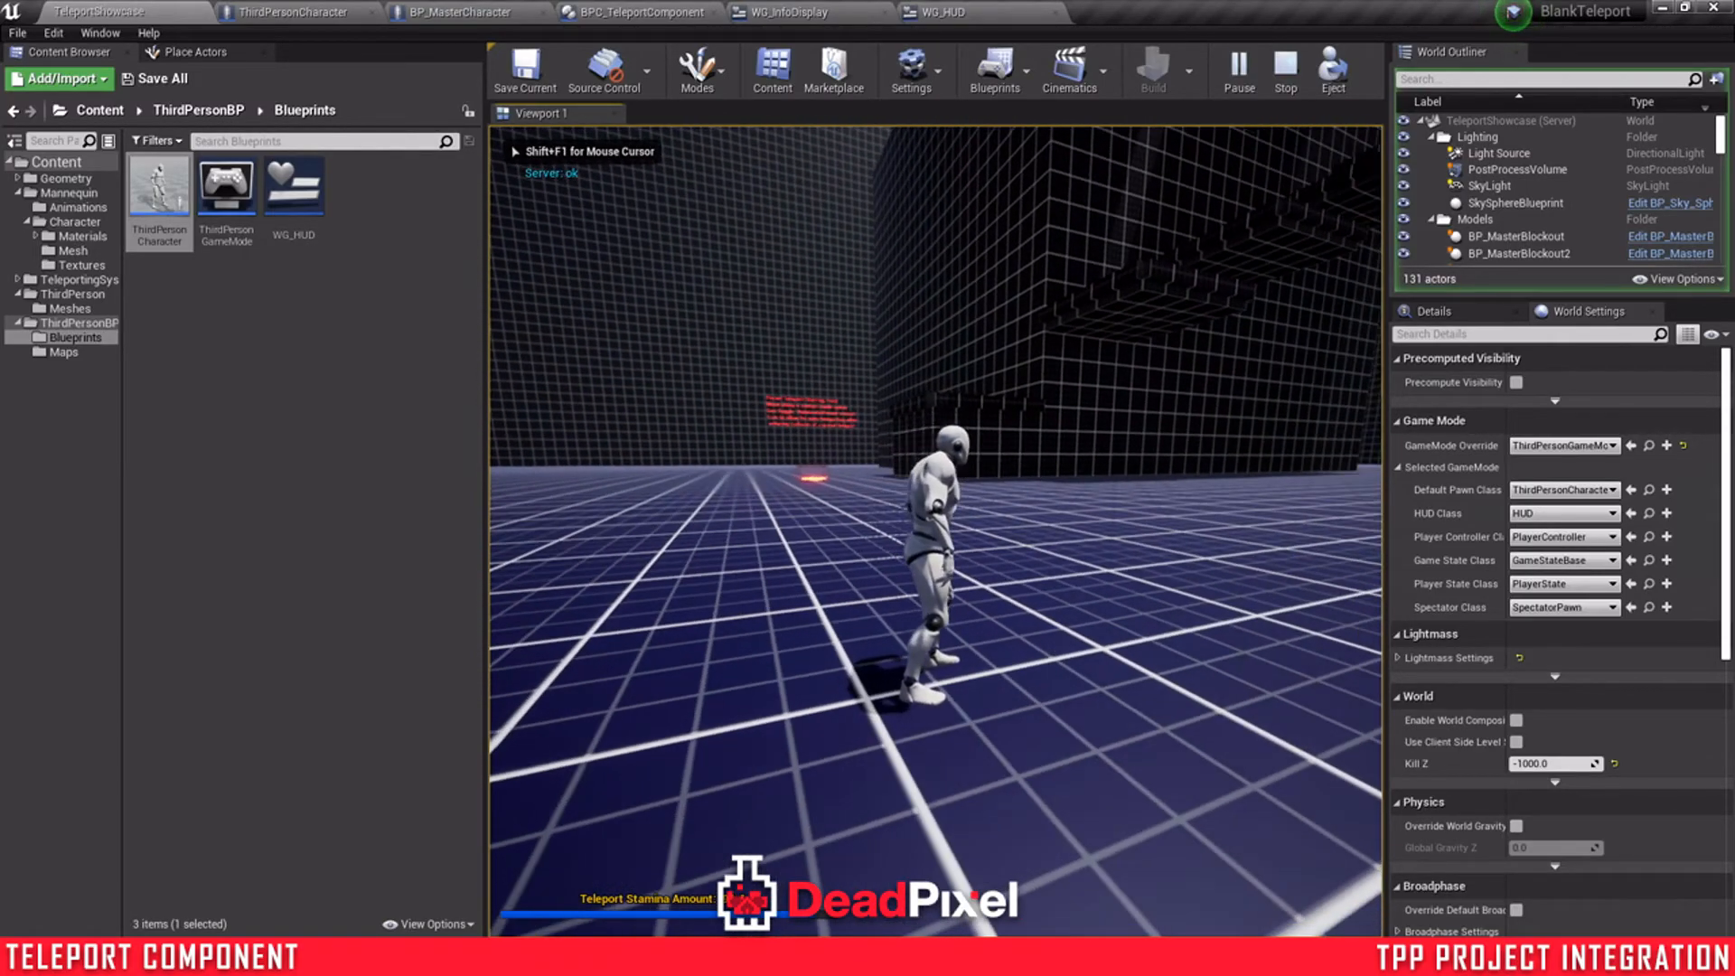
pyautogui.click(454, 13)
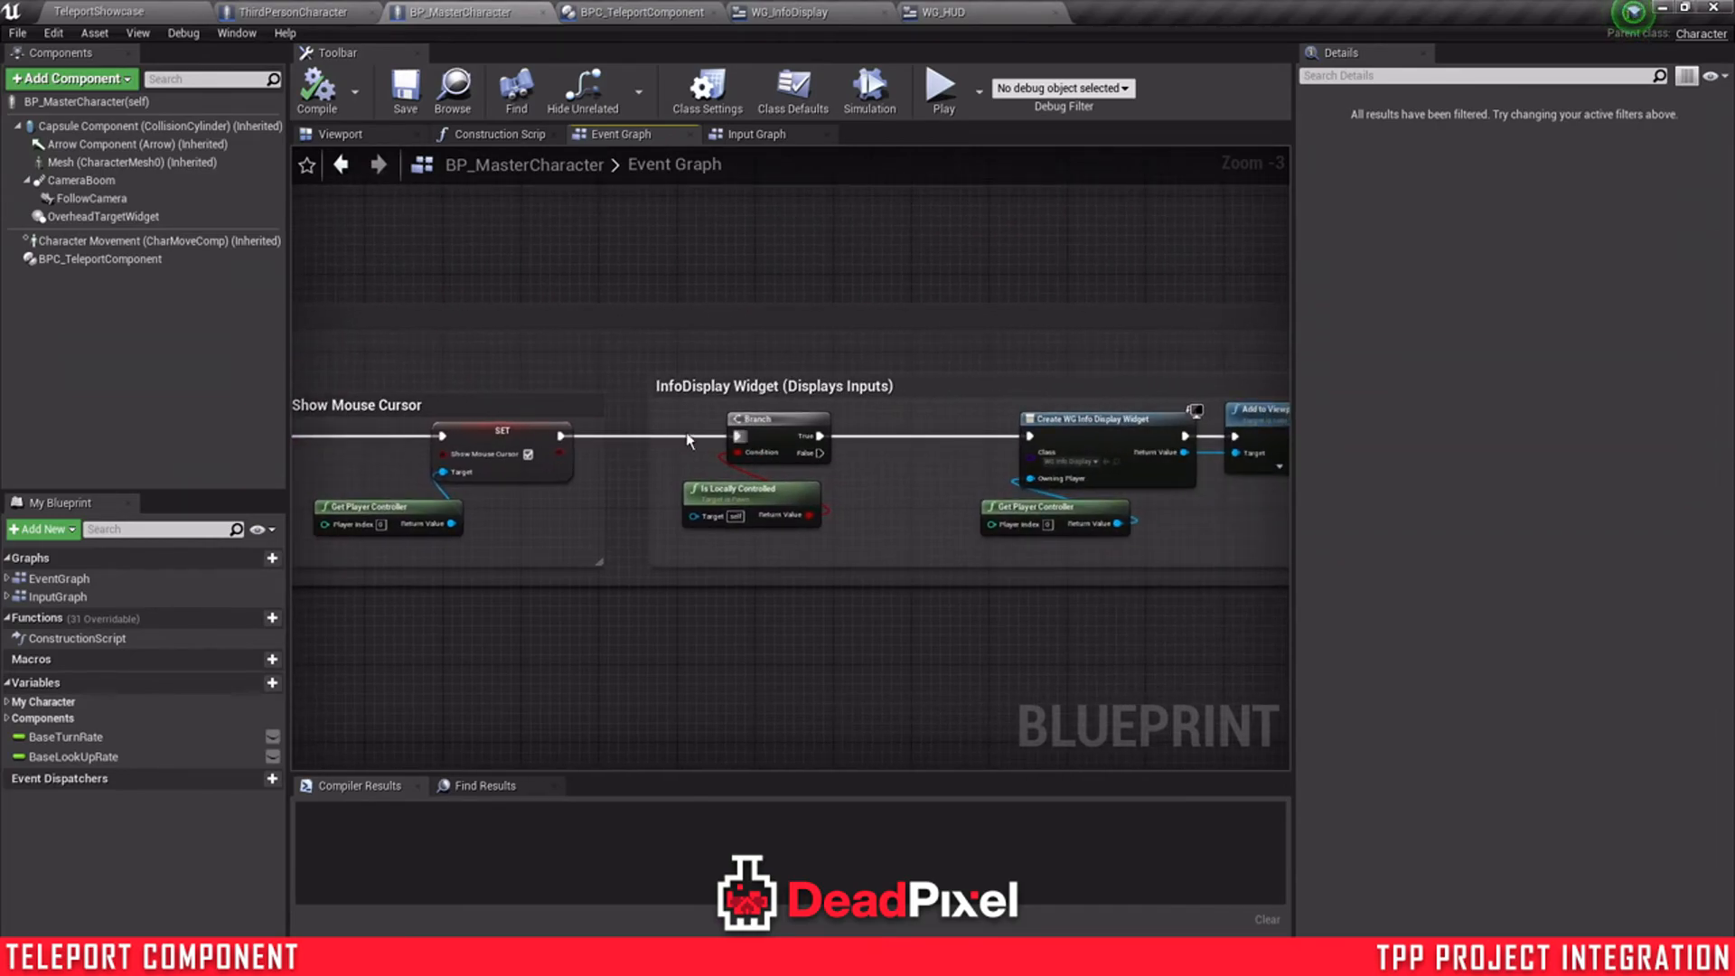
pyautogui.moveTo(416, 369)
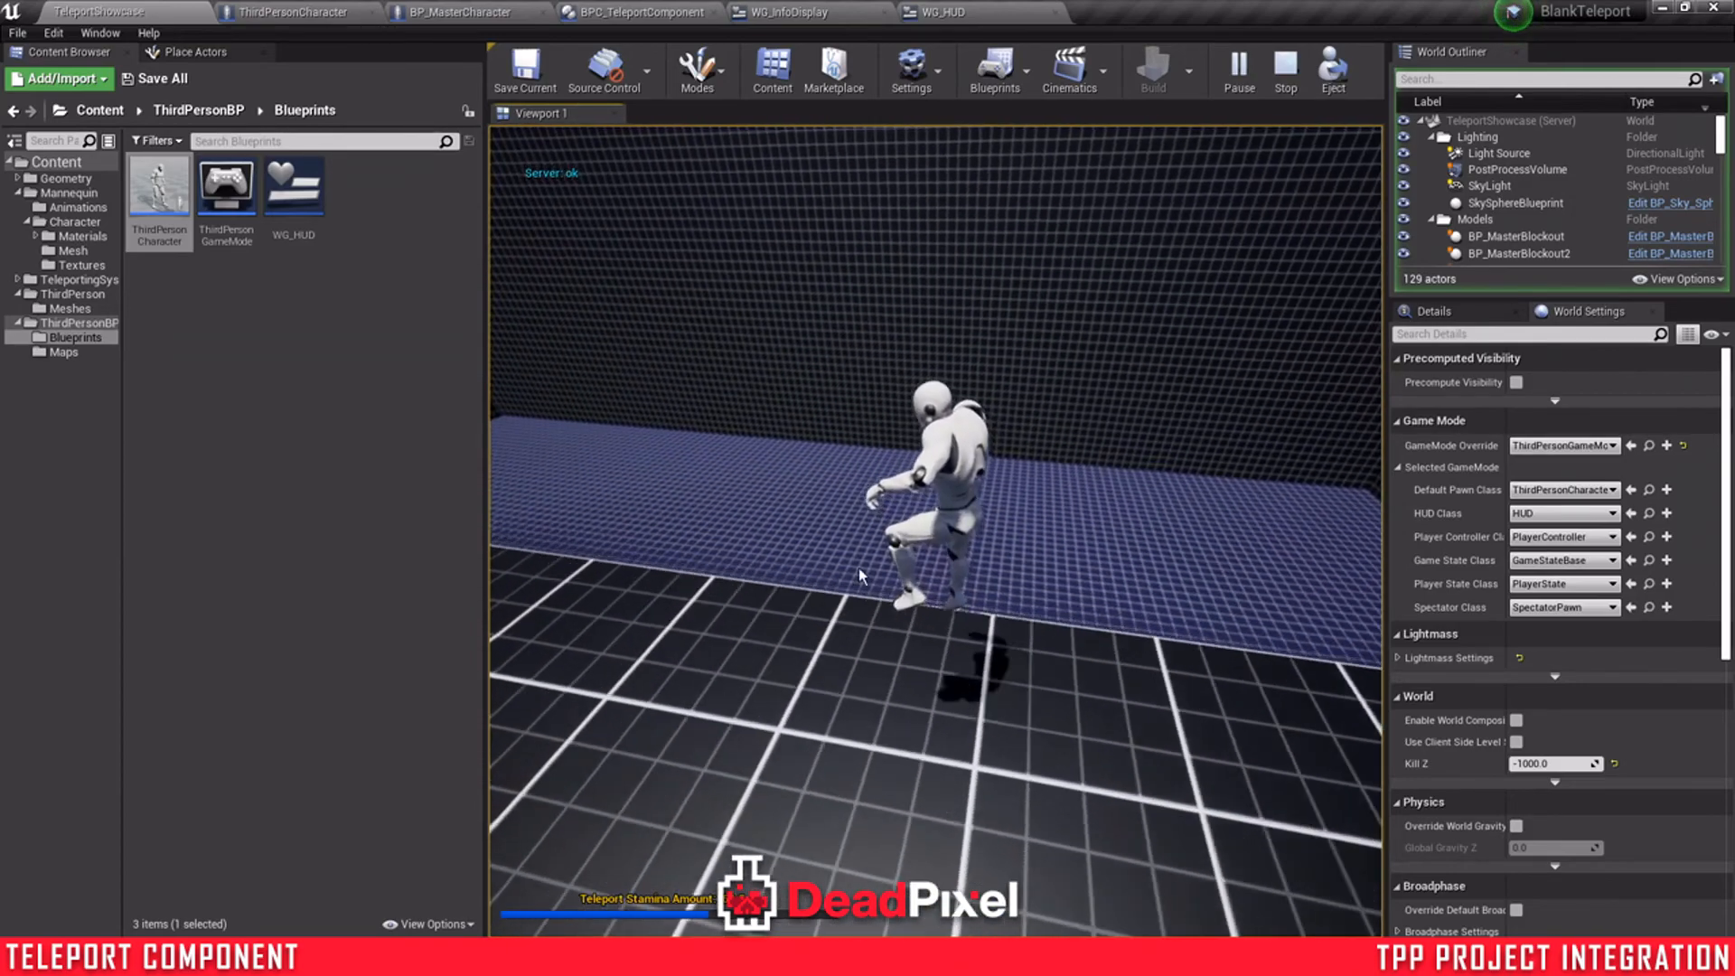
# - Bring WG_HUD up in the widget editor after the play test
pyautogui.click(942, 13)
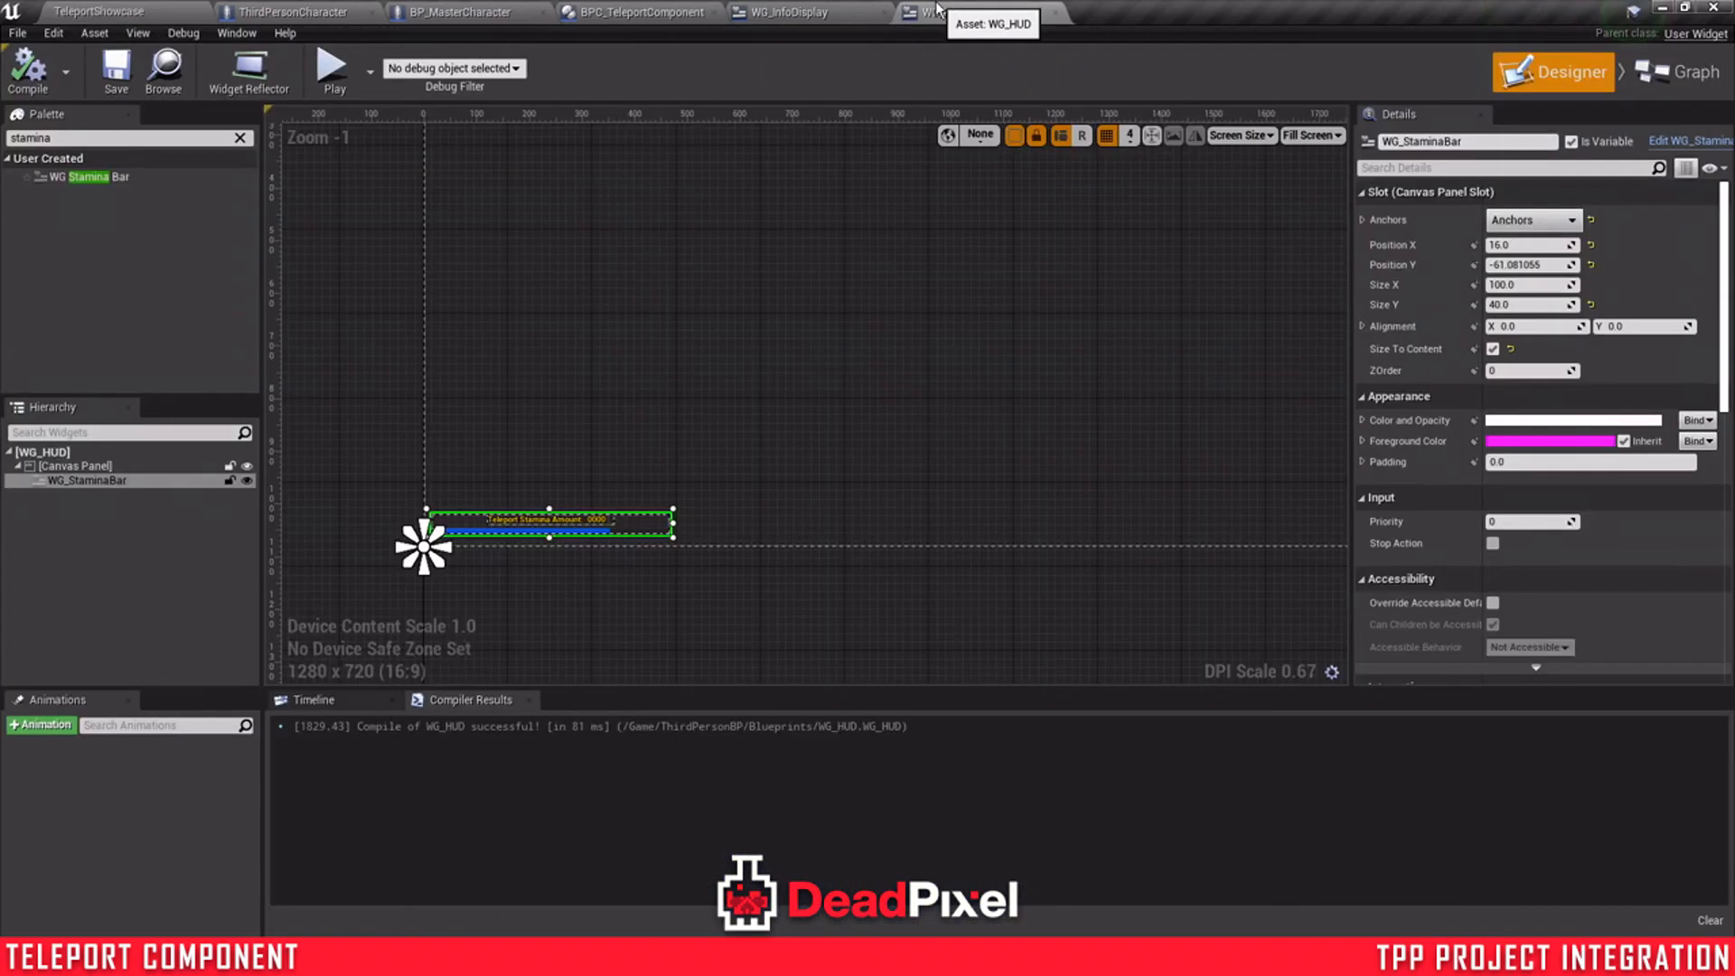